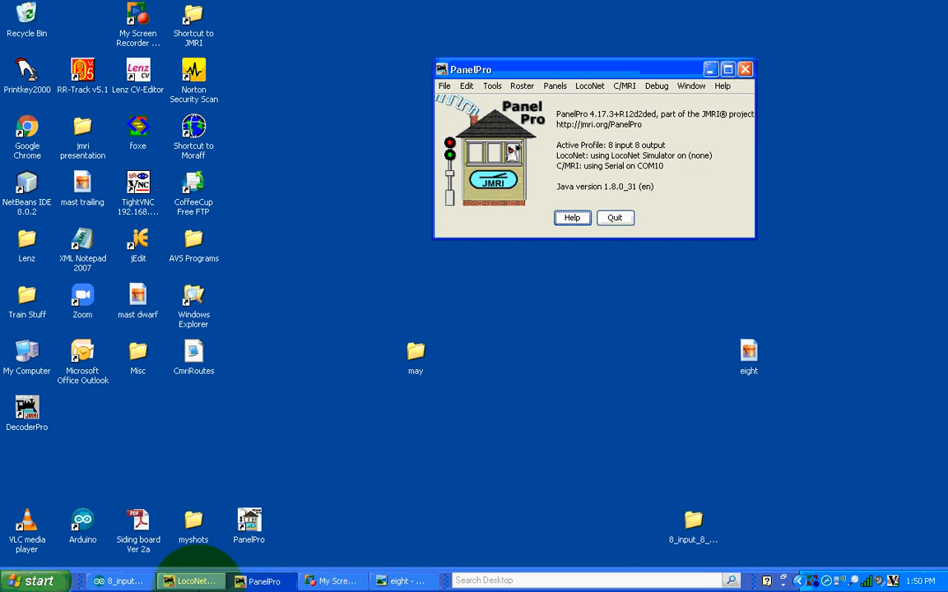
Step: Bring the 'eight' node wiring schematic to the front in the picture viewer
click(403, 580)
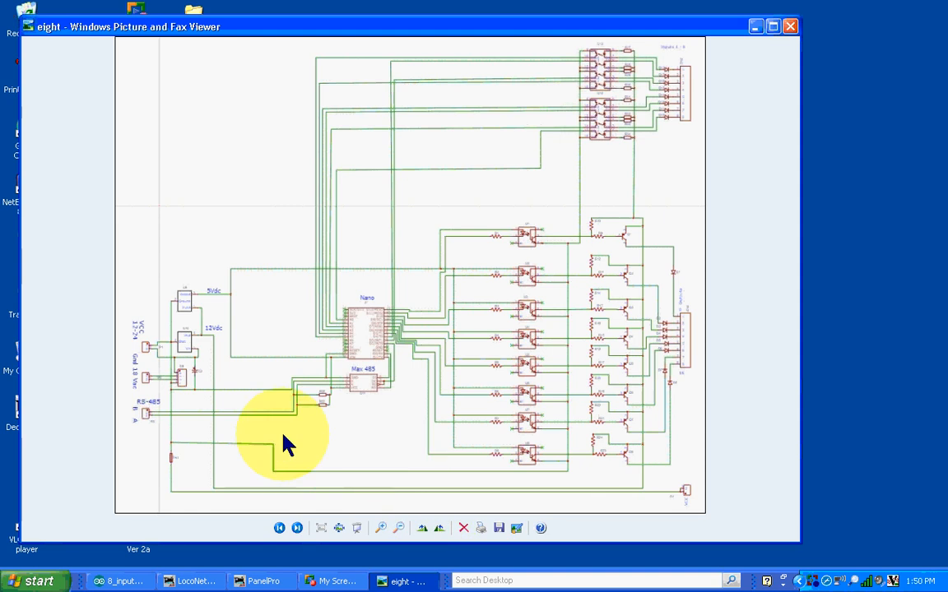
mouse_move(154, 357)
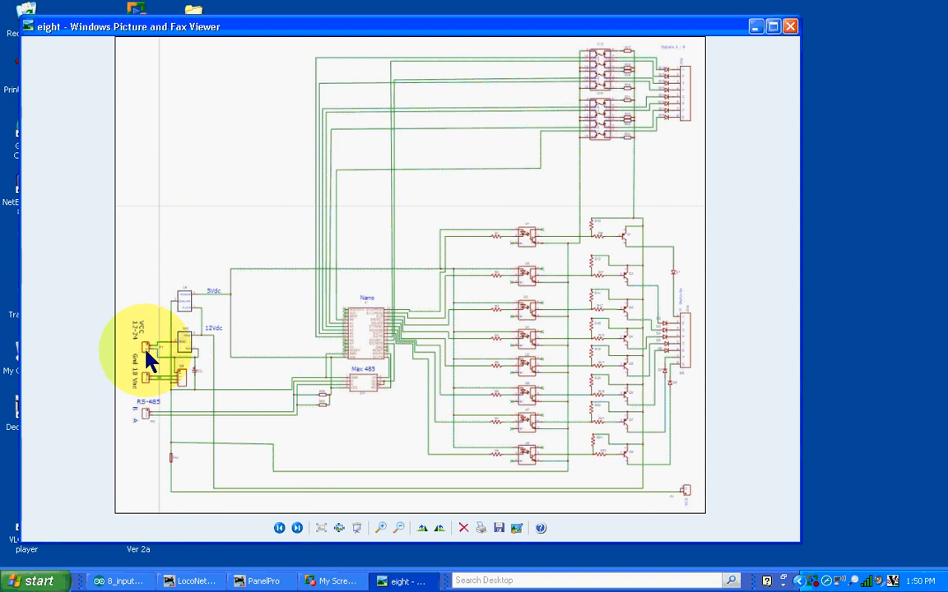
mouse_move(191, 357)
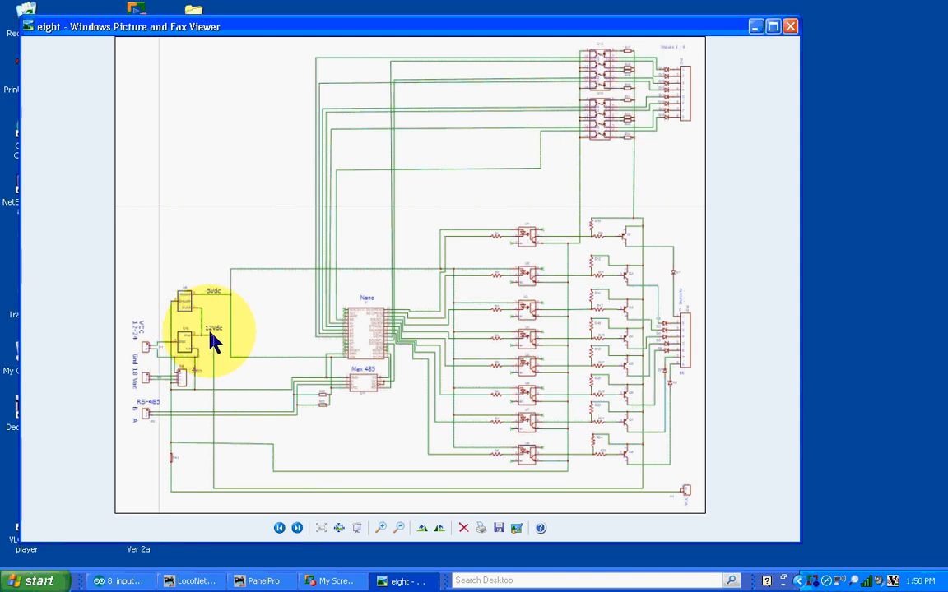
mouse_move(717, 504)
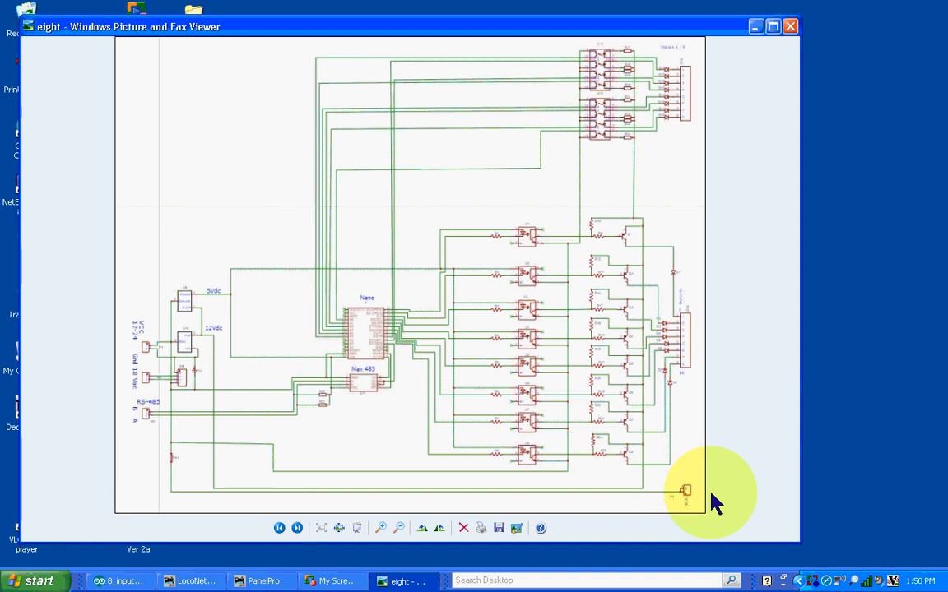
mouse_move(201, 447)
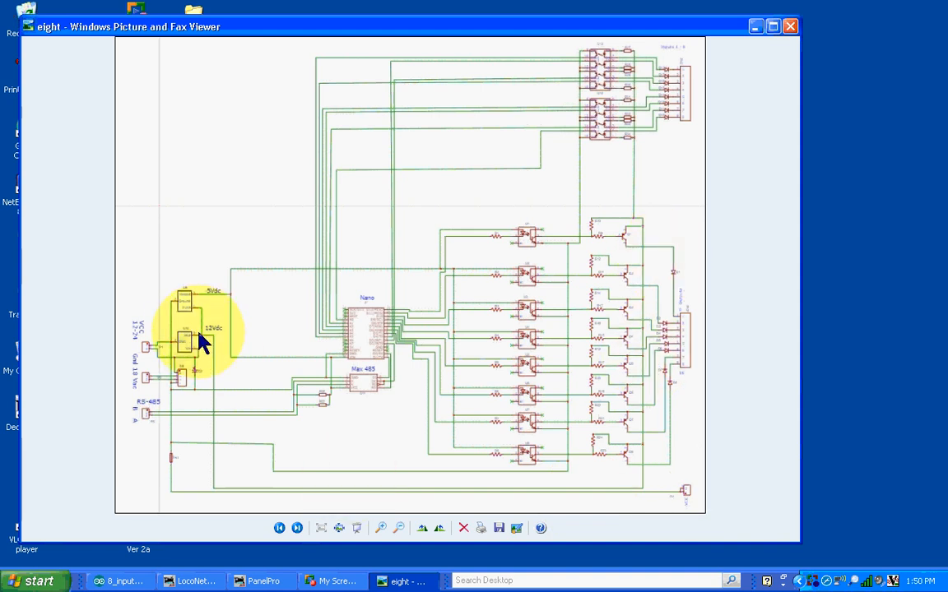
mouse_move(195, 316)
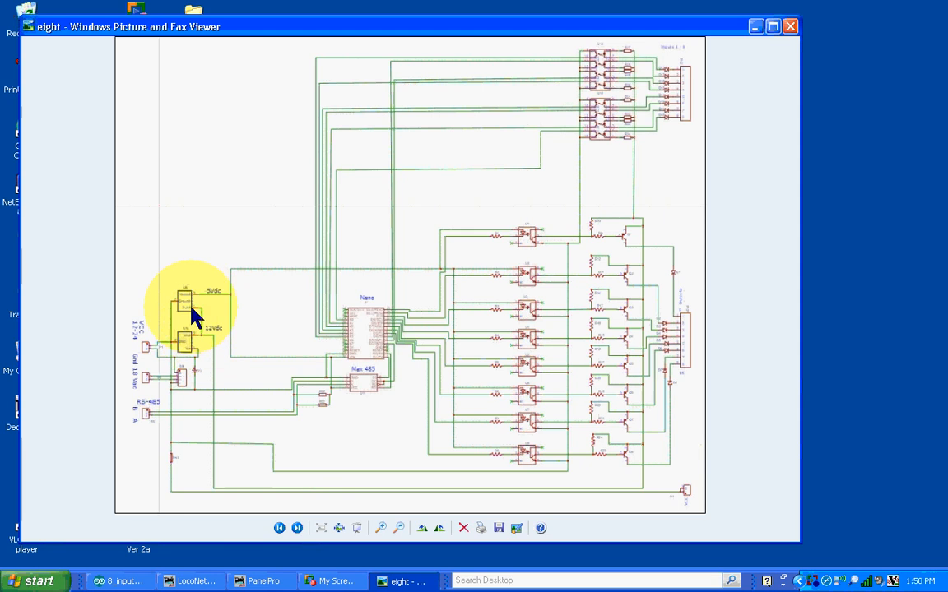
mouse_move(190, 305)
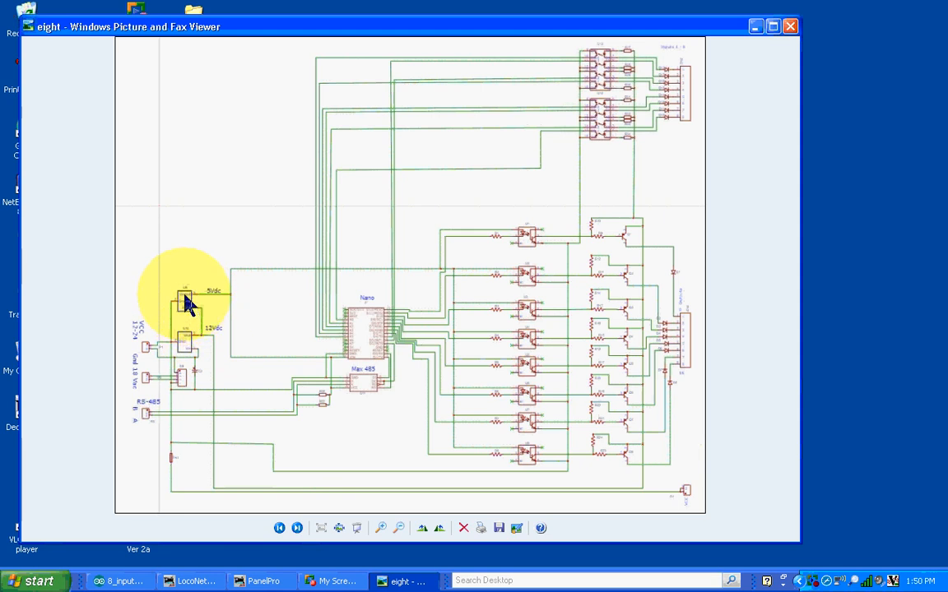
mouse_move(228, 301)
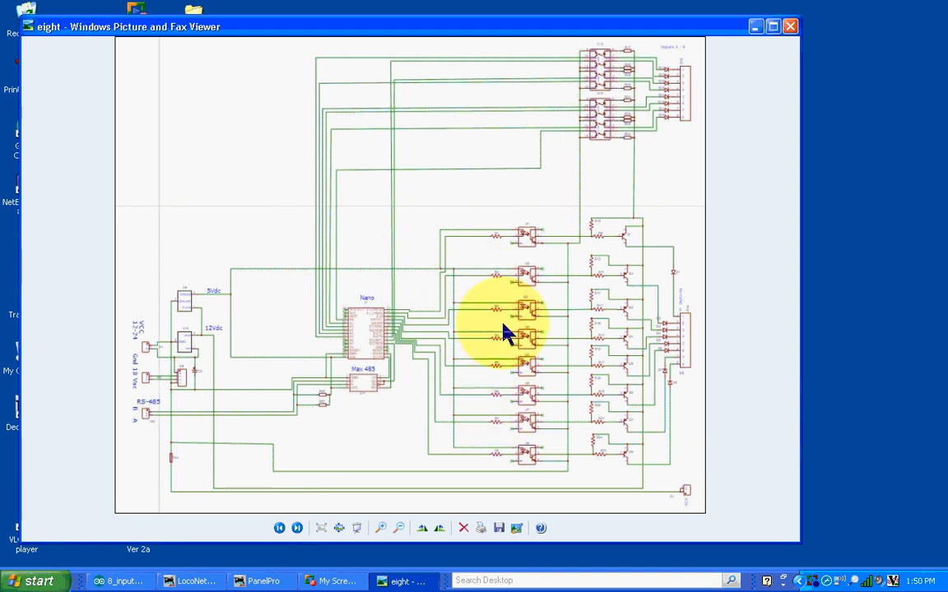
mouse_move(197, 310)
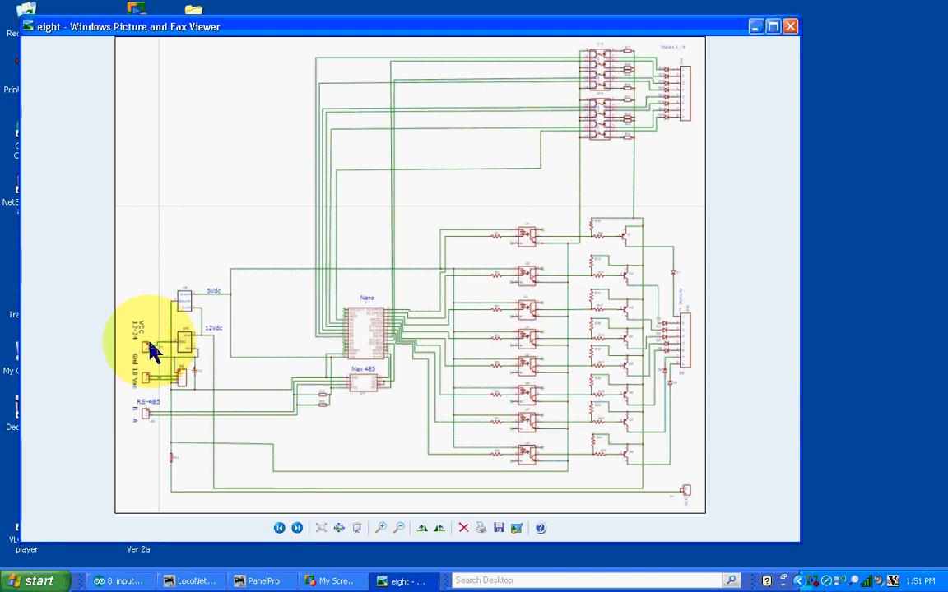
mouse_move(147, 374)
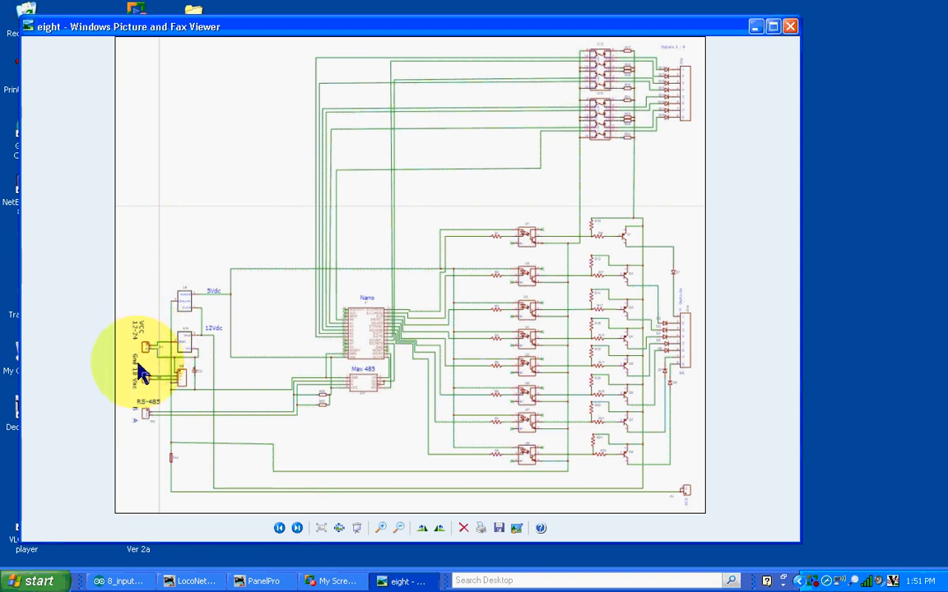
mouse_move(151, 390)
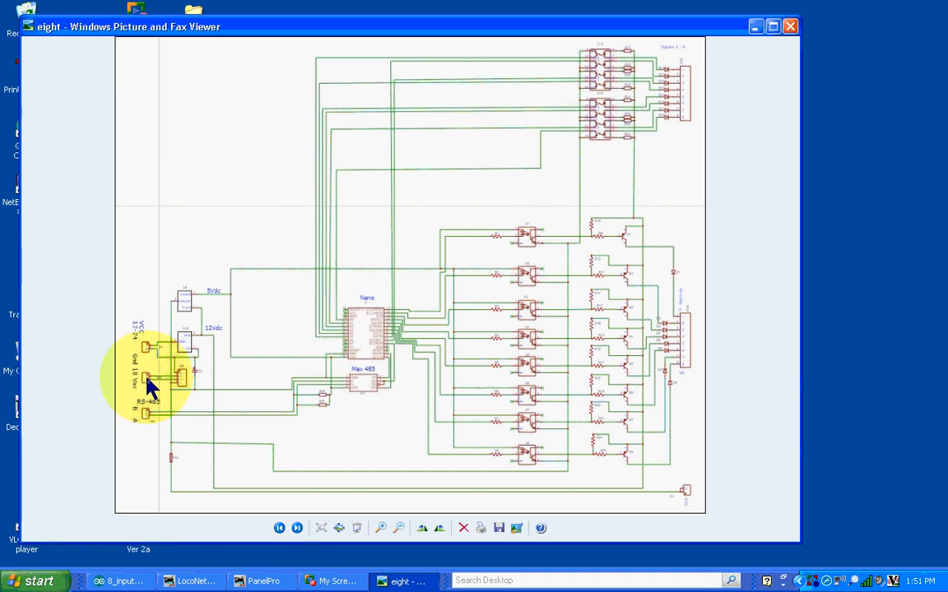
mouse_move(187, 383)
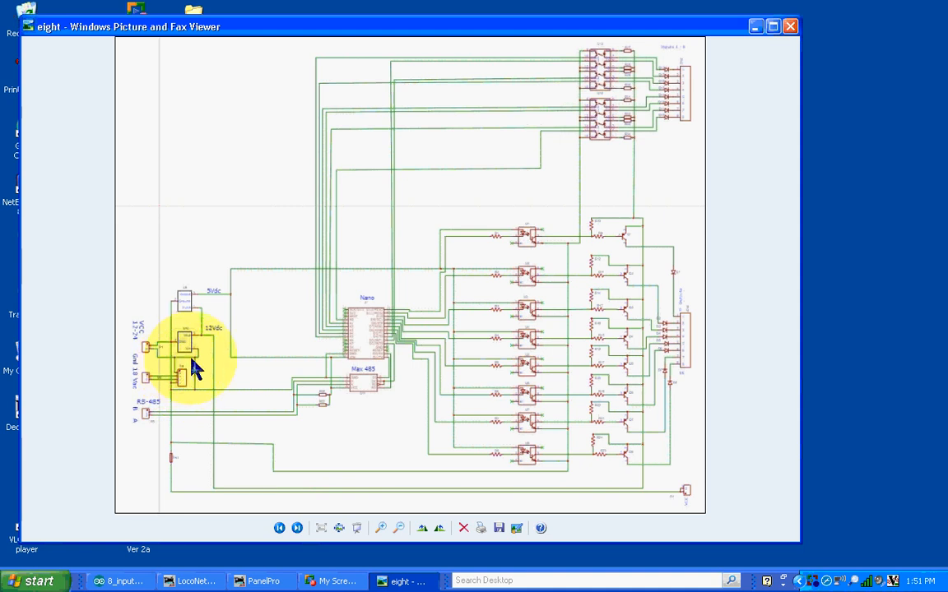
mouse_move(183, 351)
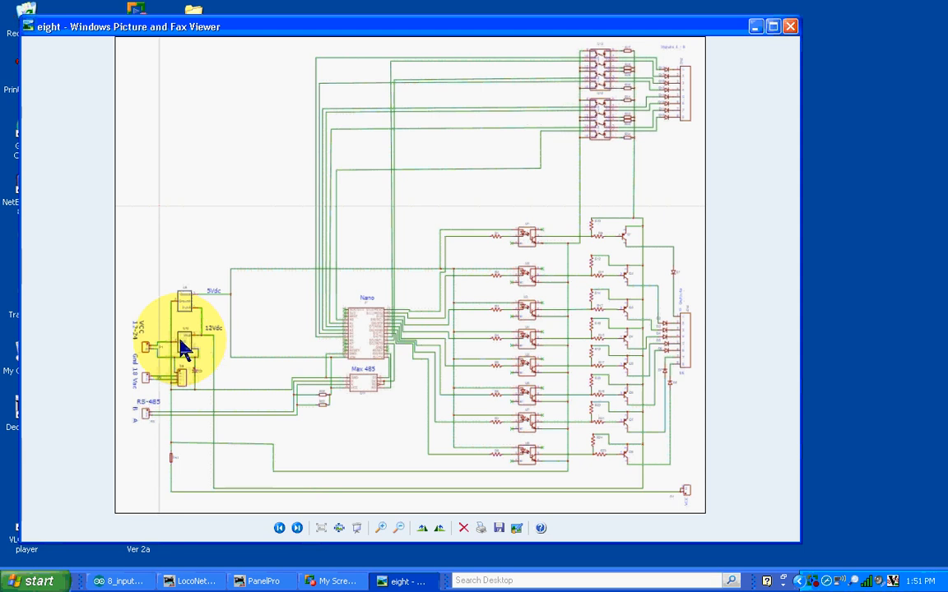
mouse_move(192, 350)
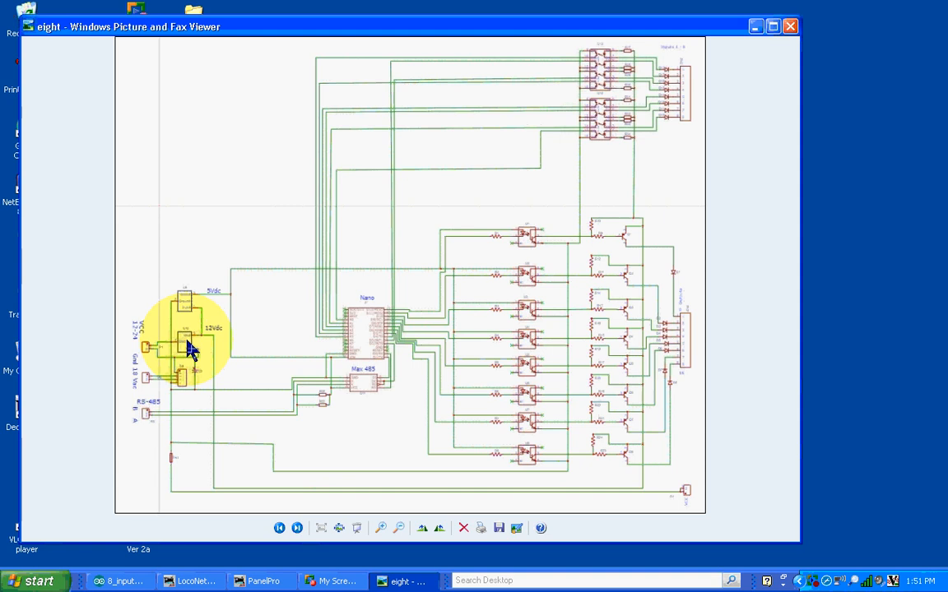
mouse_move(182, 407)
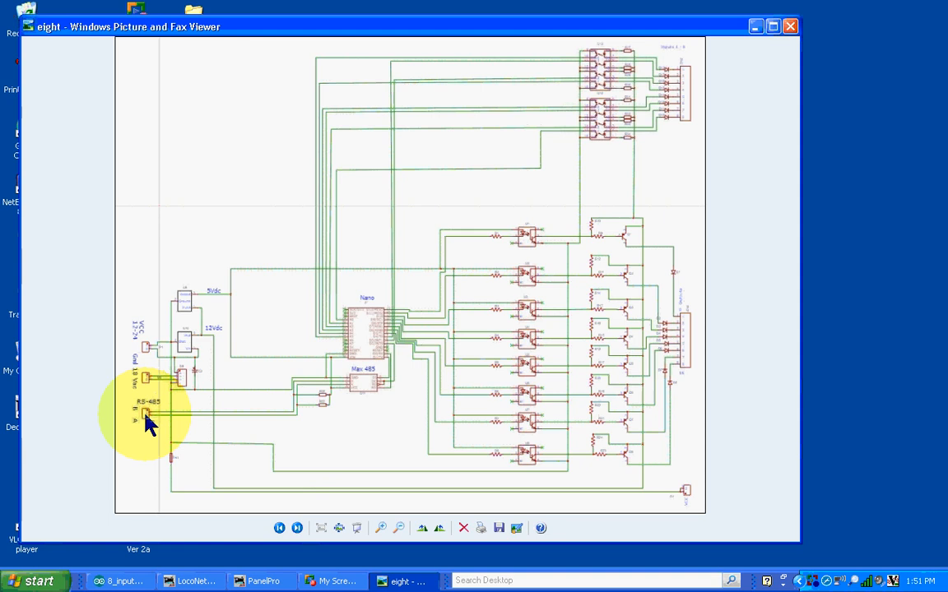
mouse_move(160, 436)
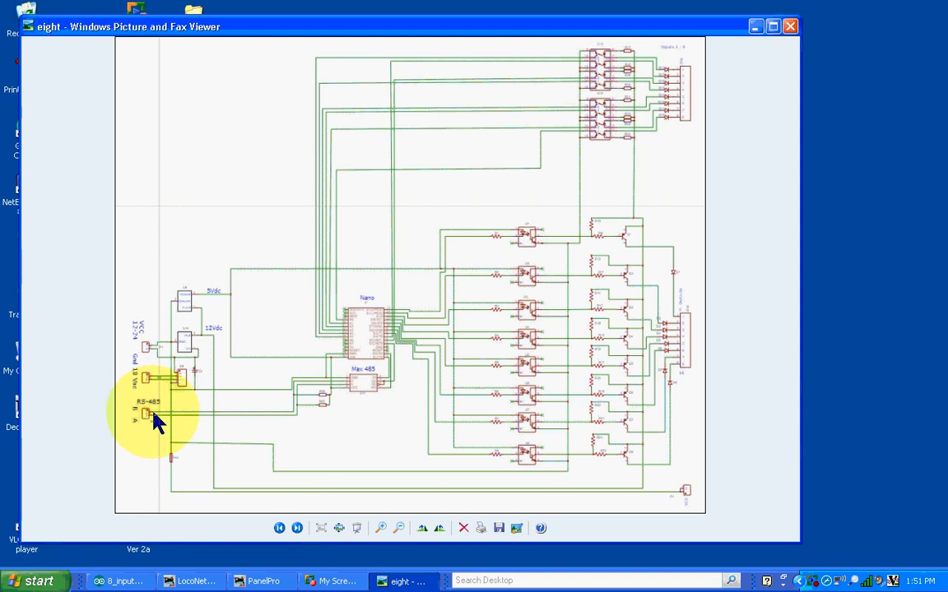
mouse_move(148, 424)
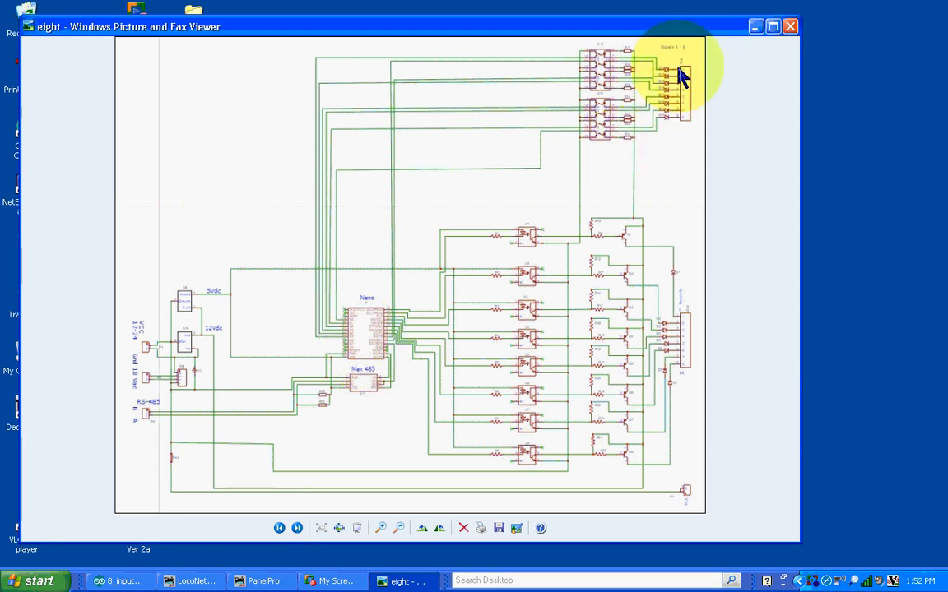
mouse_move(701, 120)
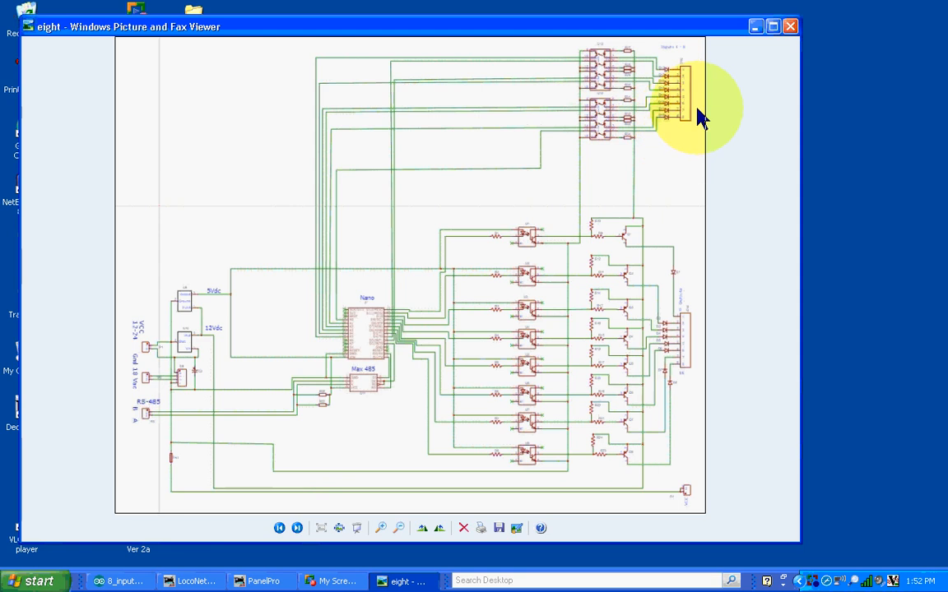
mouse_move(687, 65)
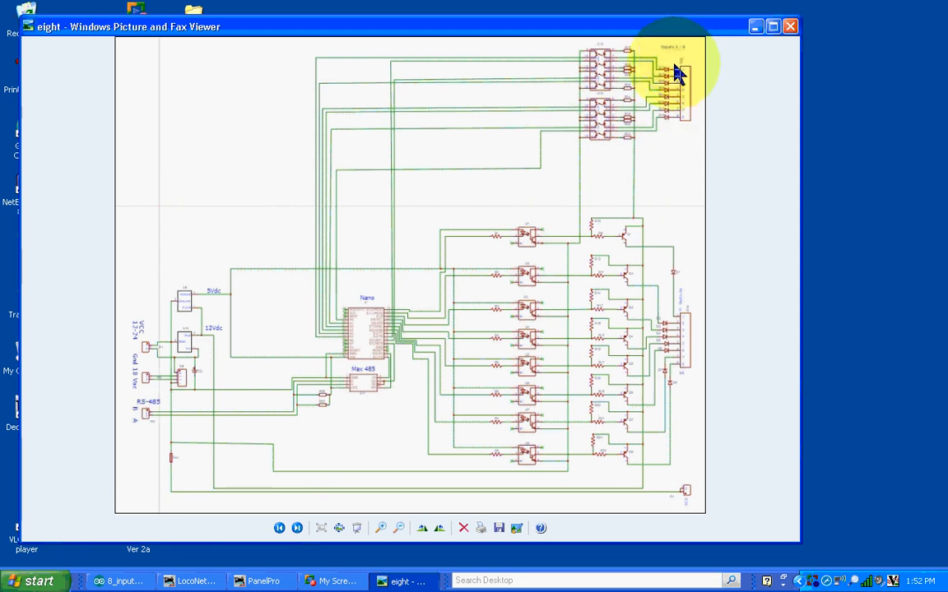
mouse_move(677, 146)
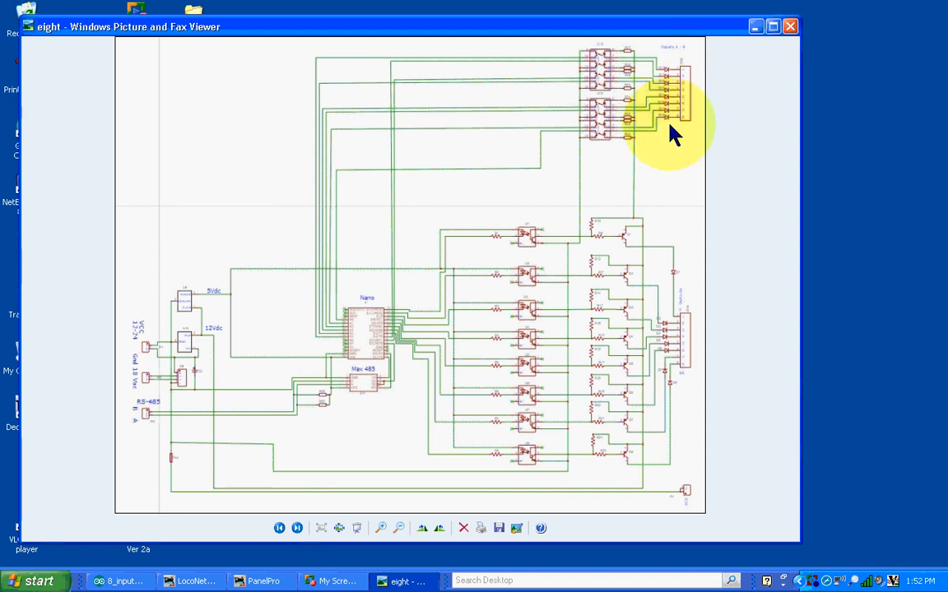
mouse_move(685, 122)
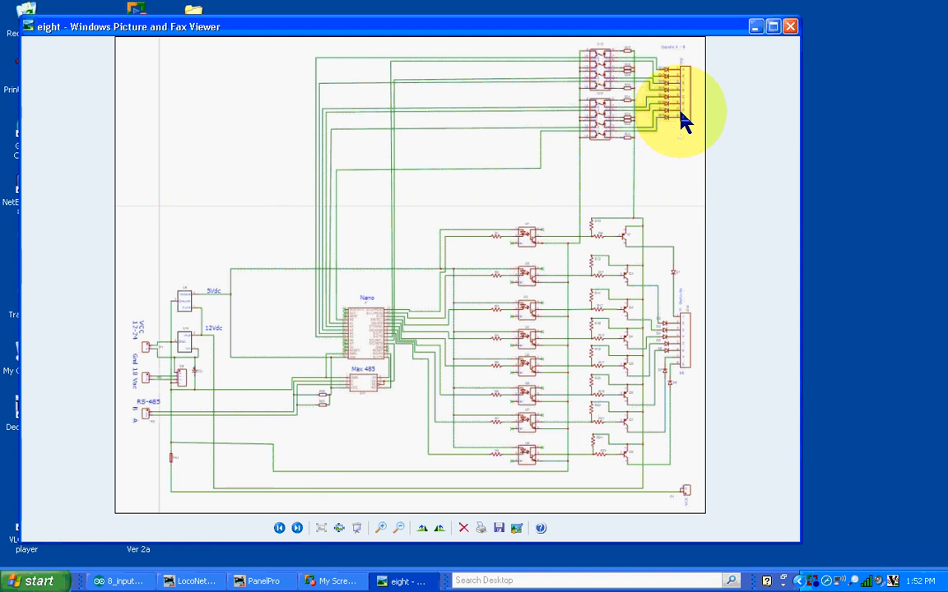
mouse_move(605, 153)
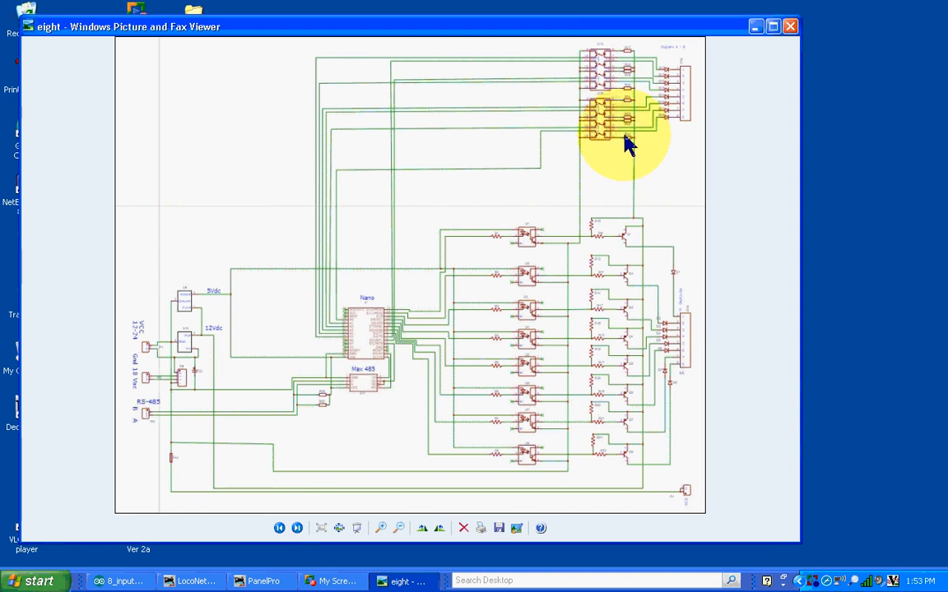
mouse_move(586, 92)
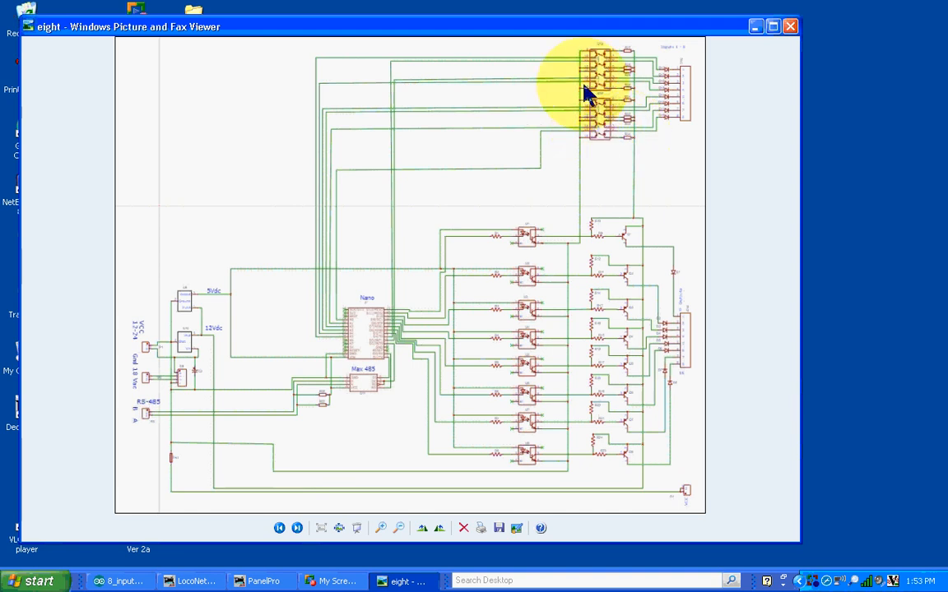
mouse_move(582, 146)
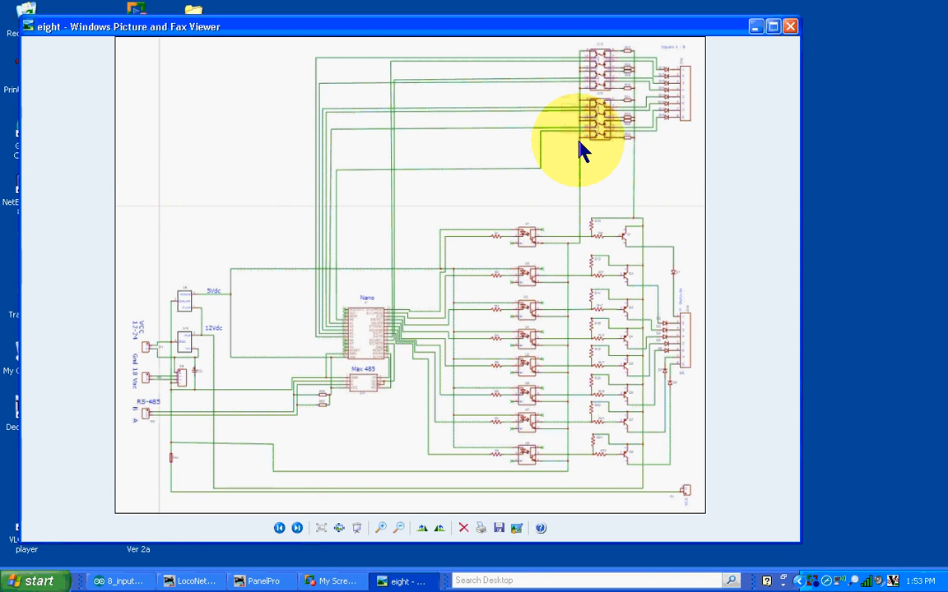
mouse_move(580, 122)
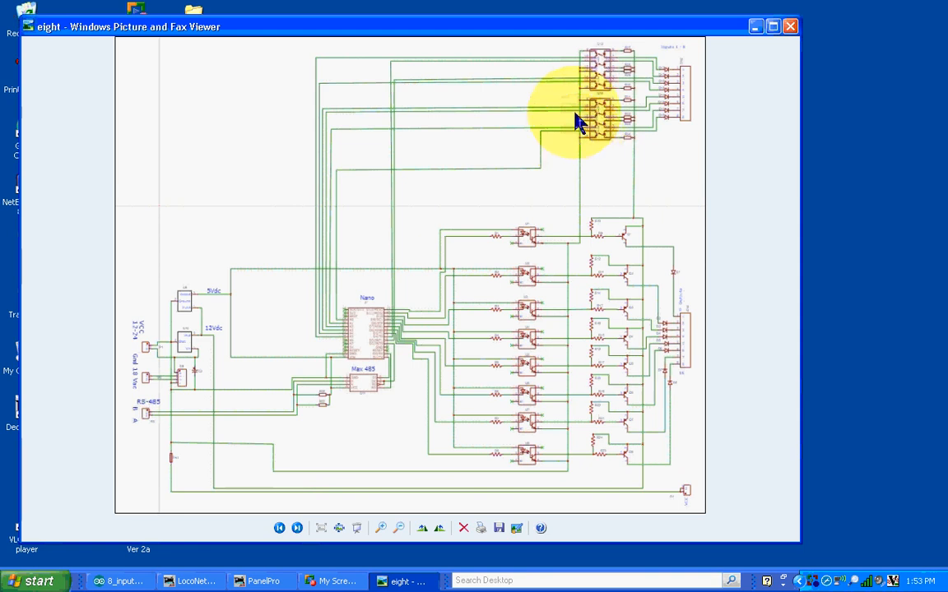
mouse_move(681, 84)
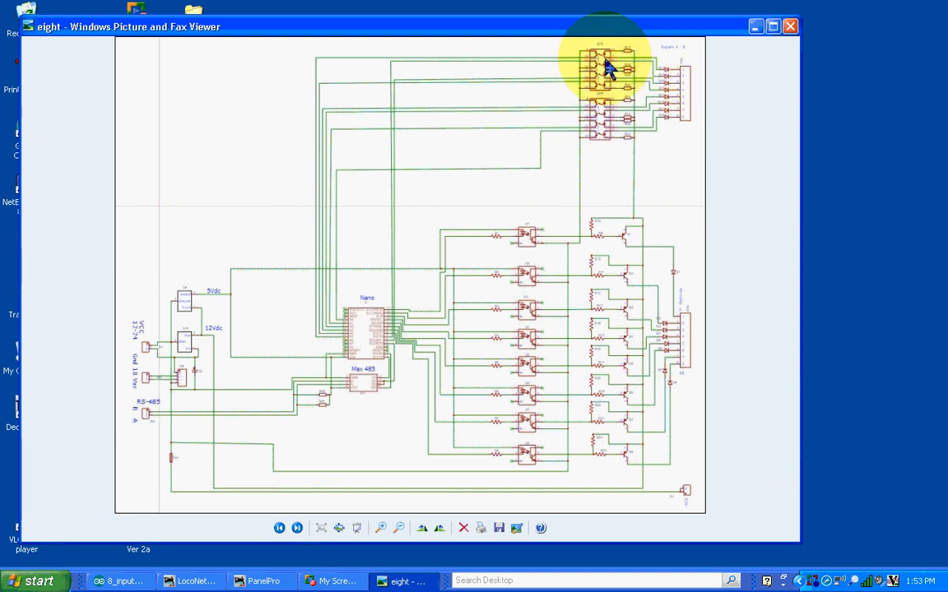
mouse_move(601, 67)
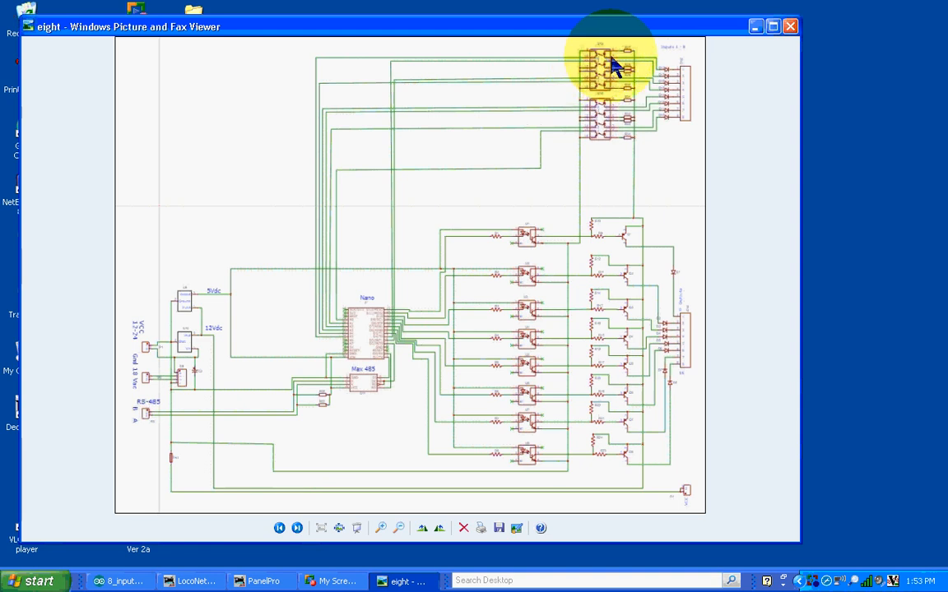
mouse_move(607, 65)
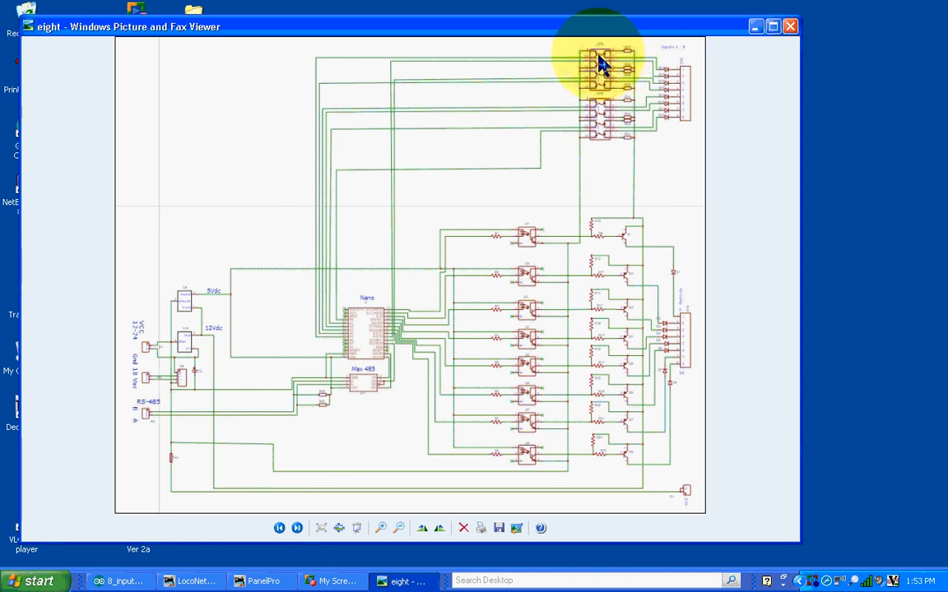
mouse_move(289, 169)
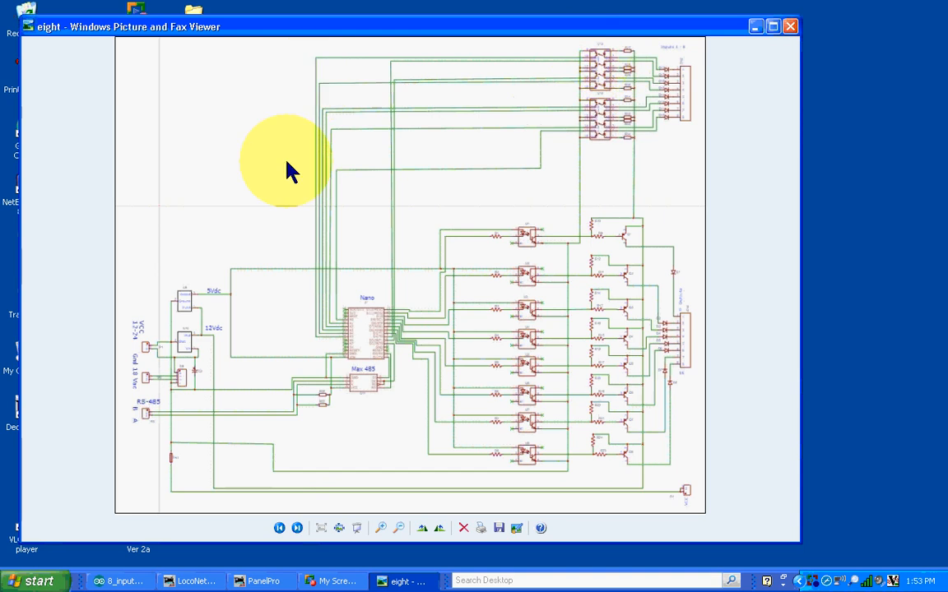
mouse_move(364, 348)
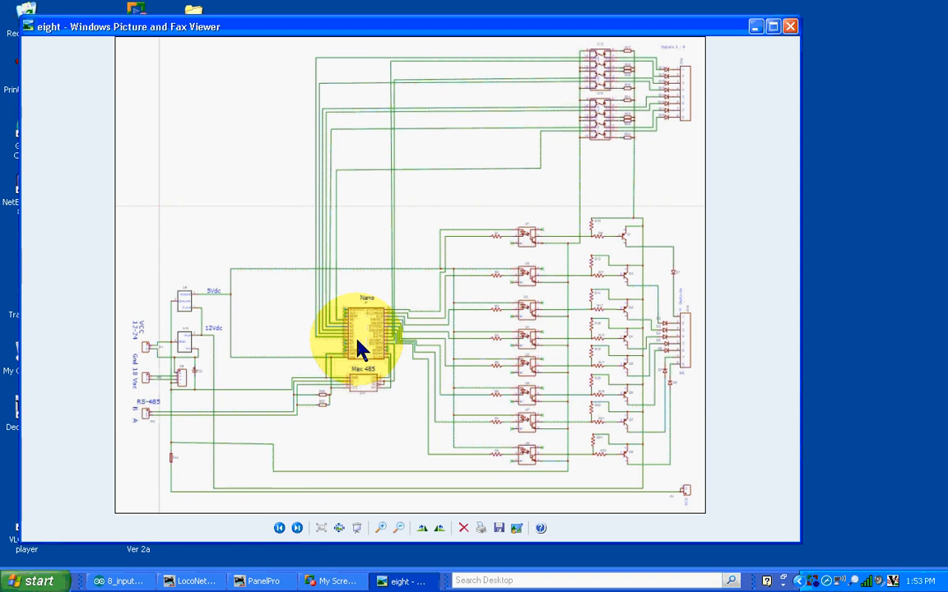
mouse_move(382, 354)
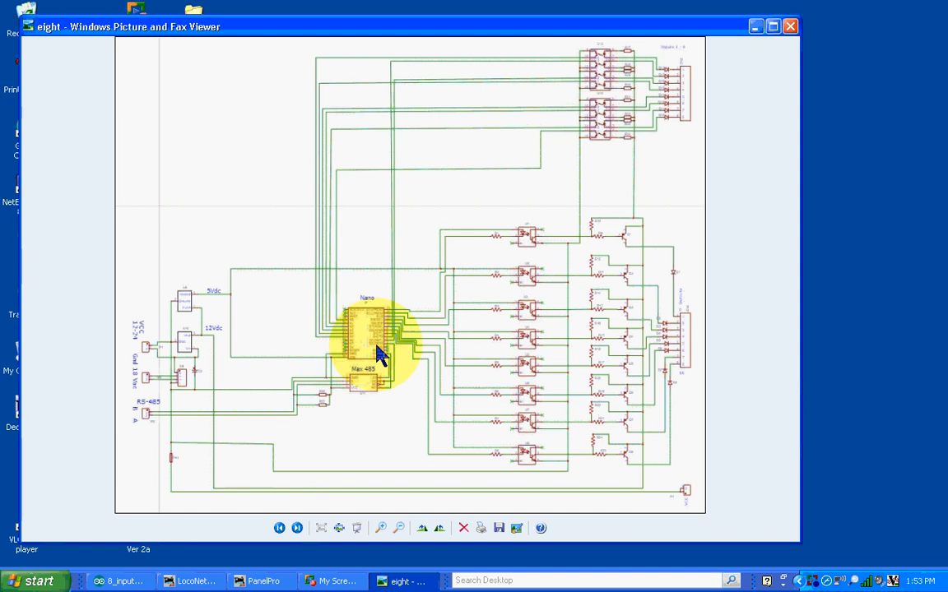
mouse_move(386, 317)
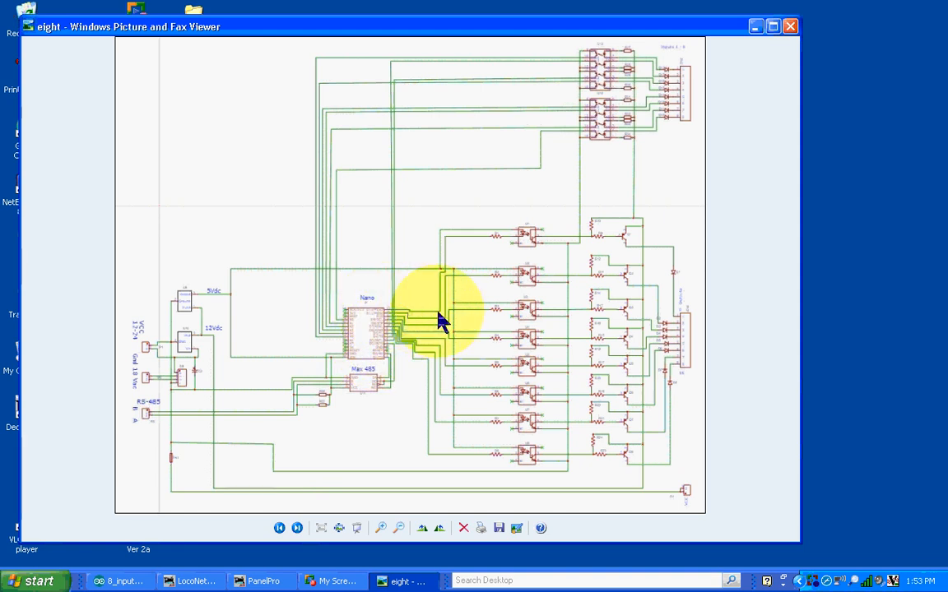
mouse_move(531, 249)
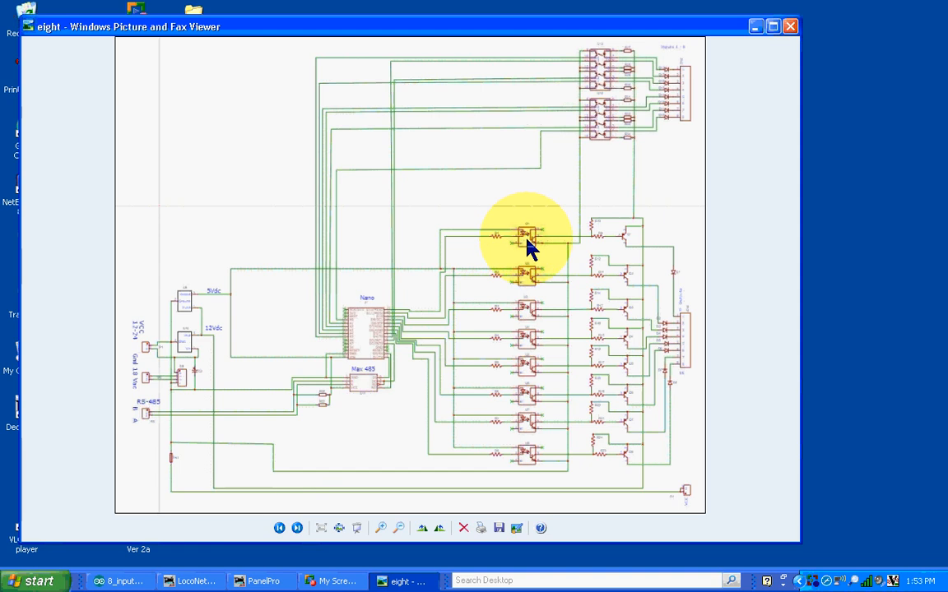
mouse_move(531, 247)
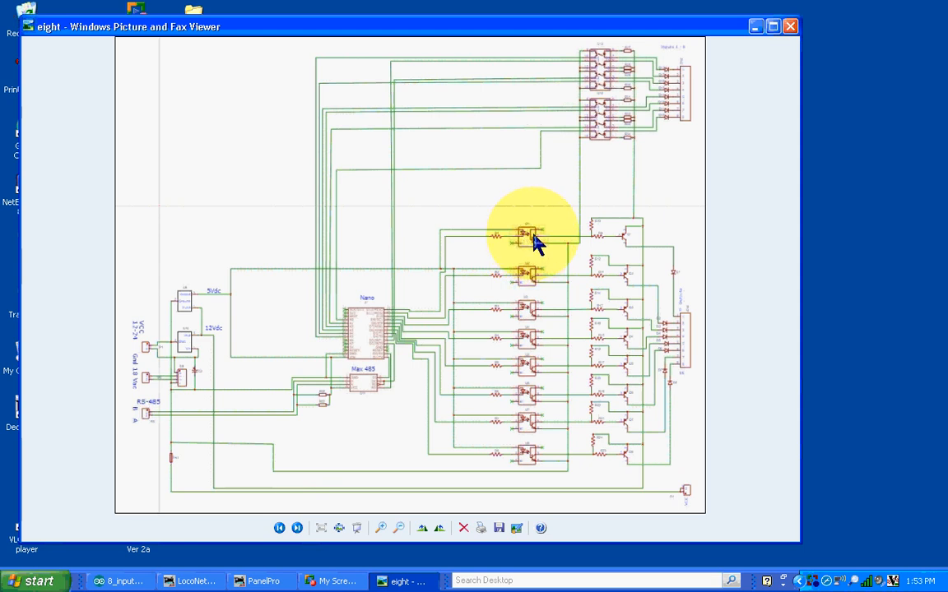
mouse_move(537, 262)
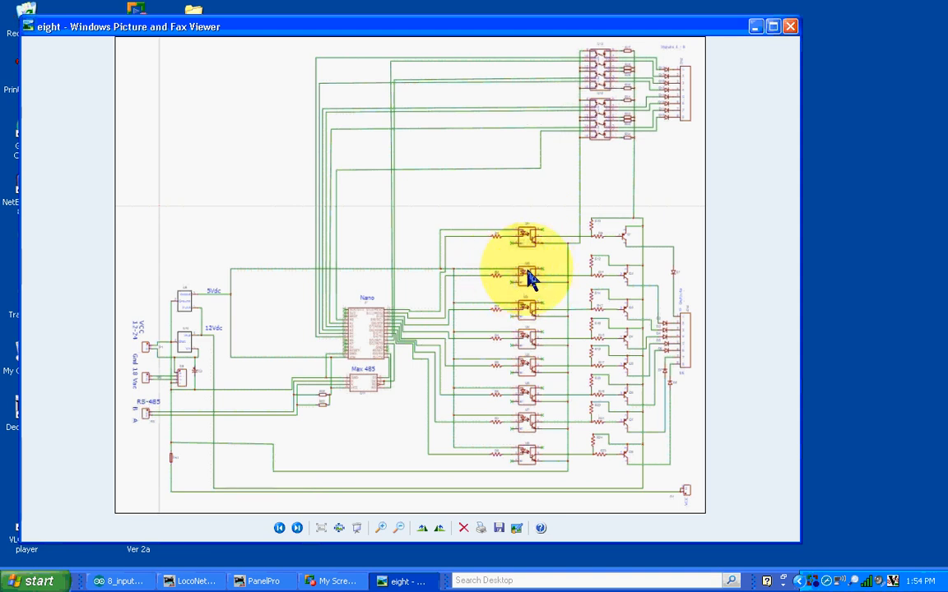
mouse_move(538, 247)
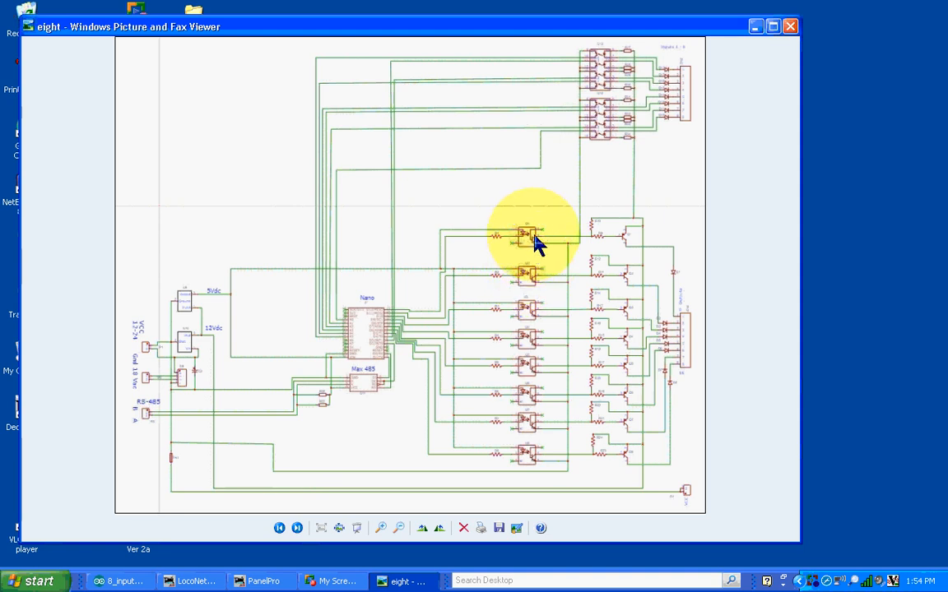
mouse_move(601, 247)
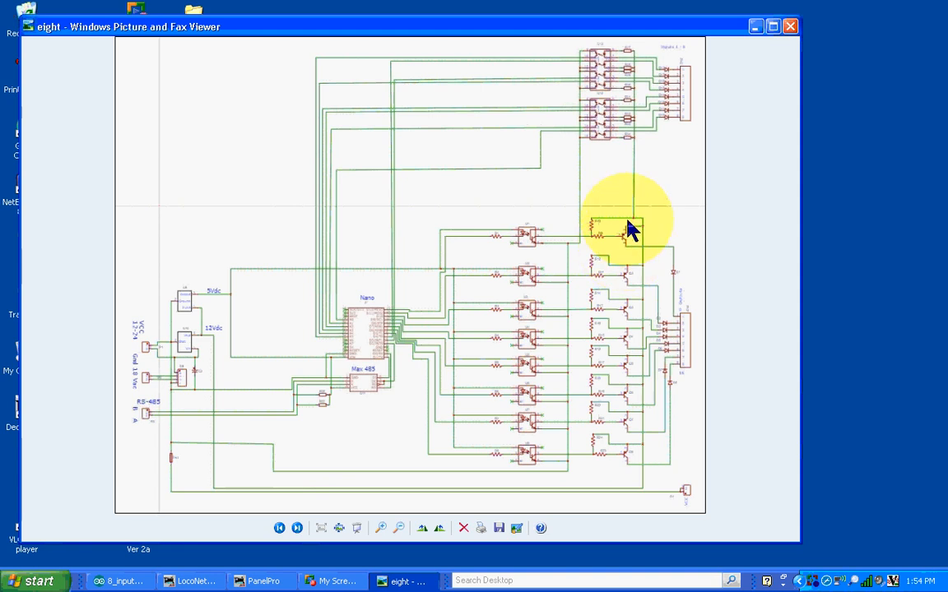
mouse_move(634, 251)
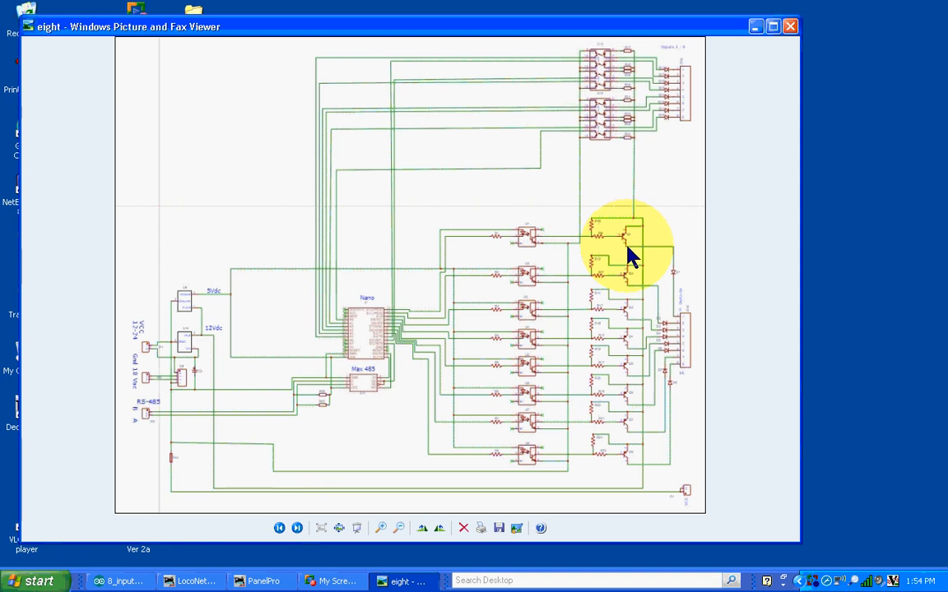
mouse_move(678, 318)
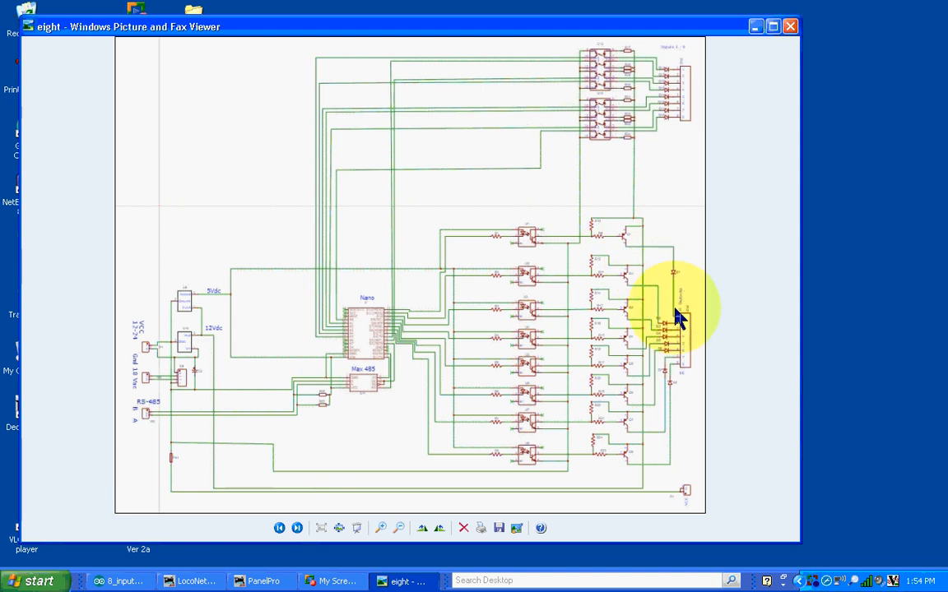
mouse_move(666, 387)
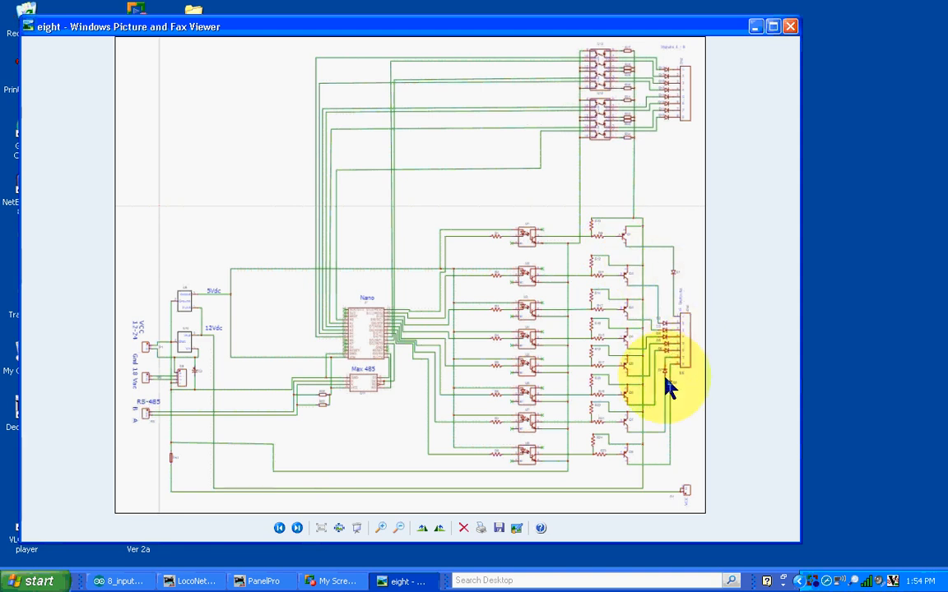
mouse_move(681, 284)
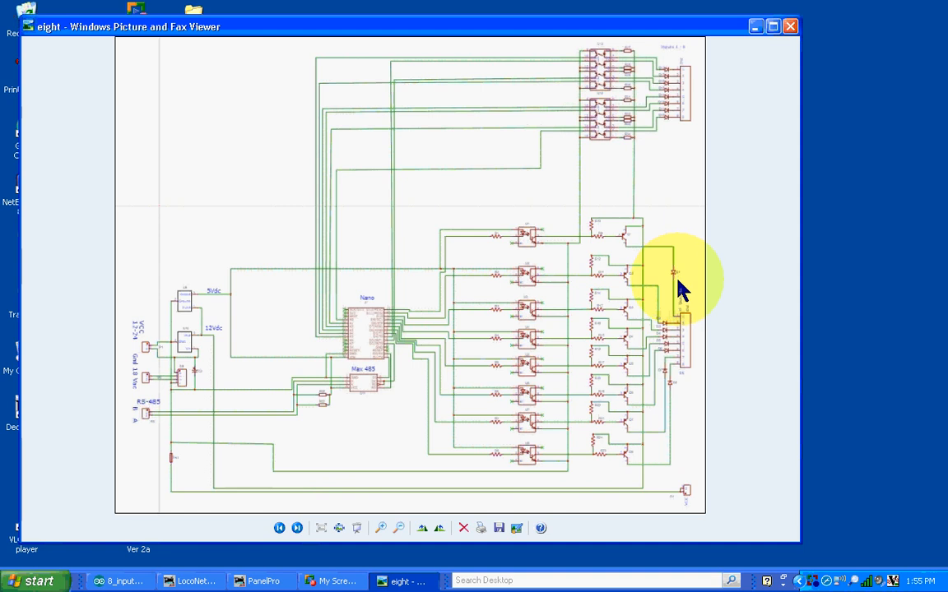
mouse_move(675, 321)
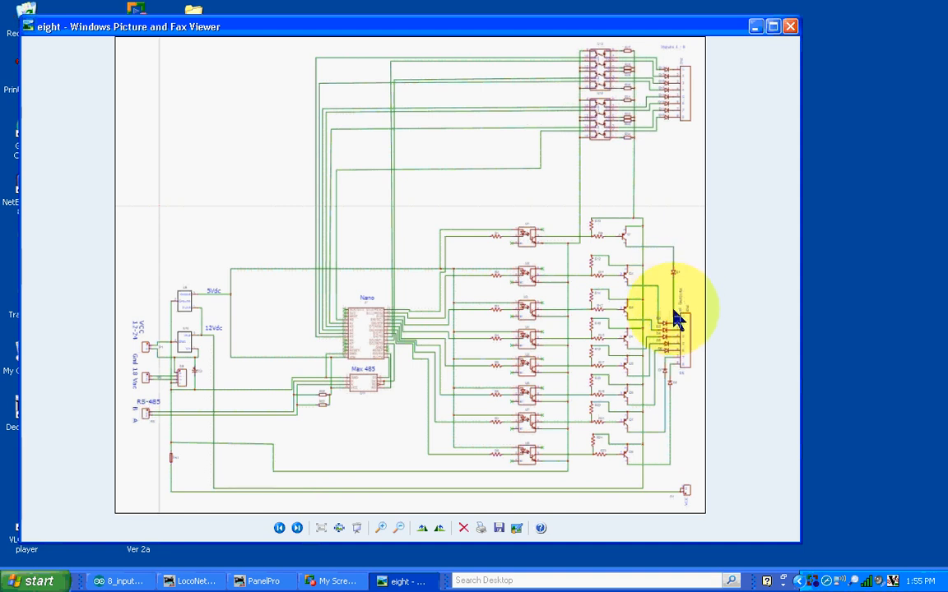
mouse_move(249, 493)
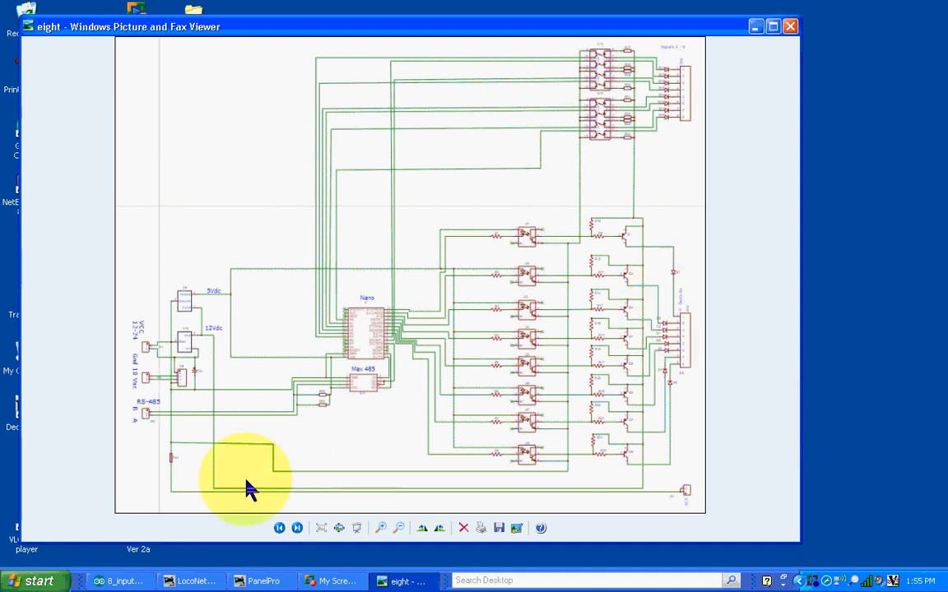
mouse_move(175, 465)
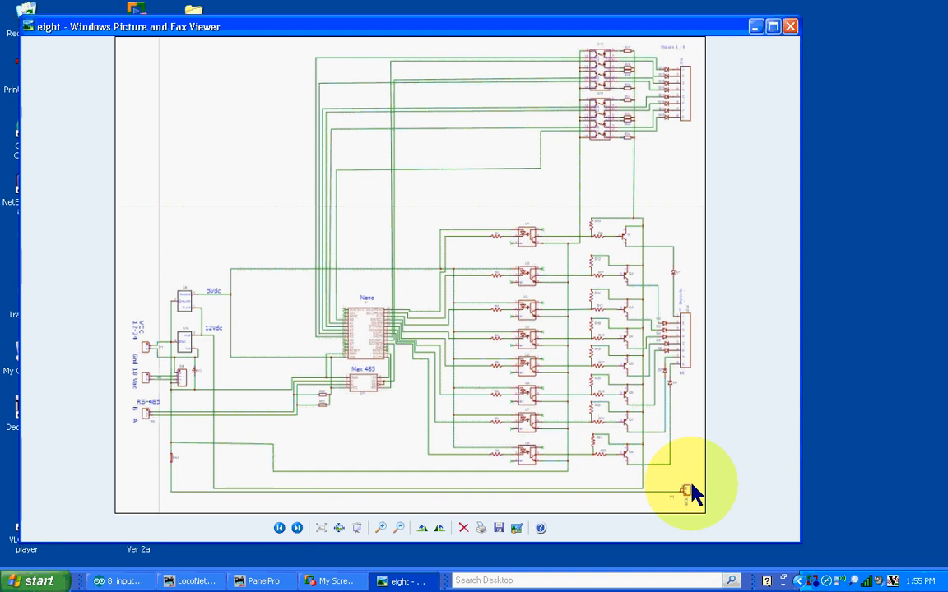
mouse_move(689, 493)
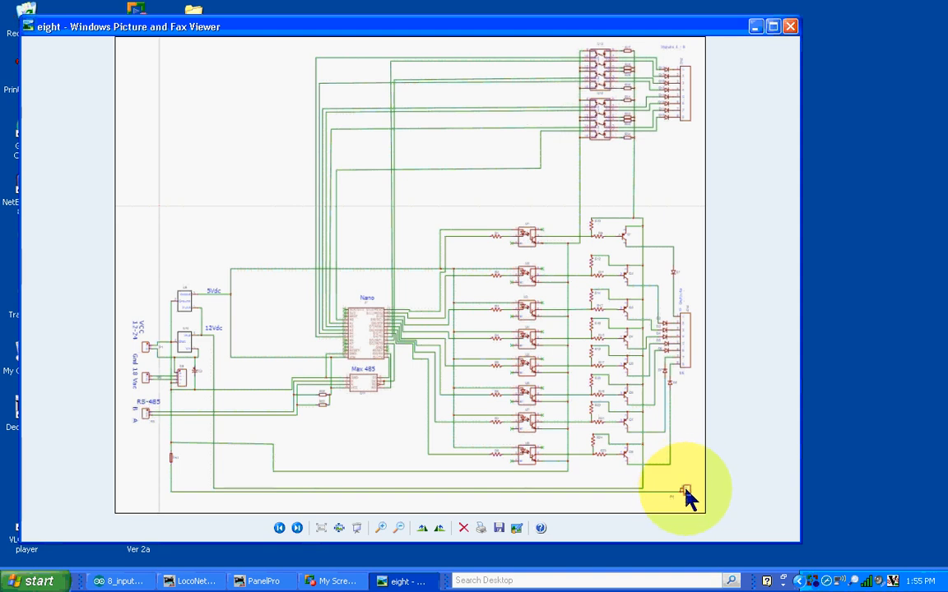
mouse_move(794, 403)
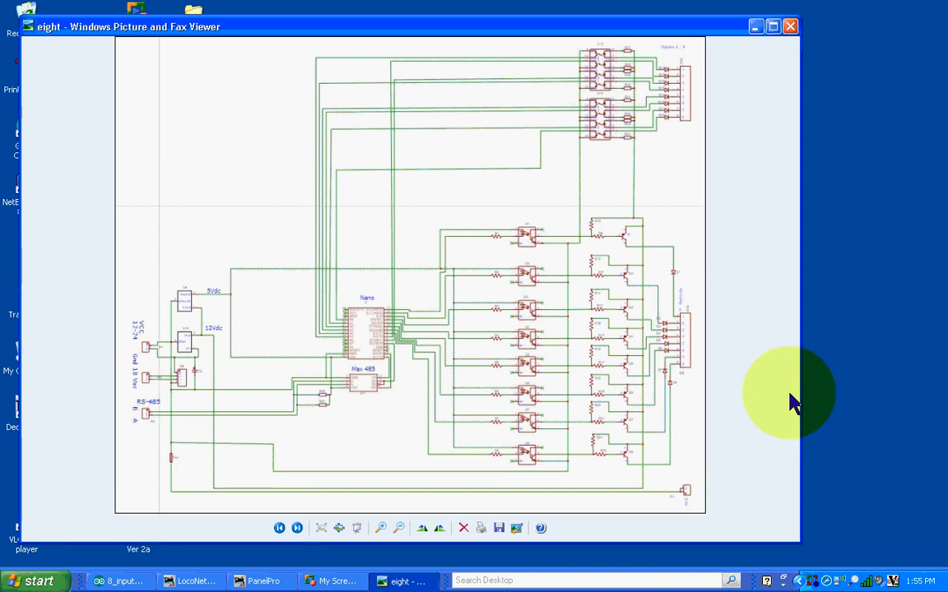
mouse_move(712, 362)
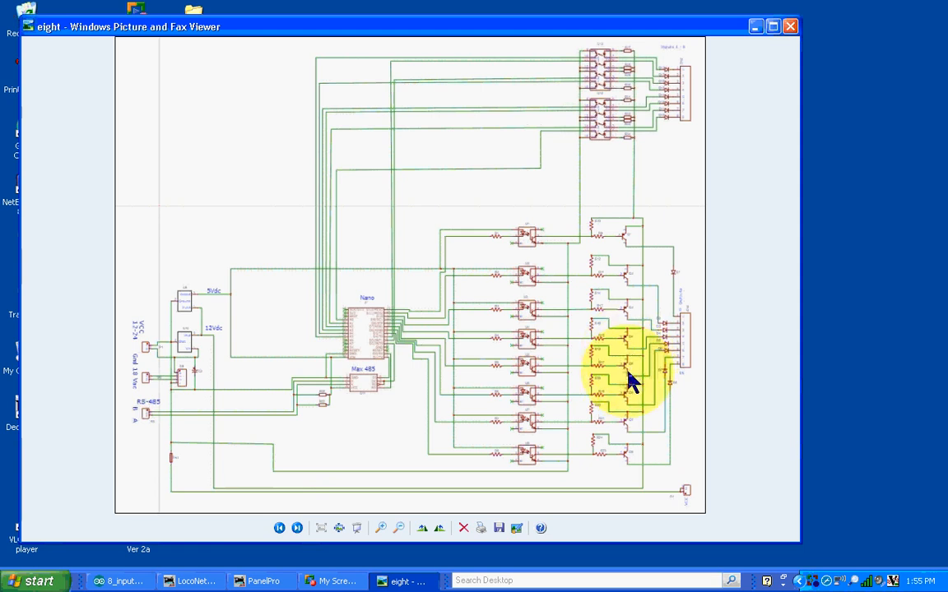
mouse_move(708, 481)
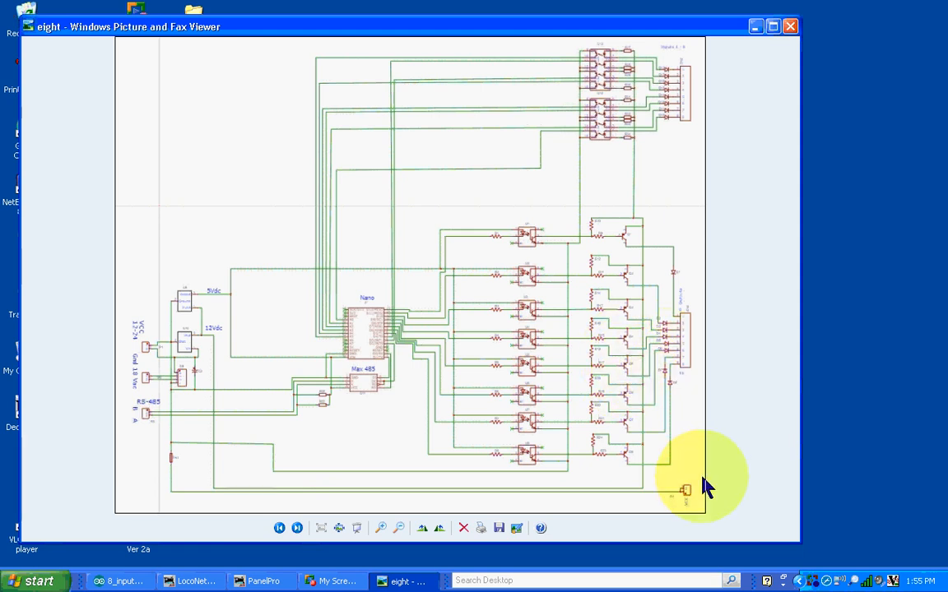
mouse_move(685, 123)
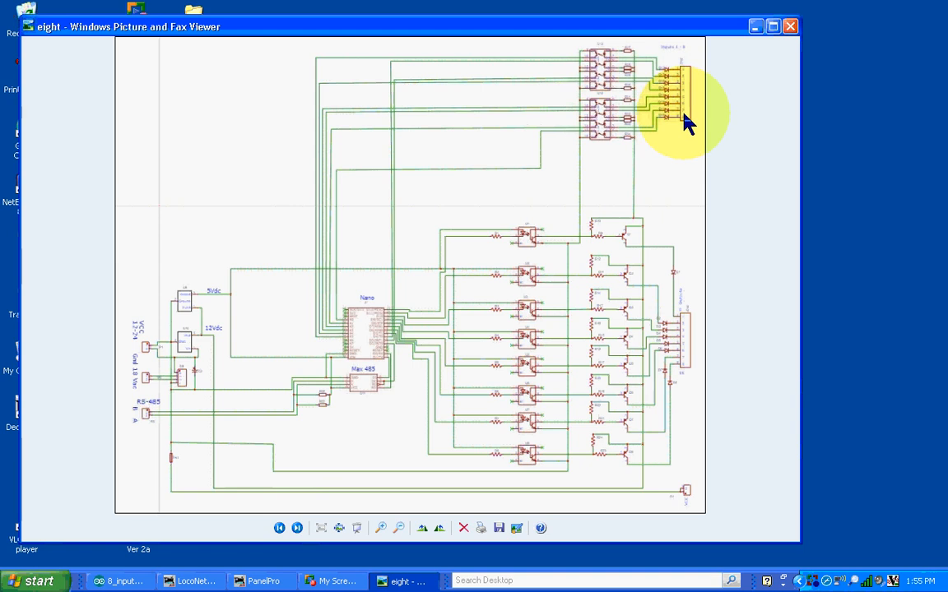
mouse_move(609, 157)
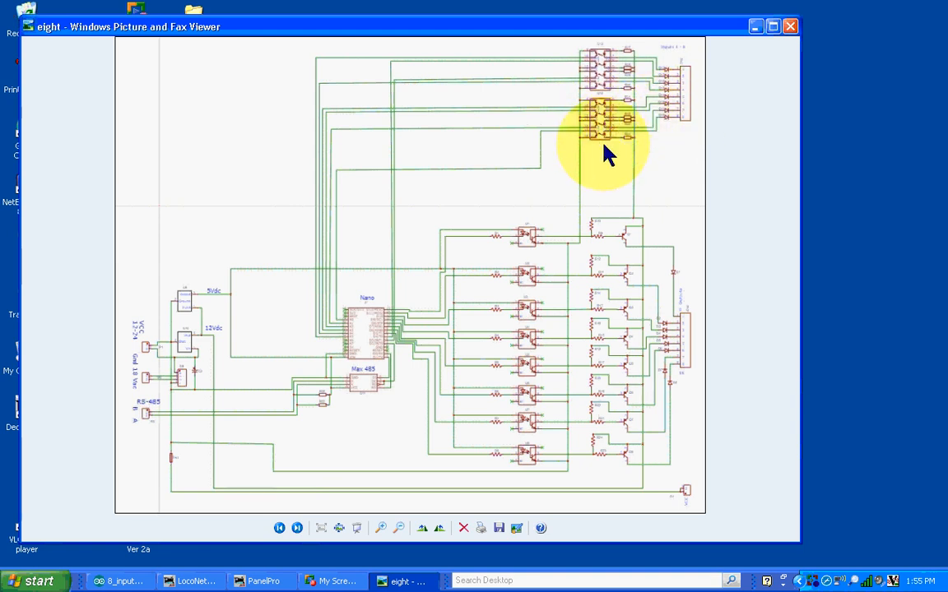
mouse_move(650, 179)
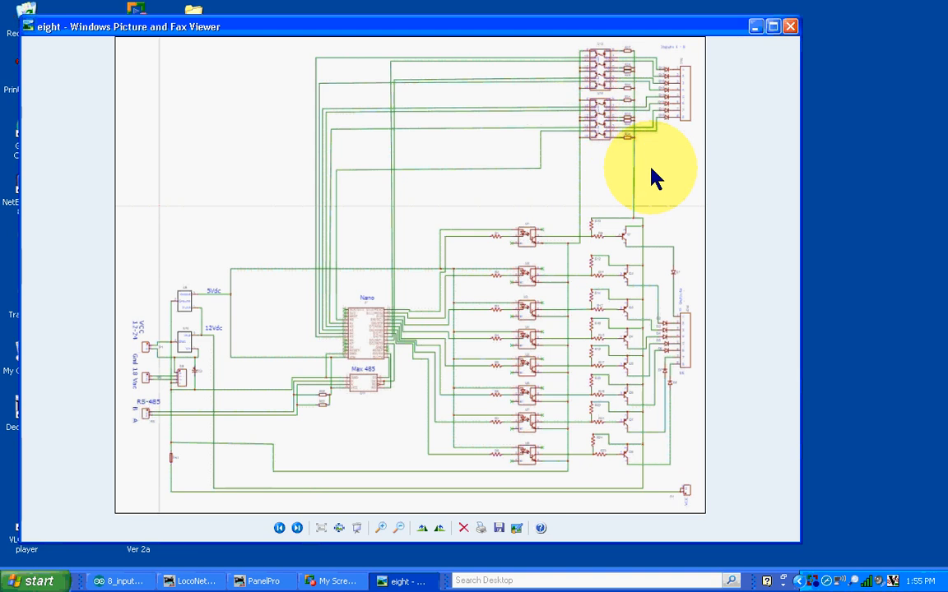
mouse_move(655, 144)
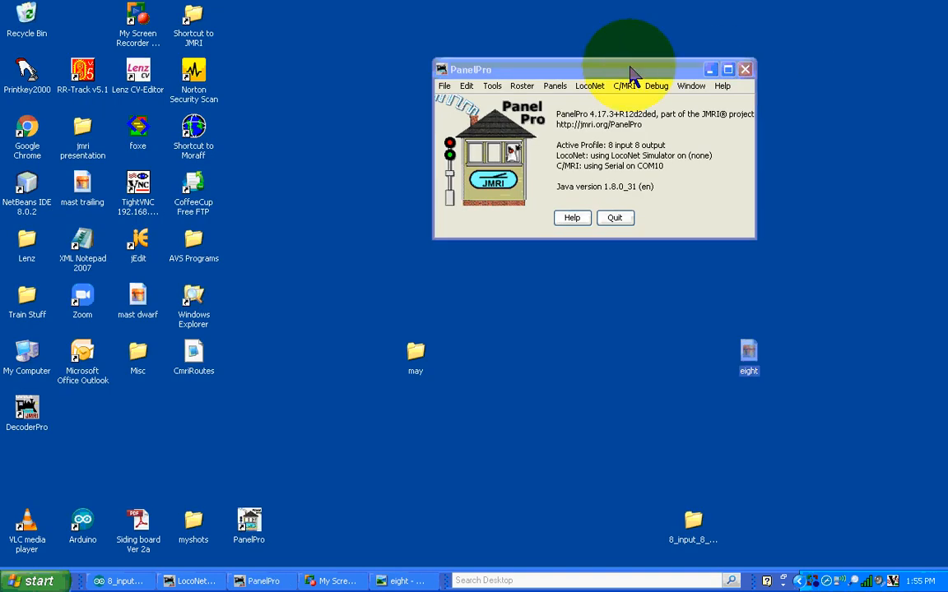
drag(630, 69, 588, 98)
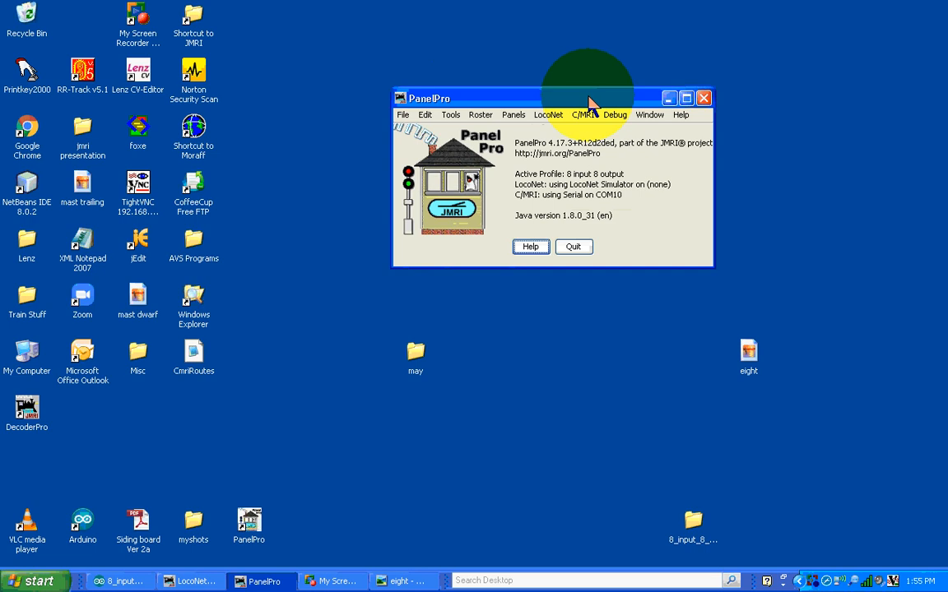
mouse_move(544, 188)
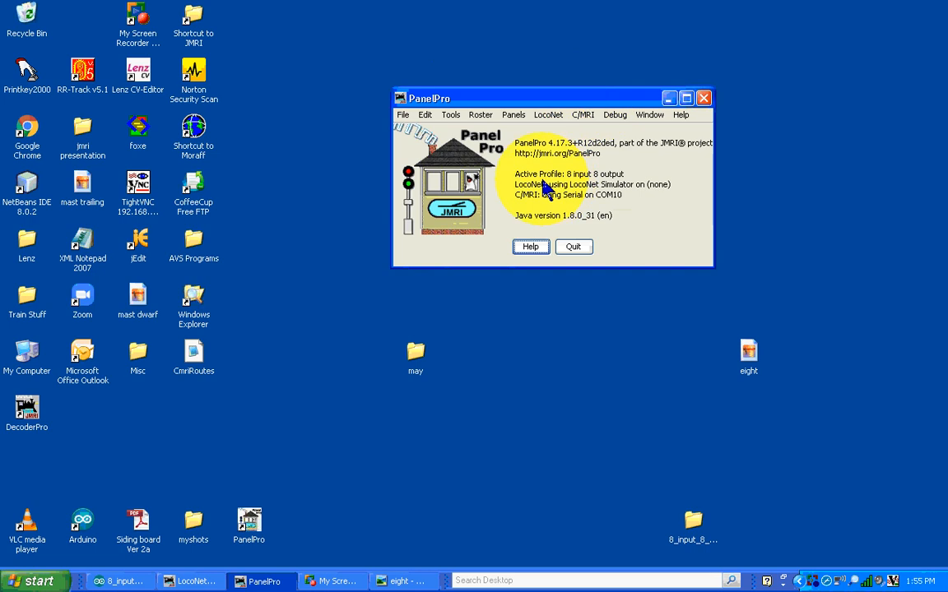
mouse_move(576, 190)
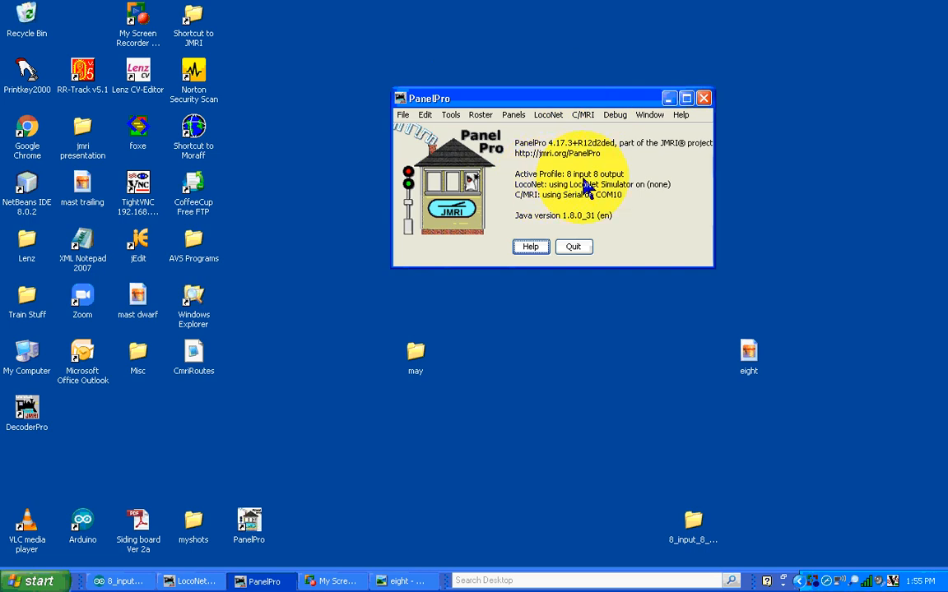
mouse_move(608, 204)
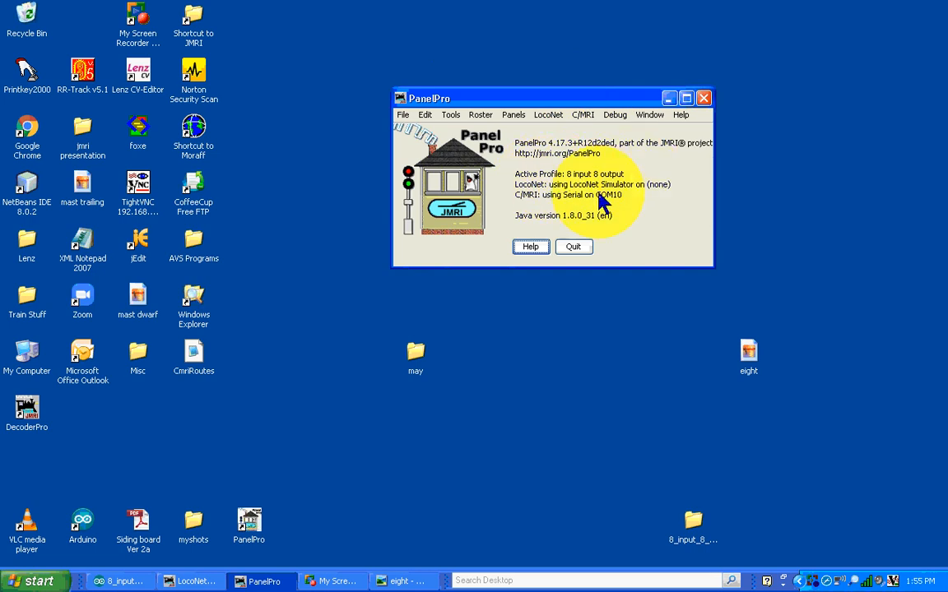
mouse_move(624, 197)
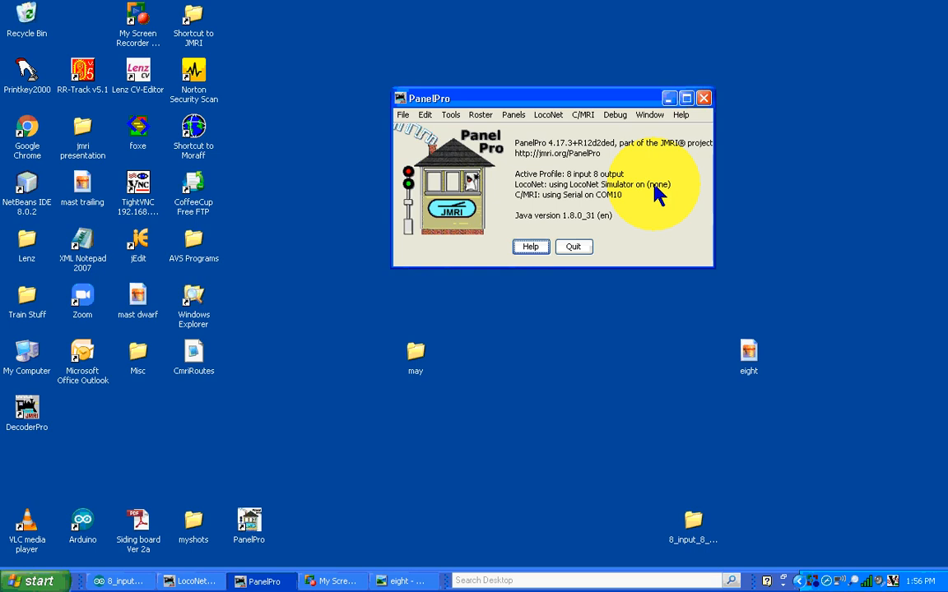
mouse_move(652, 196)
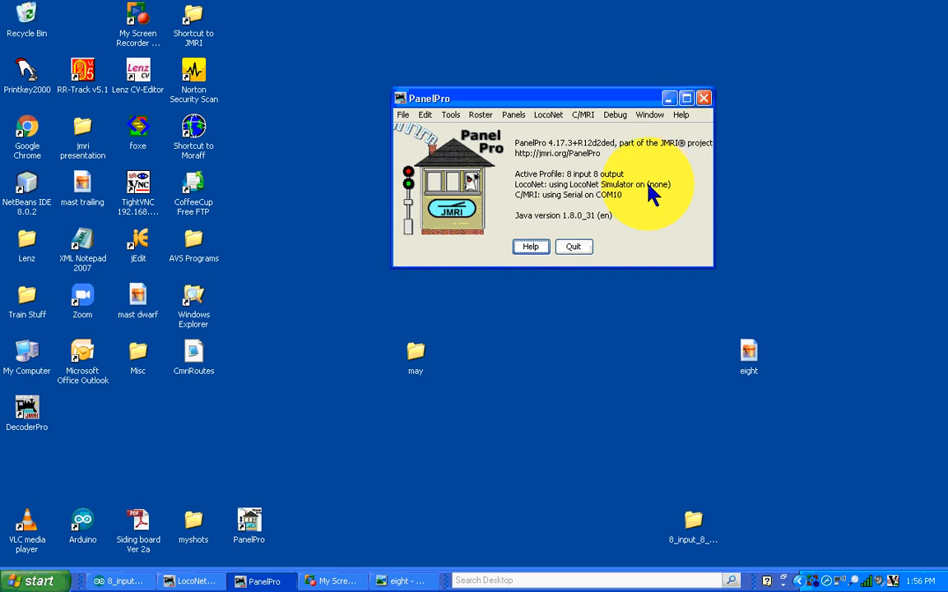
mouse_move(609, 195)
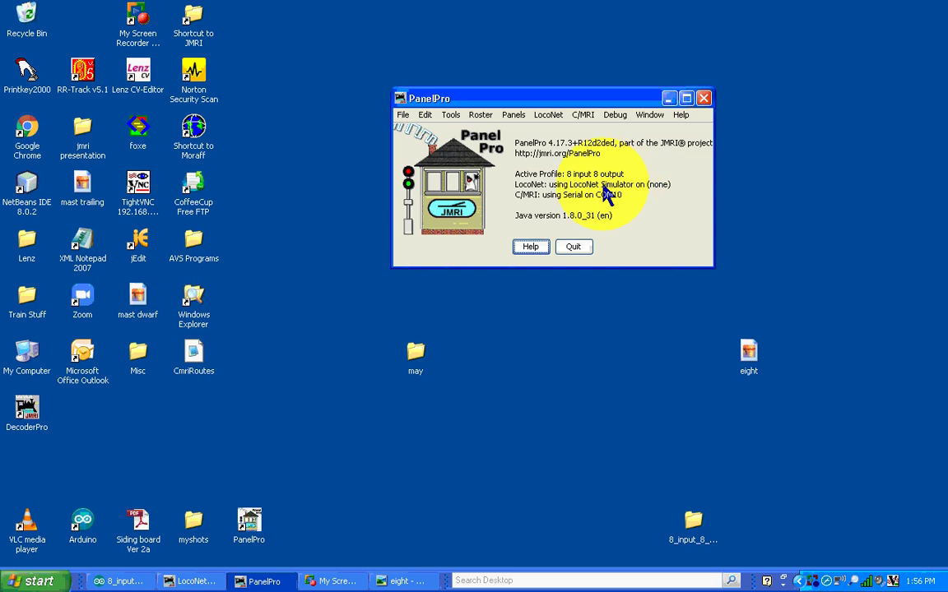
mouse_move(537, 222)
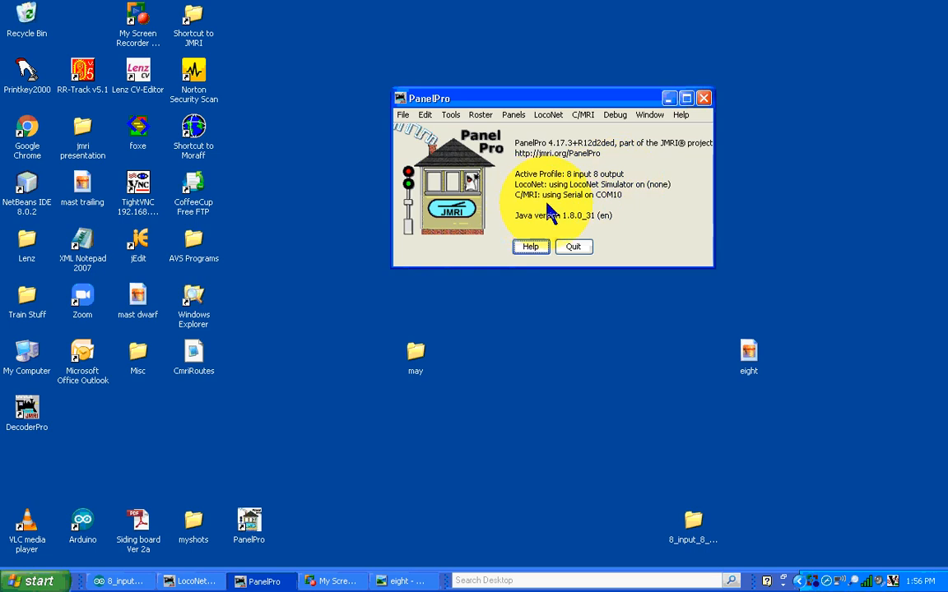
mouse_move(626, 212)
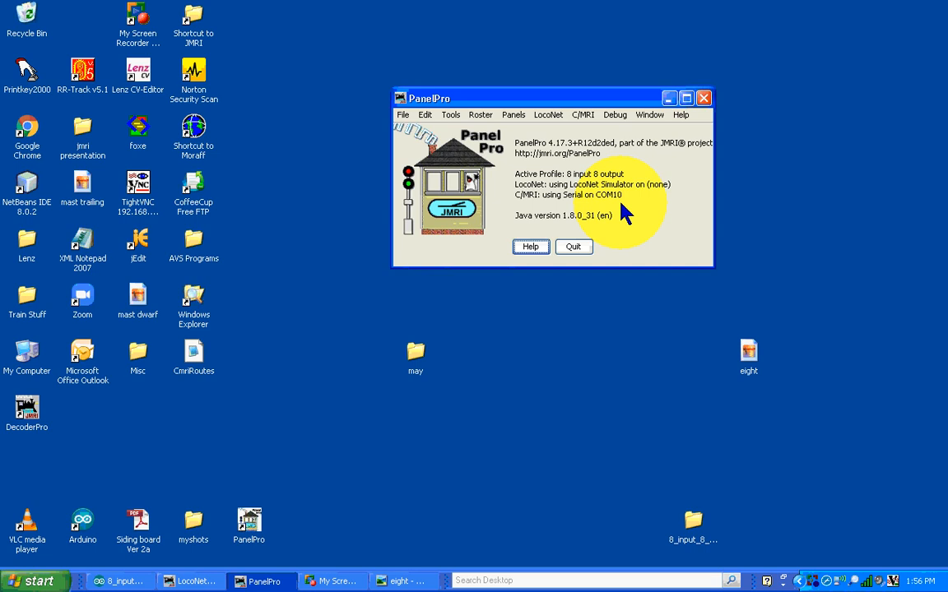
mouse_move(612, 192)
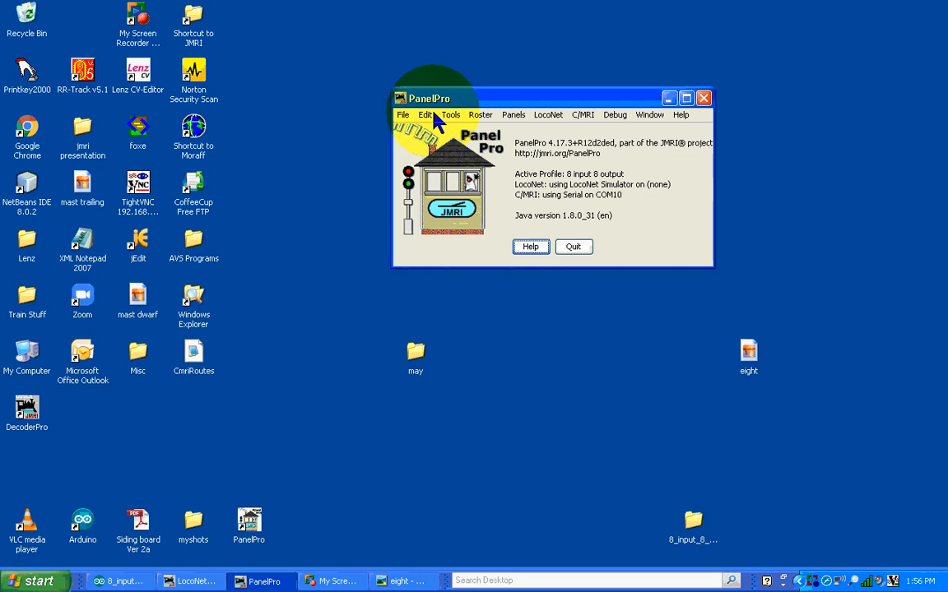
Step: Bring up PanelPro's Preferences window on the Connections page
click(426, 114)
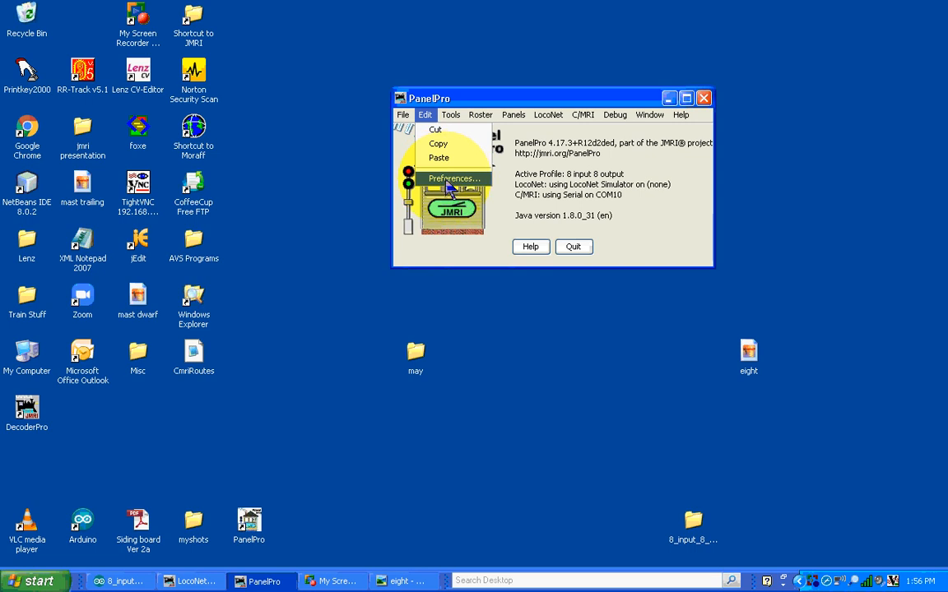
click(450, 178)
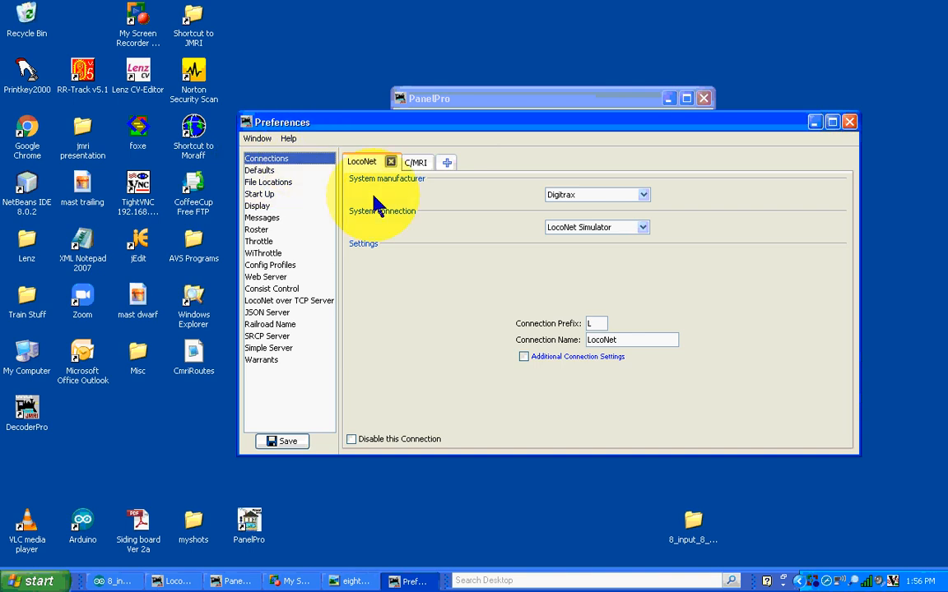
mouse_move(556, 211)
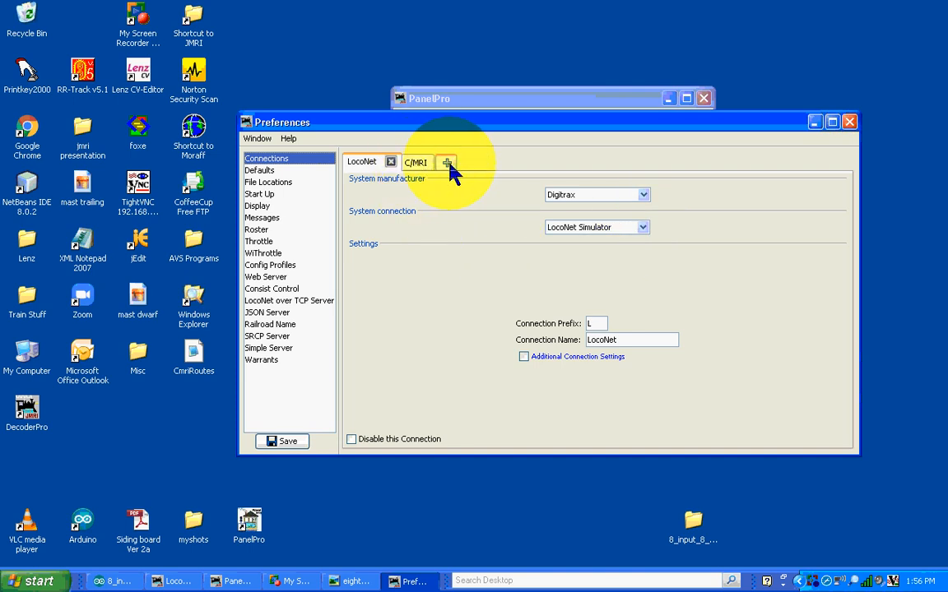
Step: Add a trial connection set to C/MRI serial on USB-SERIAL CH340 (COM10)
click(445, 162)
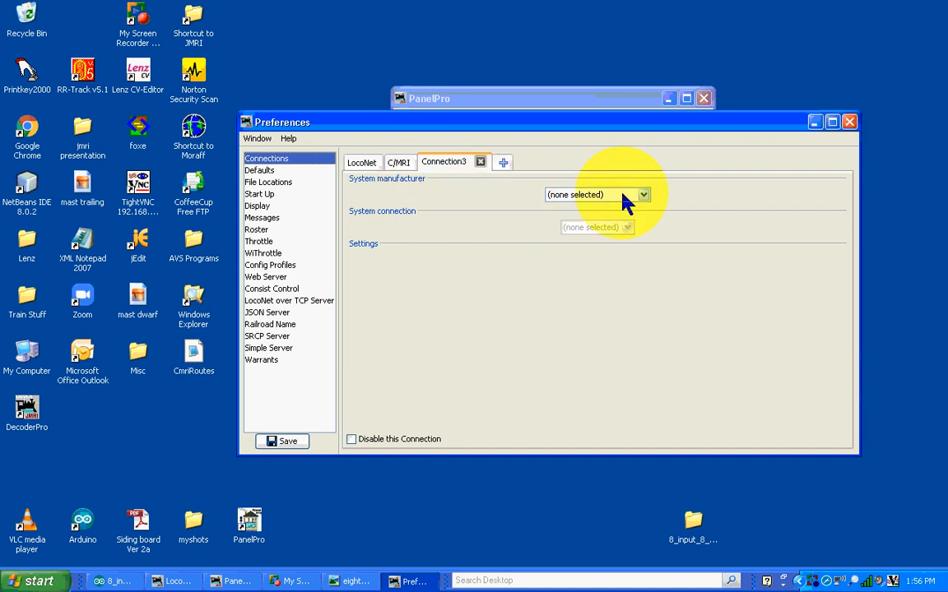
click(643, 194)
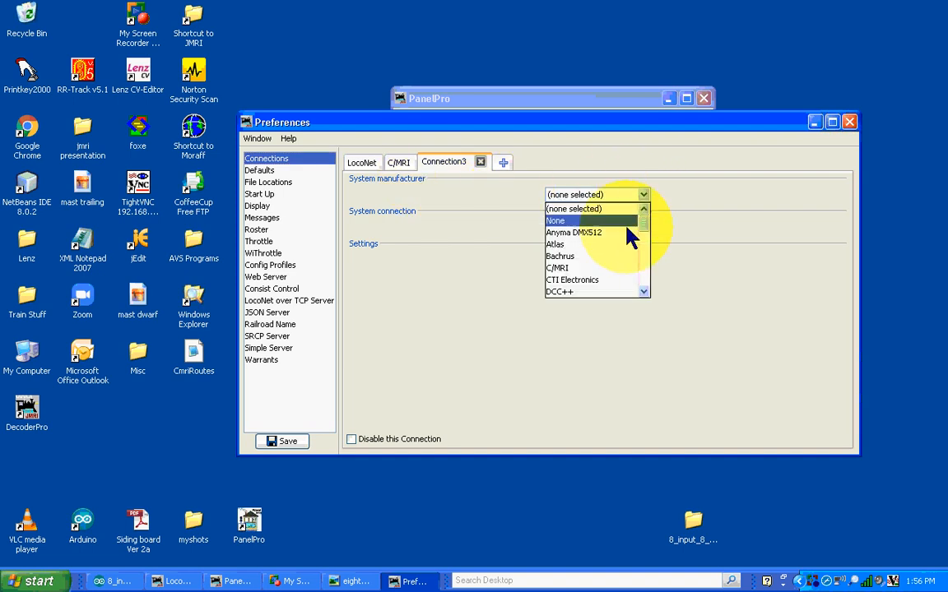
click(557, 267)
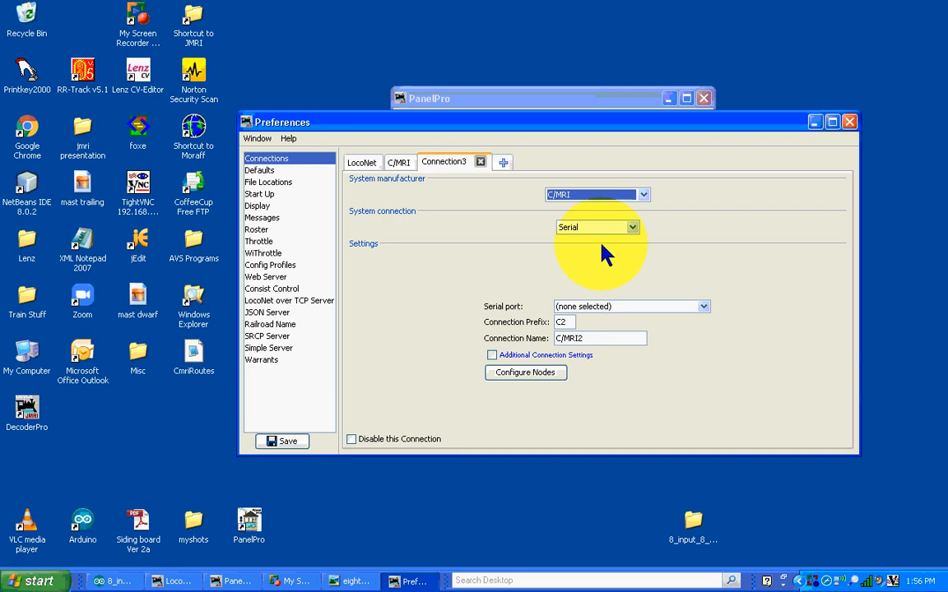
click(702, 306)
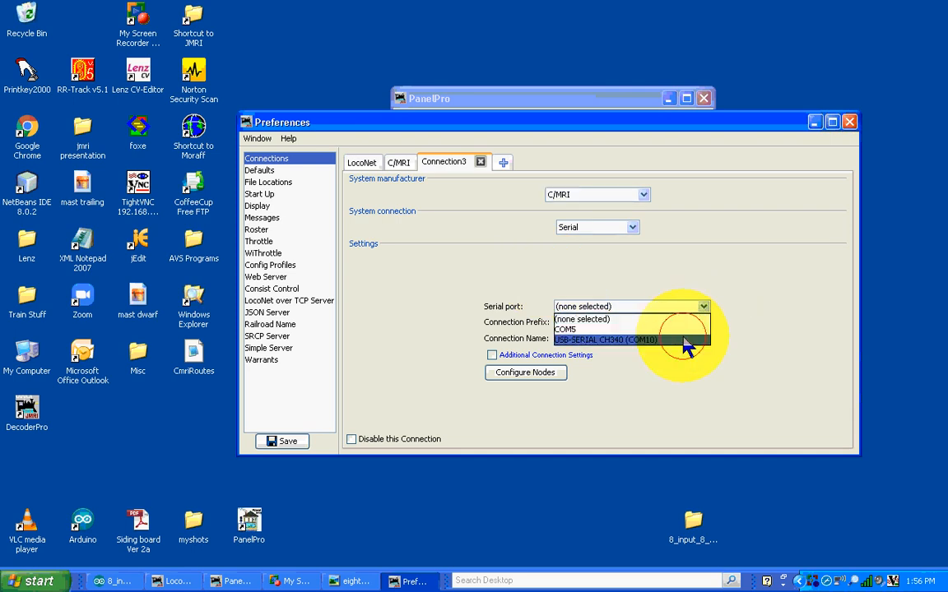
click(630, 341)
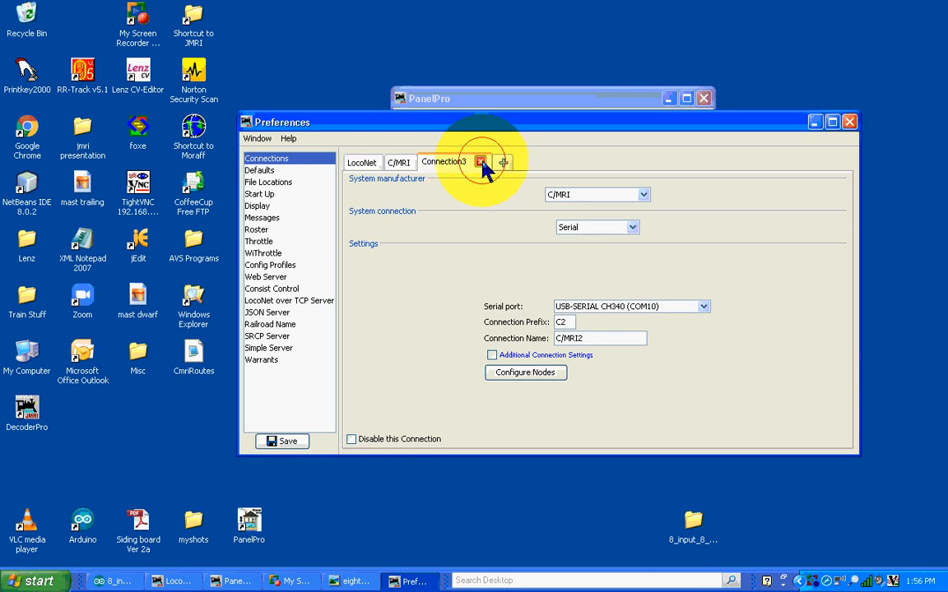
Step: Delete the trial Connection3, keeping only LocoNet and C/MRI
click(480, 161)
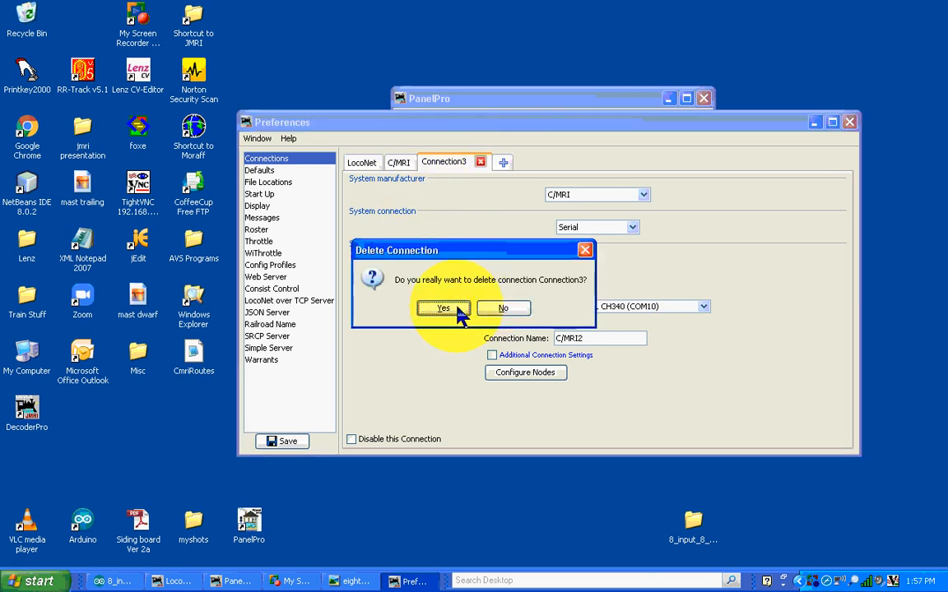
click(443, 308)
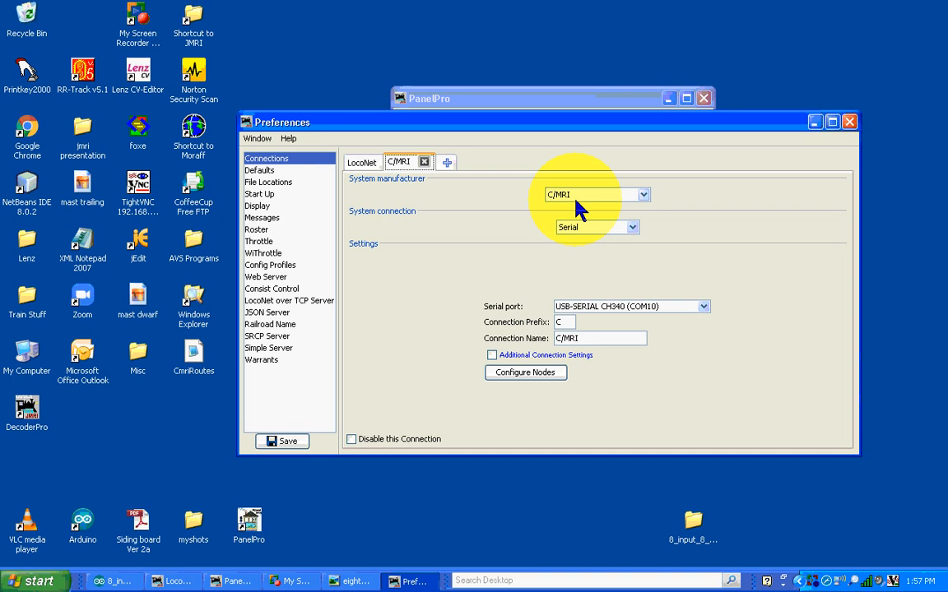
mouse_move(566, 218)
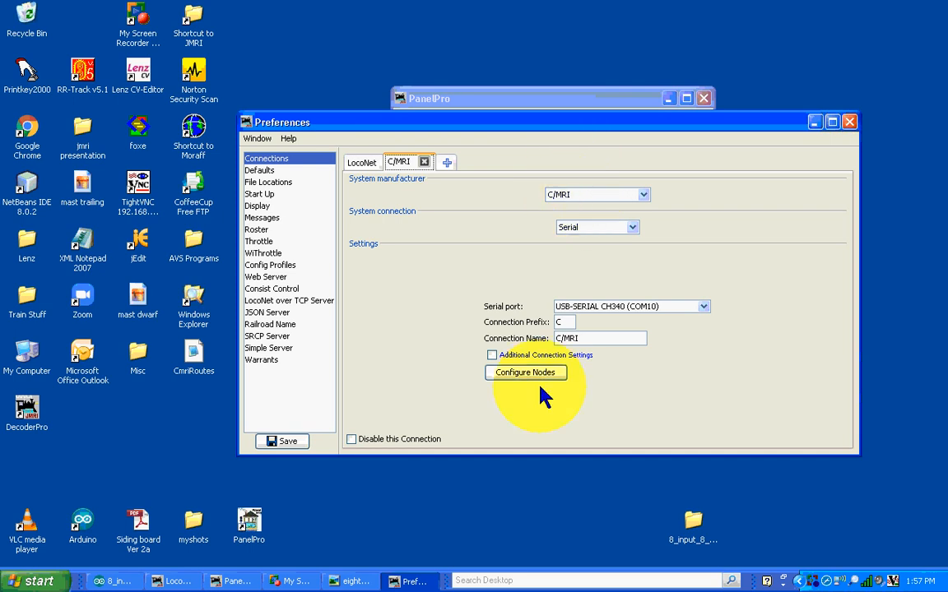
mouse_move(538, 383)
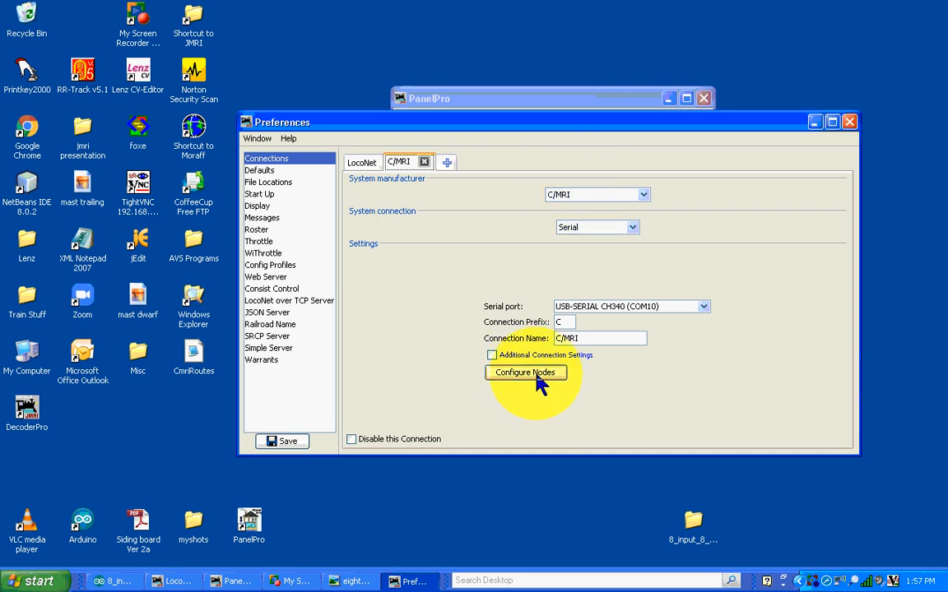
Step: Bring up Configure Nodes for the C/MRI connection, listing five SMINI nodes
click(524, 372)
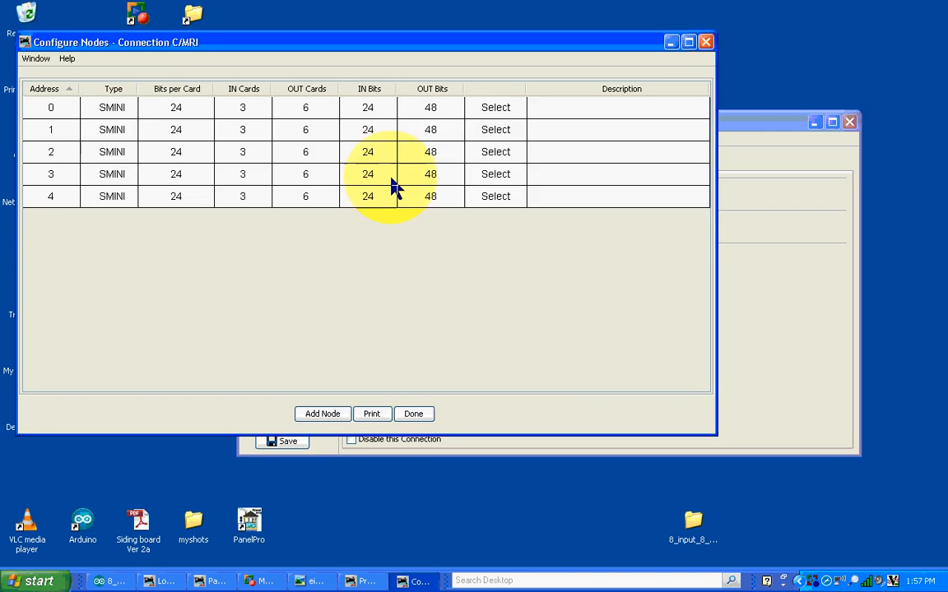
mouse_move(370, 64)
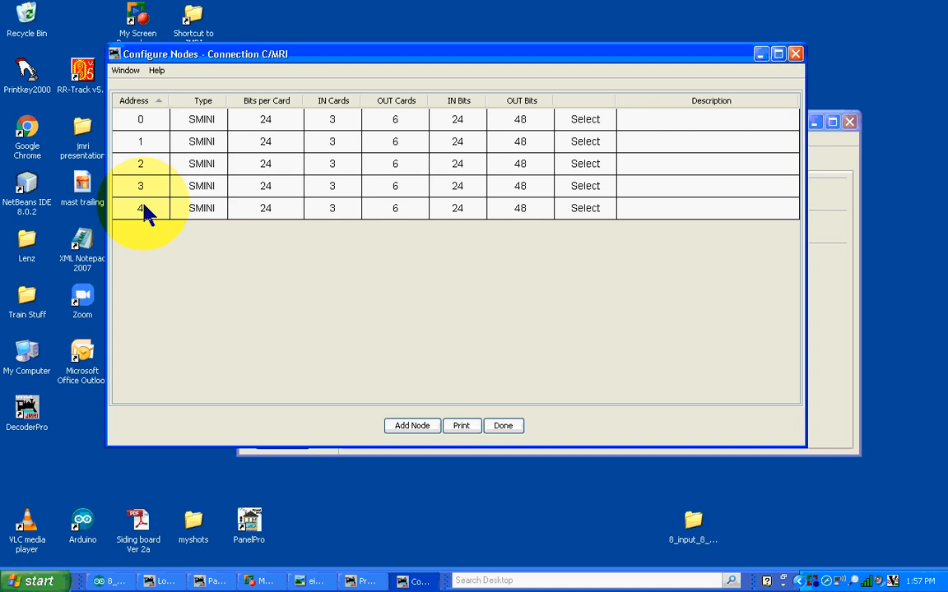
mouse_move(412, 426)
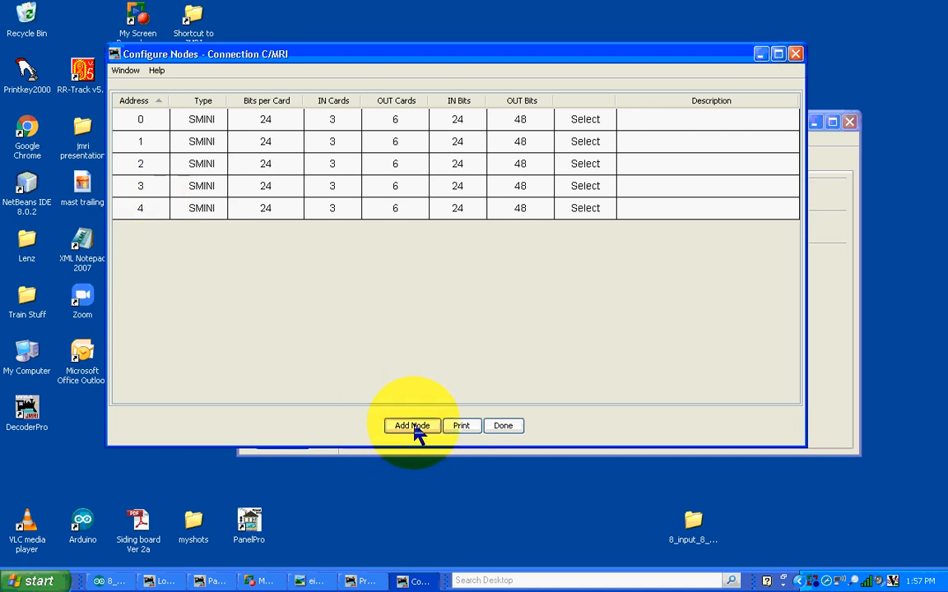
Step: Fill a new node with address 5 and type SMINI, then cancel without adding it
click(412, 425)
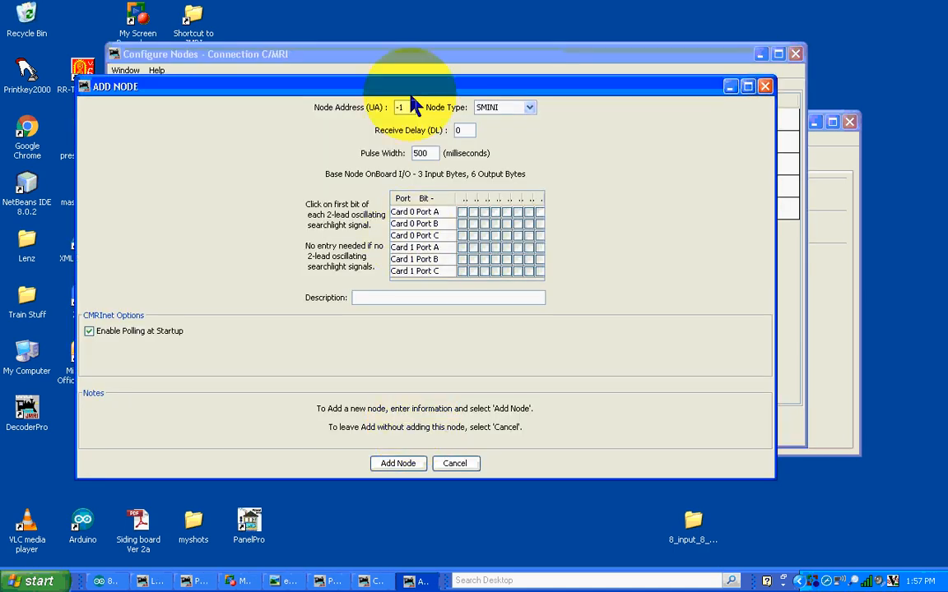
click(402, 107)
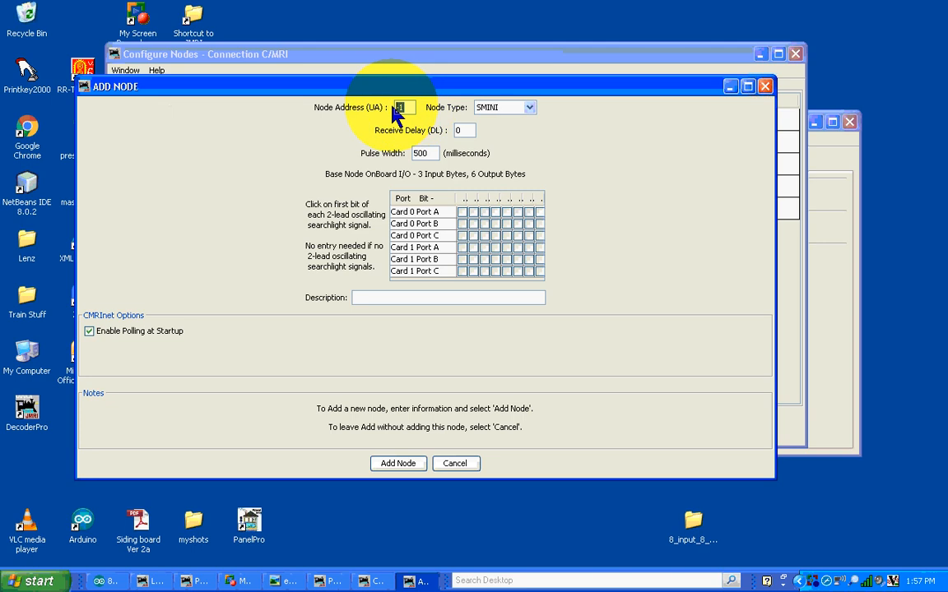
text(5)
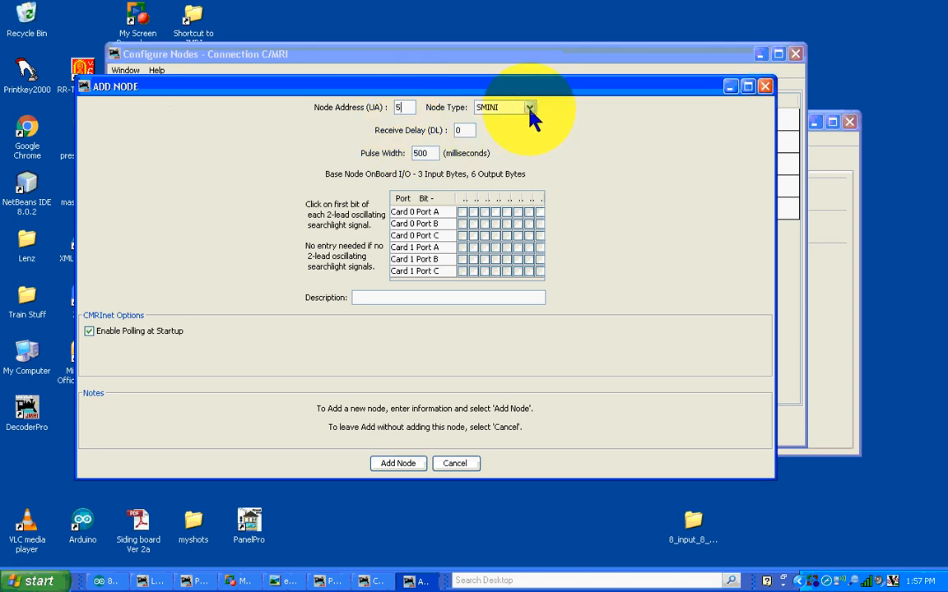
click(534, 108)
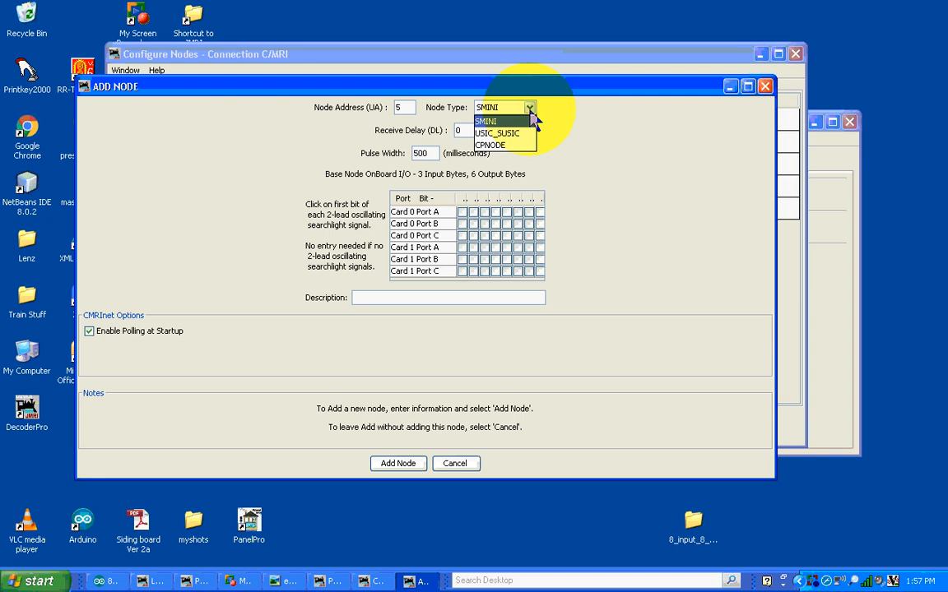
mouse_move(546, 143)
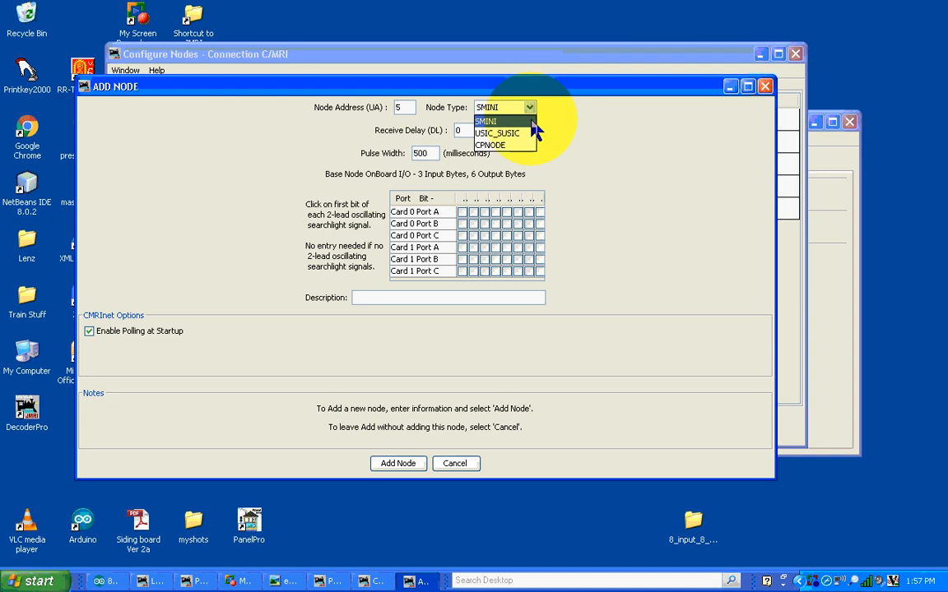
click(494, 121)
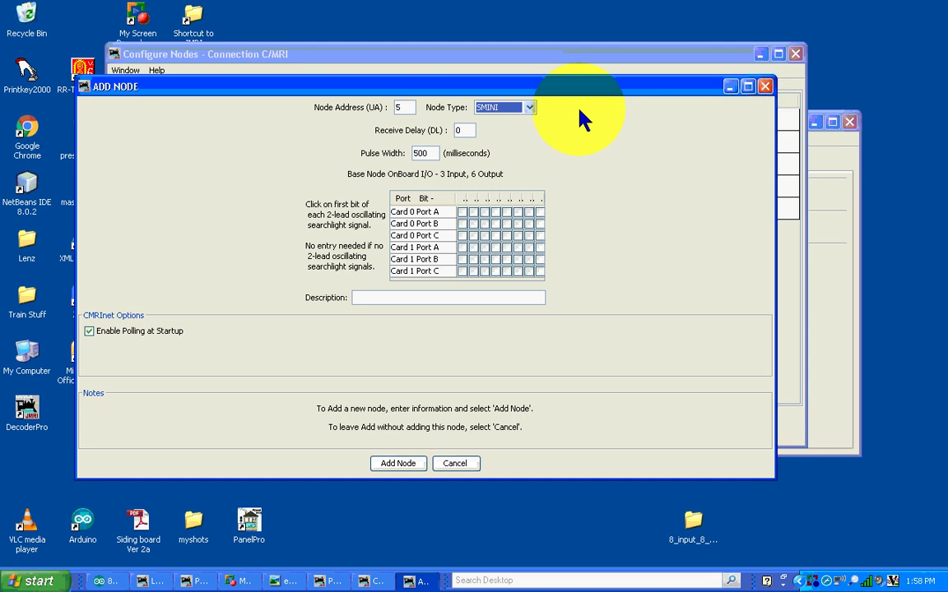
mouse_move(592, 131)
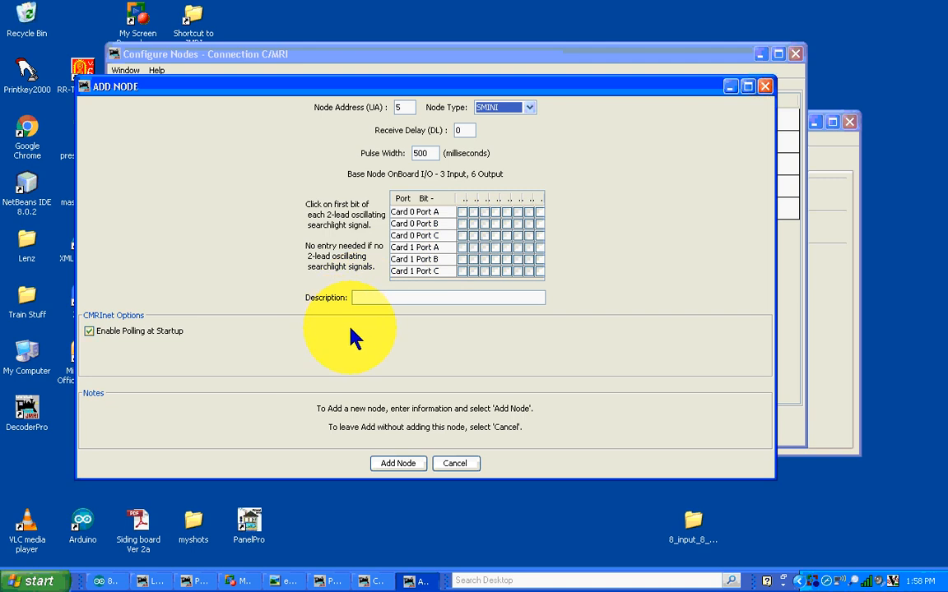
mouse_move(405, 463)
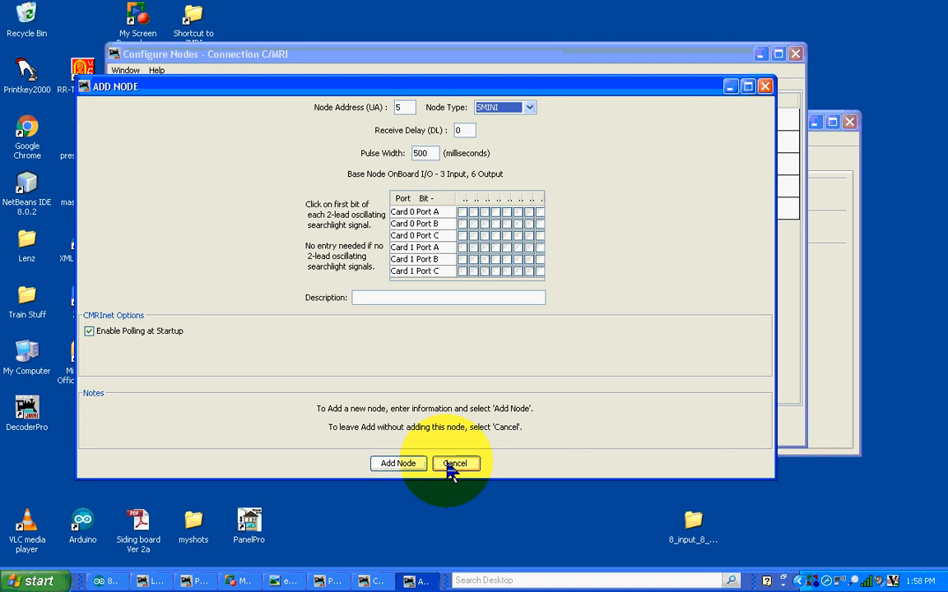
click(455, 464)
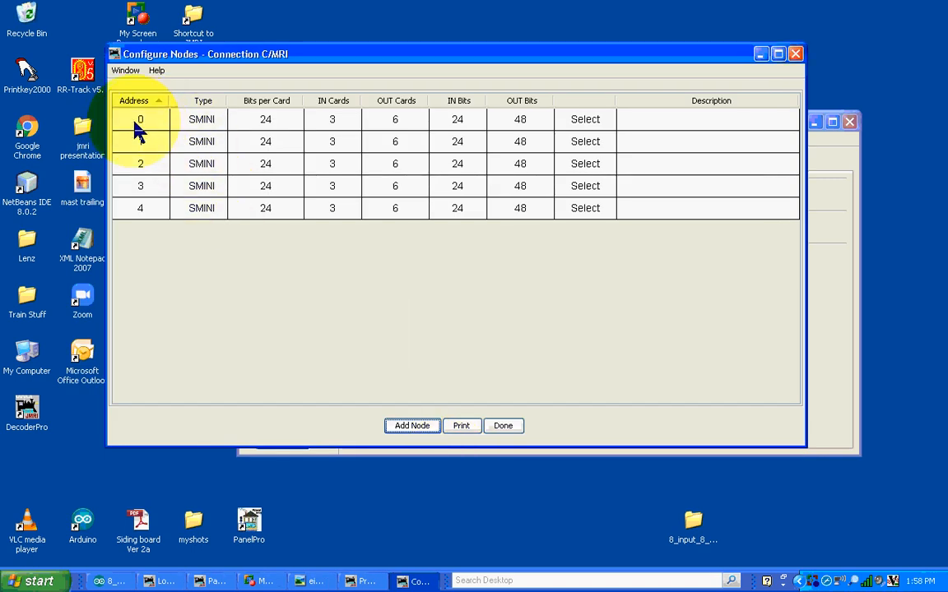
mouse_move(207, 132)
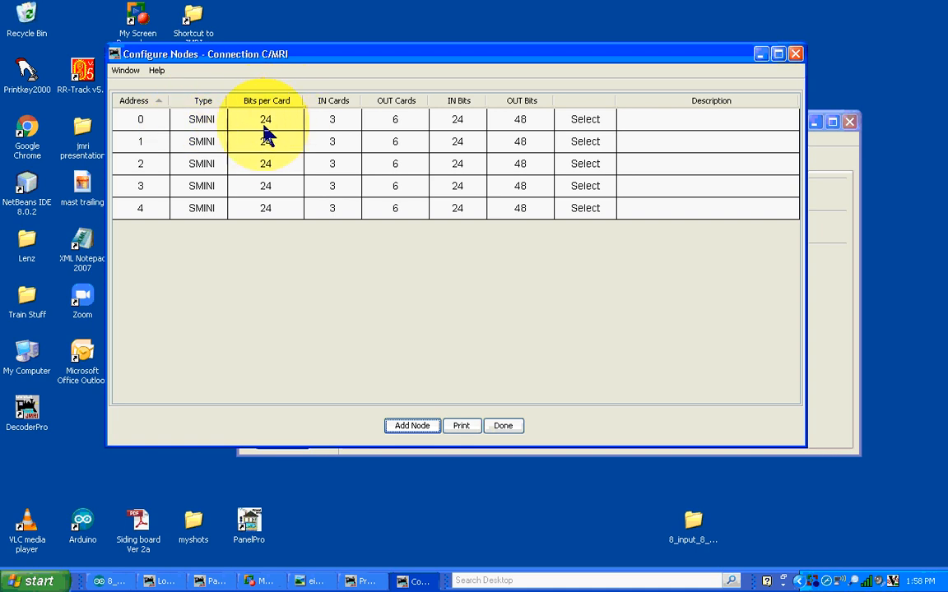
mouse_move(332, 137)
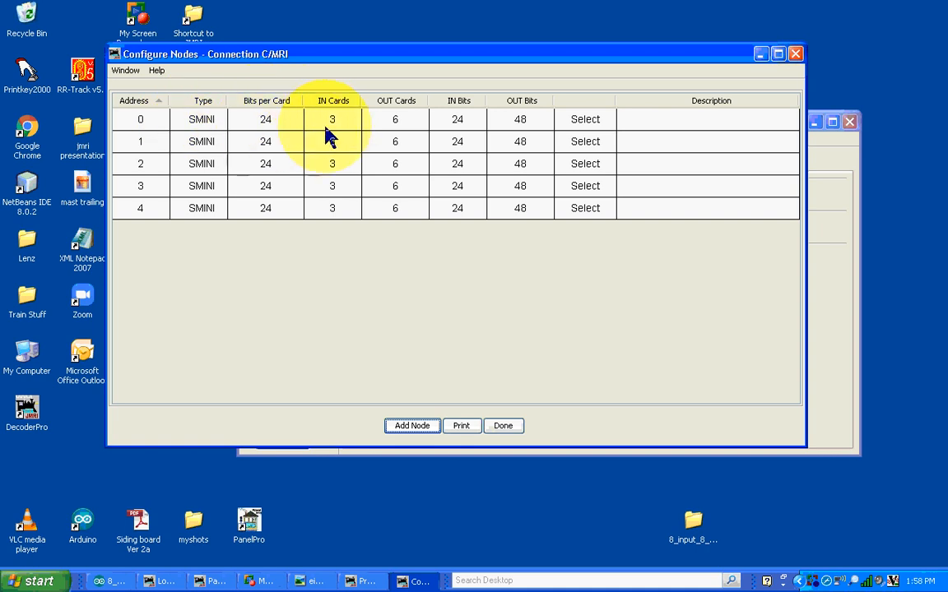
mouse_move(407, 132)
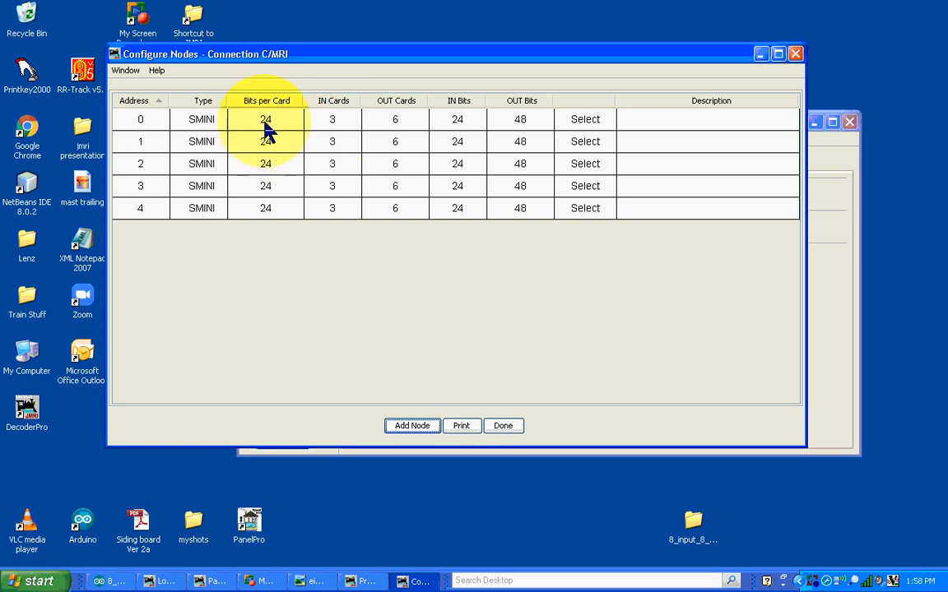
mouse_move(300, 123)
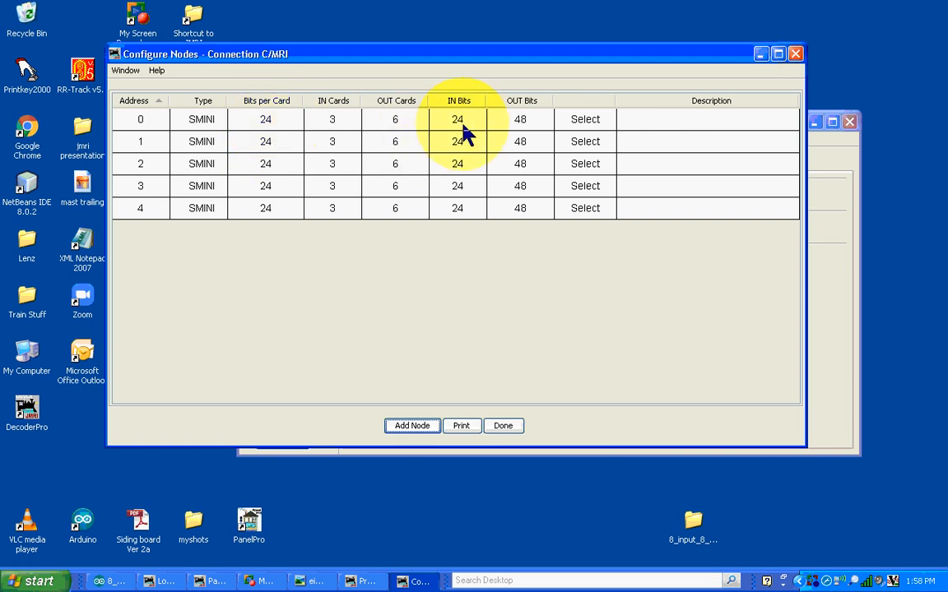
mouse_move(399, 138)
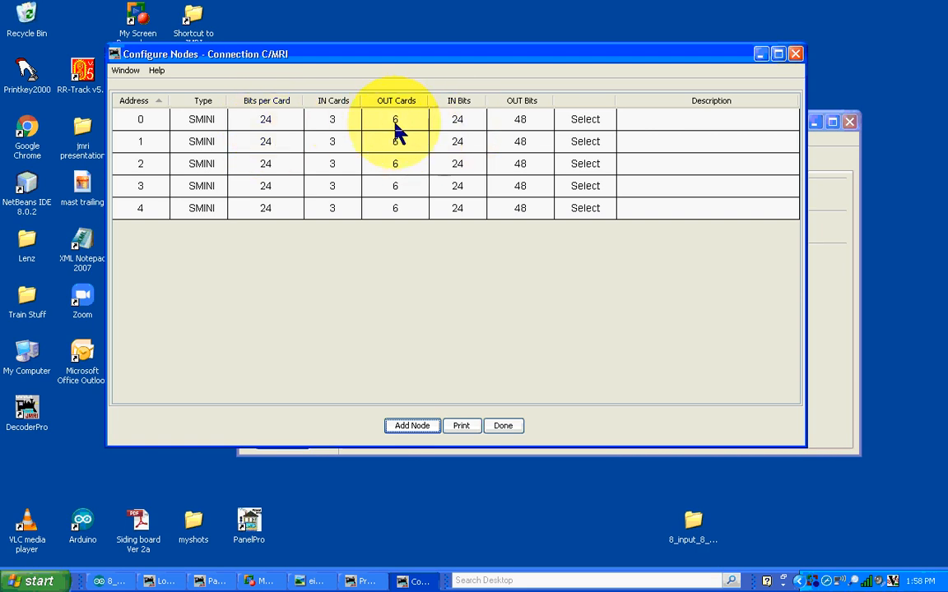
mouse_move(470, 123)
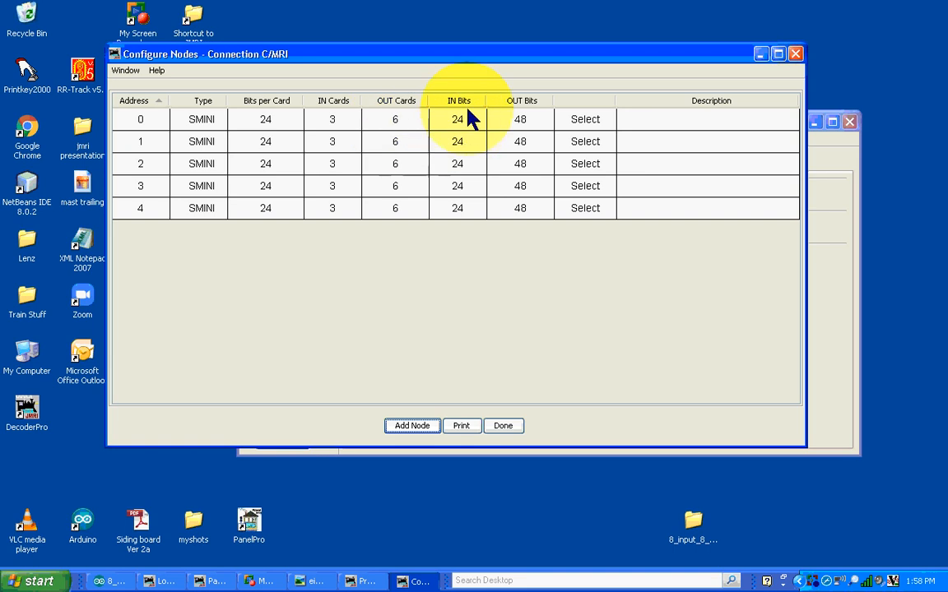
mouse_move(525, 127)
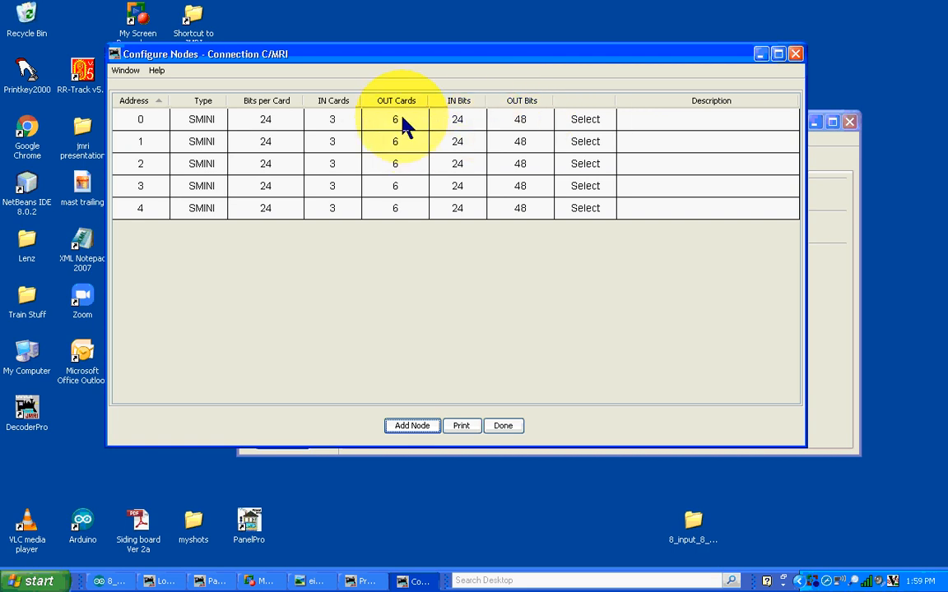
mouse_move(463, 127)
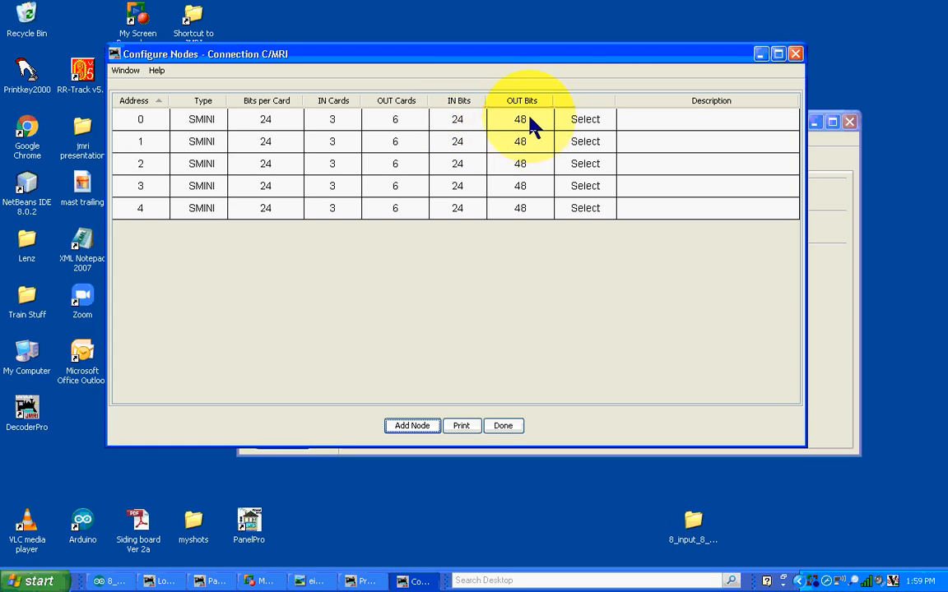
mouse_move(607, 124)
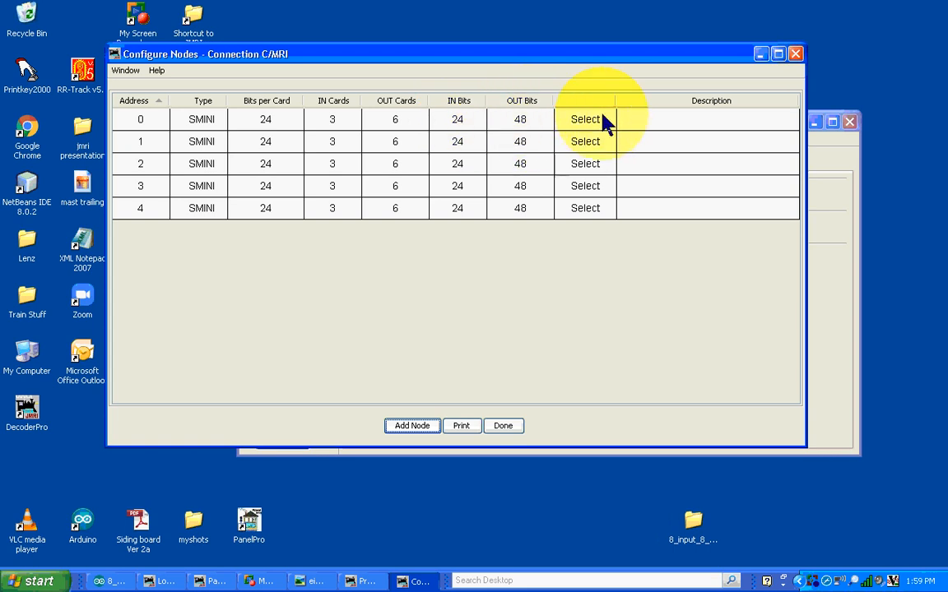
mouse_move(605, 132)
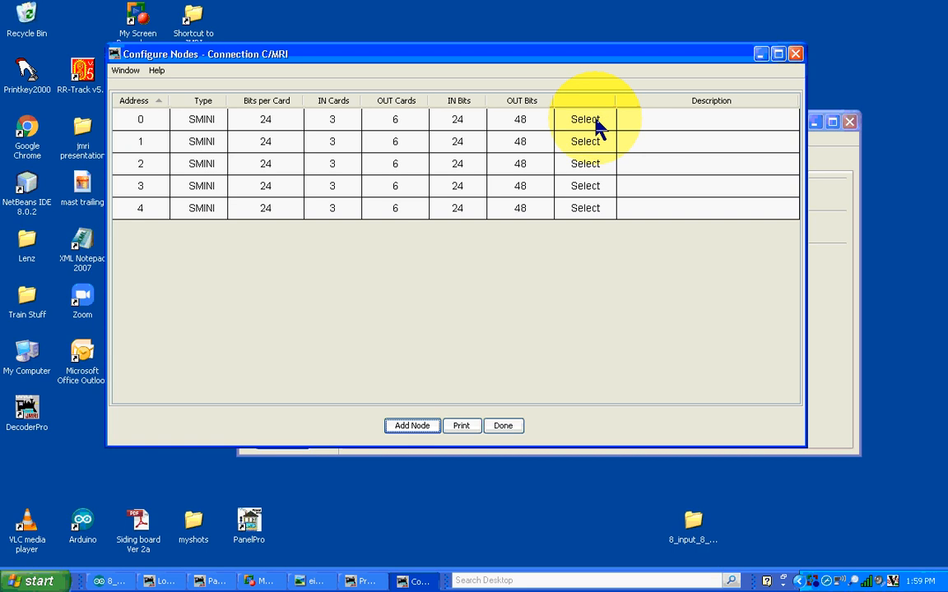
Step: Dismiss node 0's Select actions and close Configure Nodes with Done
click(584, 119)
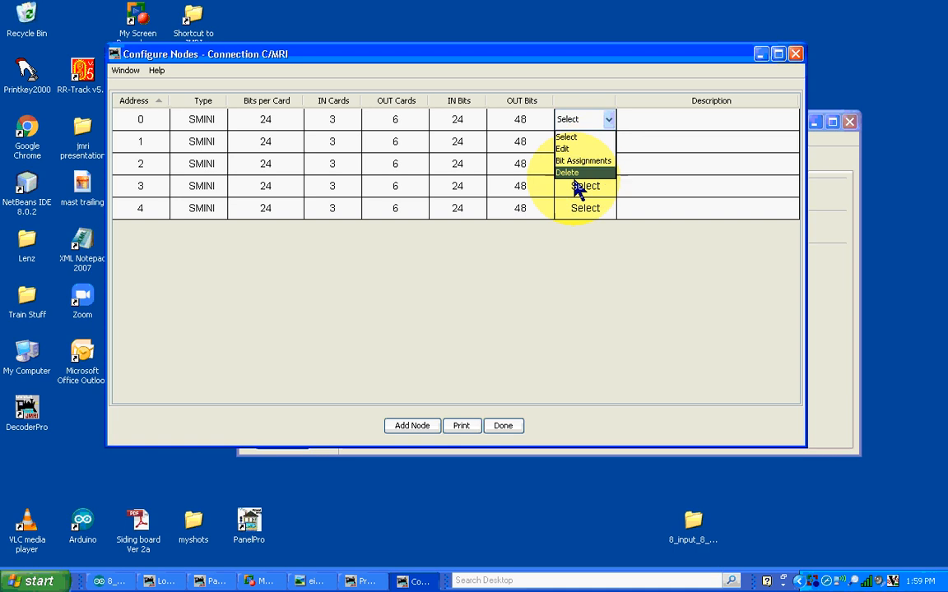
click(581, 185)
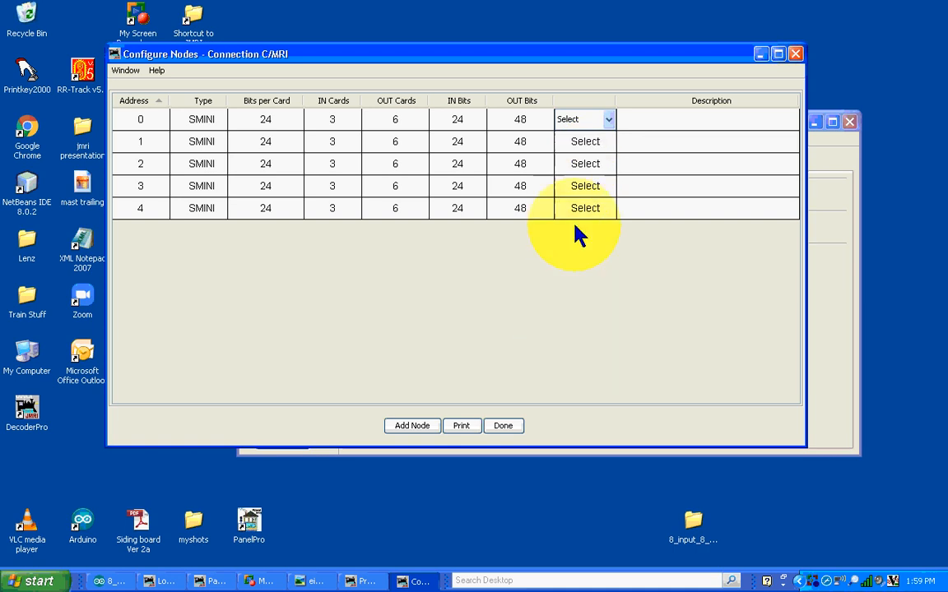
mouse_move(430, 271)
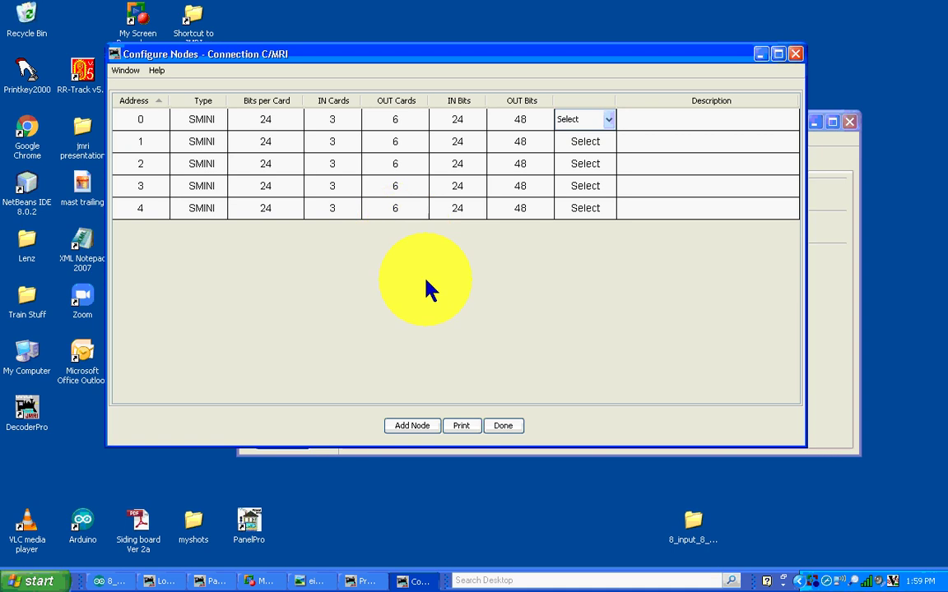
mouse_move(505, 432)
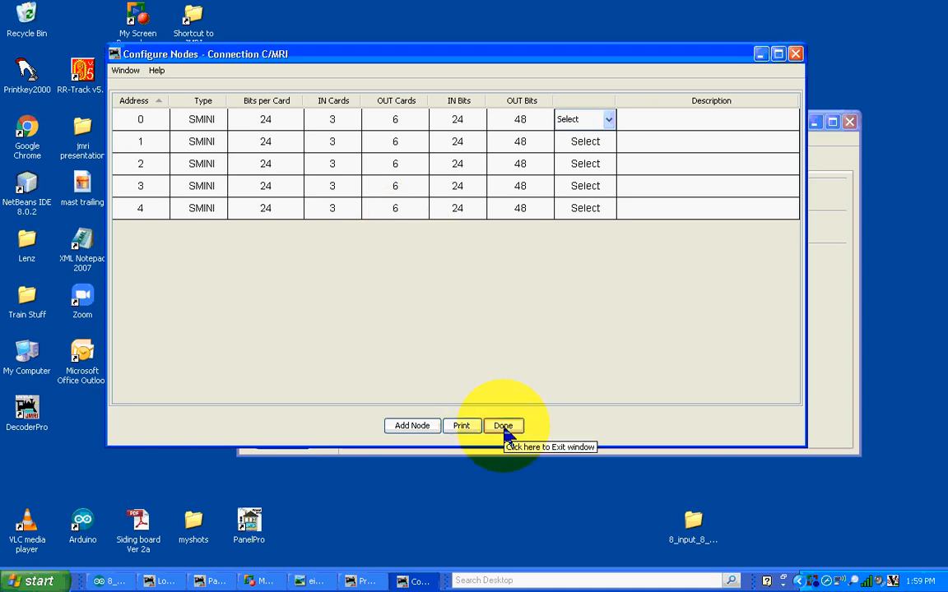
click(503, 425)
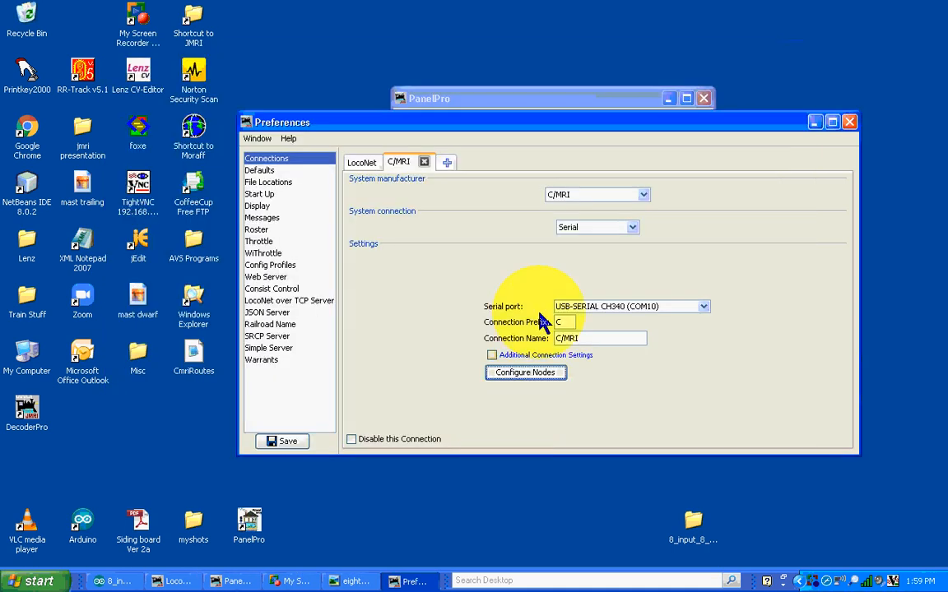
mouse_move(848, 154)
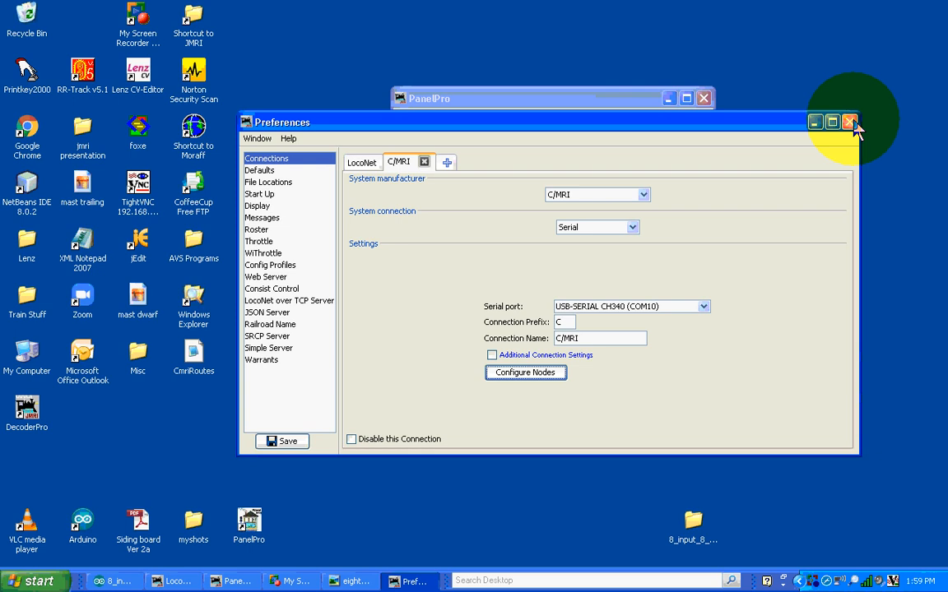
Step: Close Preferences, leaving the main window showing C/MRI Serial on COM10
click(849, 122)
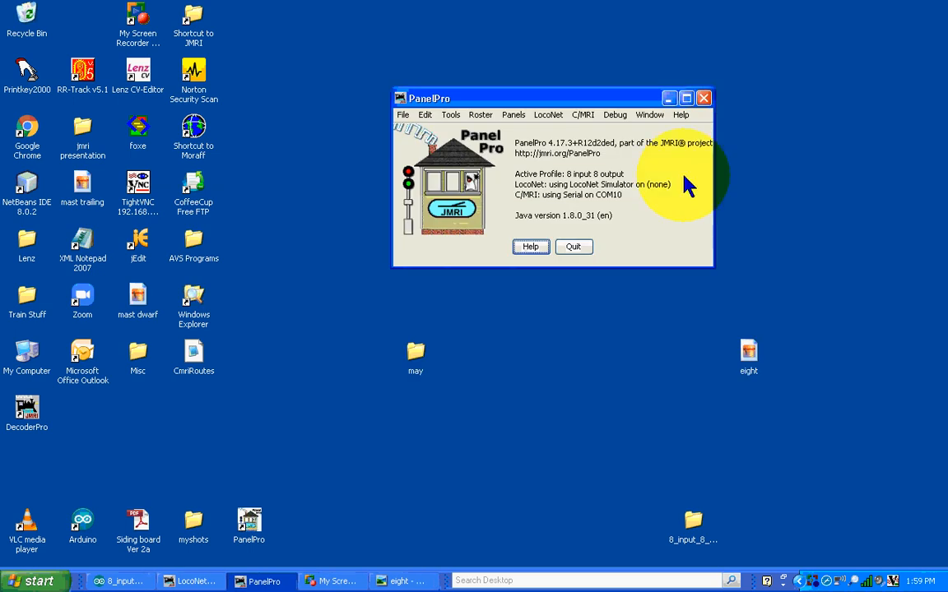
mouse_move(568, 107)
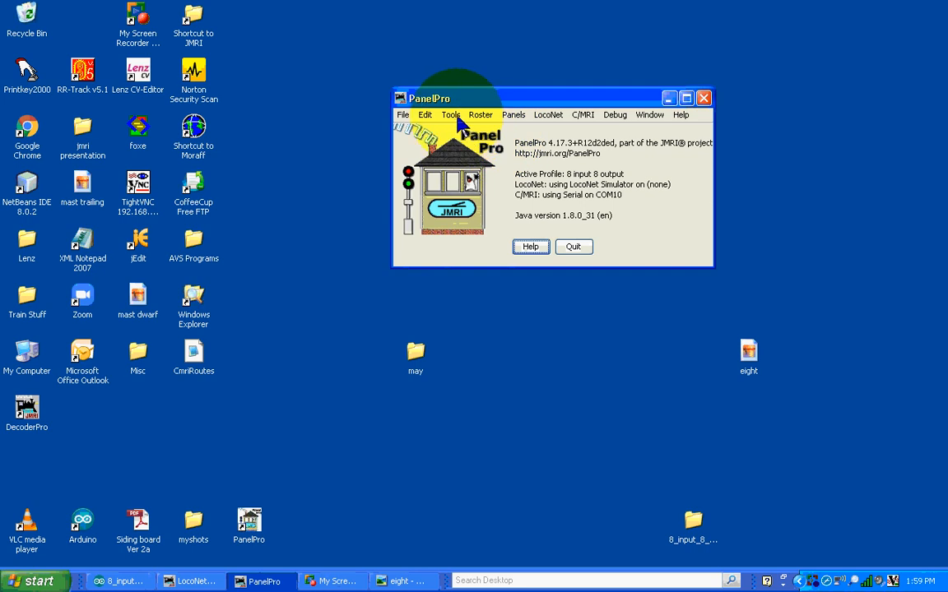
click(450, 115)
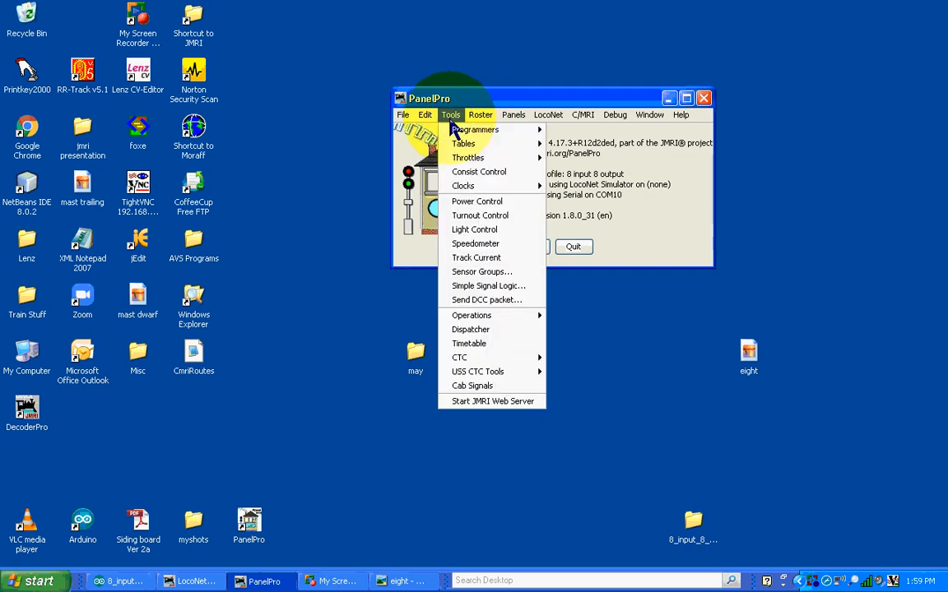
mouse_move(463, 144)
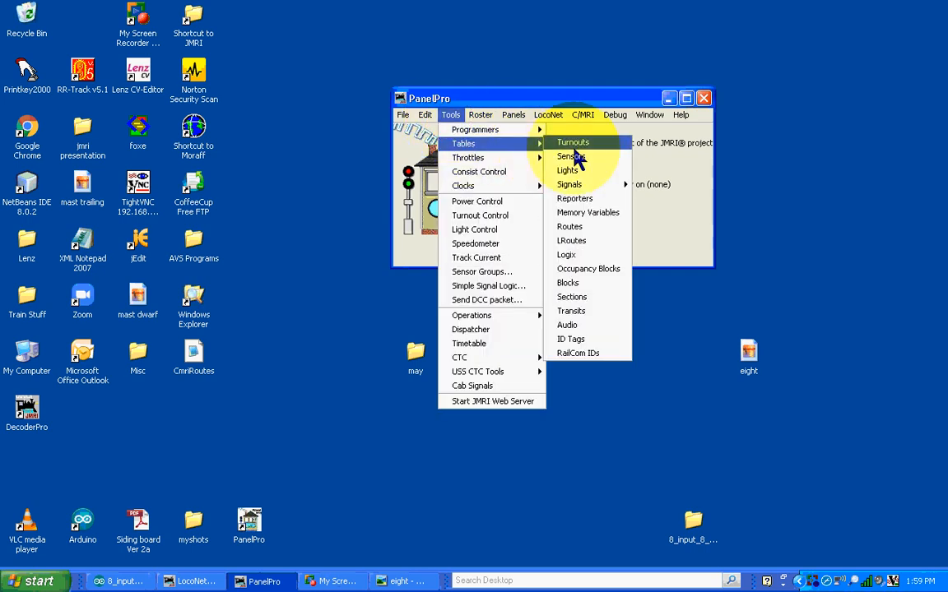
mouse_move(567, 170)
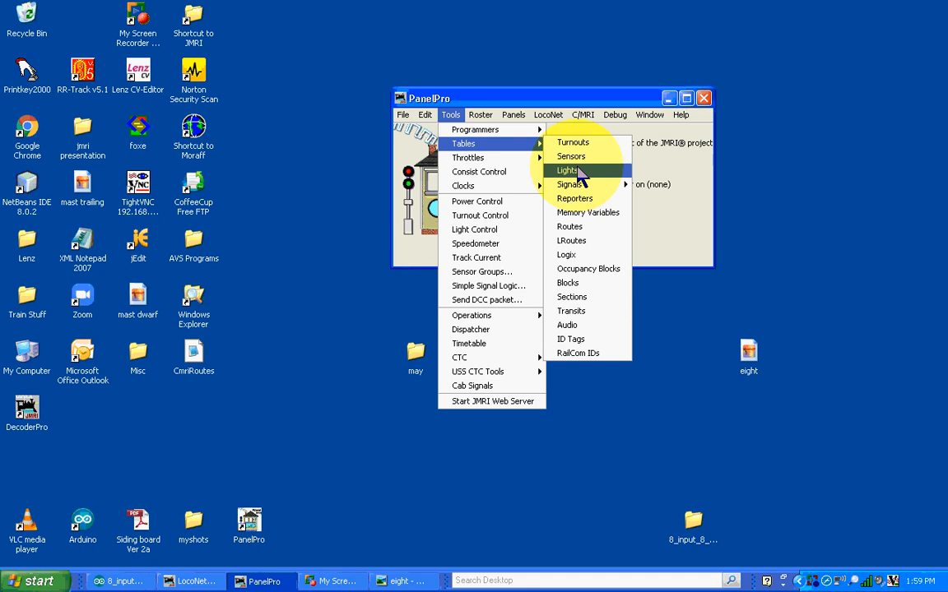
click(567, 170)
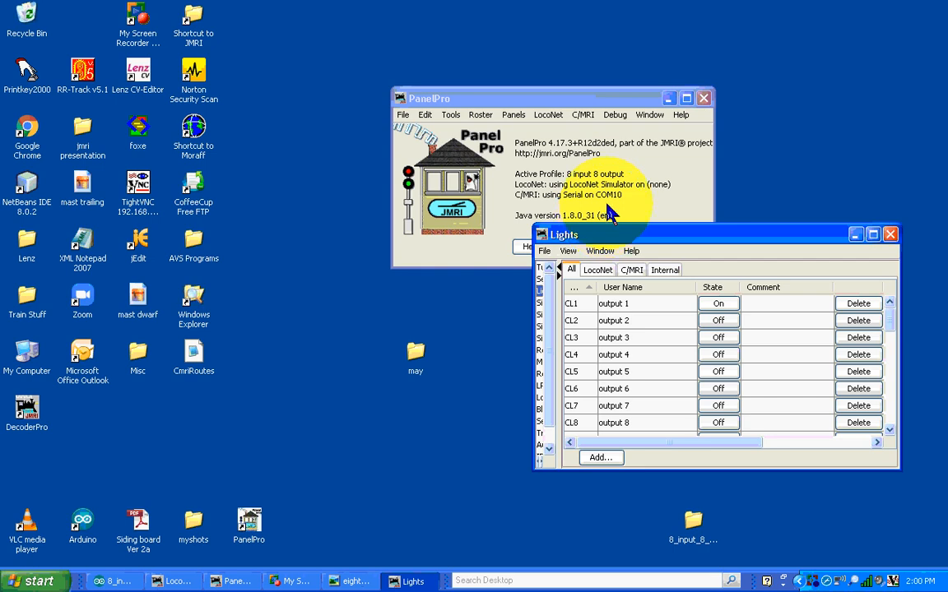
mouse_move(664, 228)
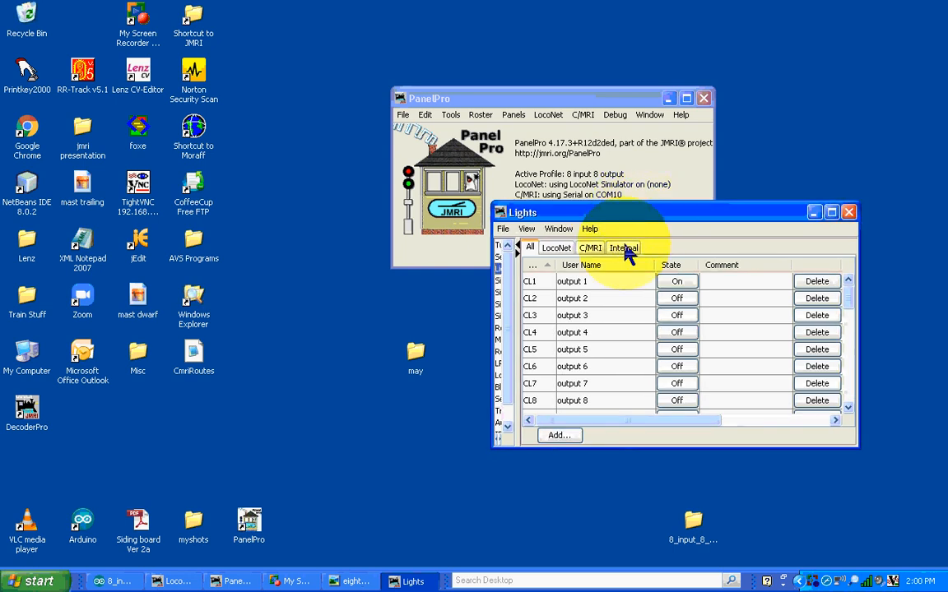
mouse_move(669, 228)
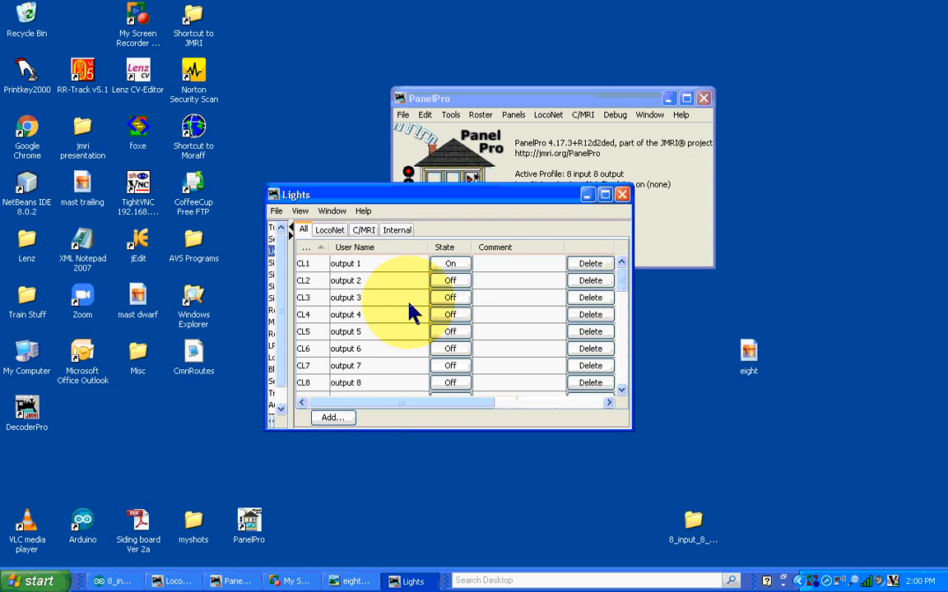
mouse_move(380, 267)
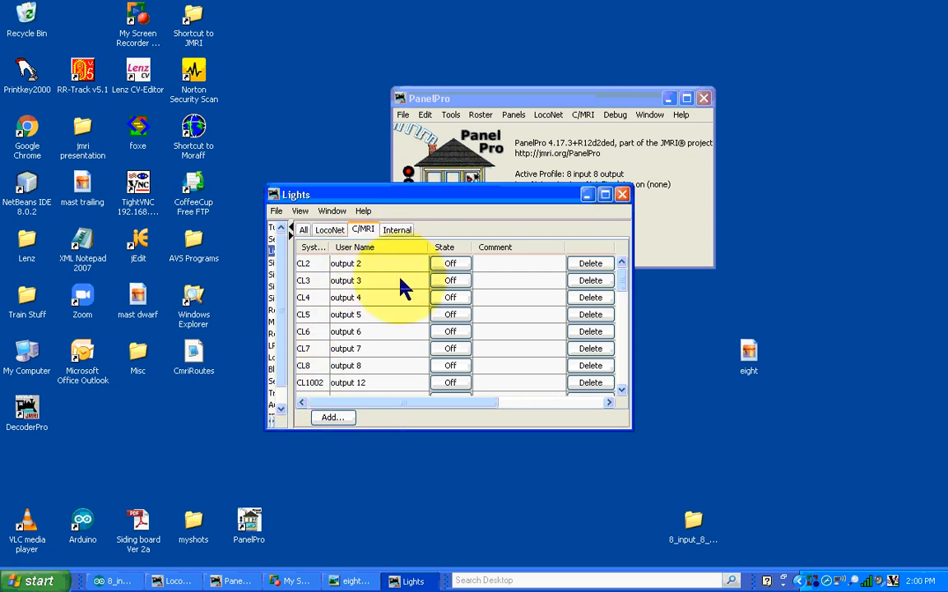
mouse_move(398, 280)
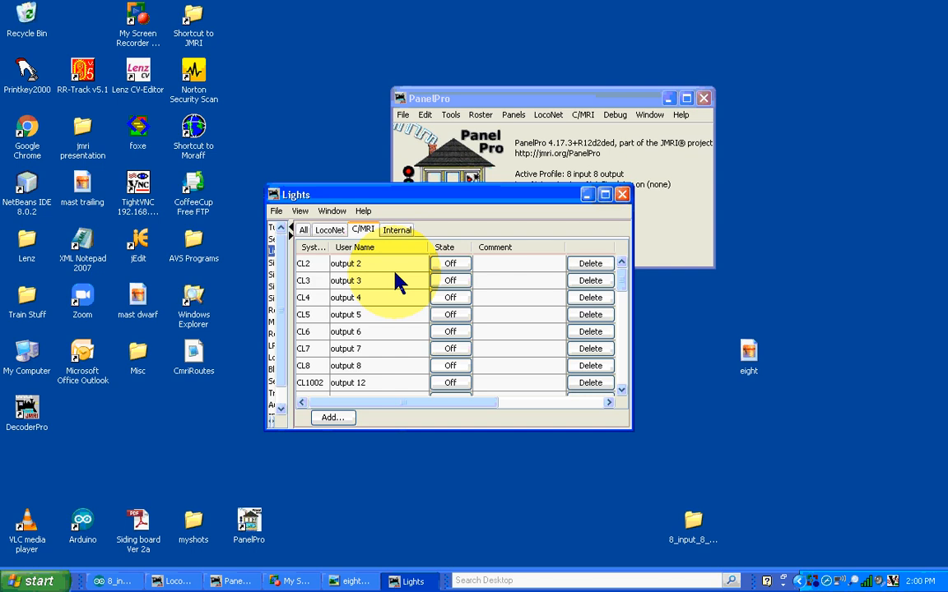
mouse_move(448, 403)
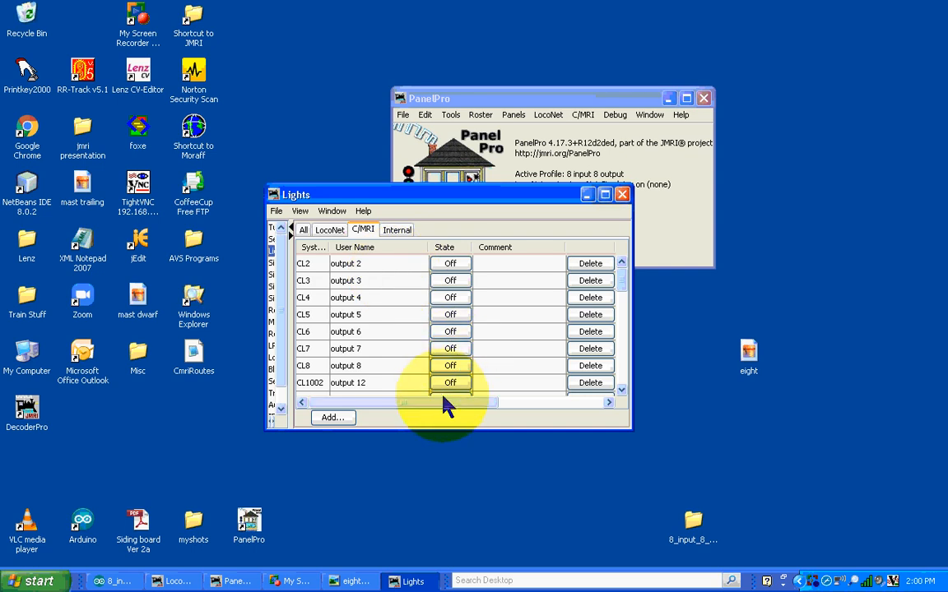
Step: Create C/MRI light CL9 at address 9 named 'my test' and dismiss the save reminder
click(333, 418)
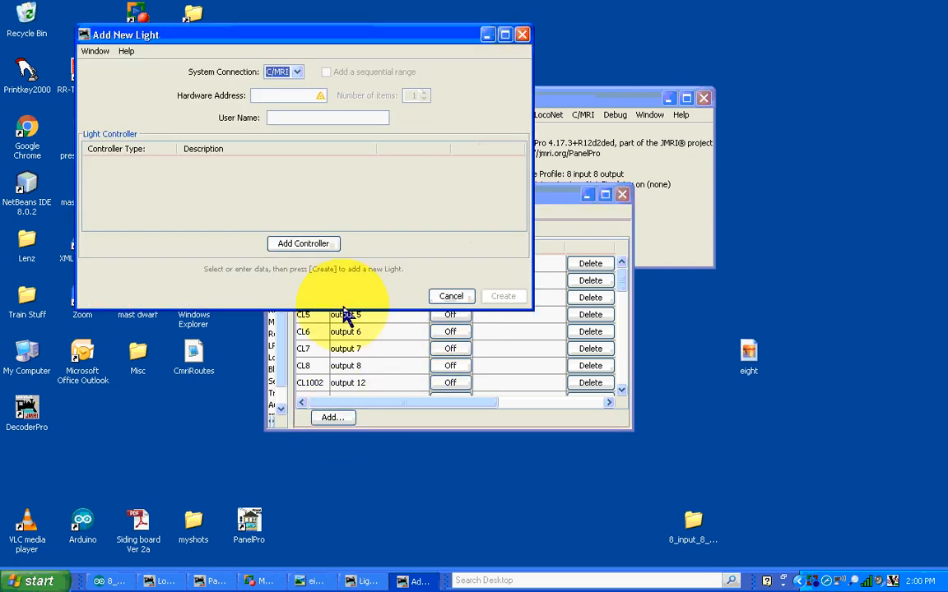
click(288, 95)
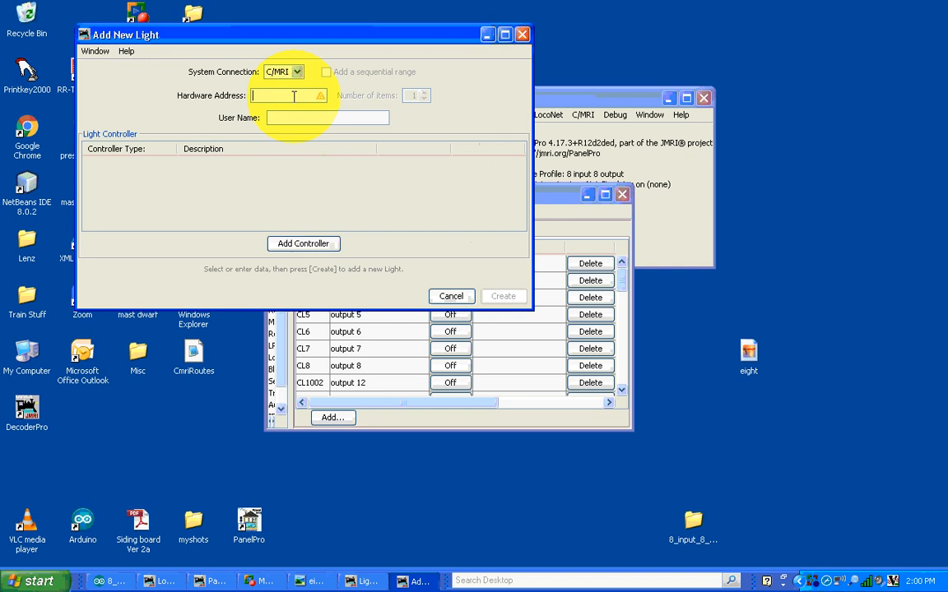
text(9)
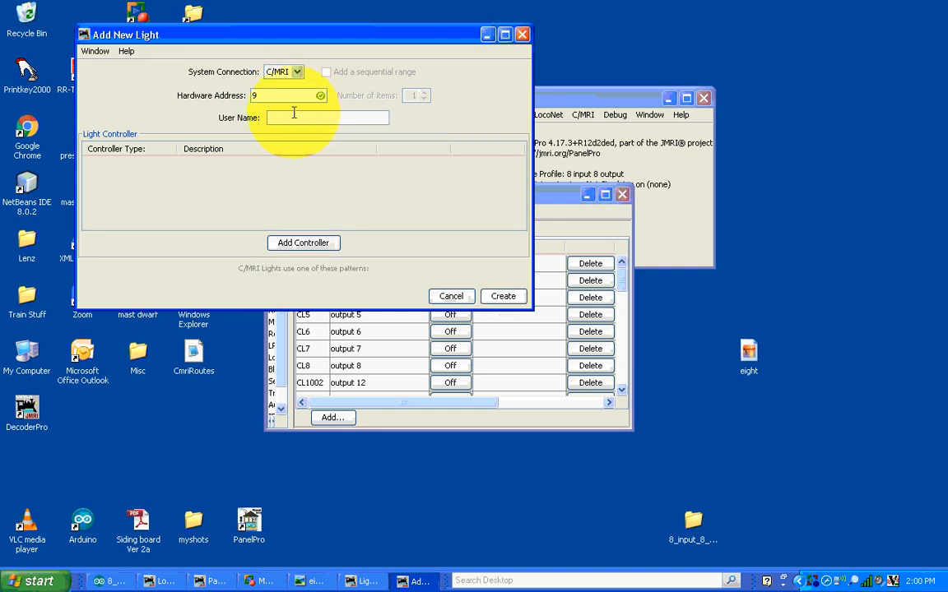
text(my test)
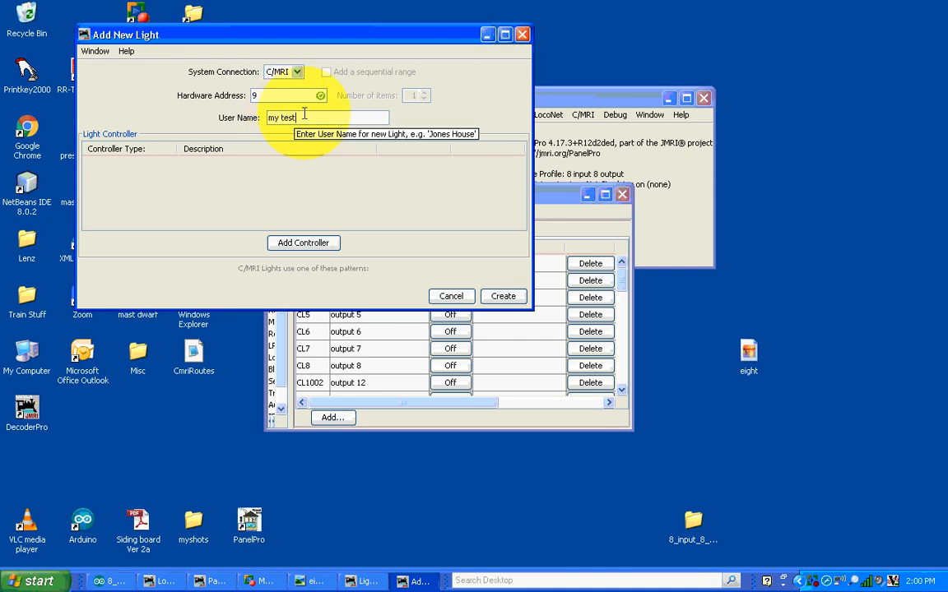
mouse_move(304, 250)
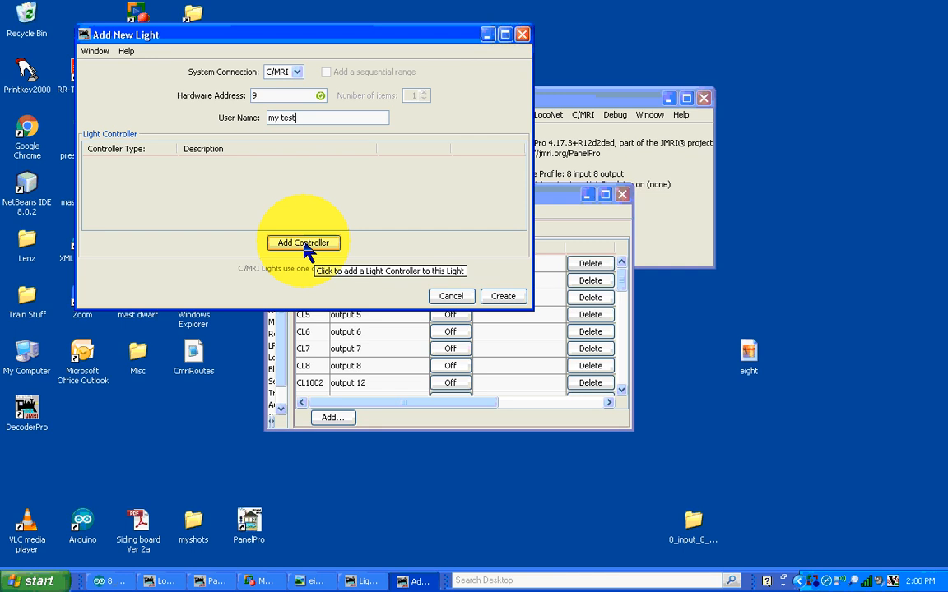
click(504, 297)
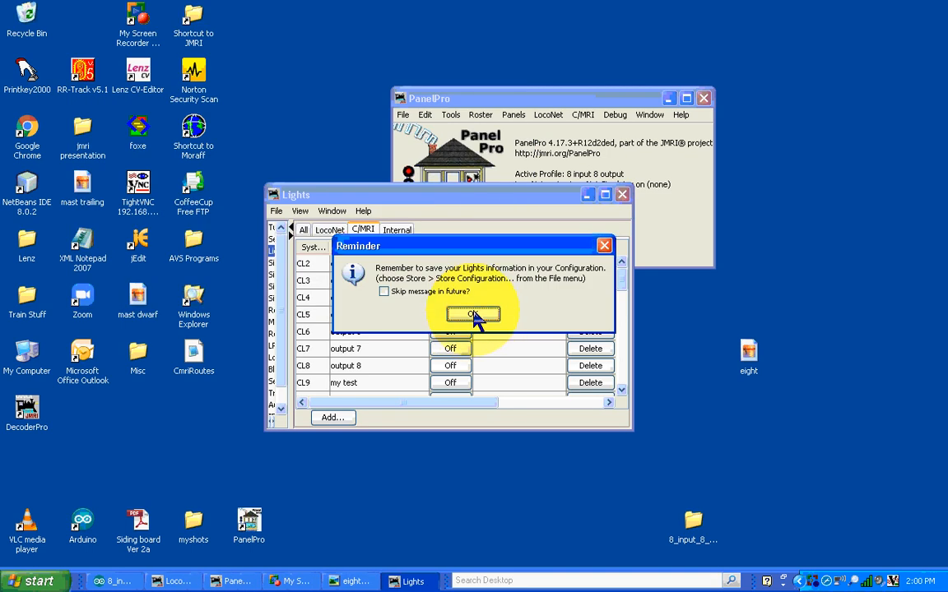
click(472, 315)
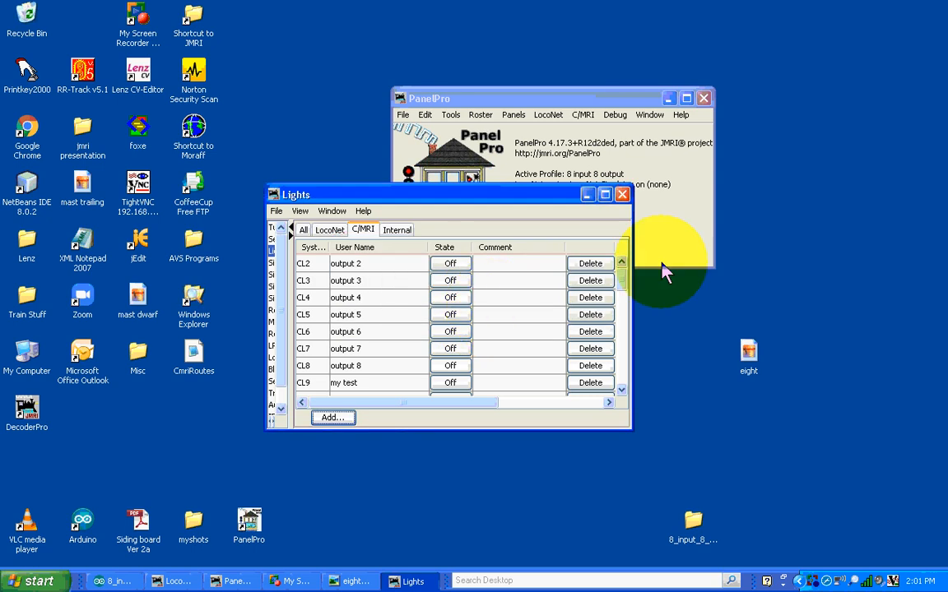
scroll(down, 3)
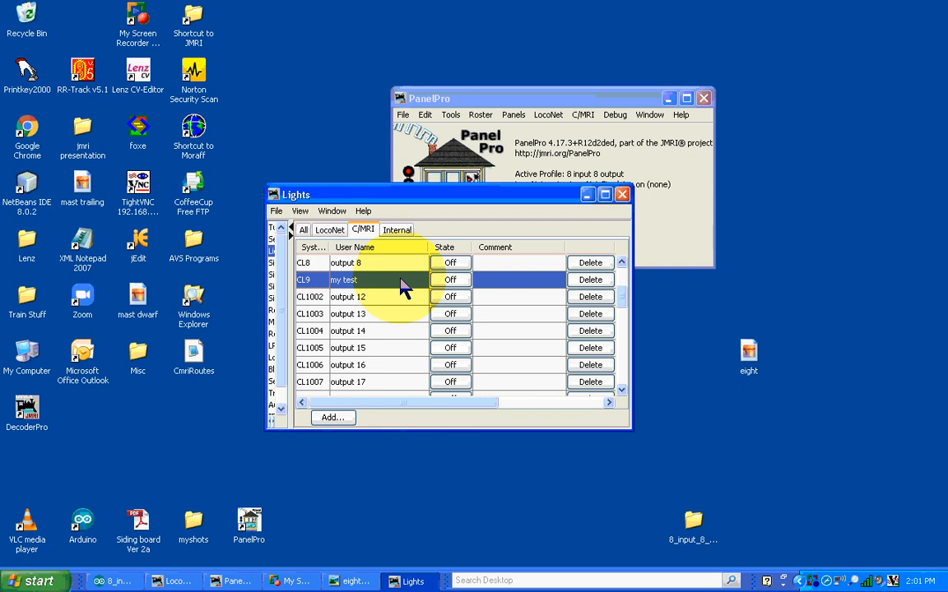
mouse_move(375, 281)
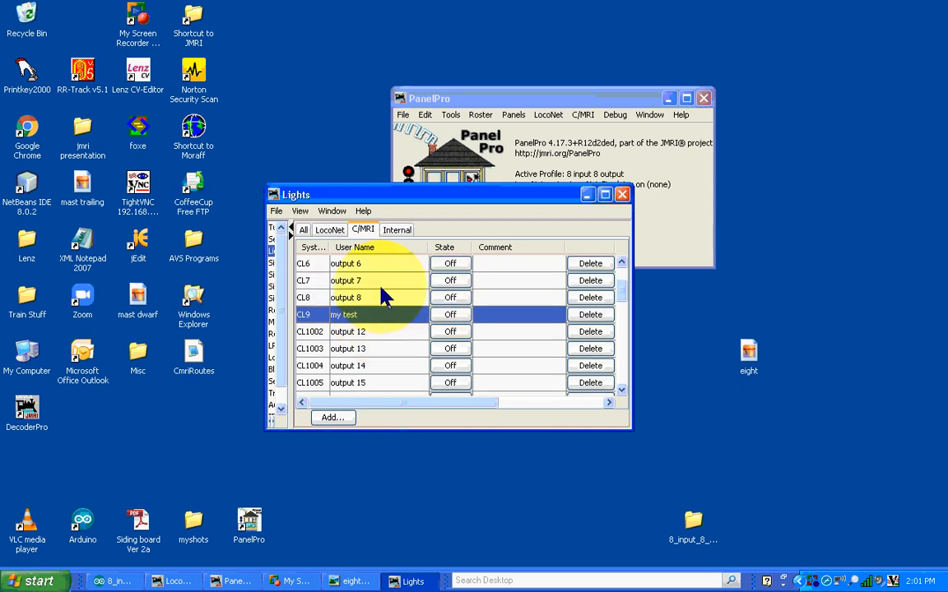
scroll(up, 3)
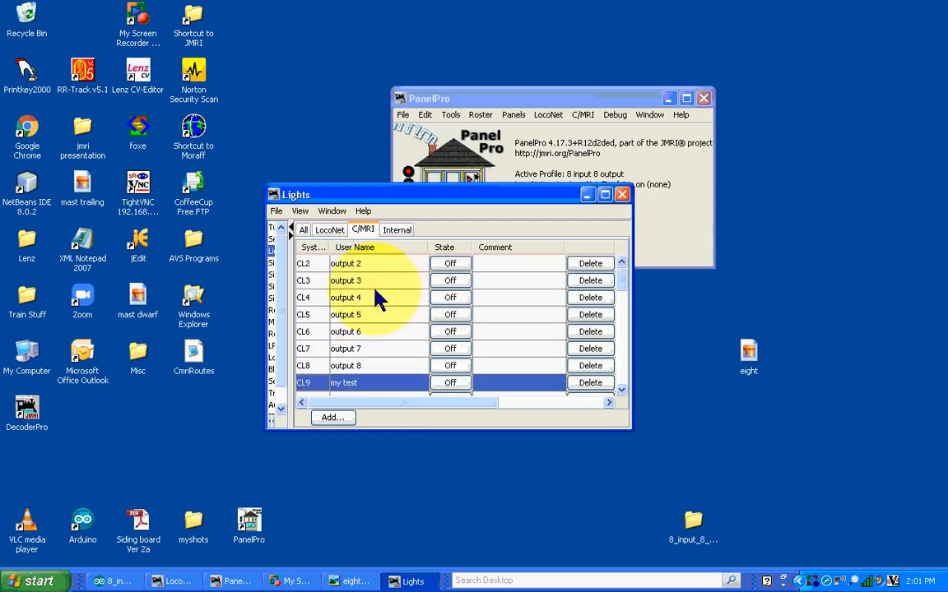
mouse_move(369, 331)
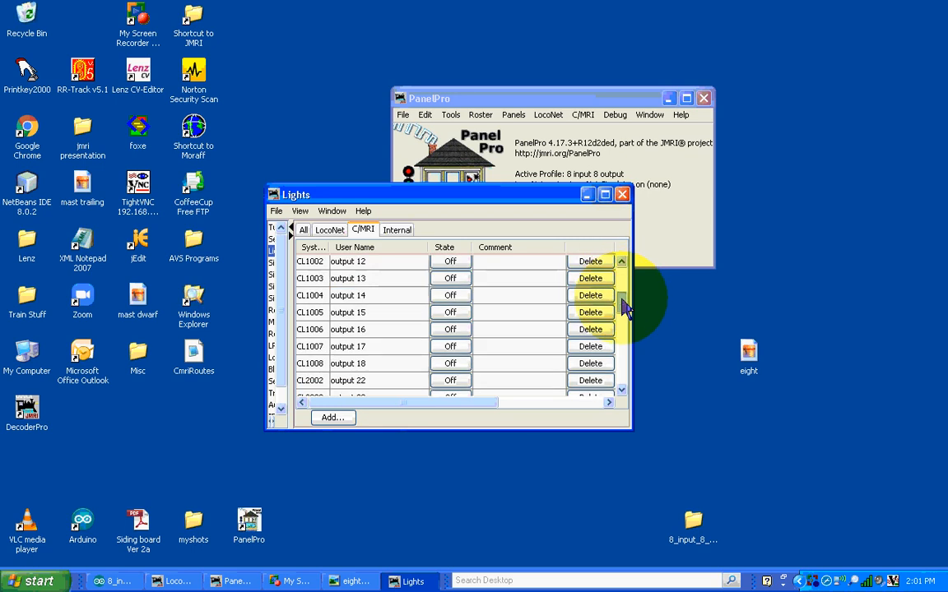
scroll(down, 3)
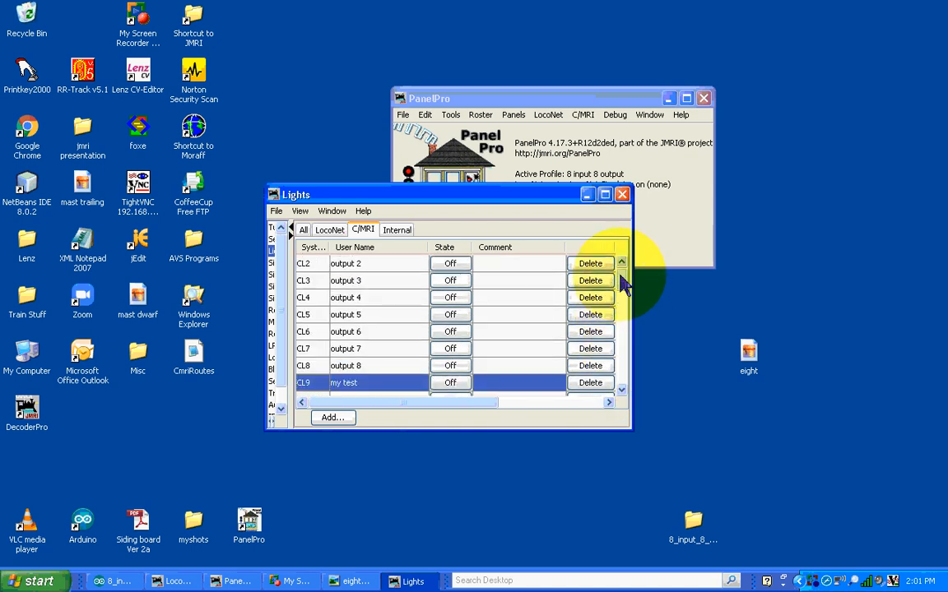
mouse_move(401, 323)
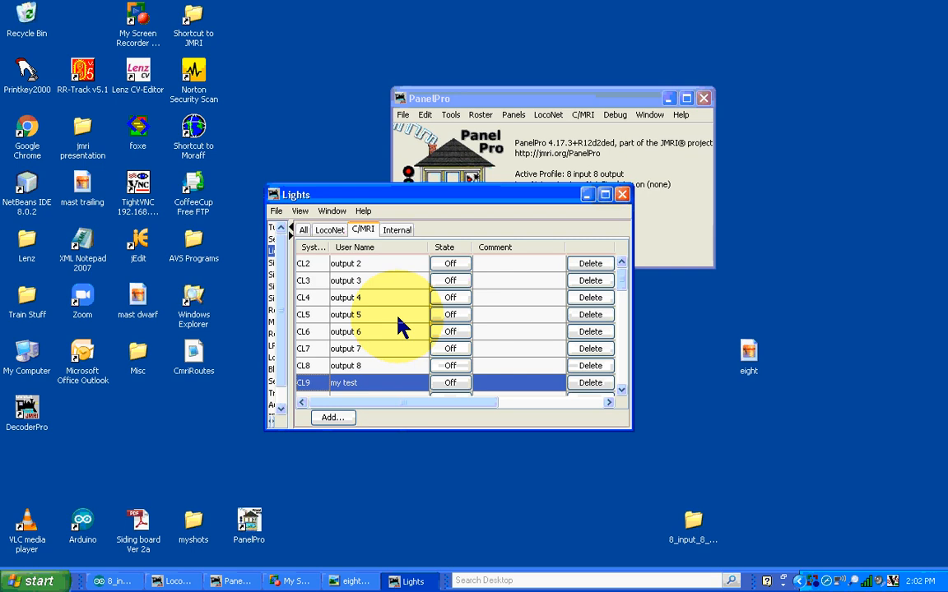
mouse_move(380, 267)
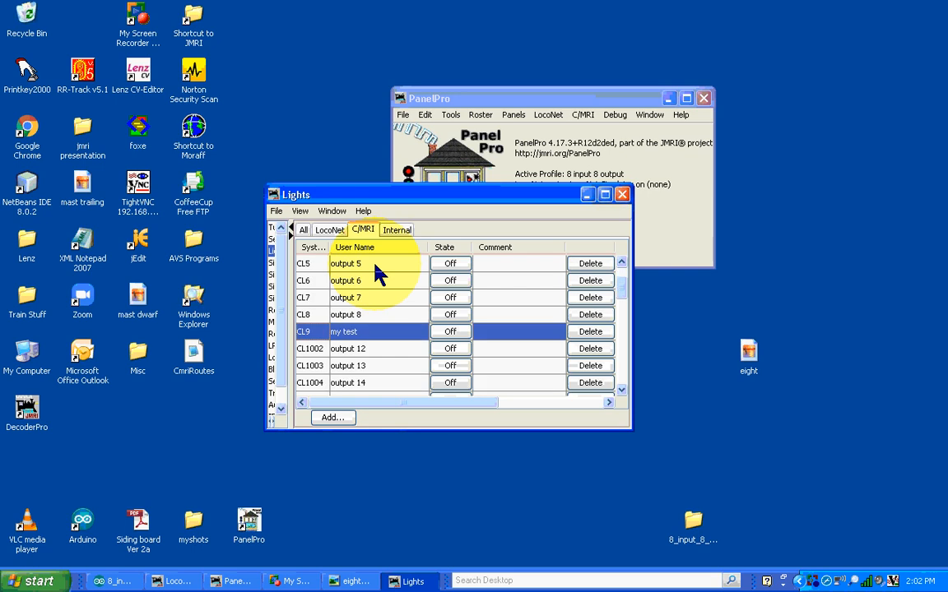
scroll(down, 3)
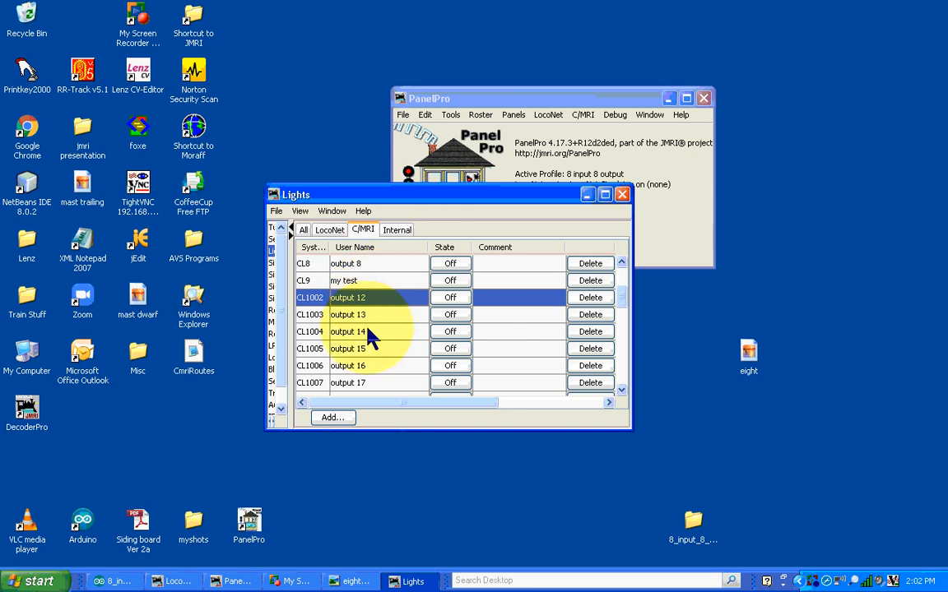
click(370, 314)
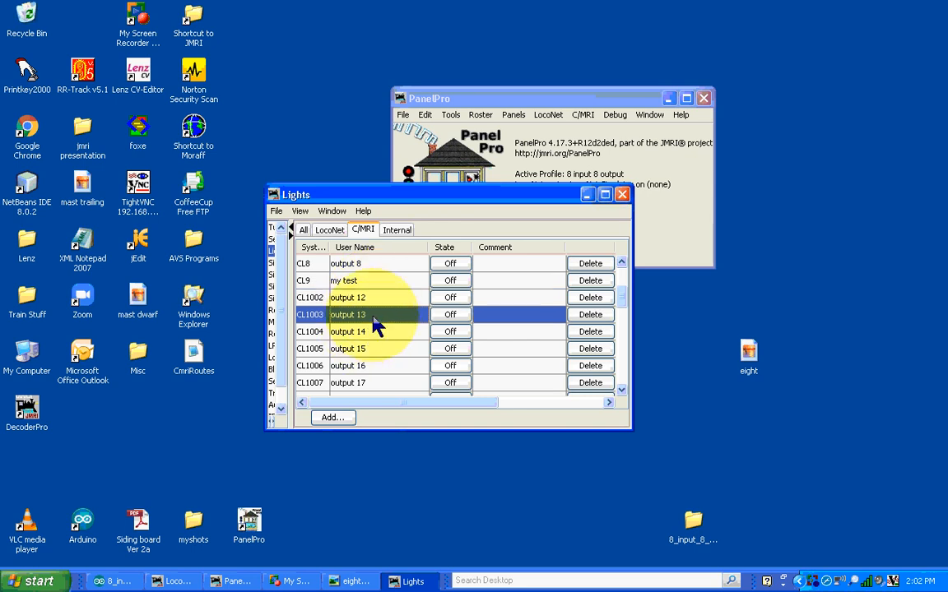
mouse_move(369, 316)
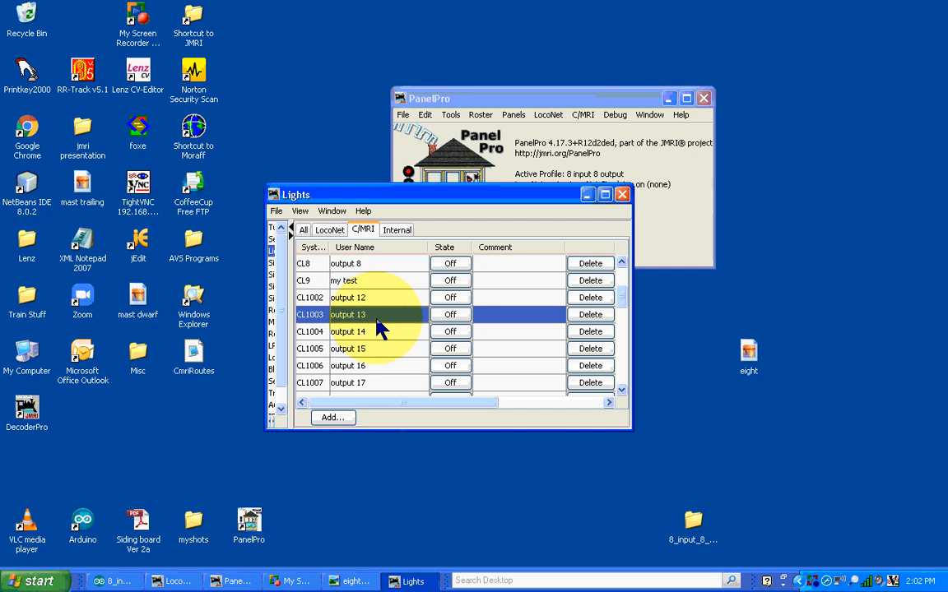
scroll(down, 3)
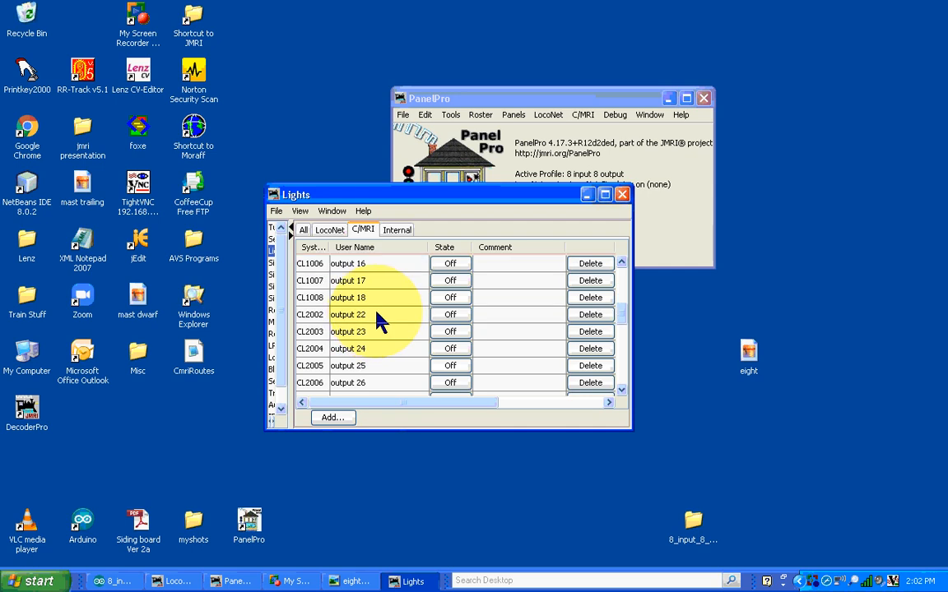
click(360, 314)
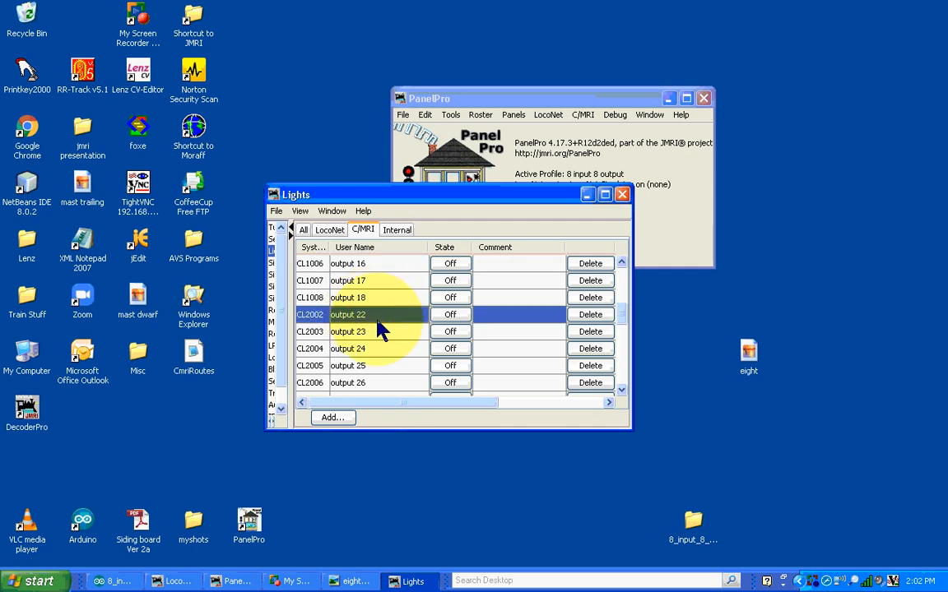
mouse_move(391, 319)
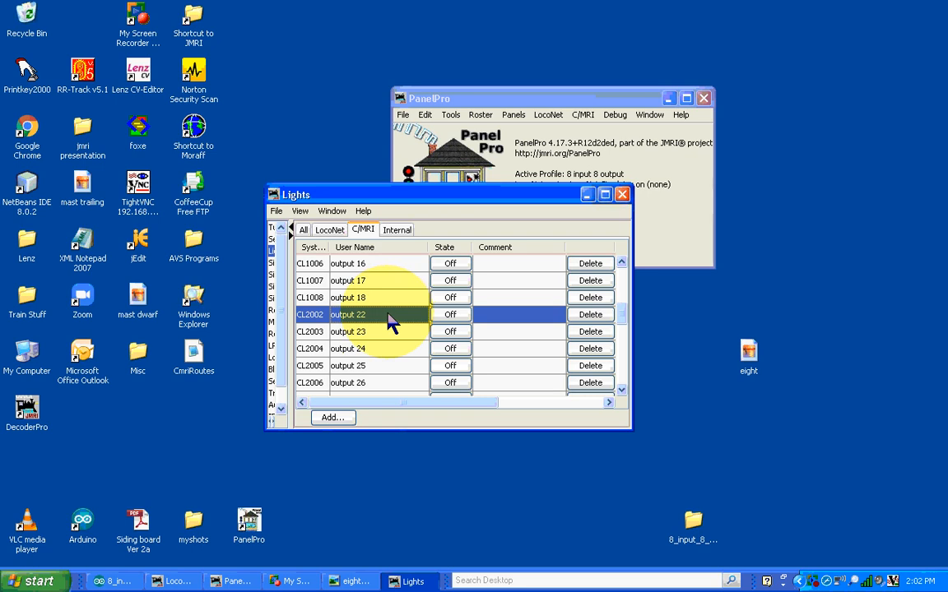
click(363, 332)
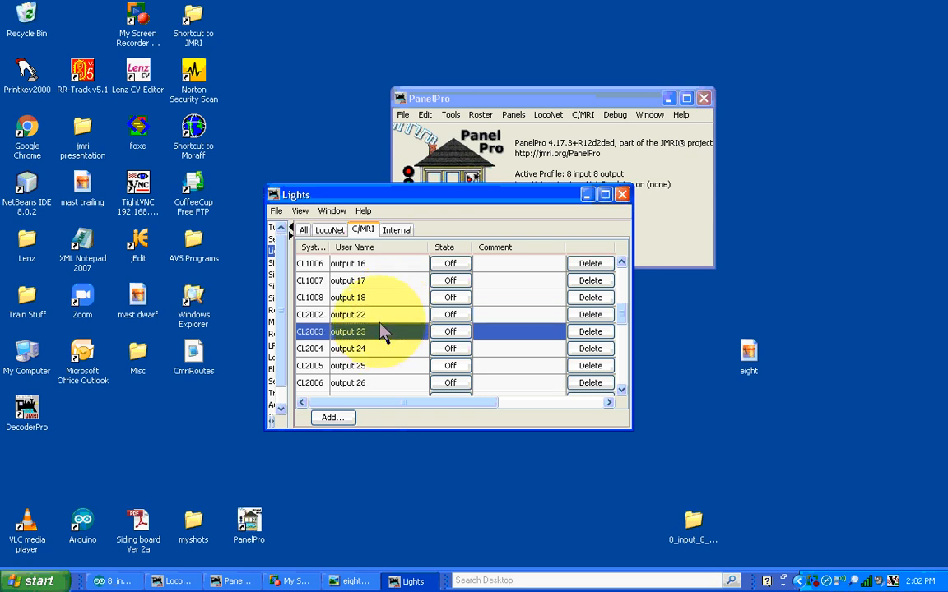
scroll(down, 3)
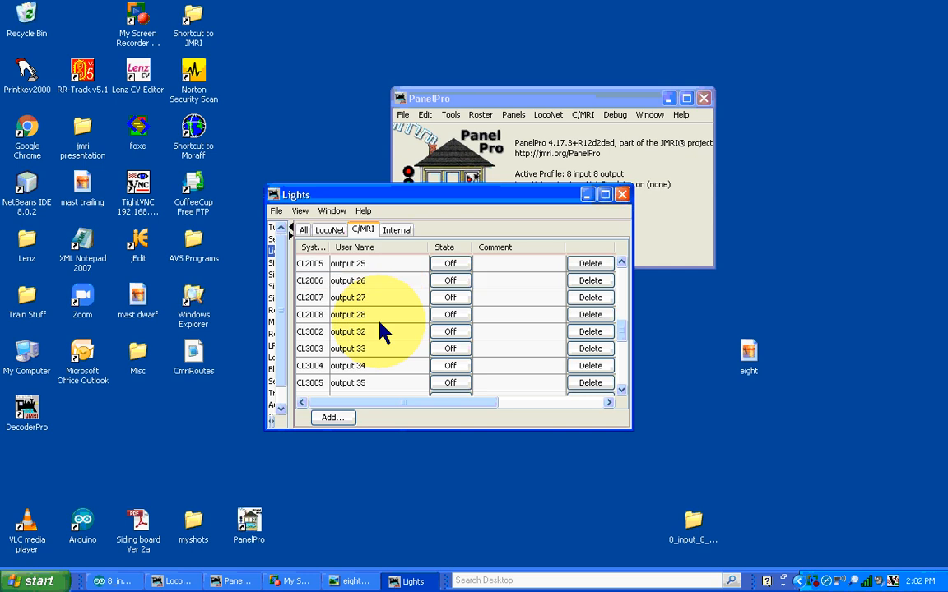
click(370, 332)
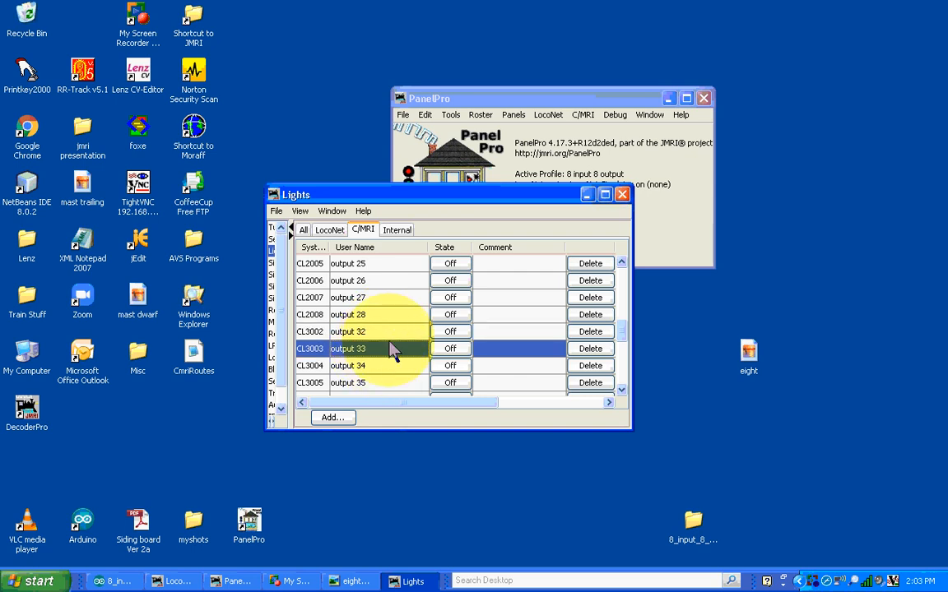
scroll(down, 3)
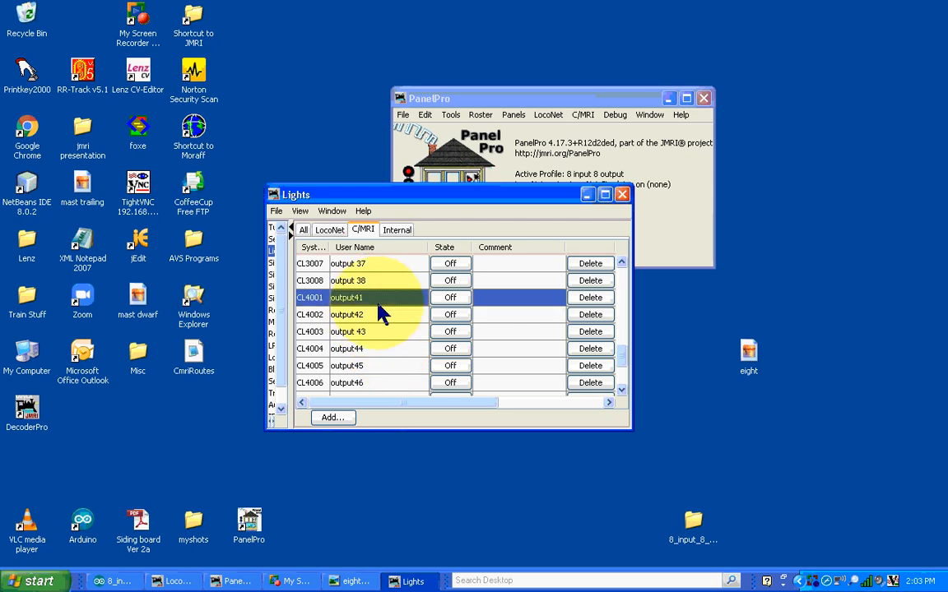
mouse_move(373, 308)
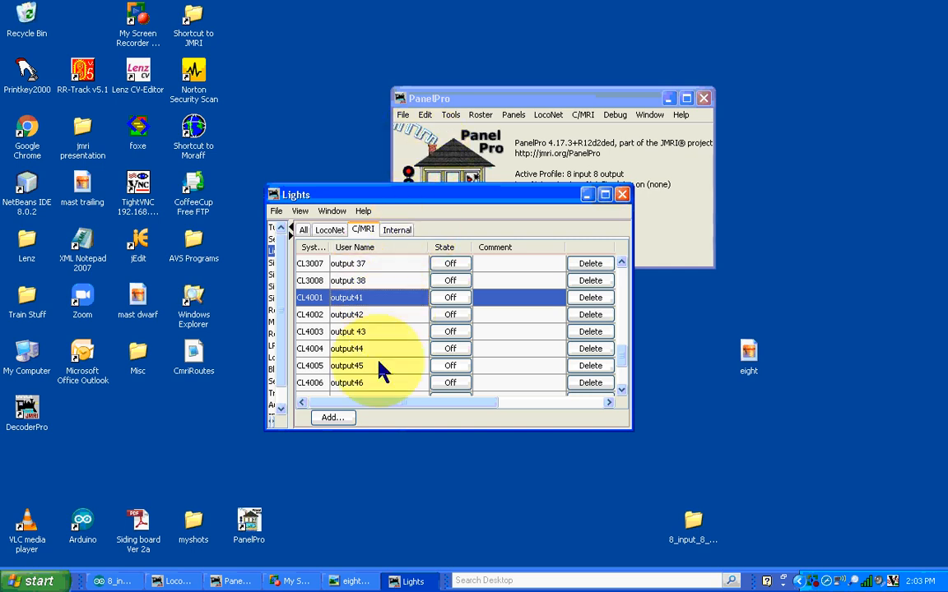
scroll(down, 3)
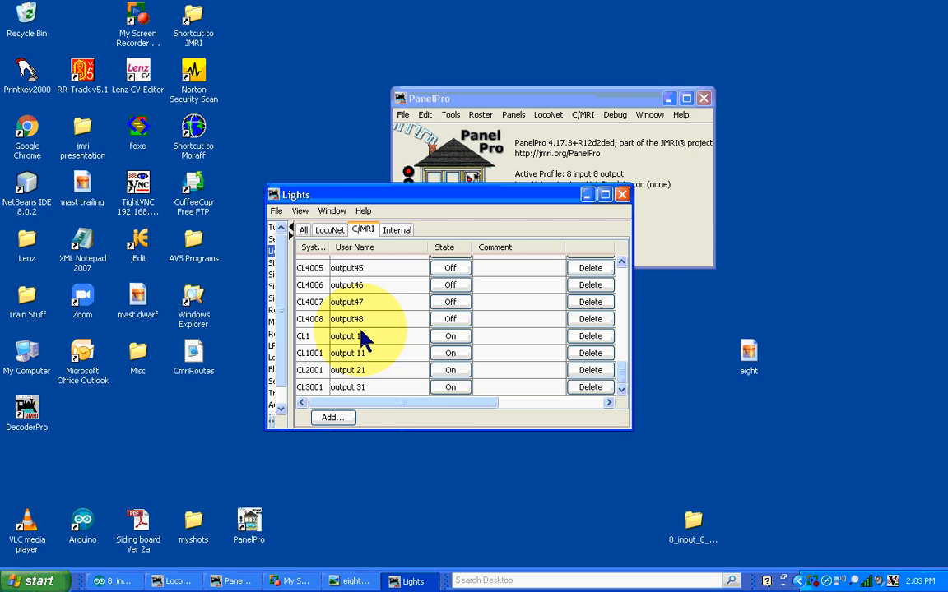
mouse_move(372, 374)
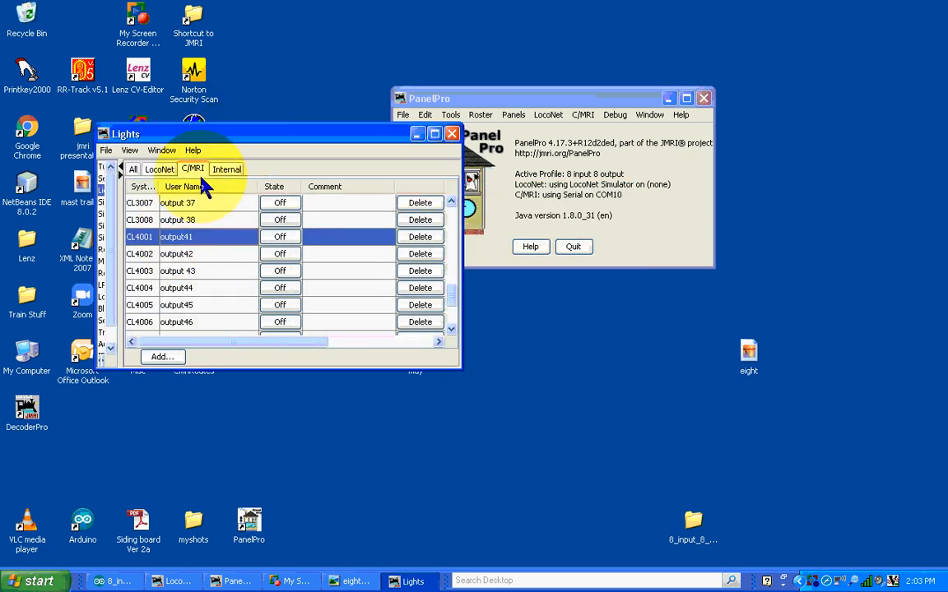
mouse_move(253, 153)
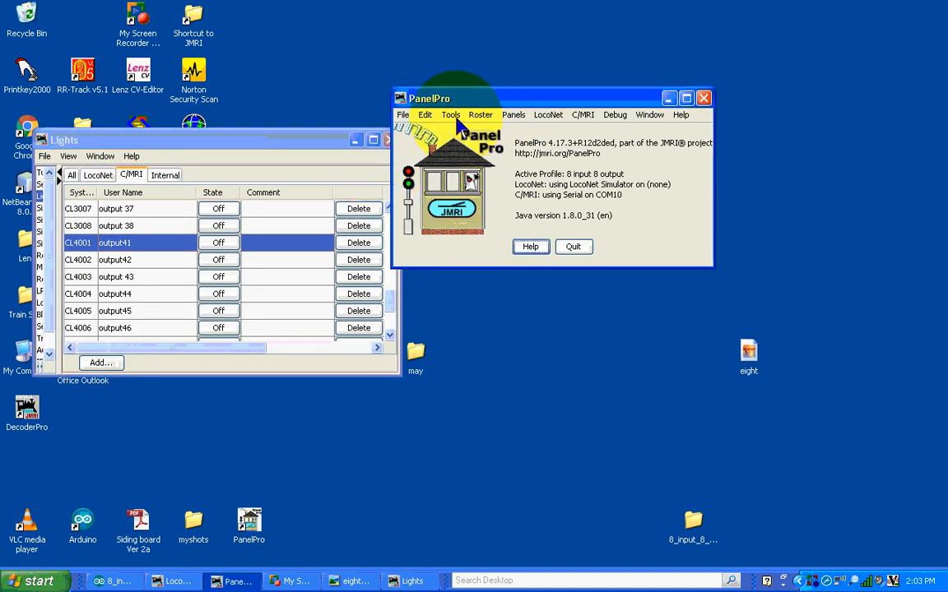
Step: Bring up the Sensors table from Tools > Tables and show the C/MRI sensors
click(449, 114)
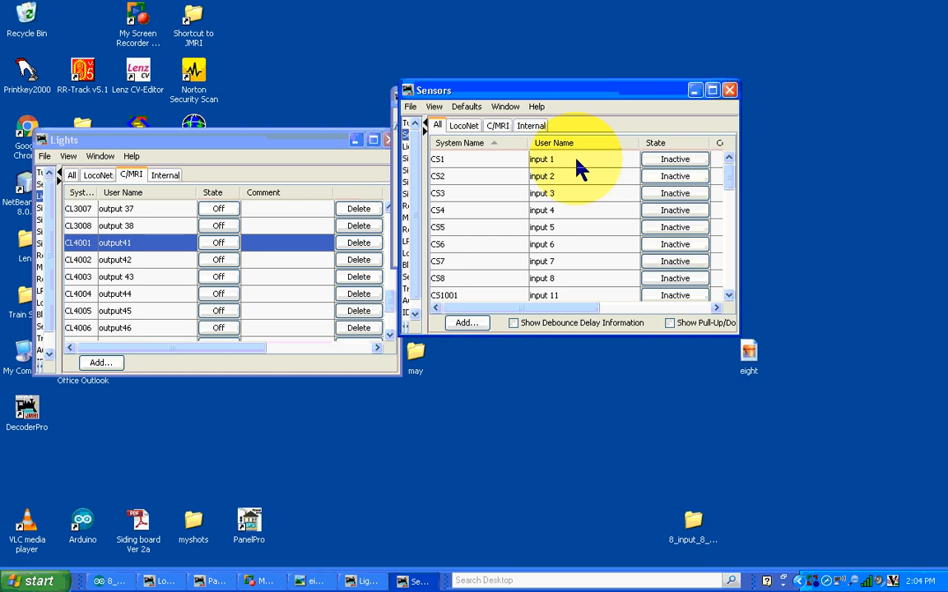
mouse_move(572, 169)
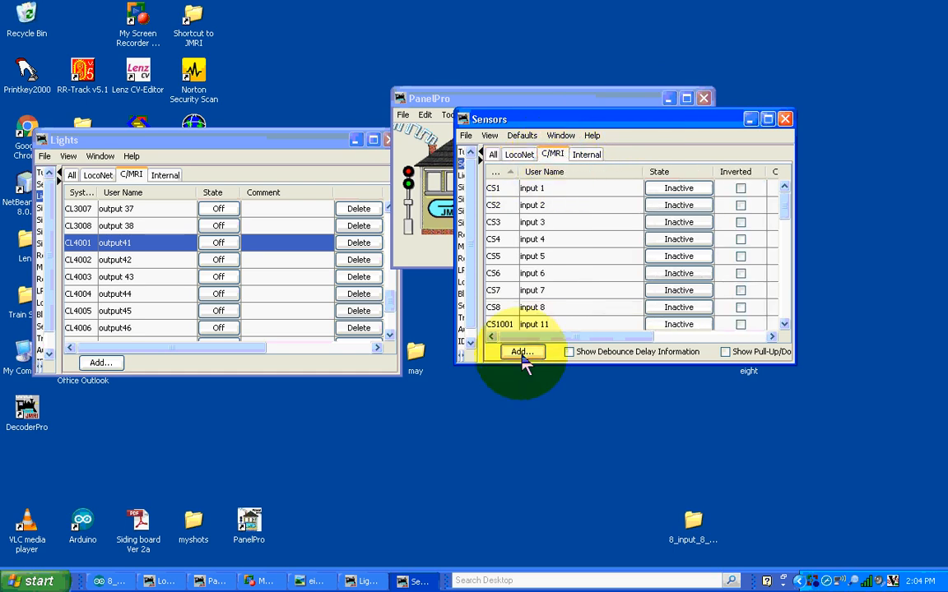
Step: Create C/MRI sensor CS9 at address 9 named 'my test input'
click(519, 352)
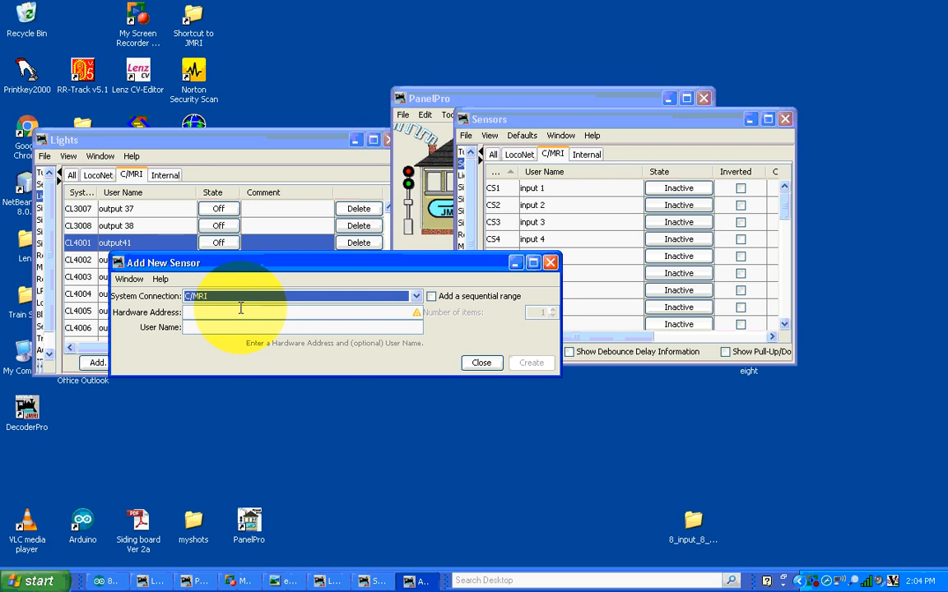
text(9)
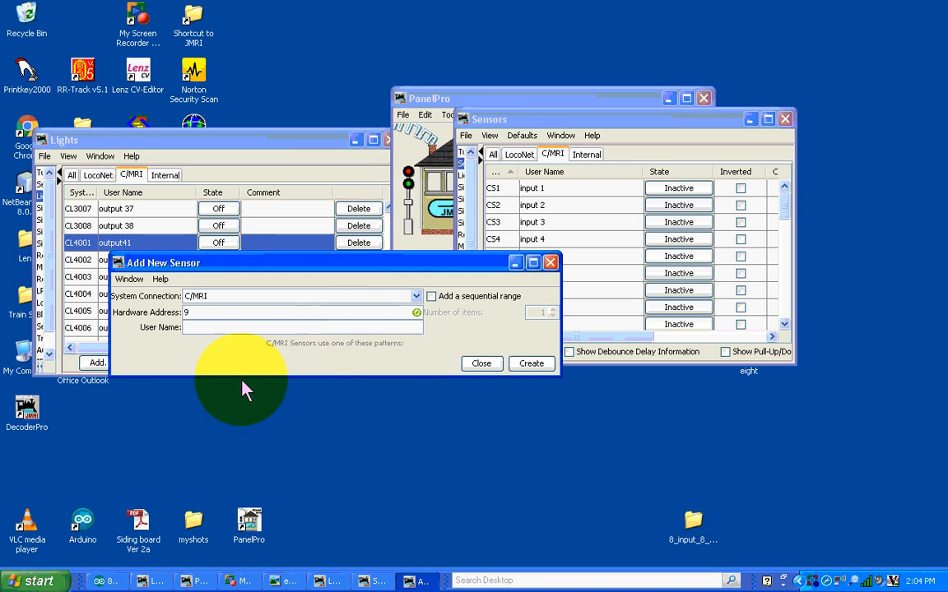
click(288, 328)
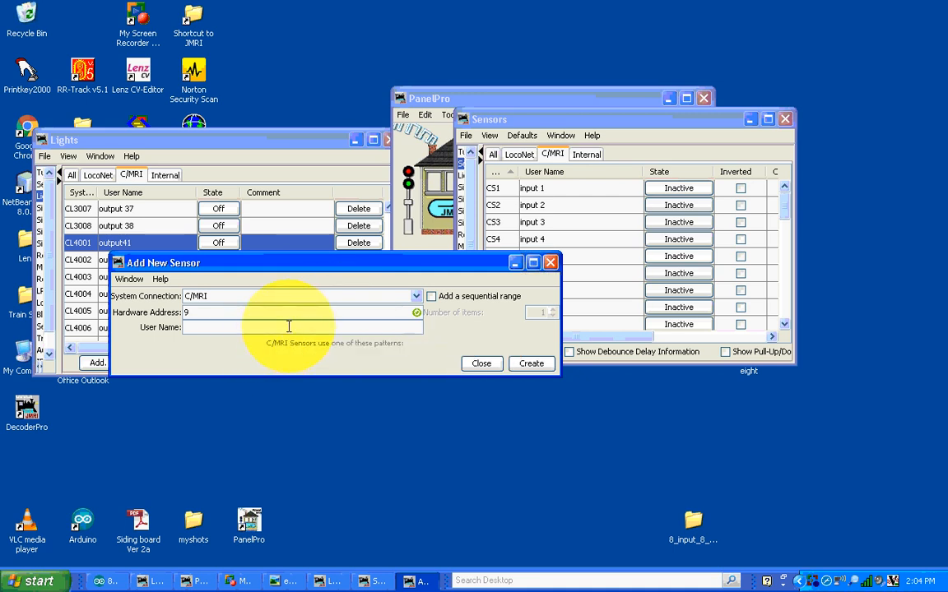
text(my test input)
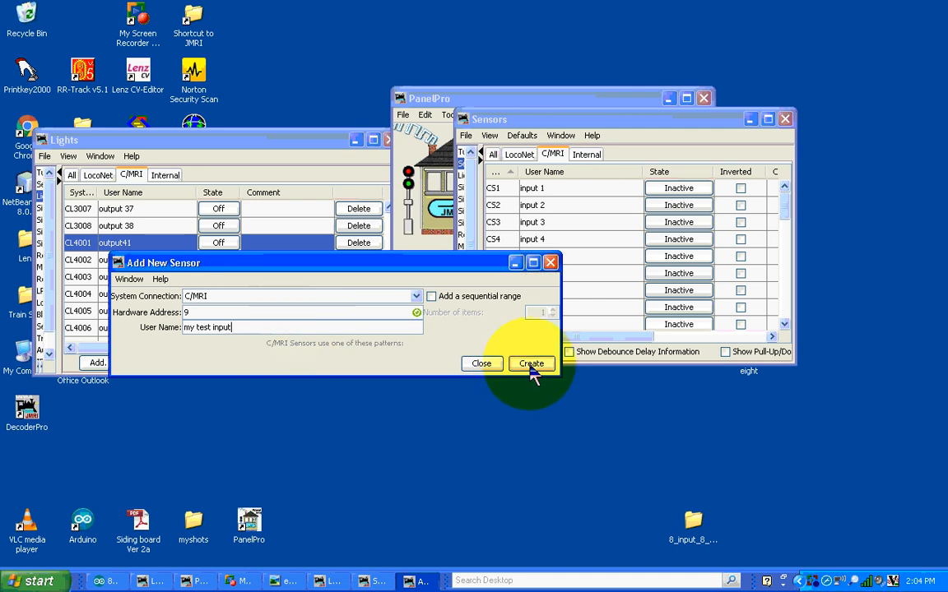
click(531, 364)
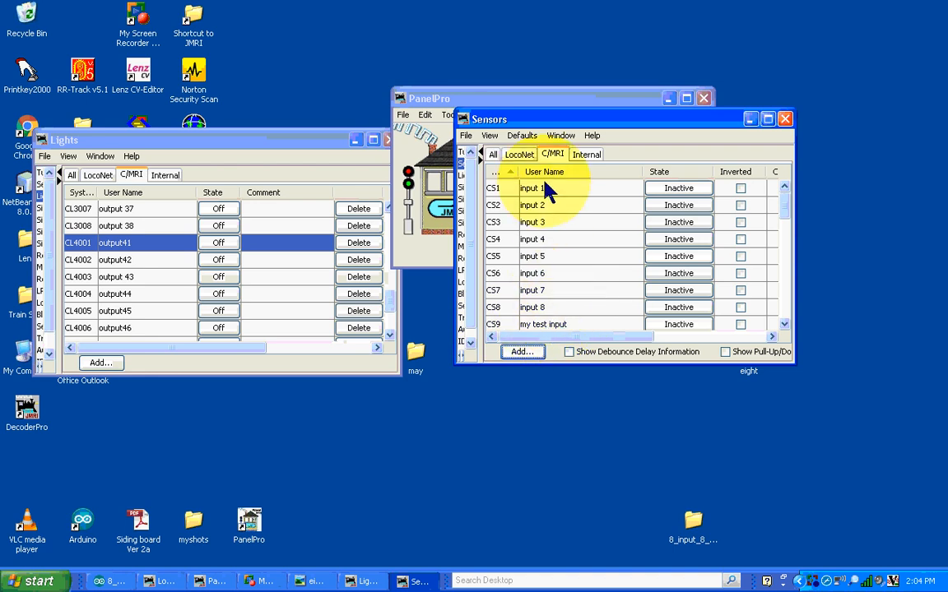
mouse_move(557, 207)
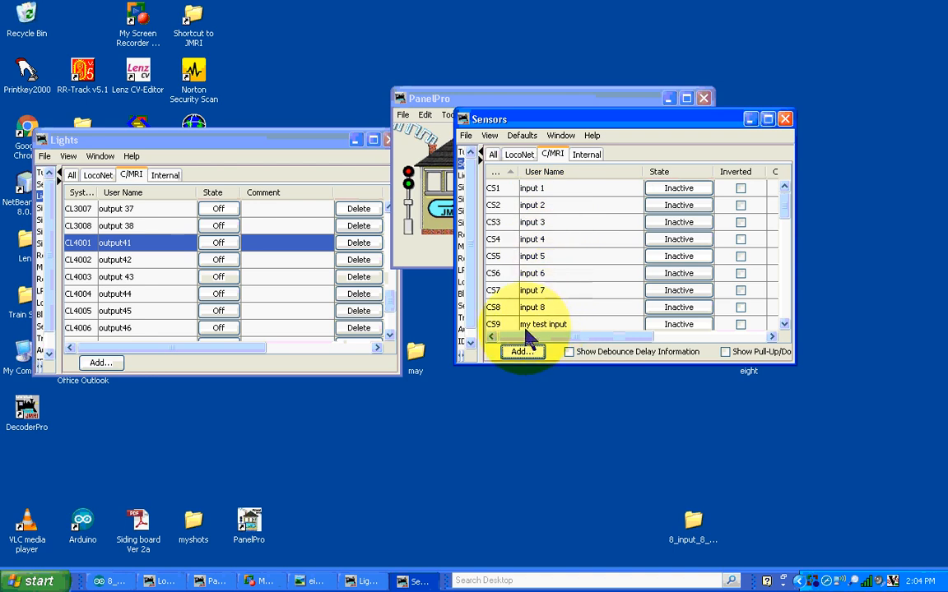
mouse_move(542, 339)
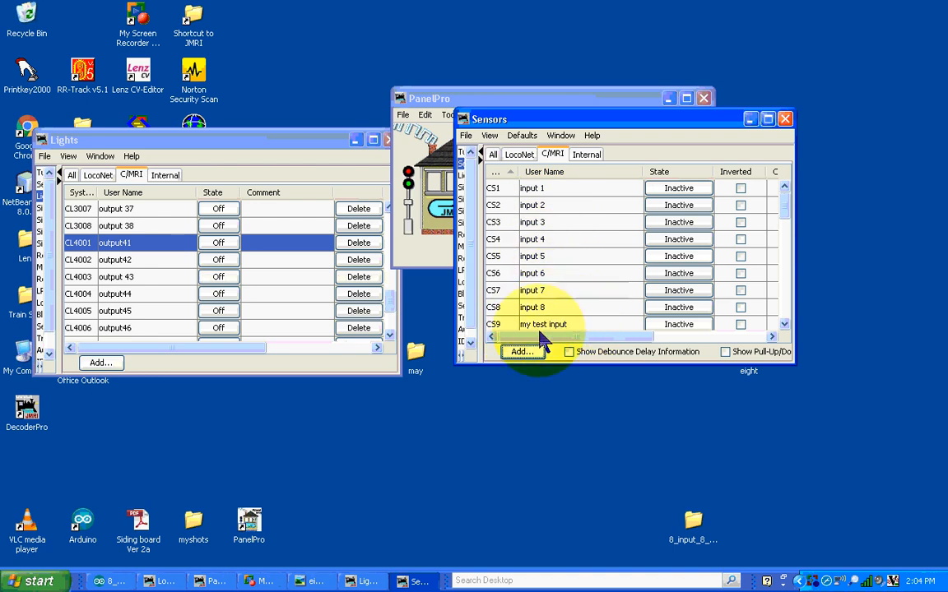
scroll(down, 3)
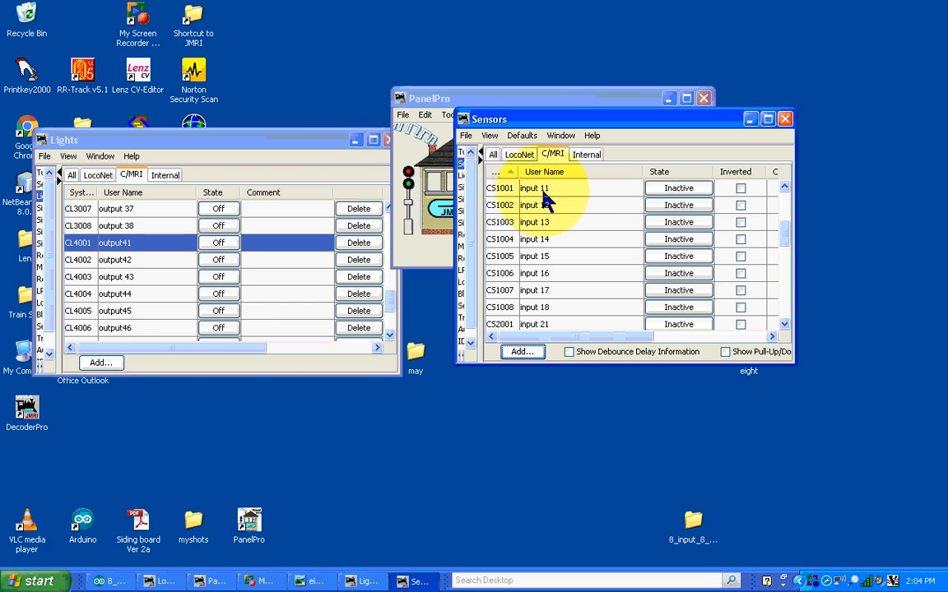
mouse_move(575, 198)
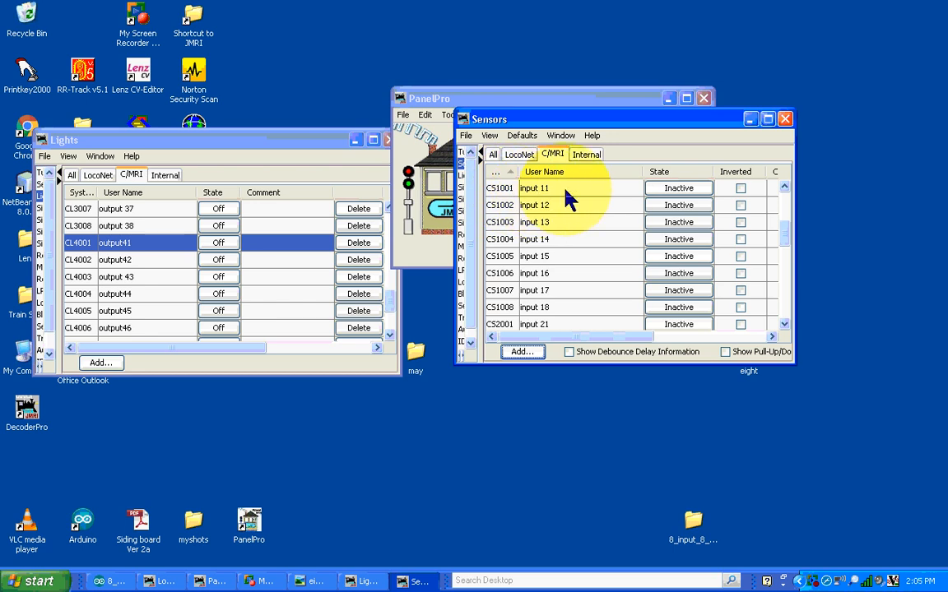
mouse_move(561, 204)
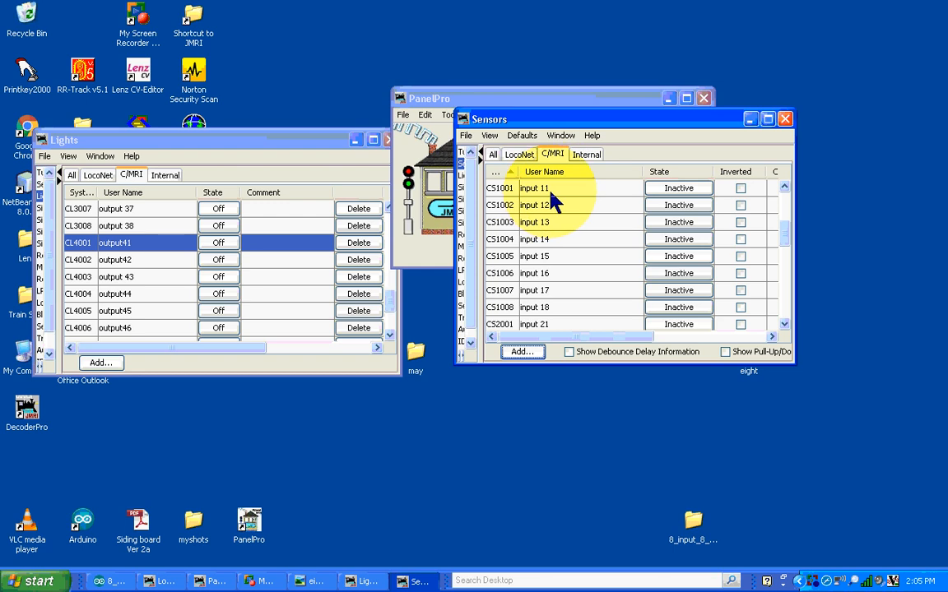
mouse_move(553, 204)
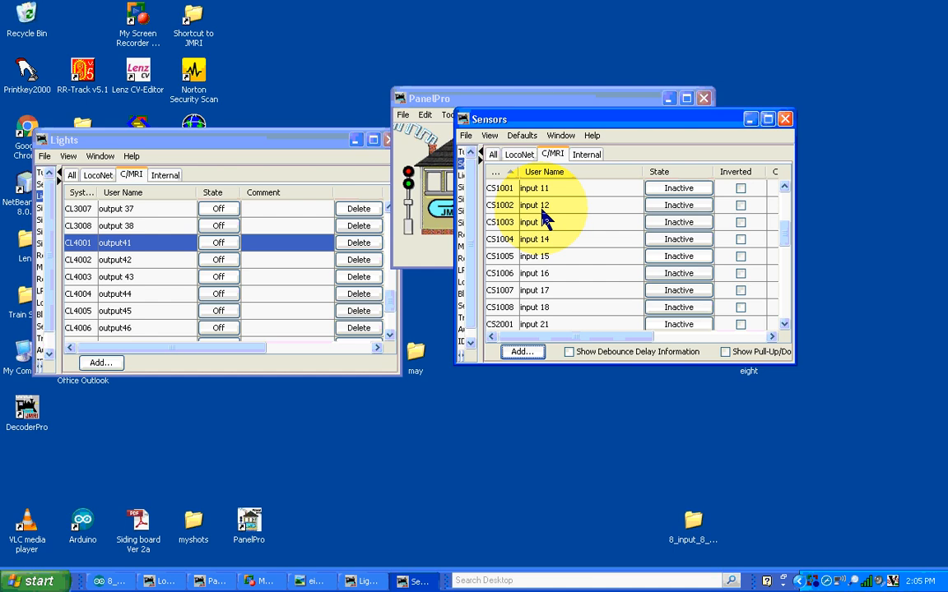
scroll(down, 3)
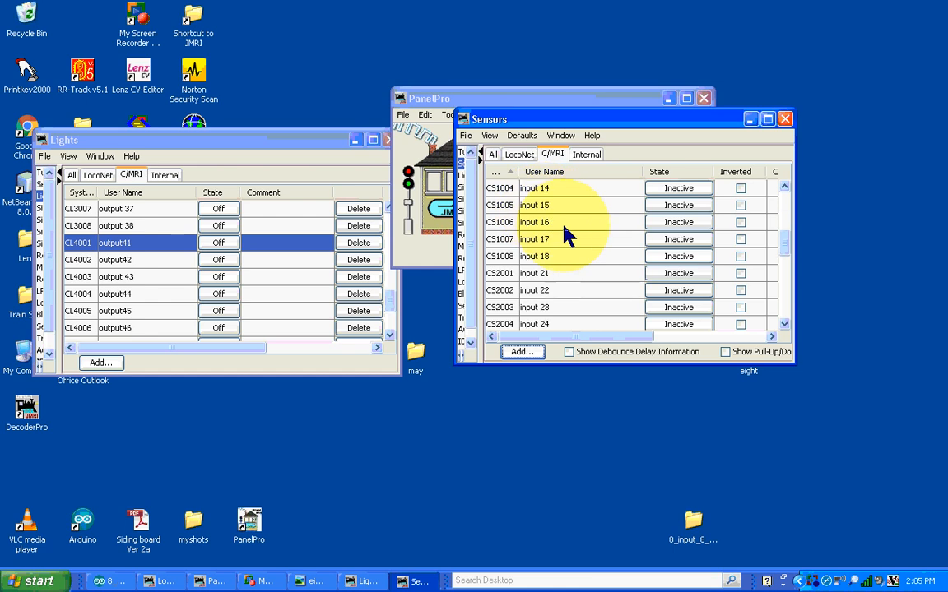
scroll(down, 3)
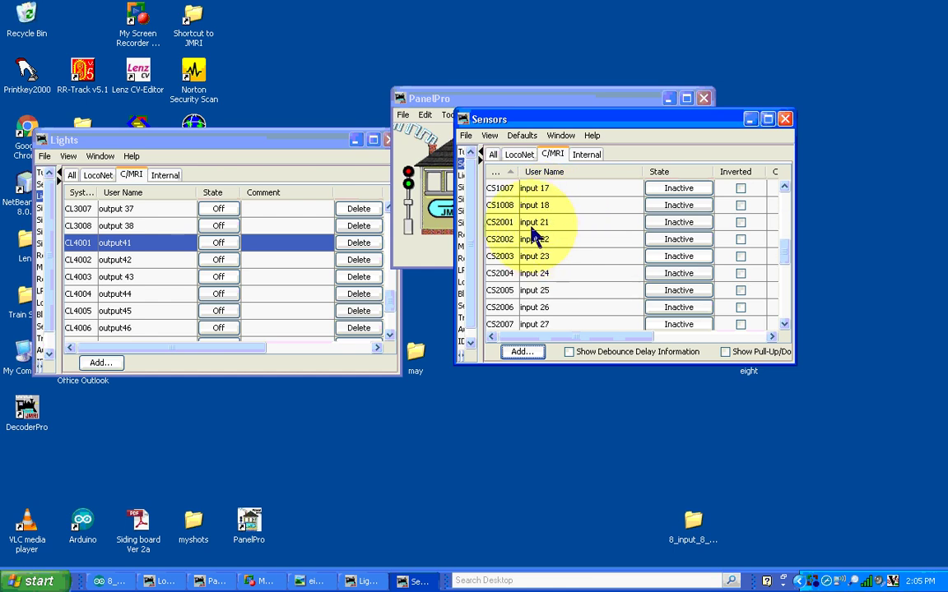
mouse_move(553, 231)
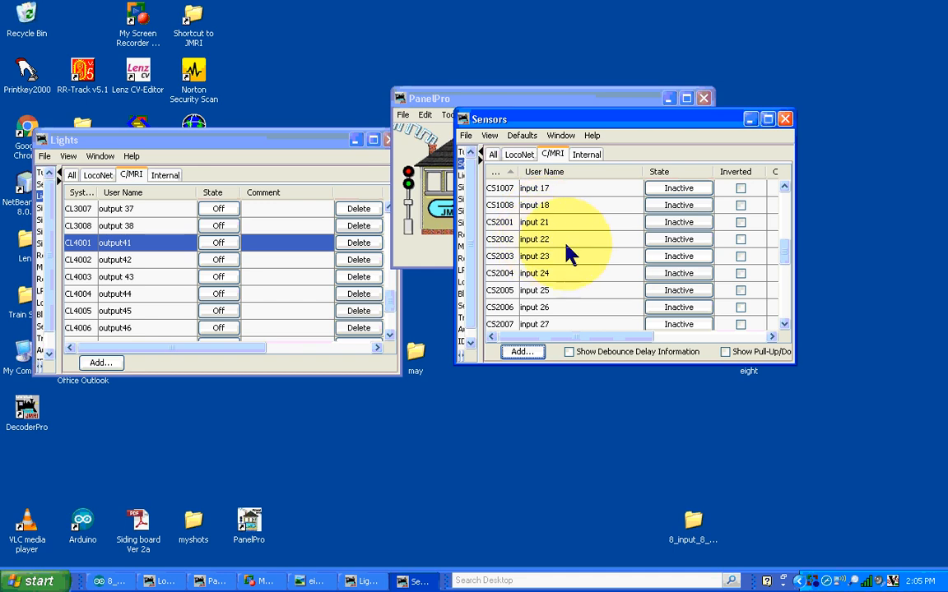
mouse_move(582, 258)
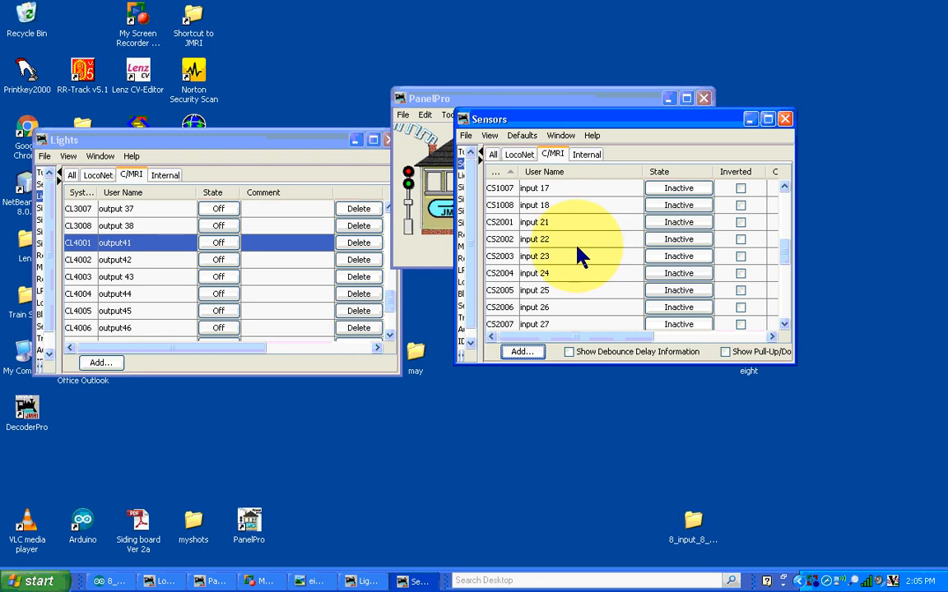
scroll(down, 3)
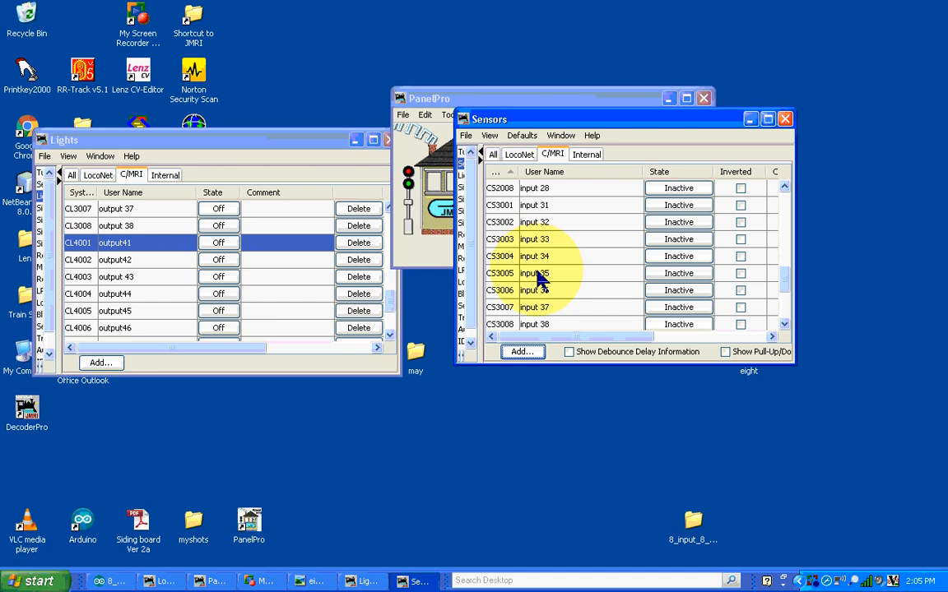
scroll(down, 3)
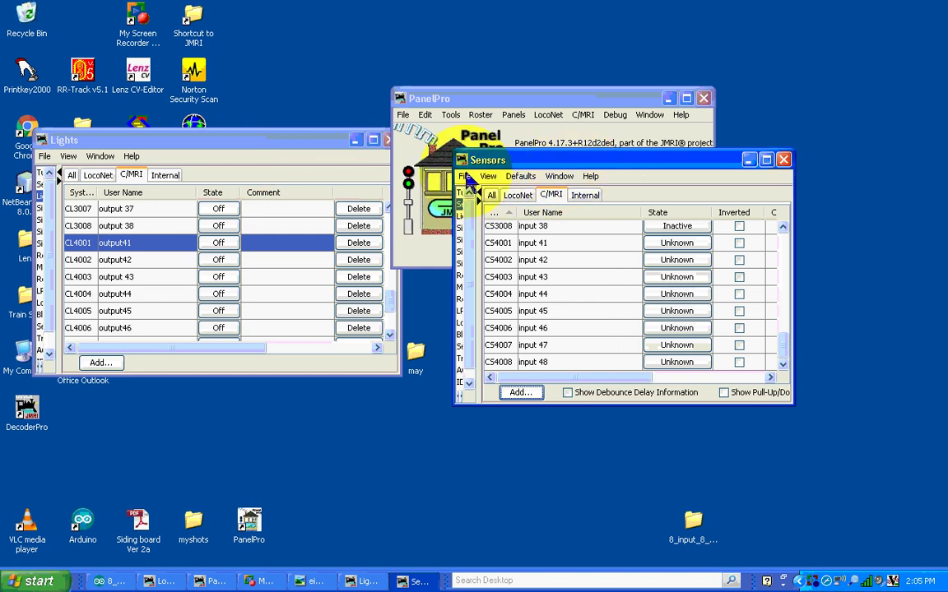
Step: Store configuration and panels to '8 input 8 output card.xml', confirming the overwrite
click(463, 177)
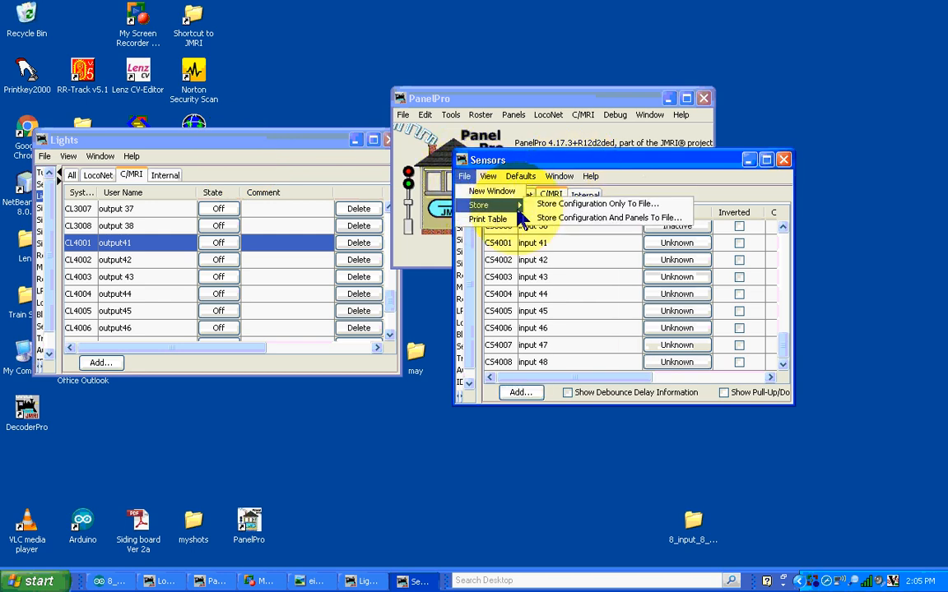
click(616, 217)
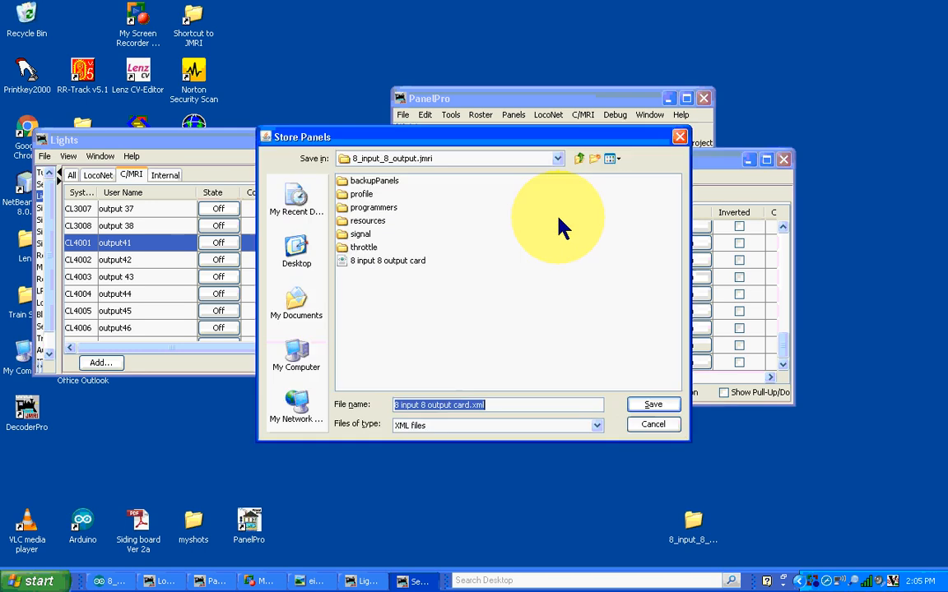
click(387, 261)
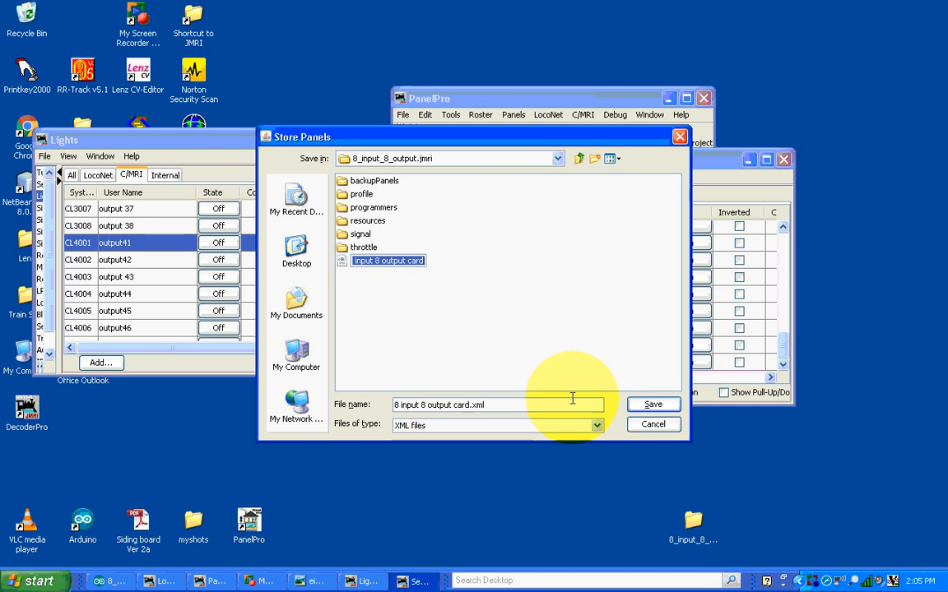
click(653, 404)
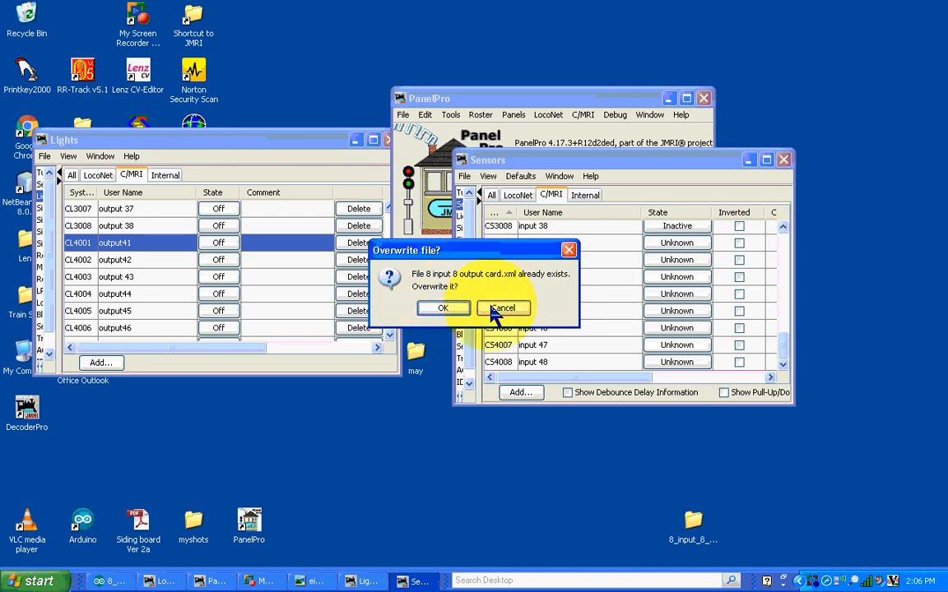
click(443, 307)
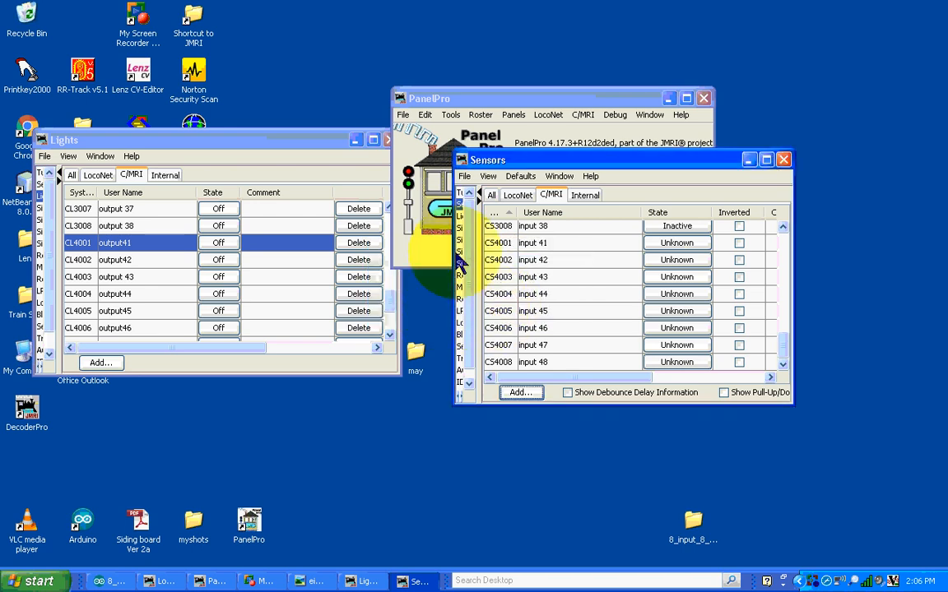
mouse_move(467, 259)
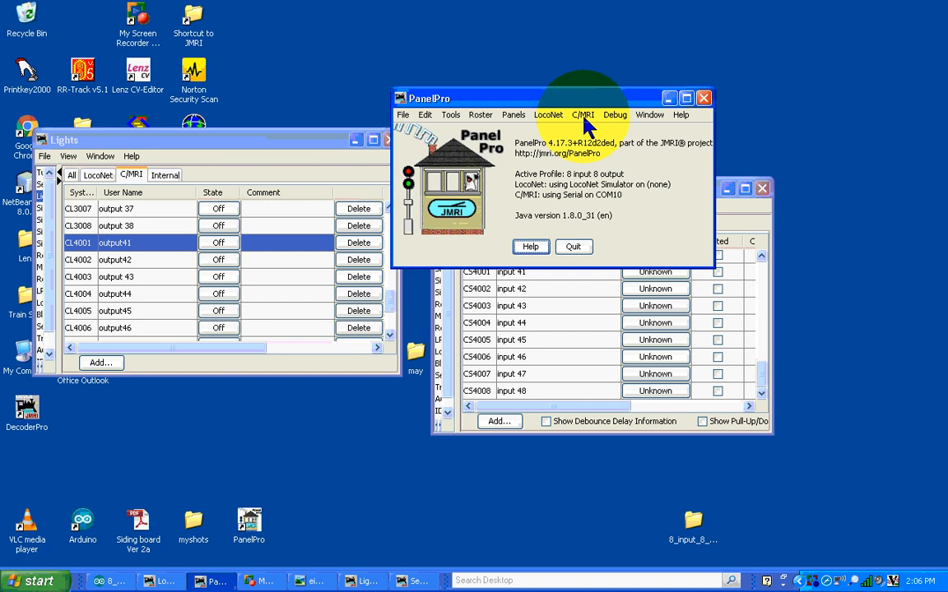
Step: List the C/MRI assignments and show node 0's input bits CS1–CS9
click(582, 114)
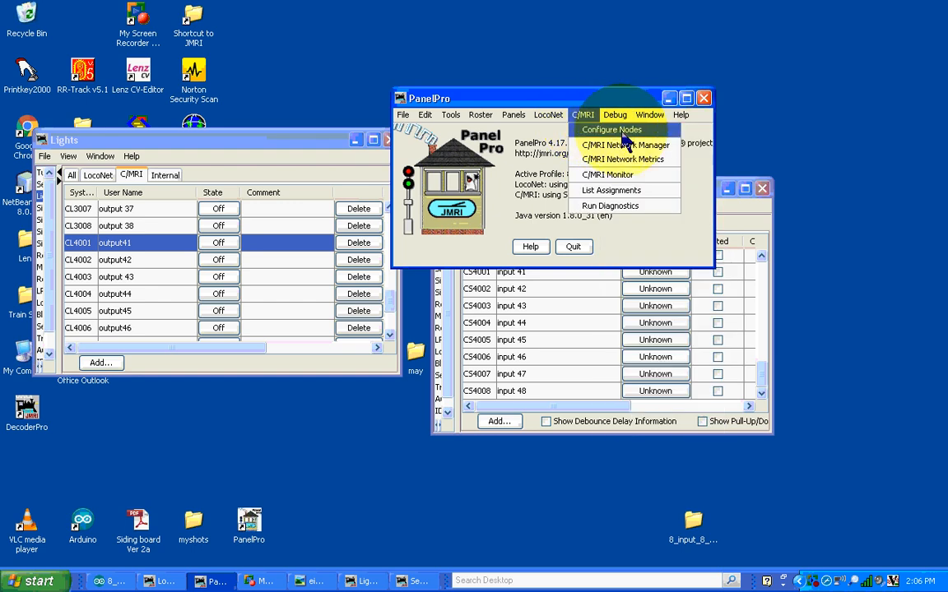
mouse_move(623, 159)
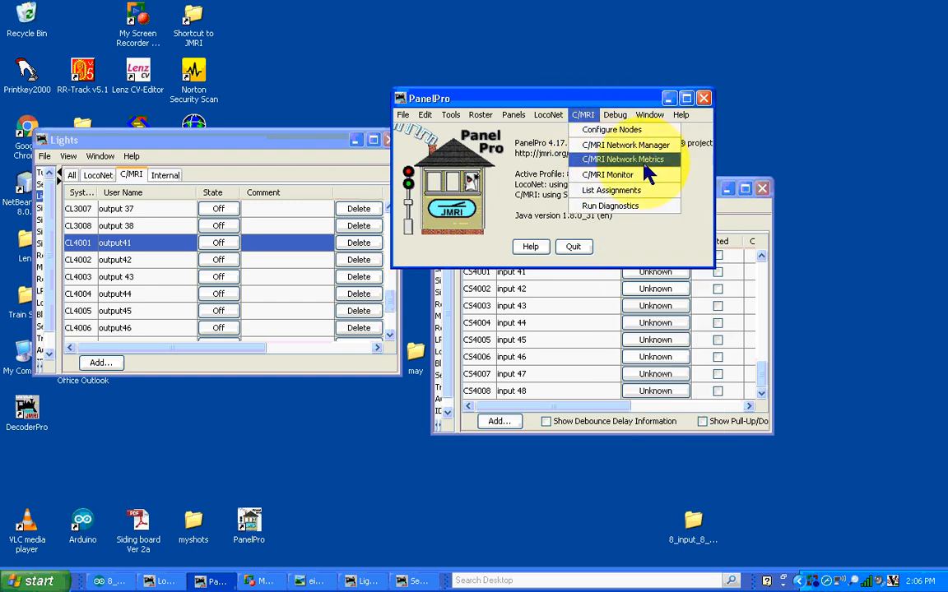
mouse_move(632, 174)
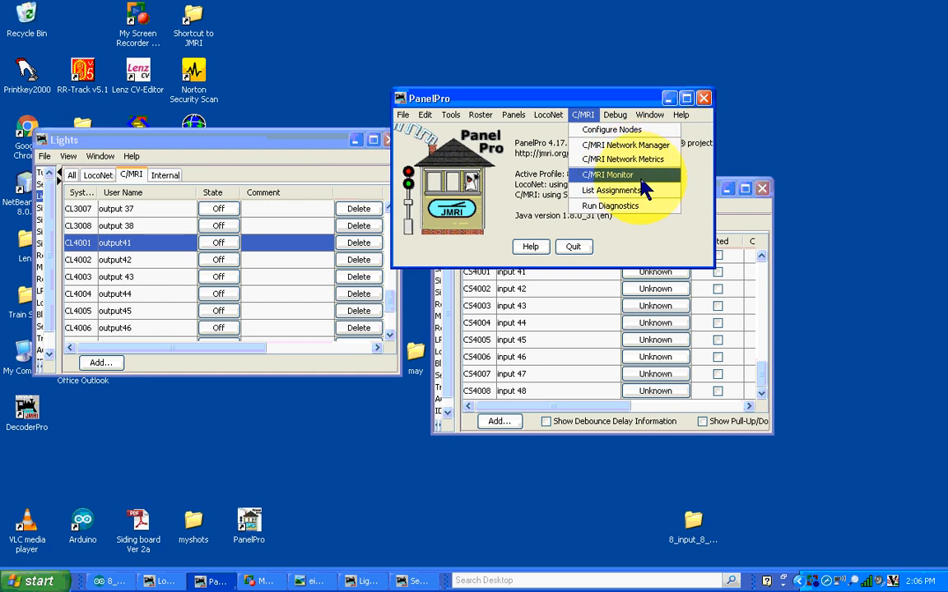
mouse_move(635, 190)
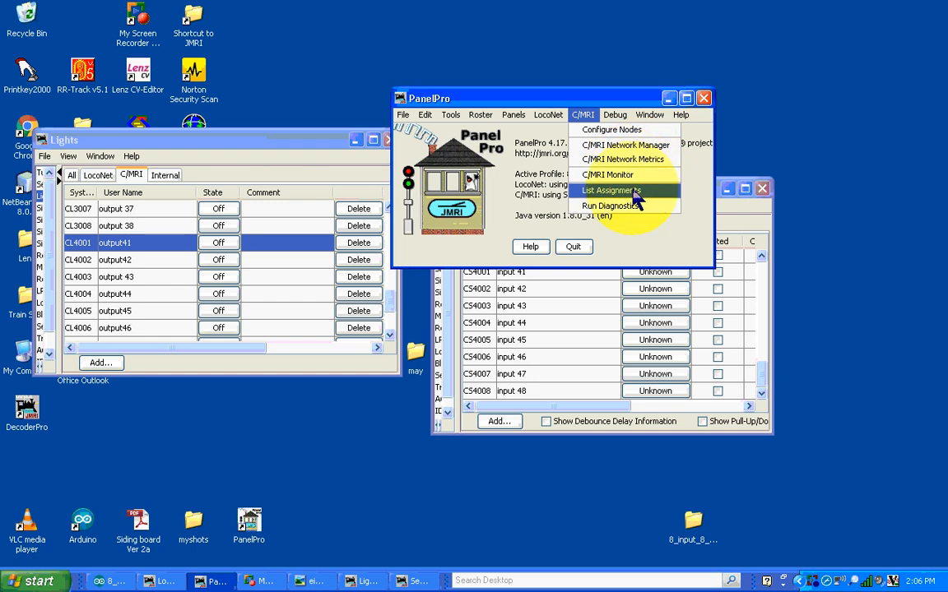
click(618, 190)
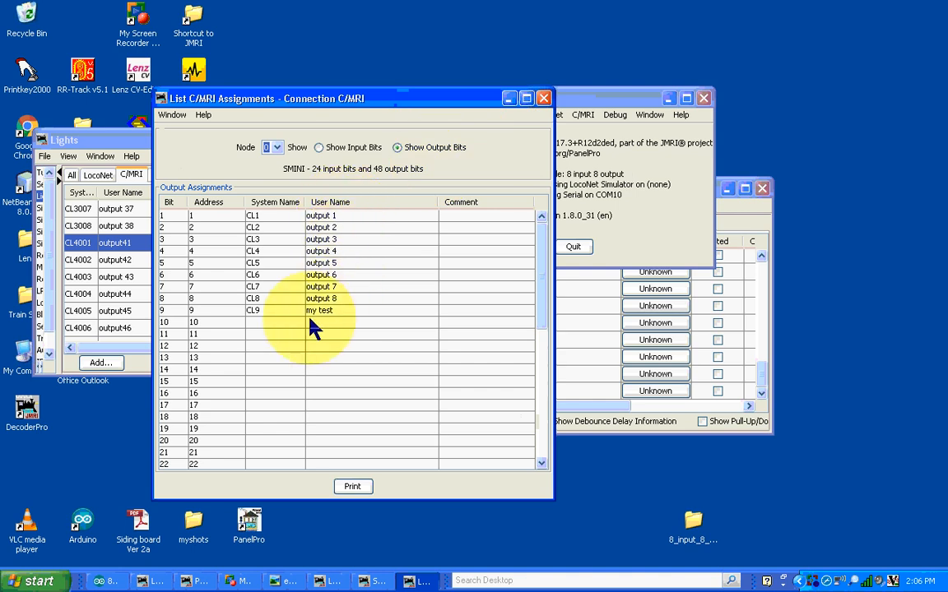
mouse_move(329, 321)
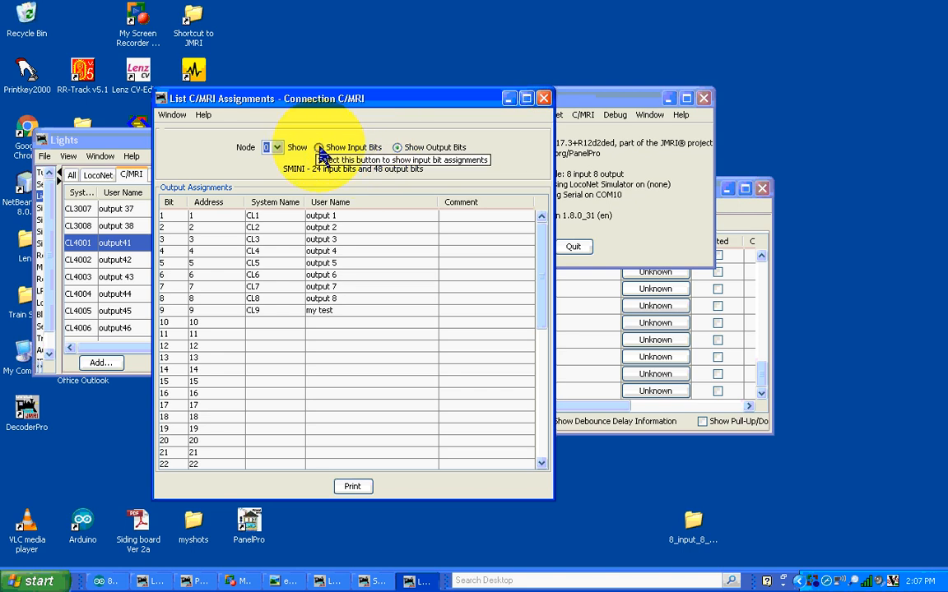
click(319, 148)
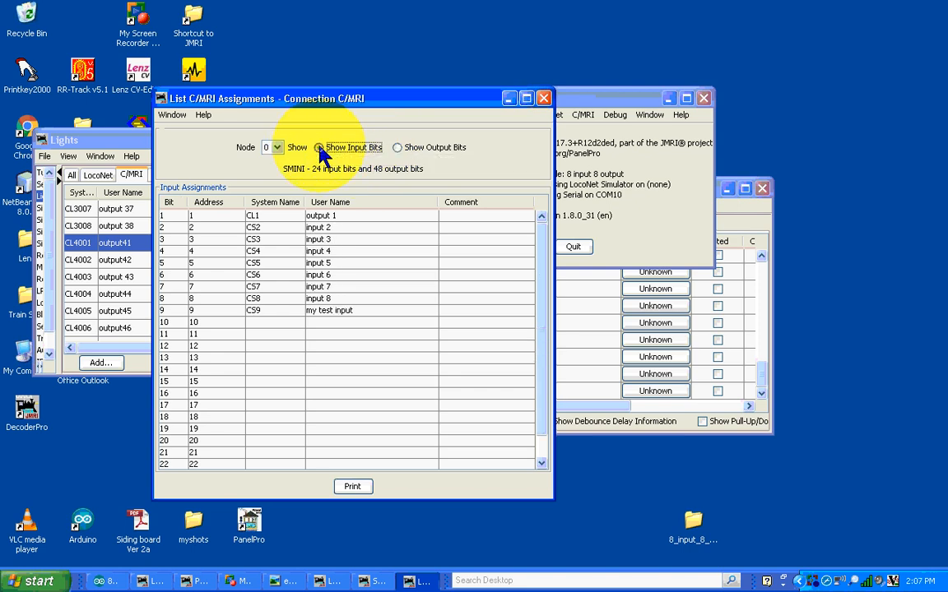
click(317, 147)
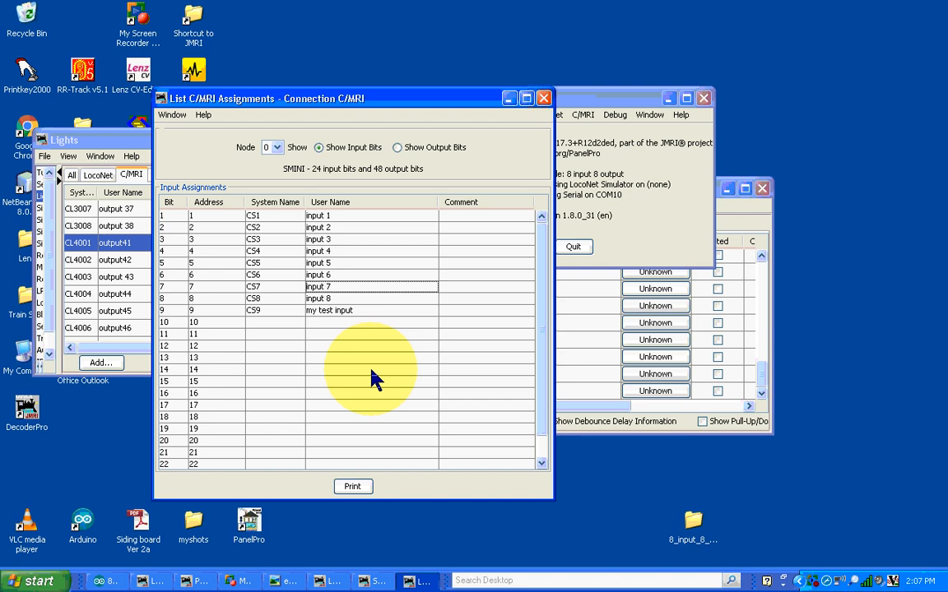
Step: Review output bits for nodes 1, 2, 3 and 4, ending on output41–output48
click(276, 147)
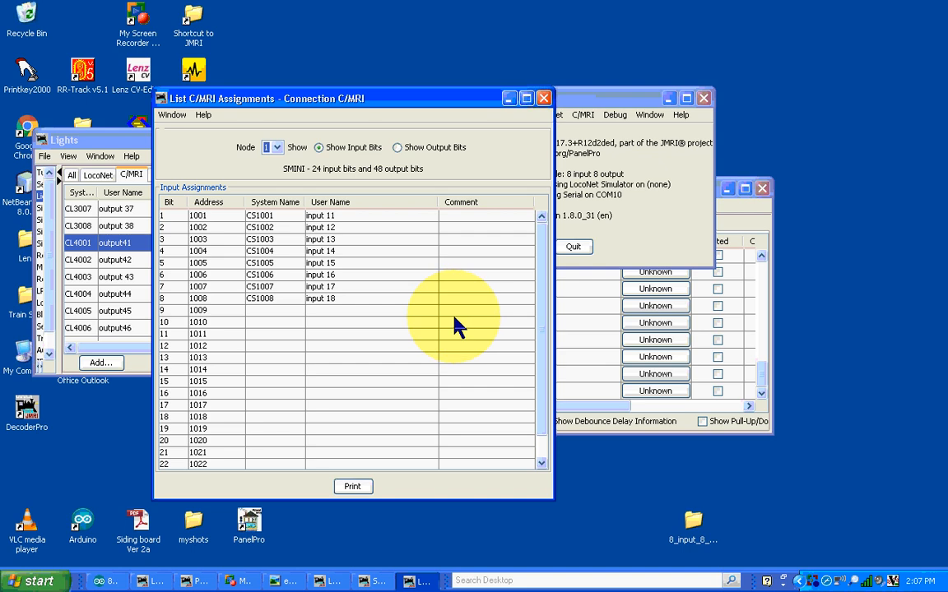
mouse_move(215, 230)
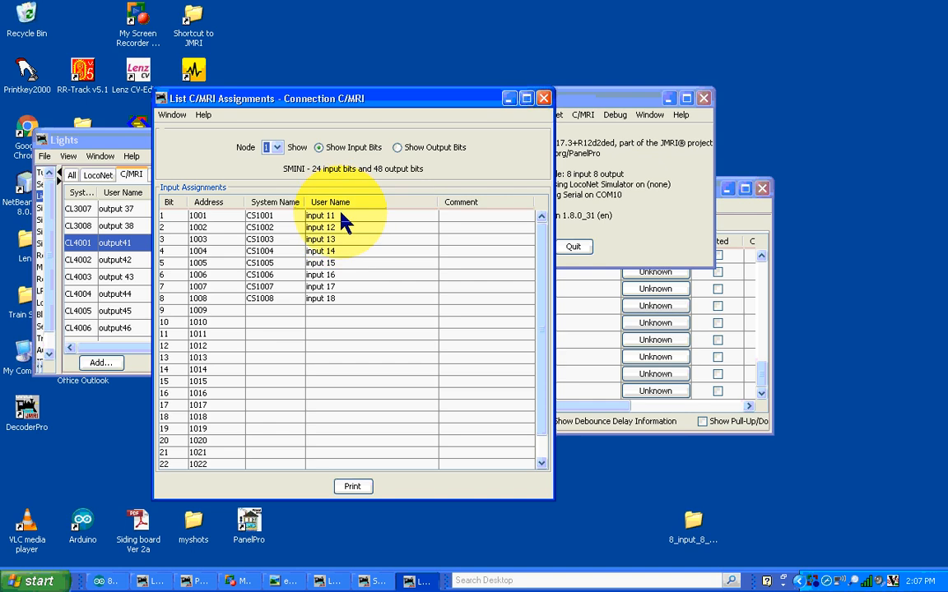
mouse_move(340, 319)
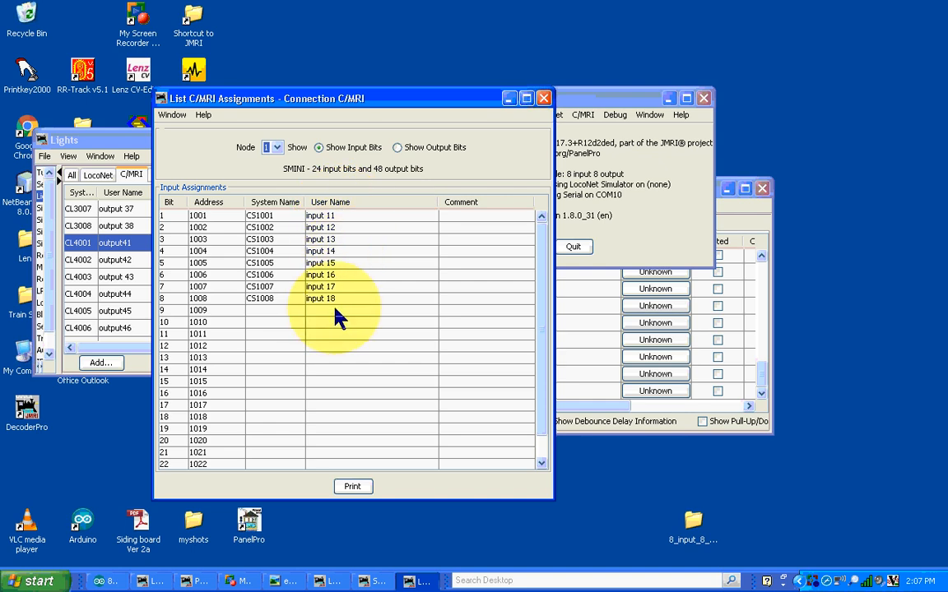
mouse_move(346, 316)
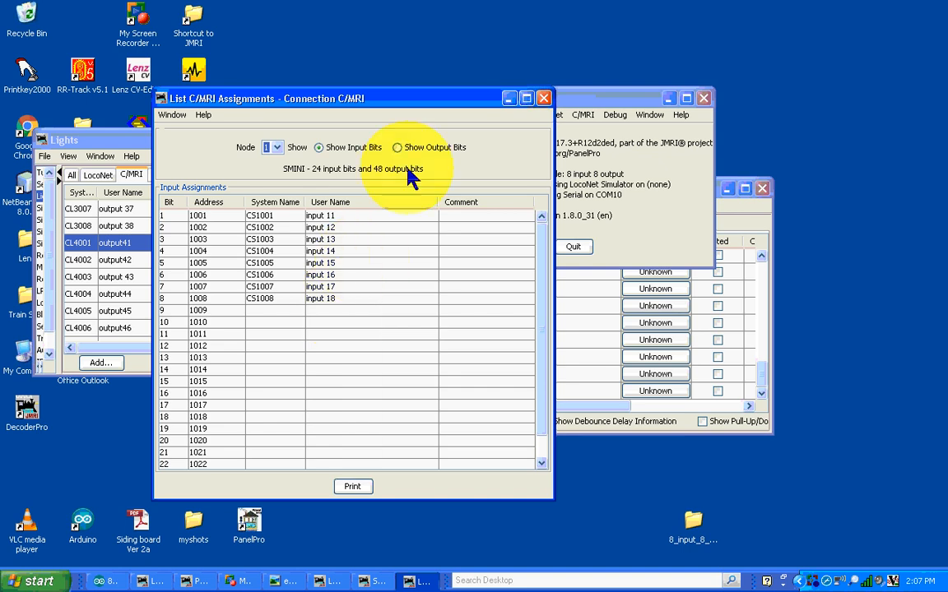
click(396, 147)
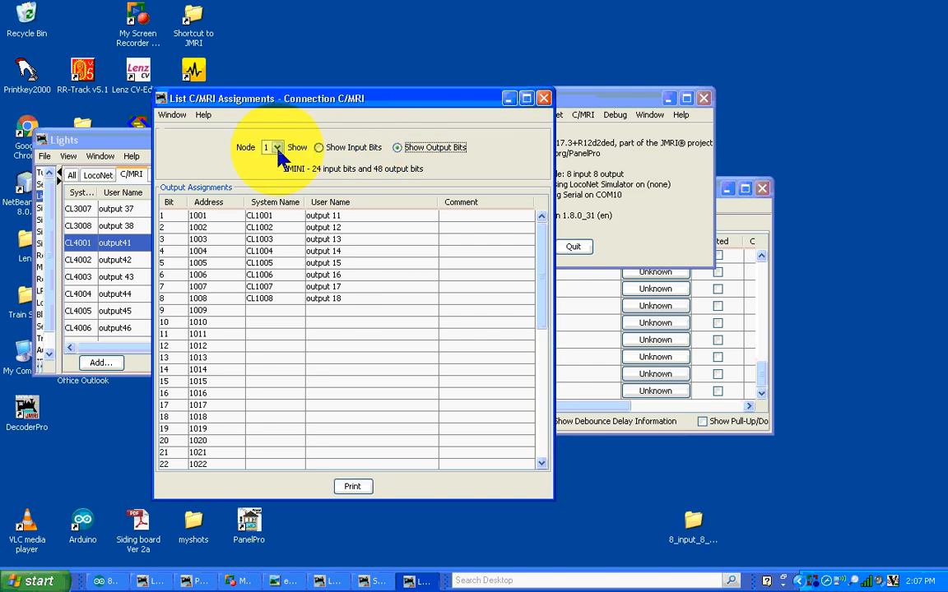
click(276, 147)
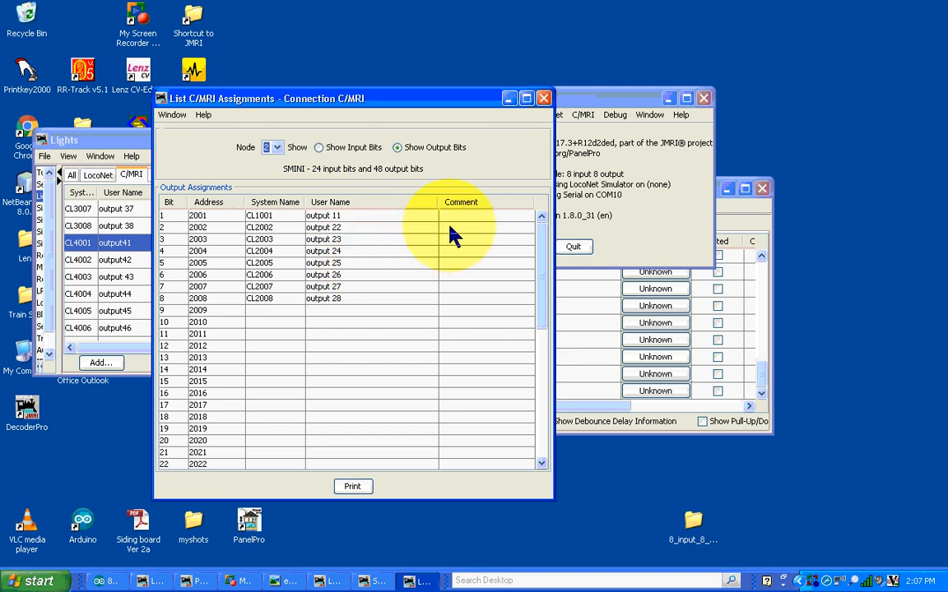
click(276, 147)
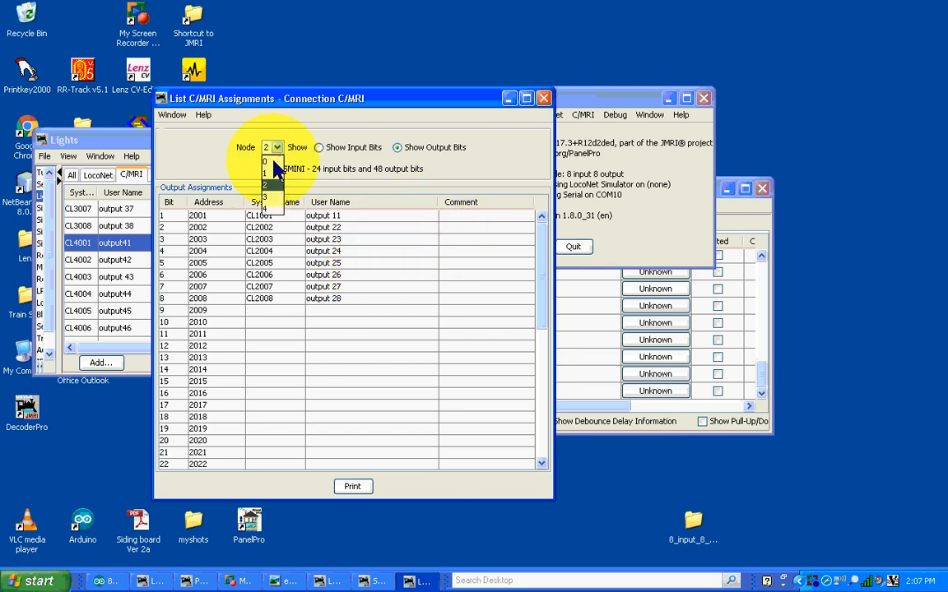
click(266, 198)
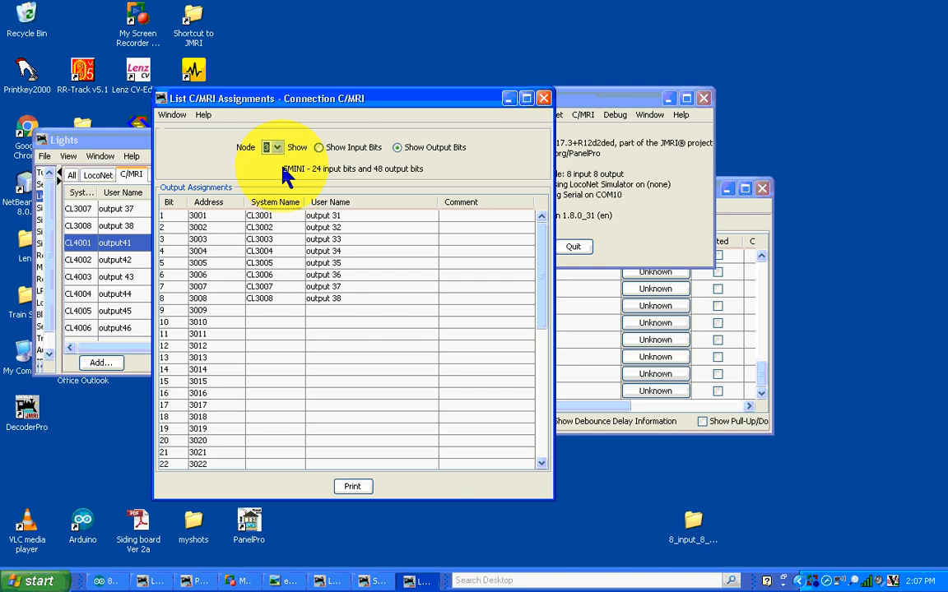
click(274, 147)
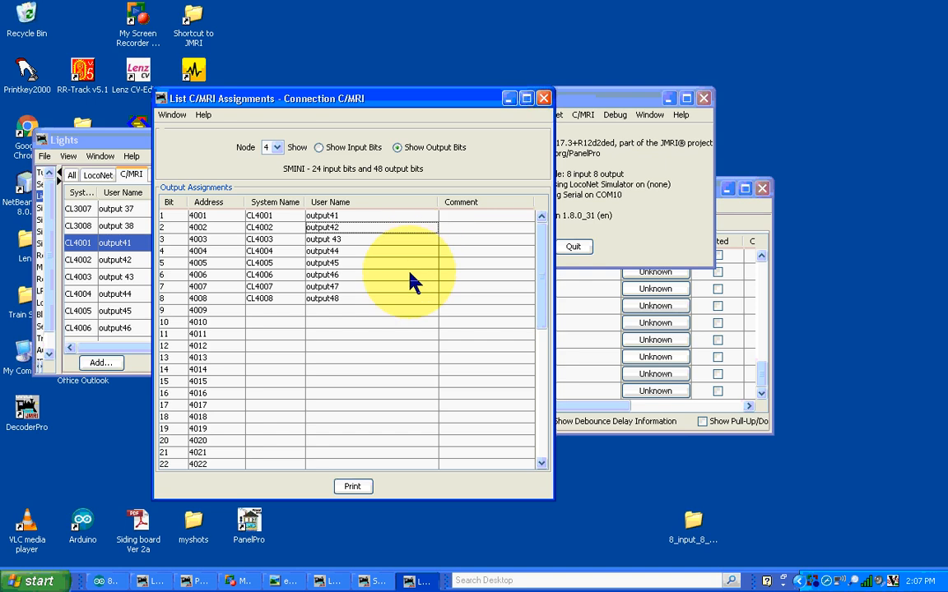
mouse_move(391, 263)
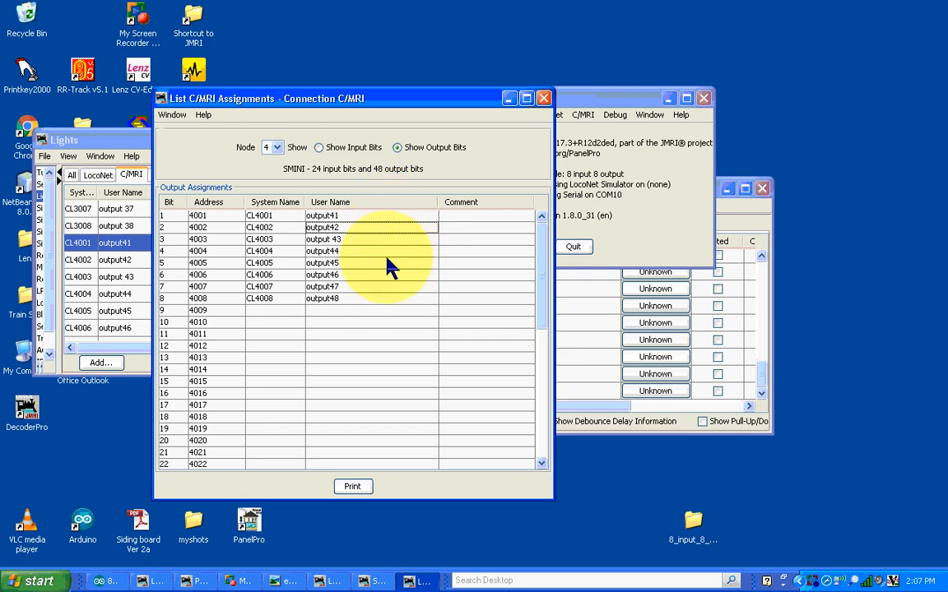
mouse_move(391, 316)
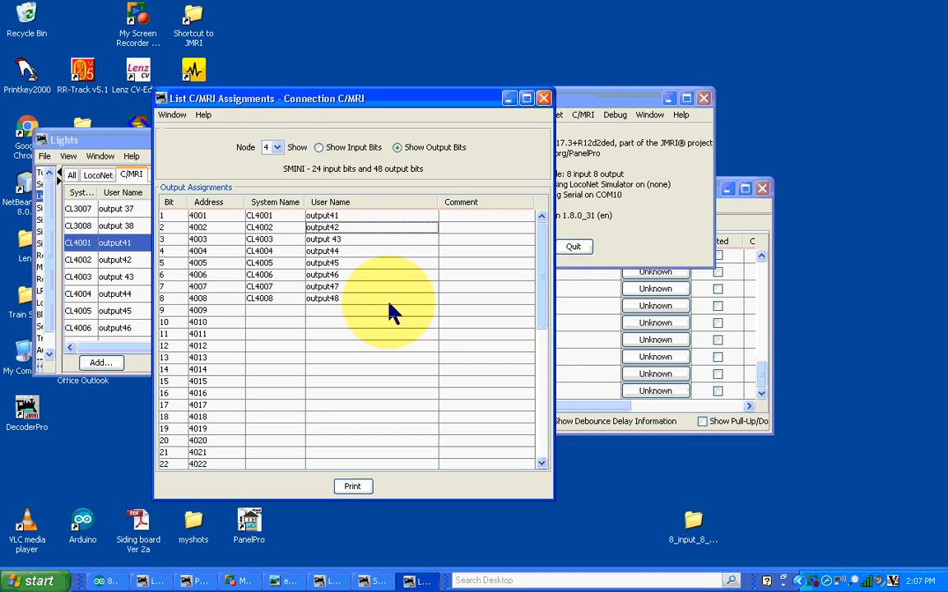
mouse_move(366, 292)
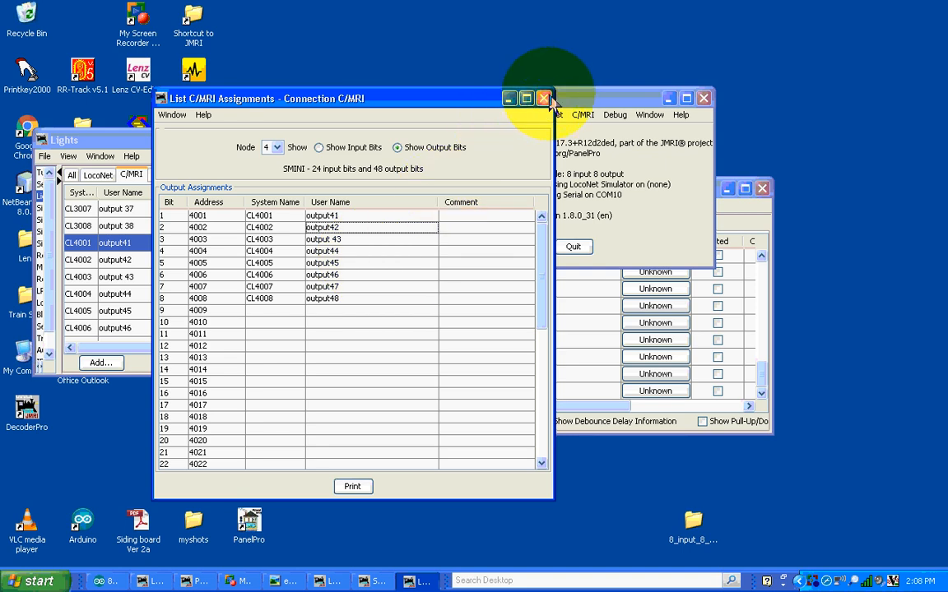
Step: Close the assignments list and show the C/MRI Network Manager with five SMINI nodes
click(543, 98)
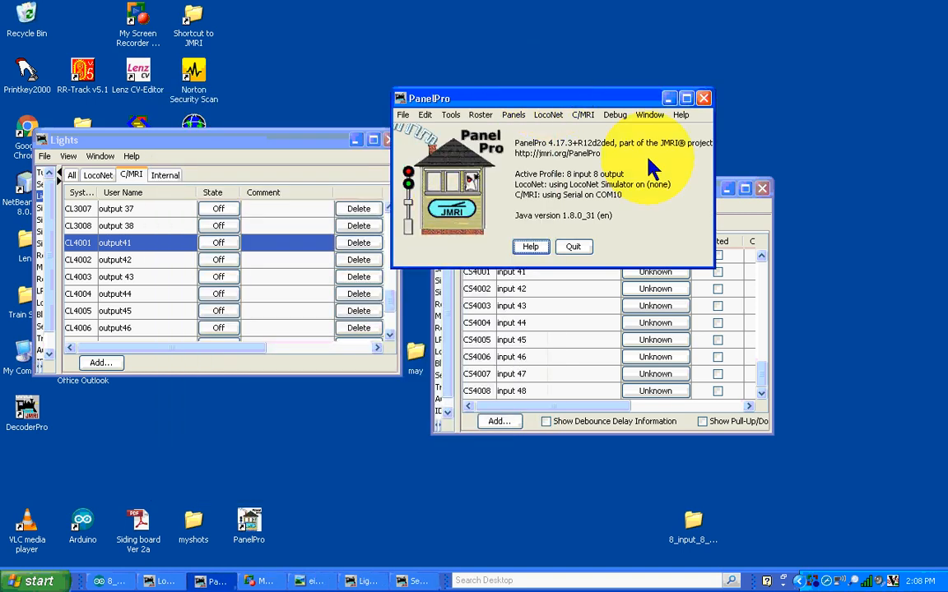
mouse_move(595, 124)
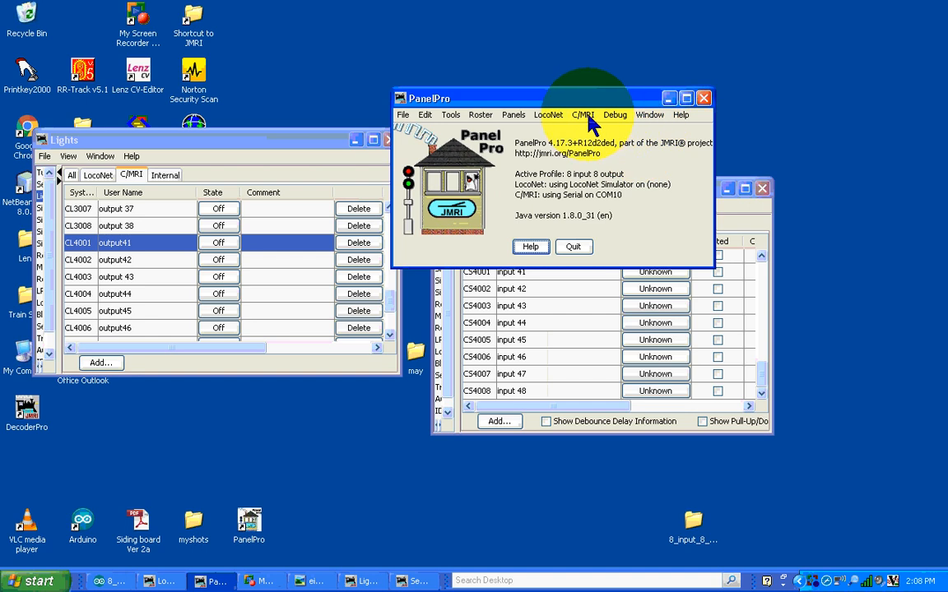
click(589, 115)
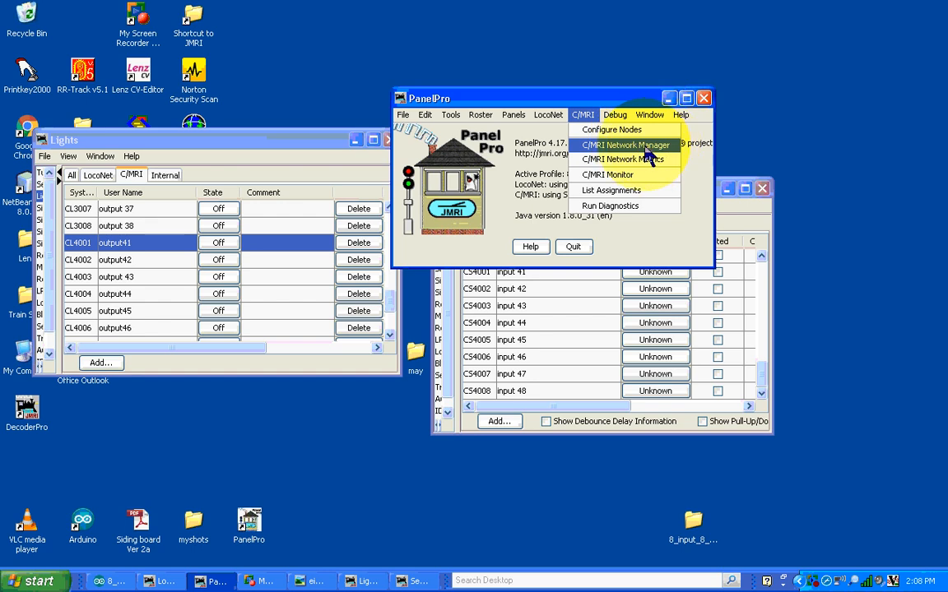
click(625, 145)
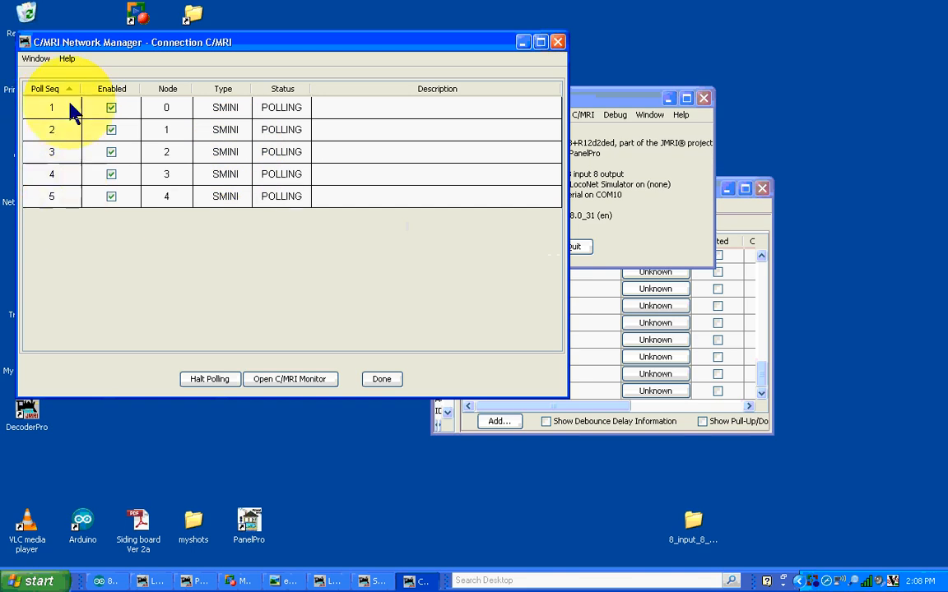
mouse_move(181, 111)
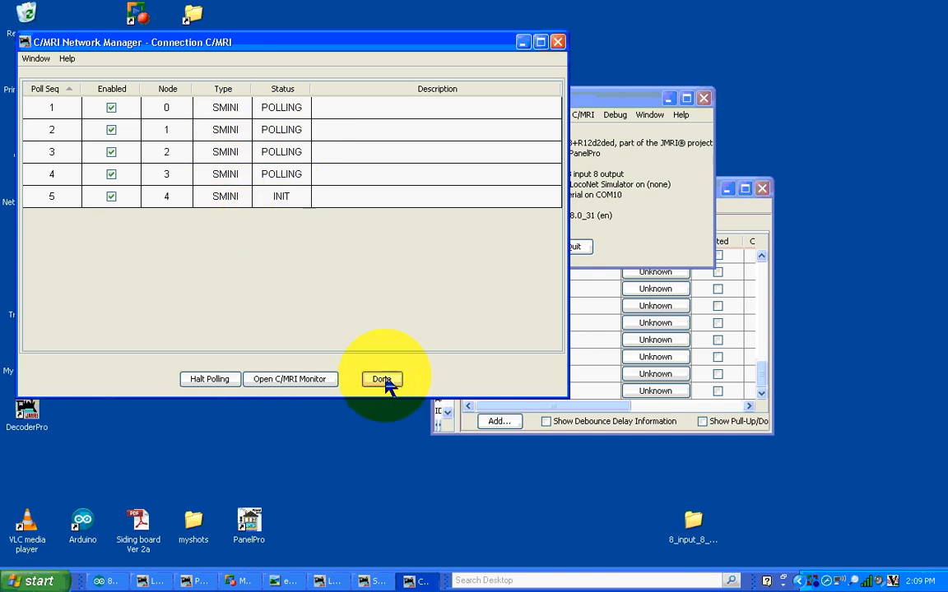
Step: Dismiss the Network Manager with Done and drag the Sensors window aside
click(383, 378)
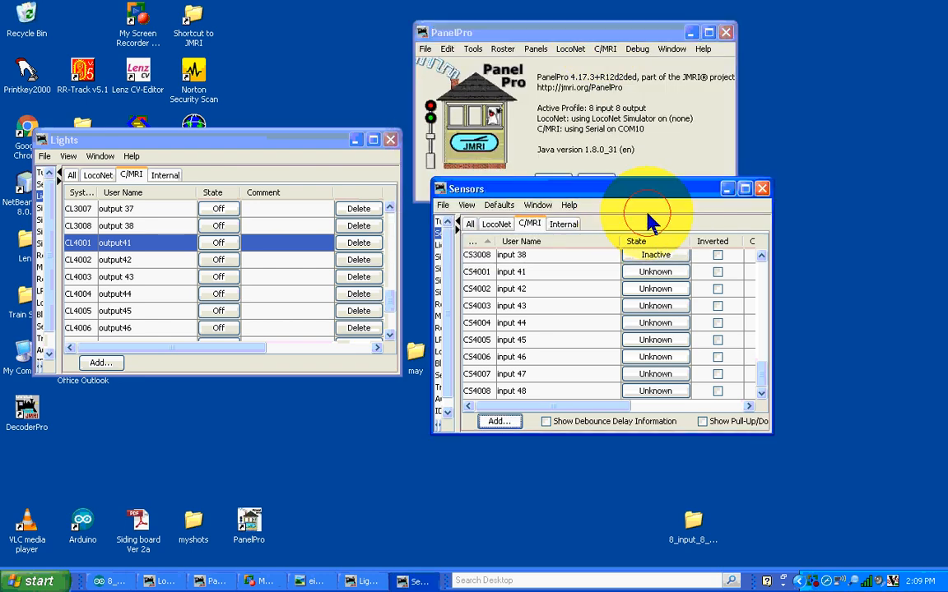
drag(650, 189, 690, 196)
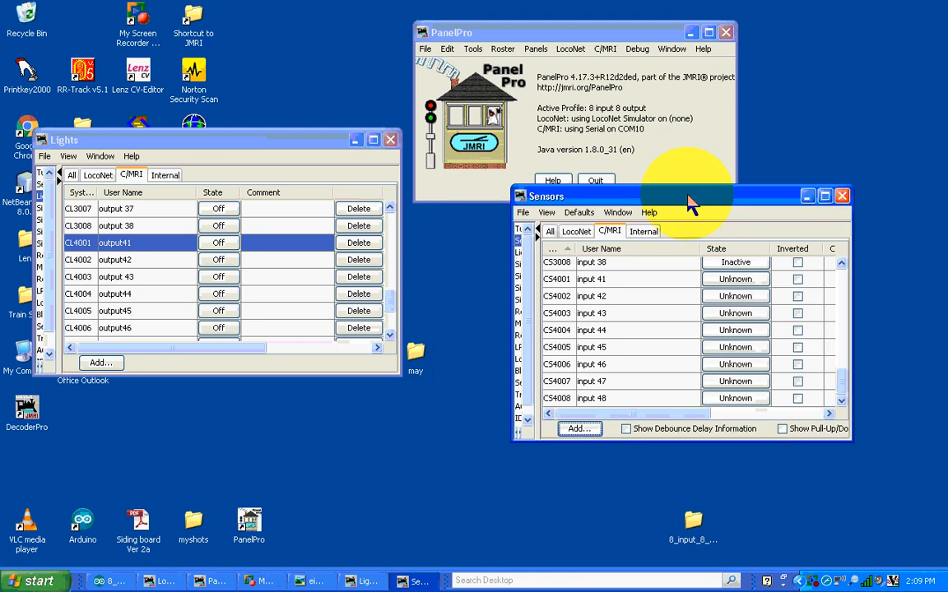
mouse_move(682, 185)
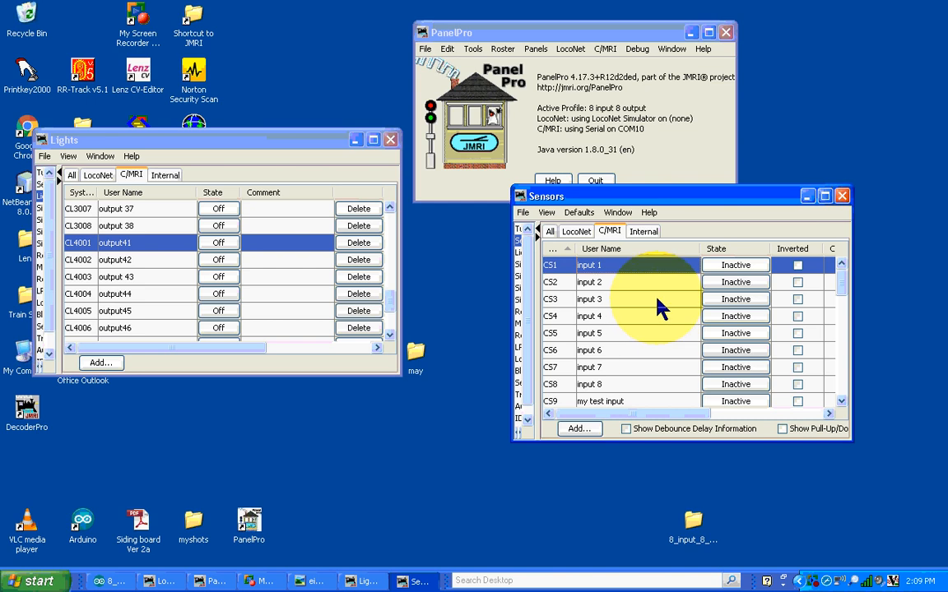
Step: Toggle sensor CS2 Active then back to Inactive, leaving CS1–CS9 inactive
click(735, 264)
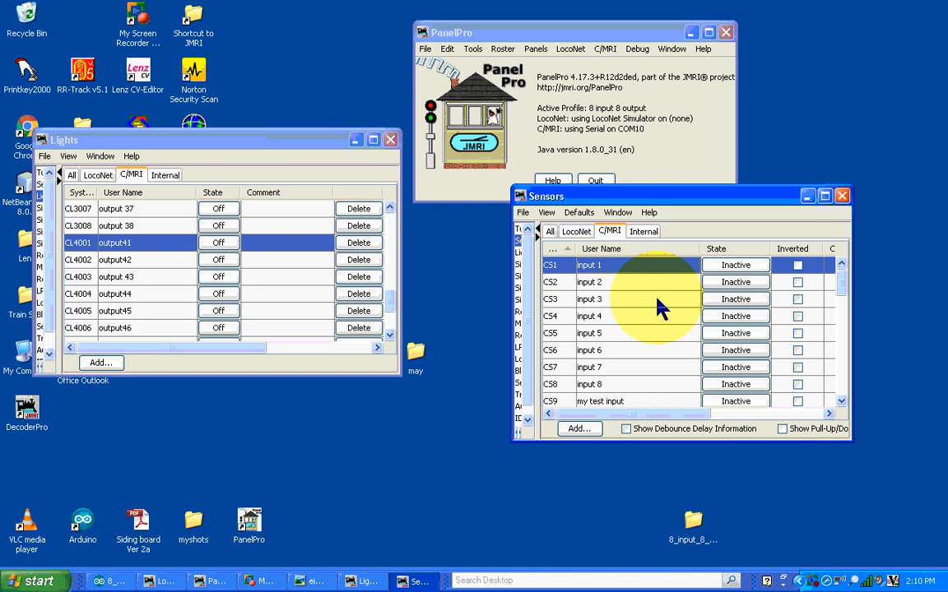
click(734, 281)
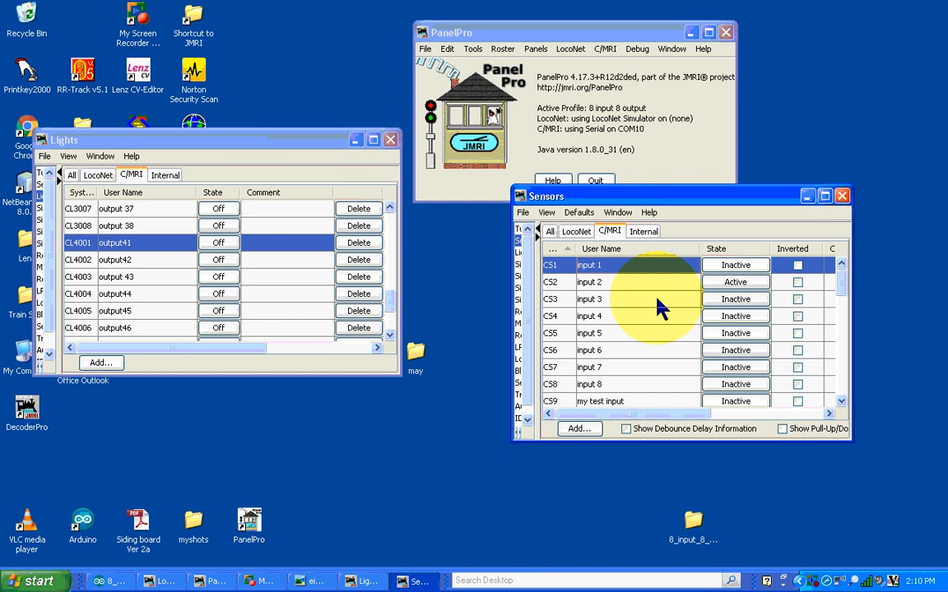
click(735, 281)
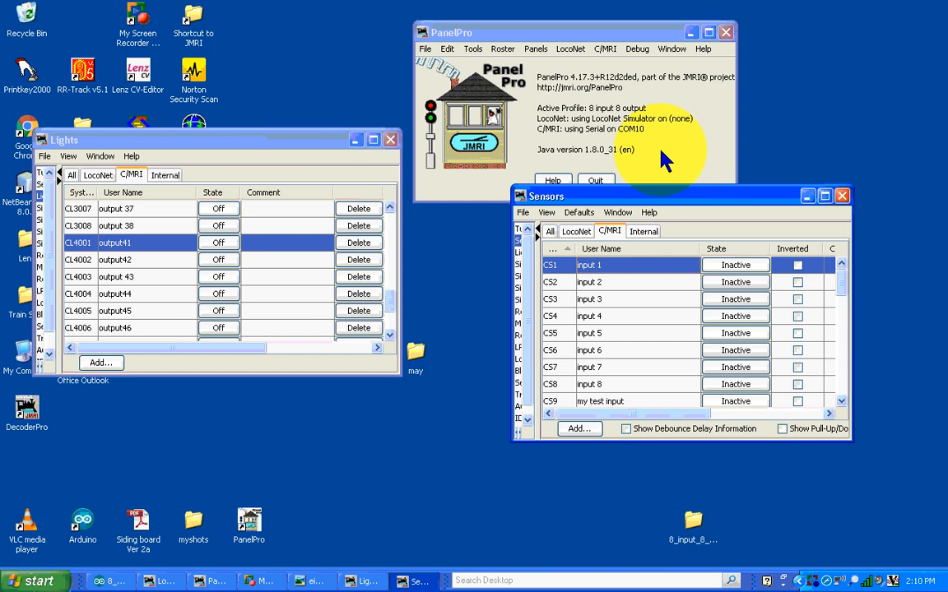
click(736, 333)
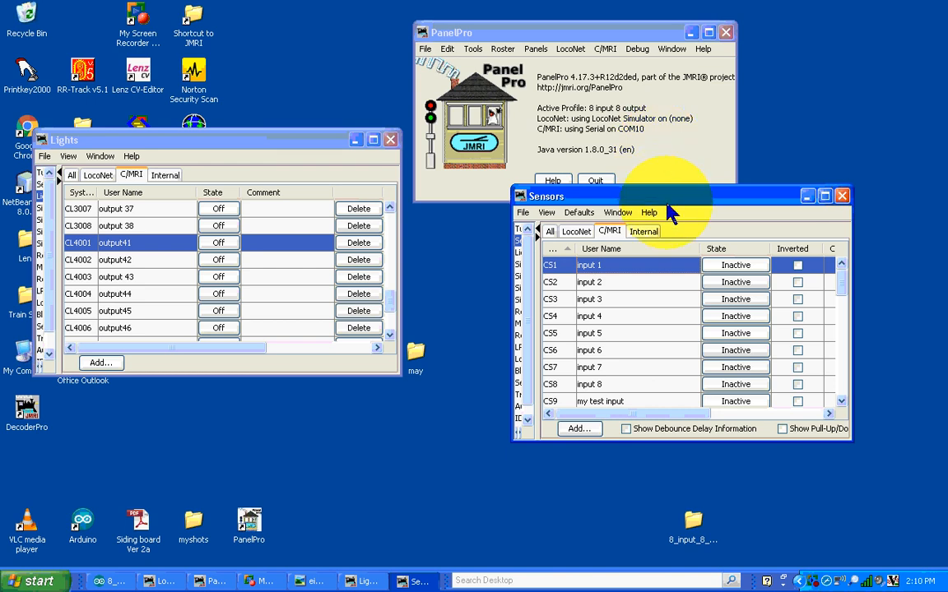
mouse_move(681, 202)
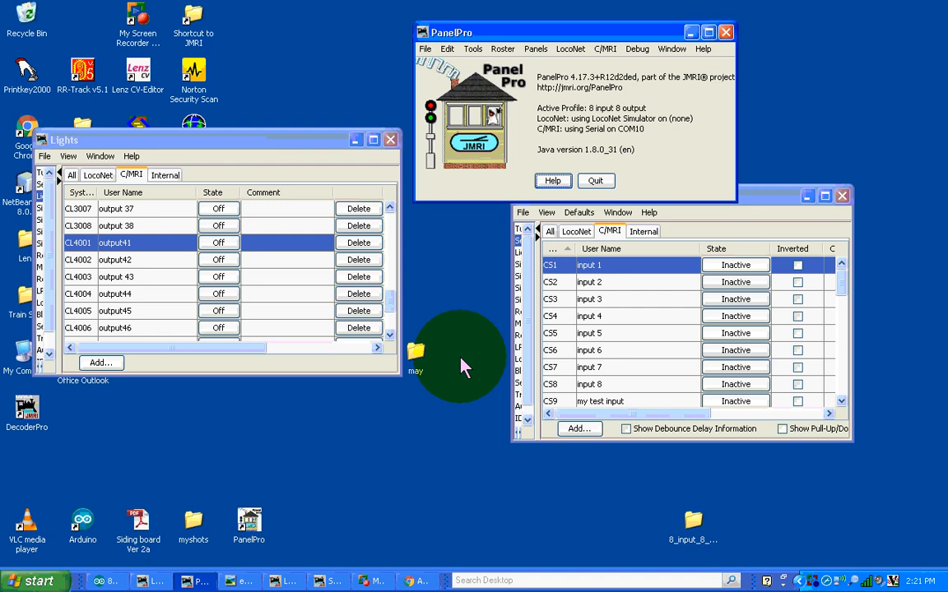
mouse_move(364, 400)
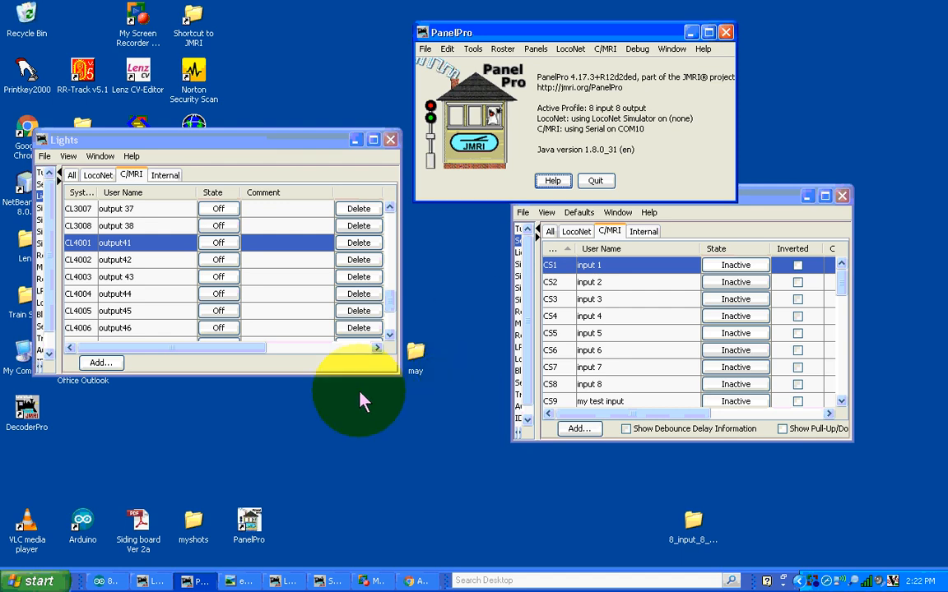
mouse_move(82, 518)
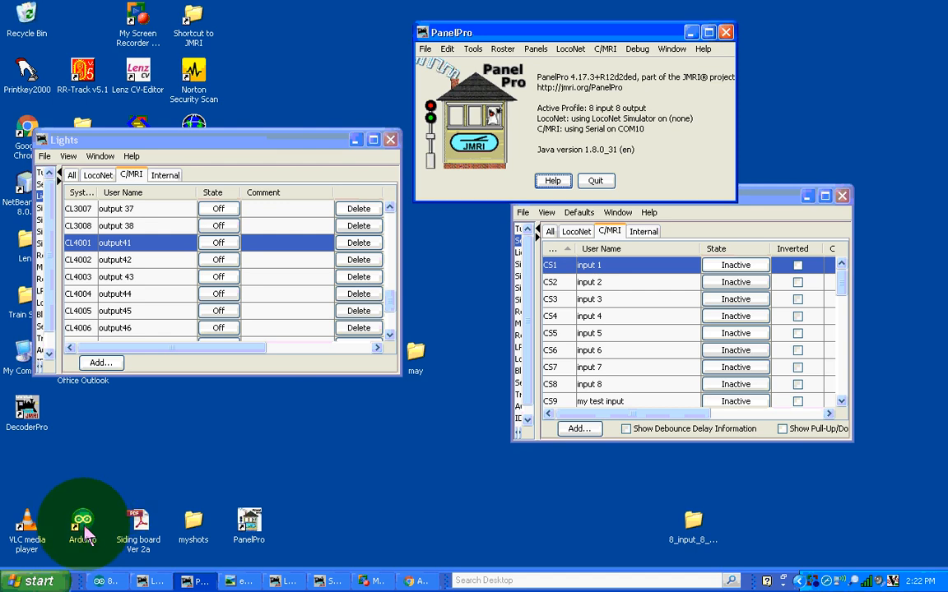
mouse_move(92, 529)
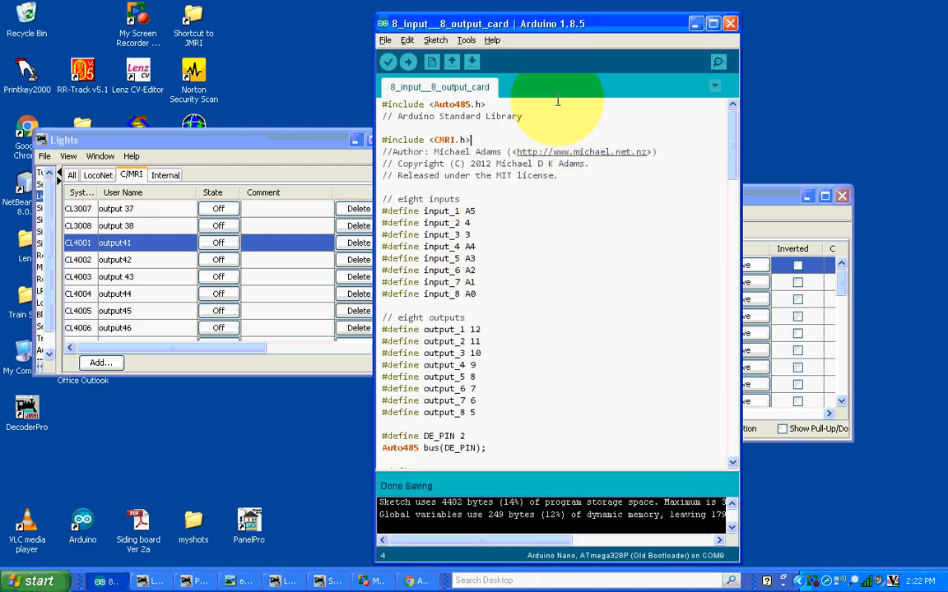
mouse_move(615, 249)
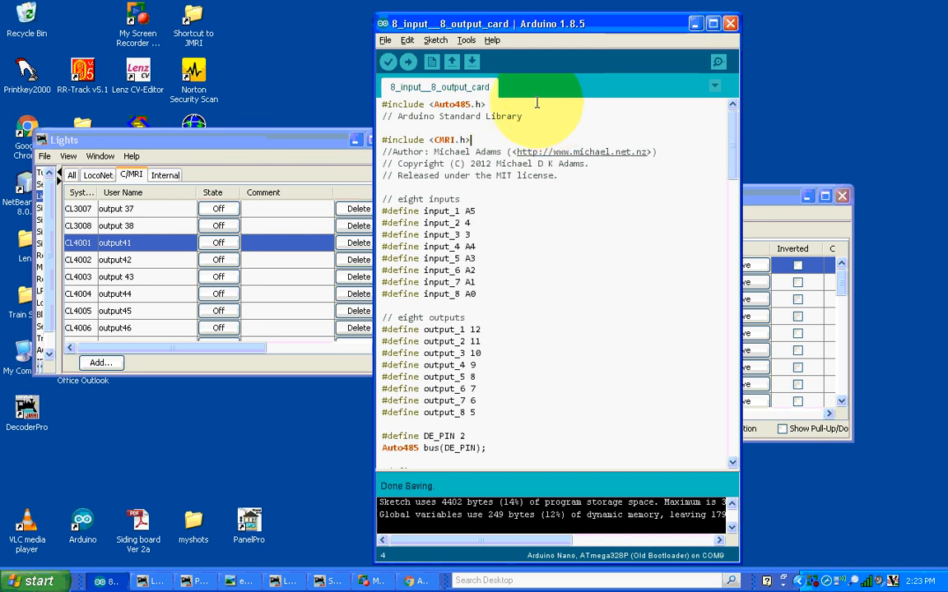
mouse_move(482, 150)
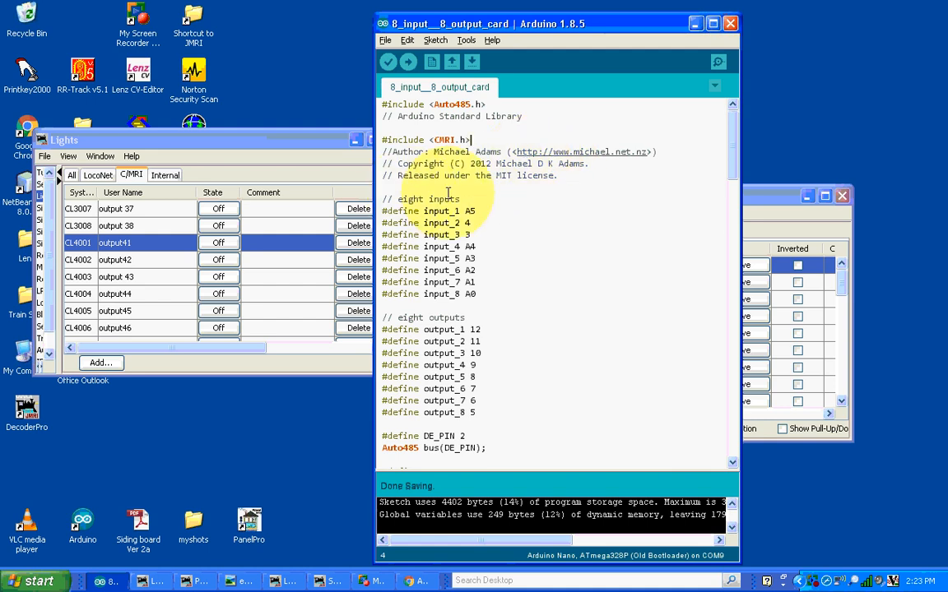
mouse_move(510, 201)
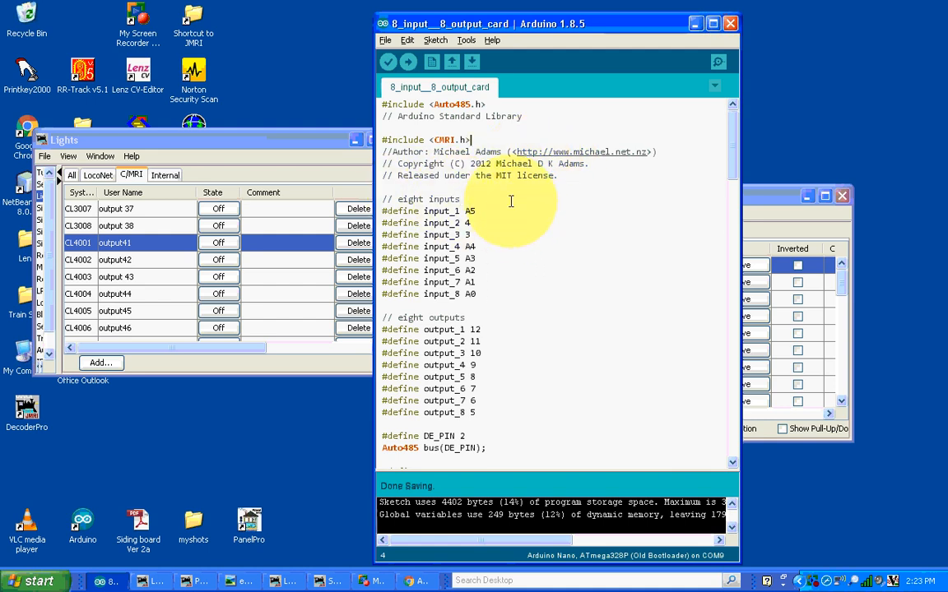
mouse_move(477, 203)
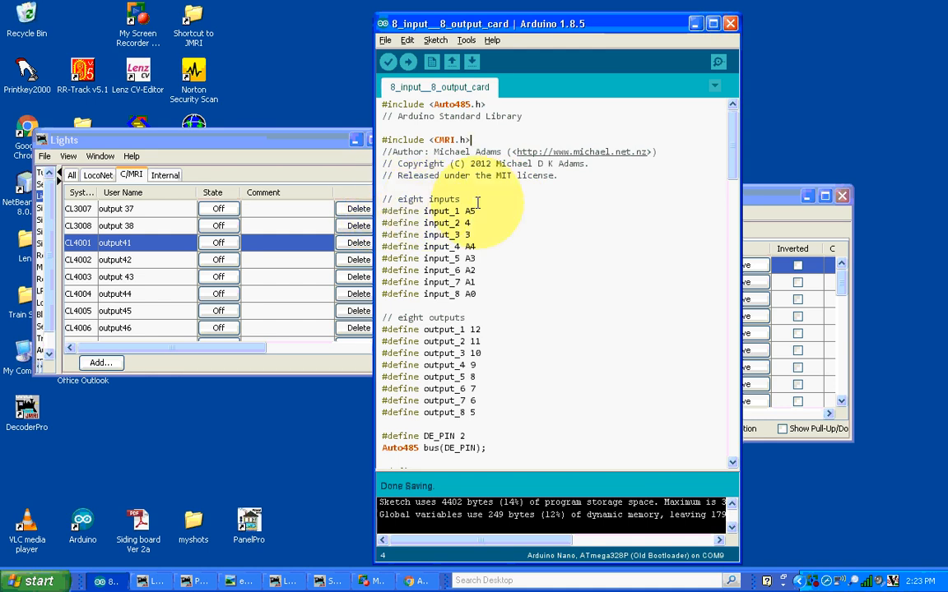
mouse_move(521, 216)
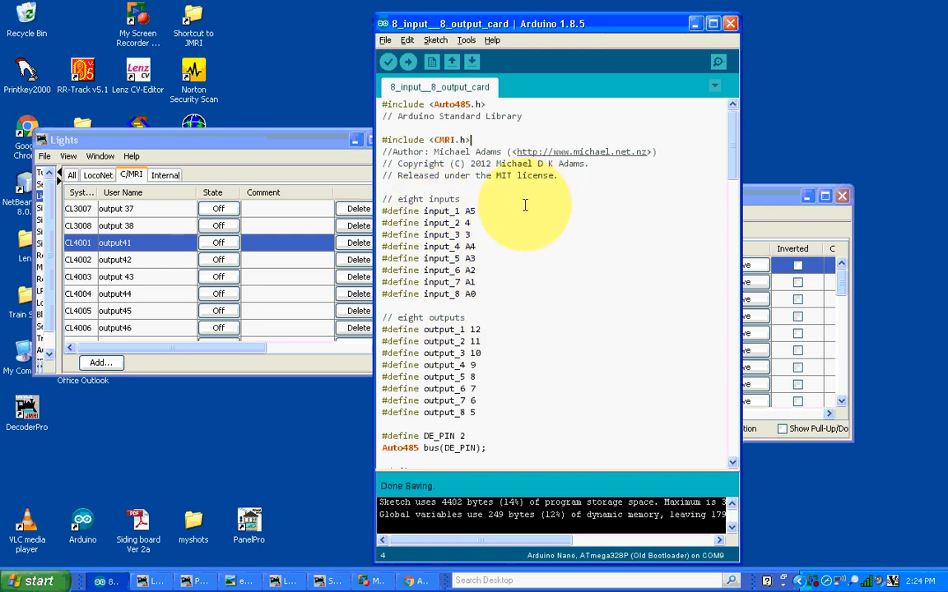
mouse_move(523, 206)
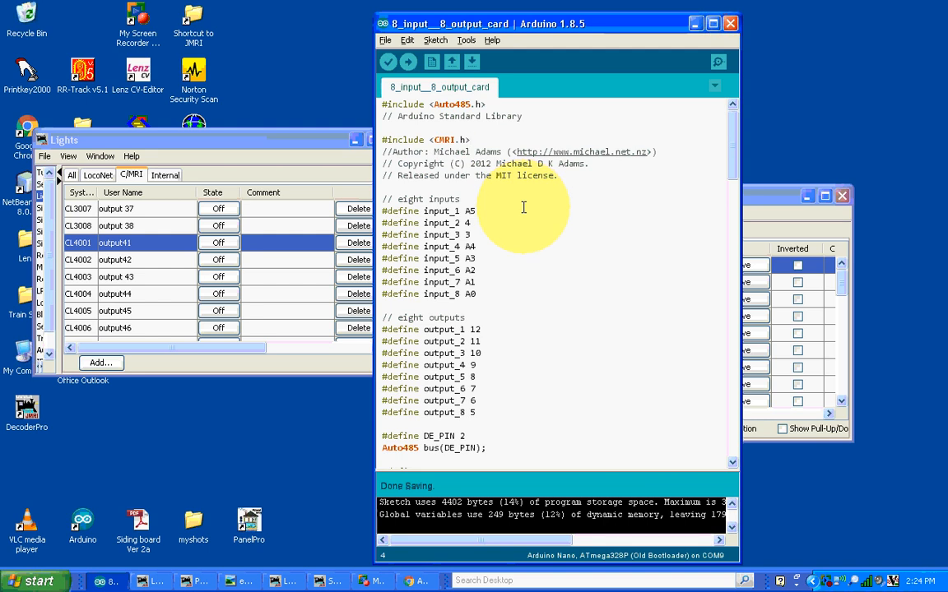
mouse_move(489, 340)
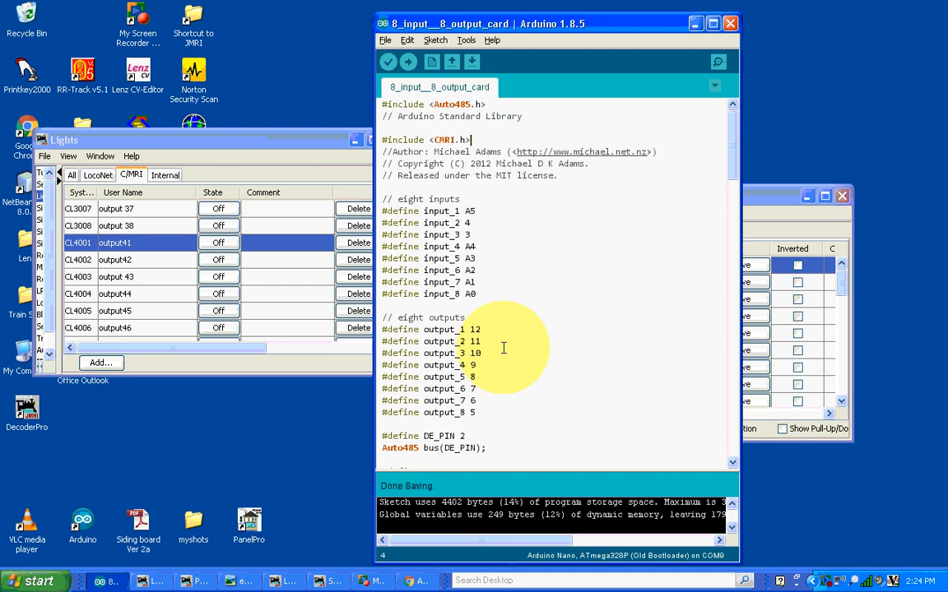
scroll(down, 3)
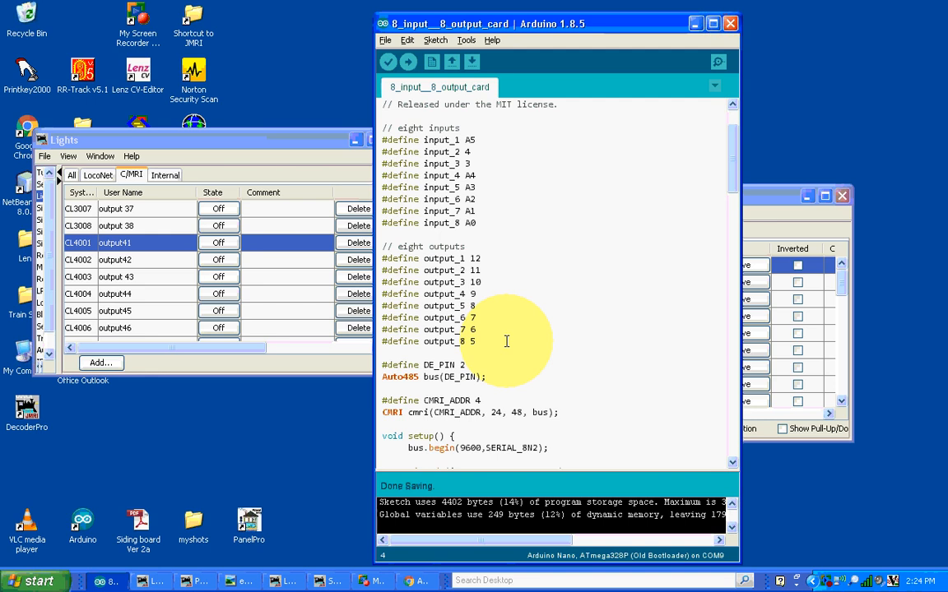
mouse_move(500, 333)
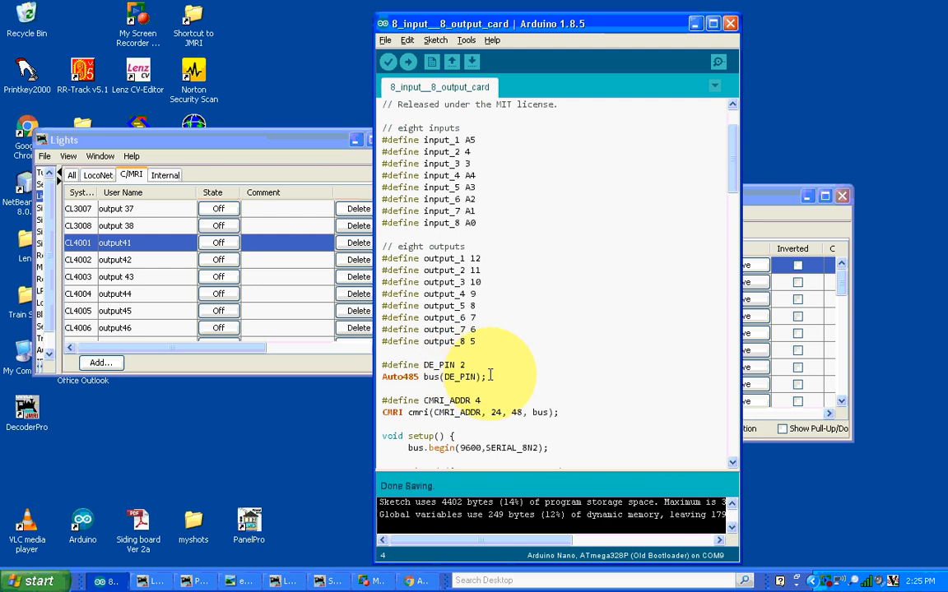
mouse_move(494, 373)
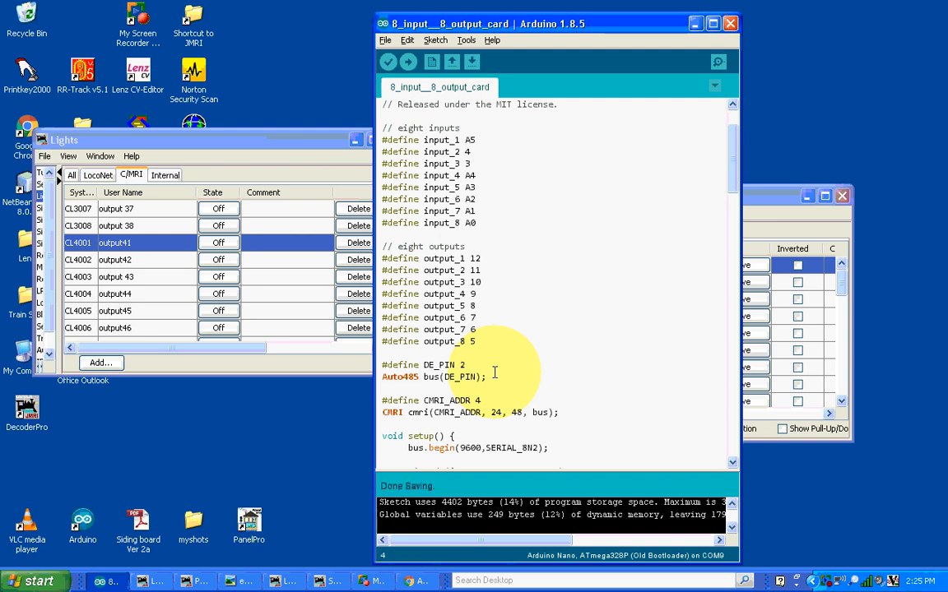
scroll(down, 3)
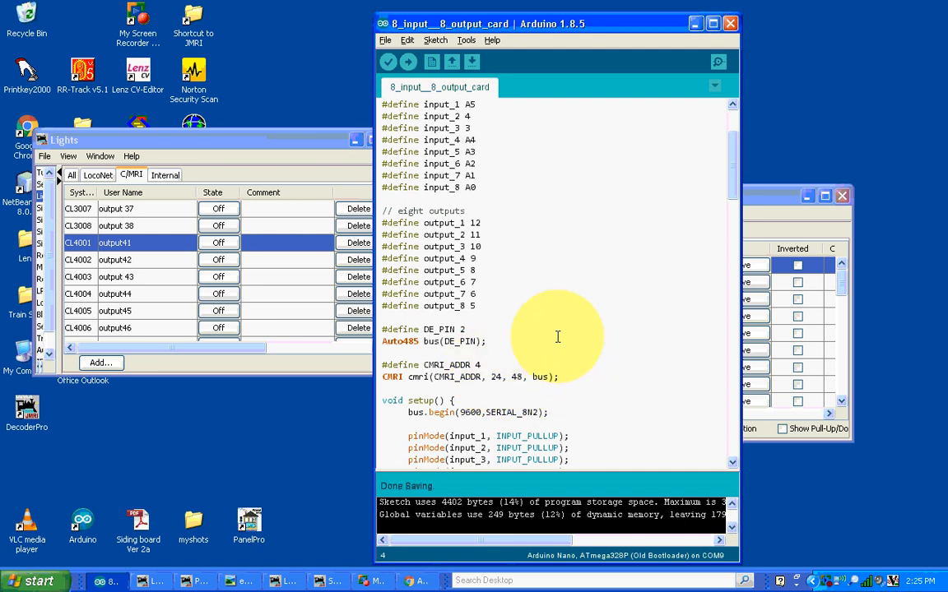
mouse_move(402, 393)
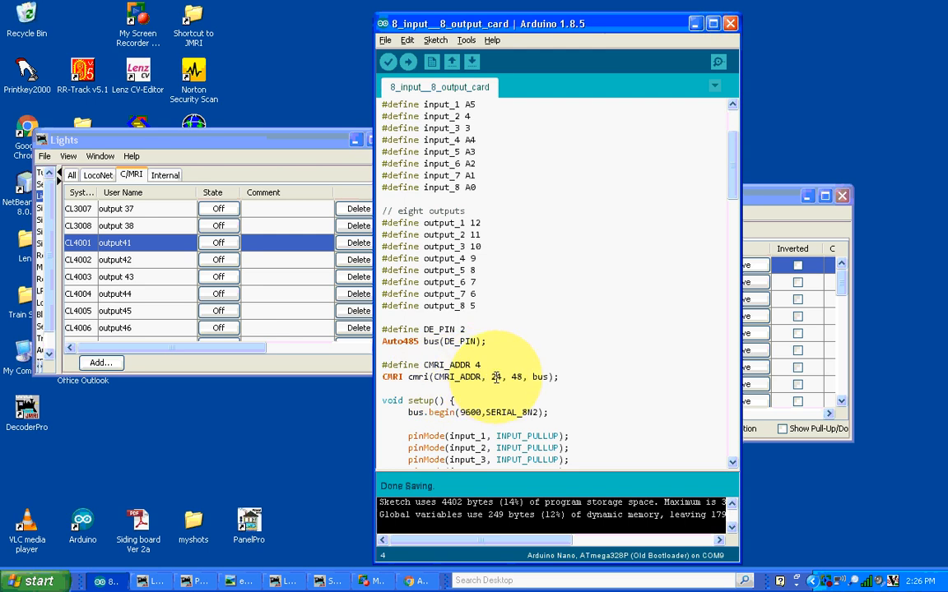
mouse_move(491, 381)
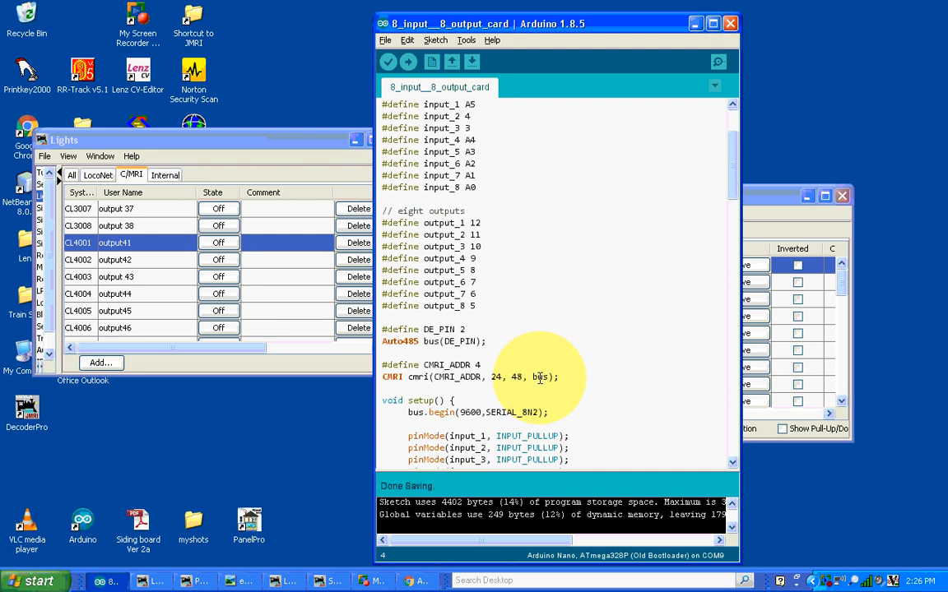
mouse_move(613, 360)
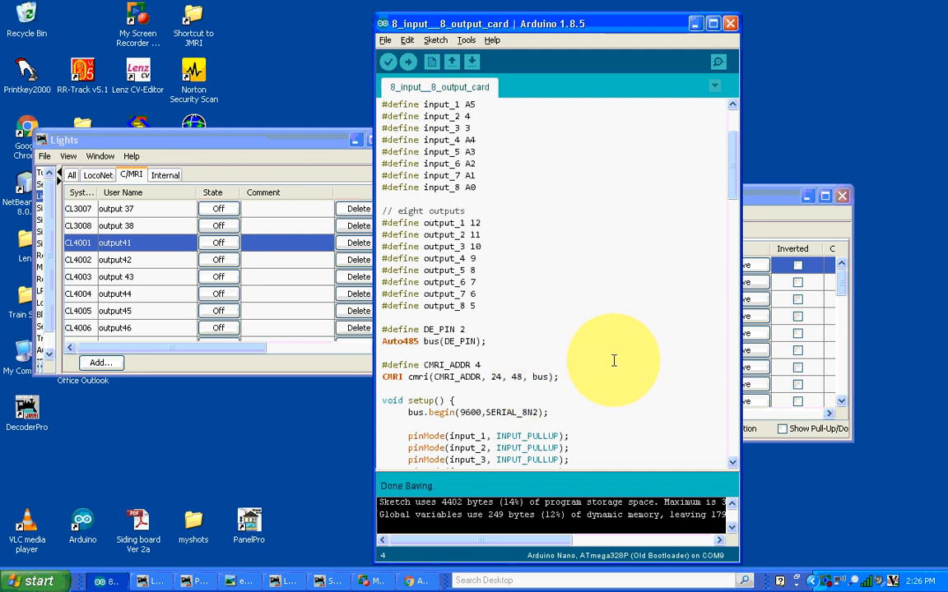
scroll(down, 3)
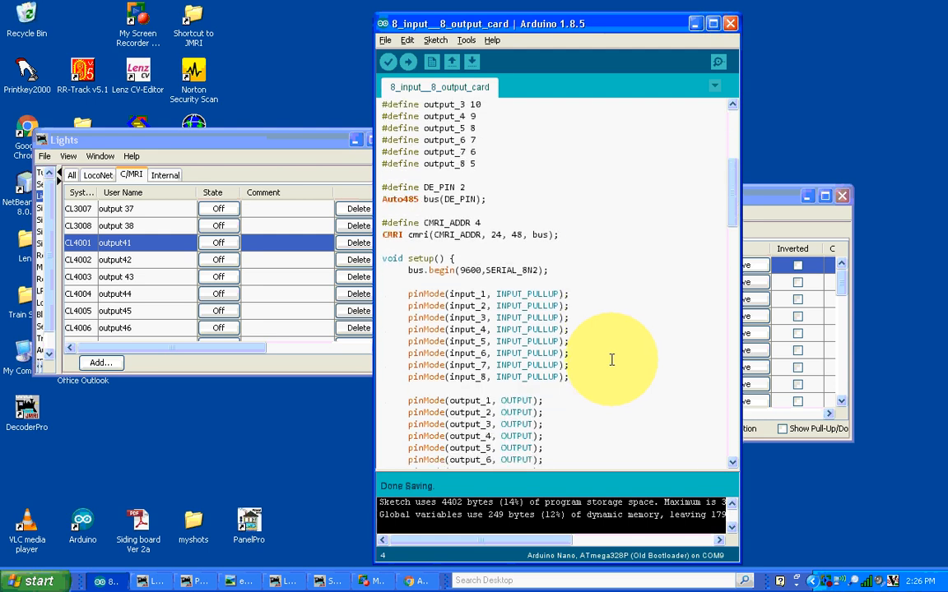
scroll(down, 3)
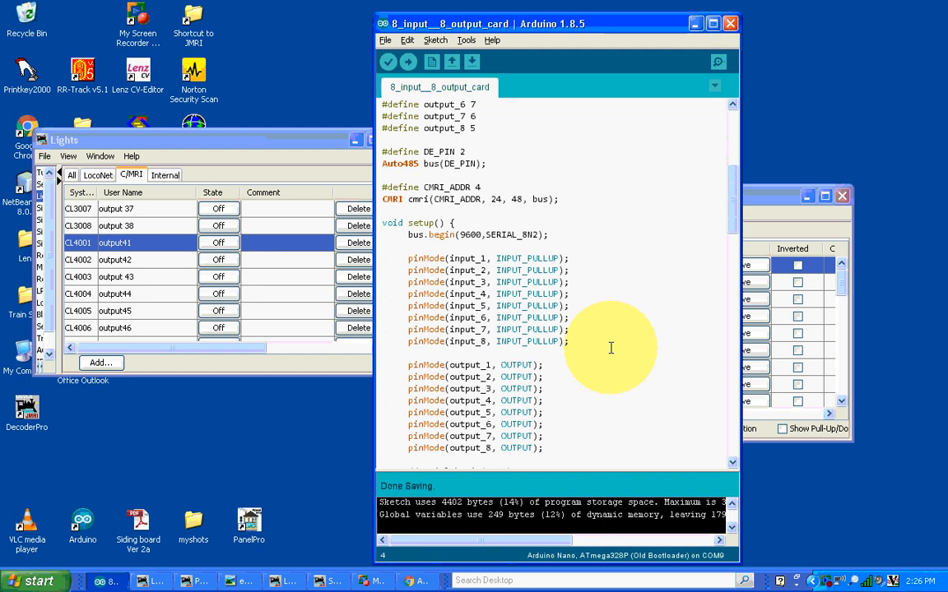
mouse_move(625, 276)
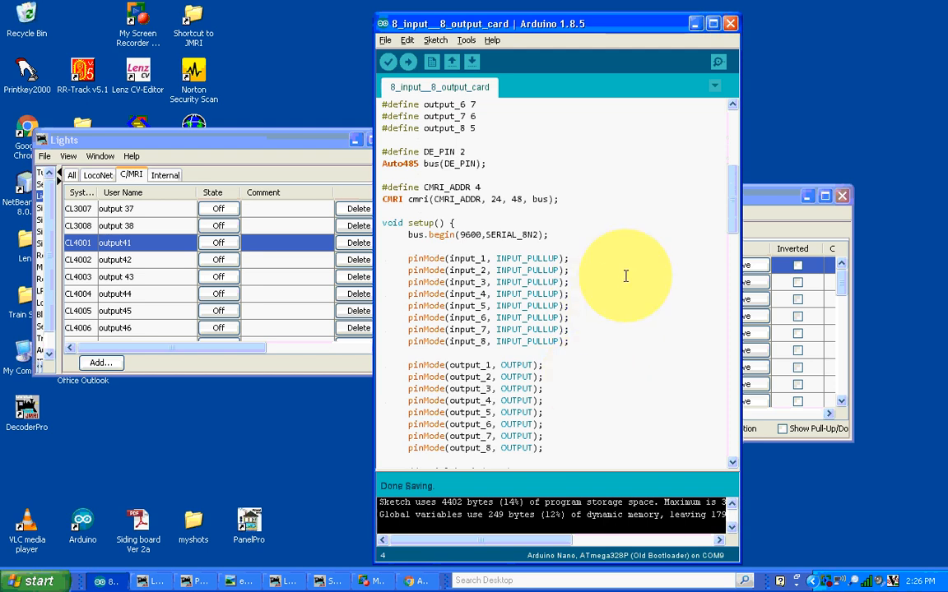
scroll(down, 3)
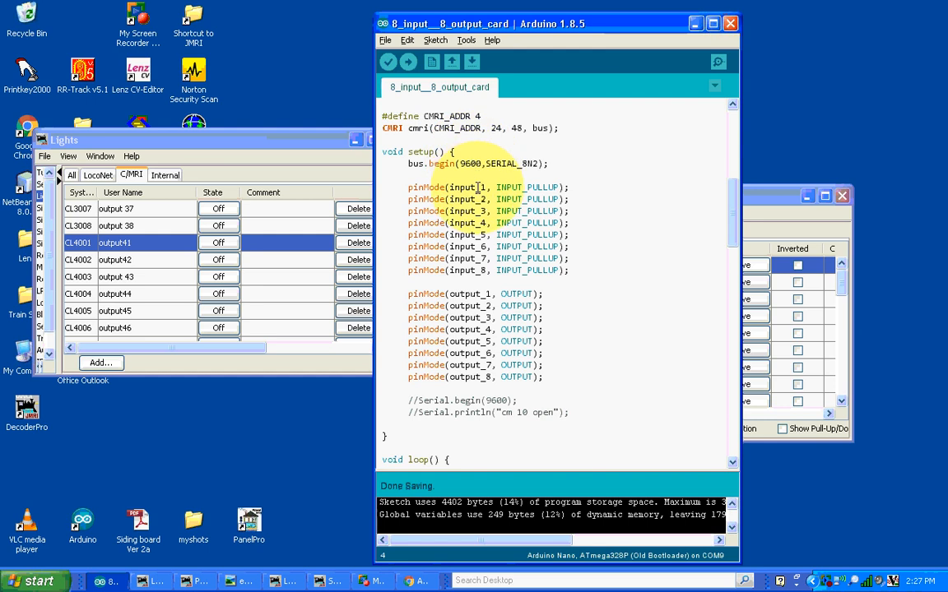
mouse_move(591, 189)
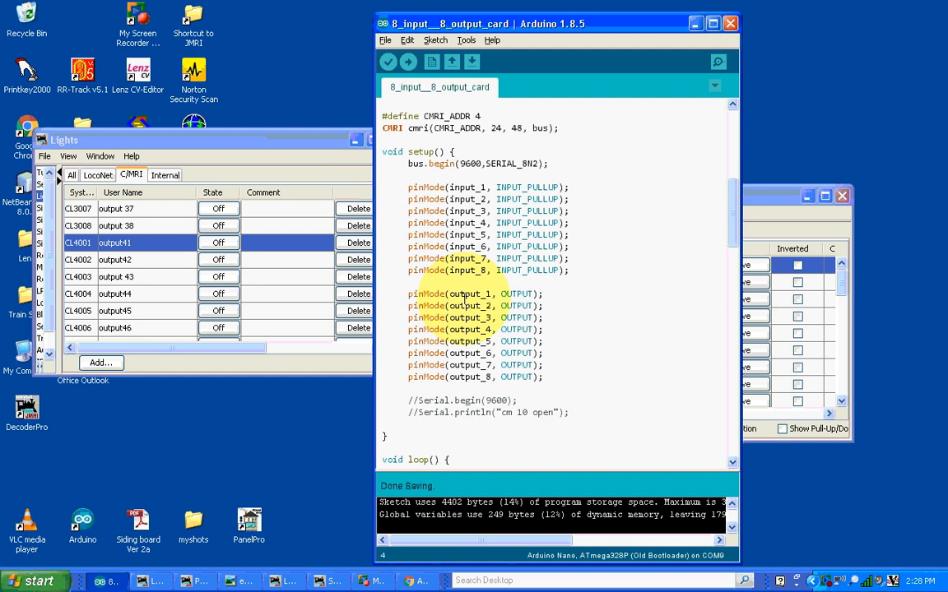
mouse_move(517, 317)
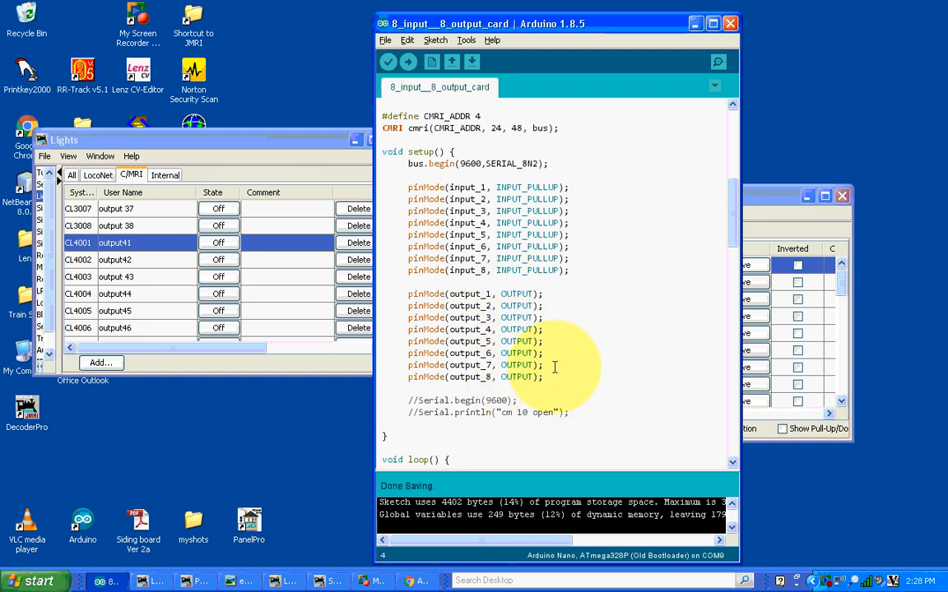
scroll(down, 3)
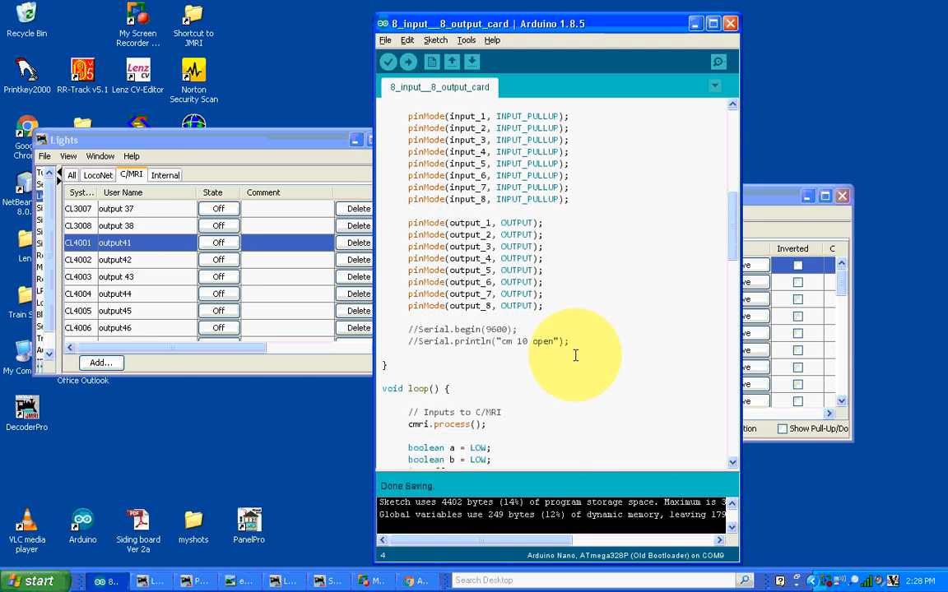
scroll(down, 3)
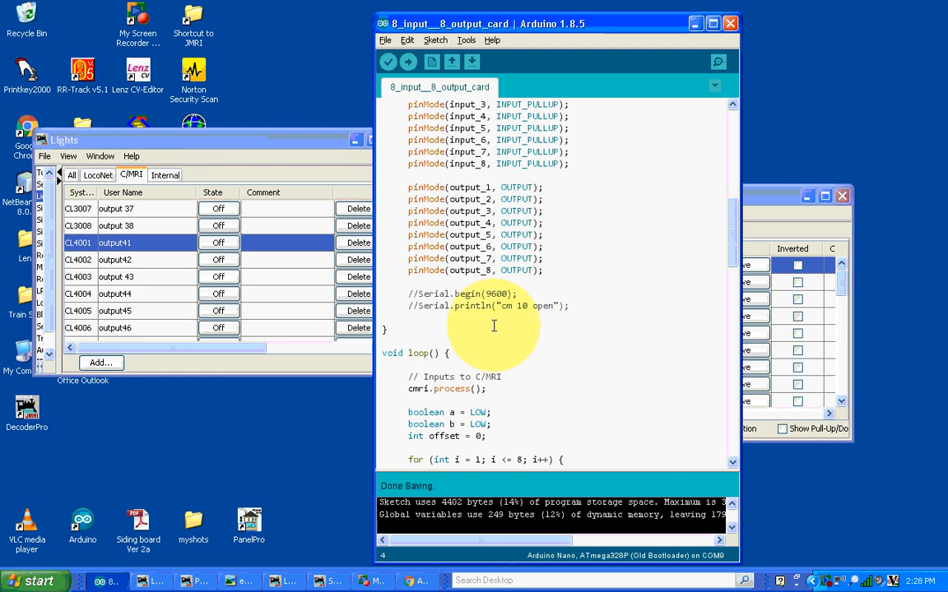
scroll(down, 3)
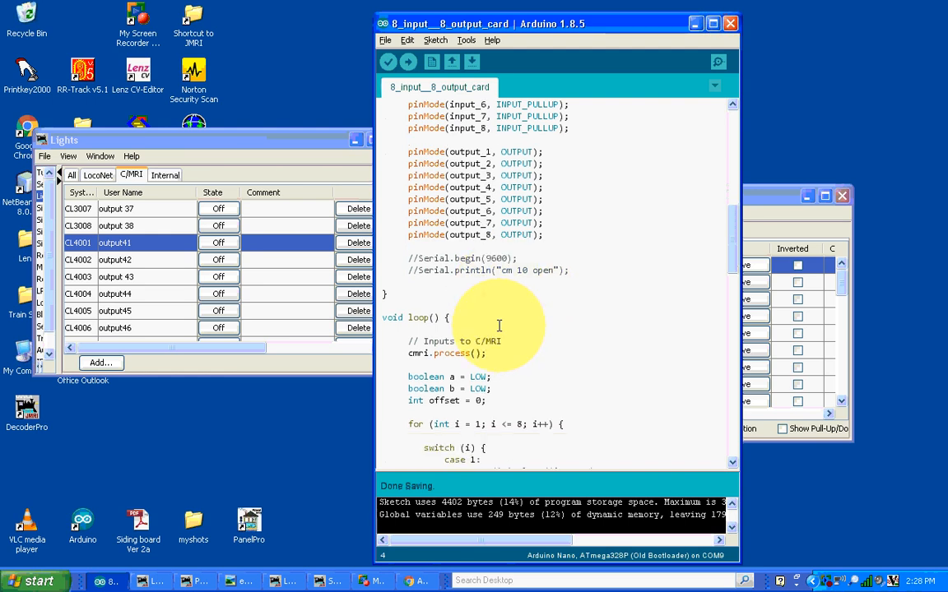
scroll(down, 3)
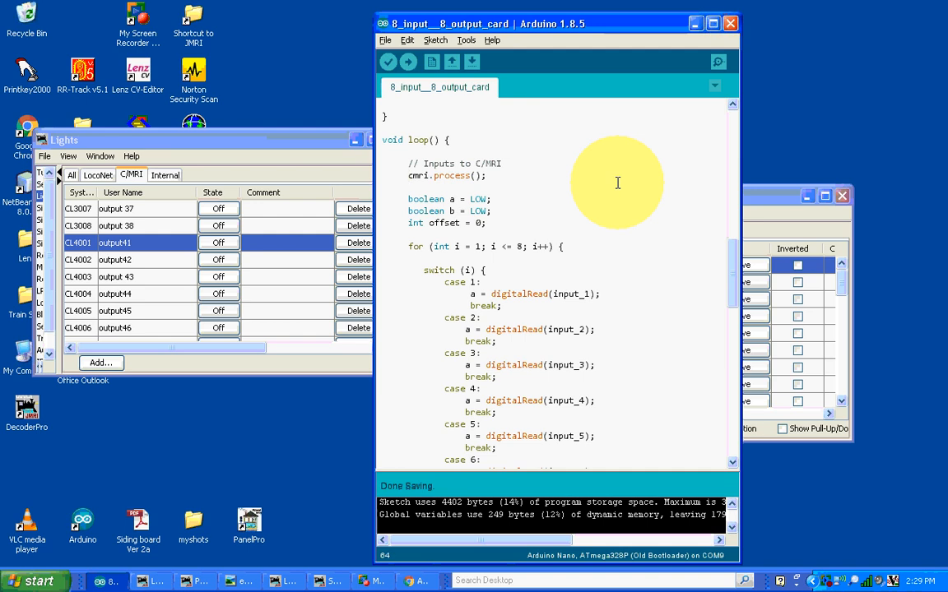
mouse_move(402, 198)
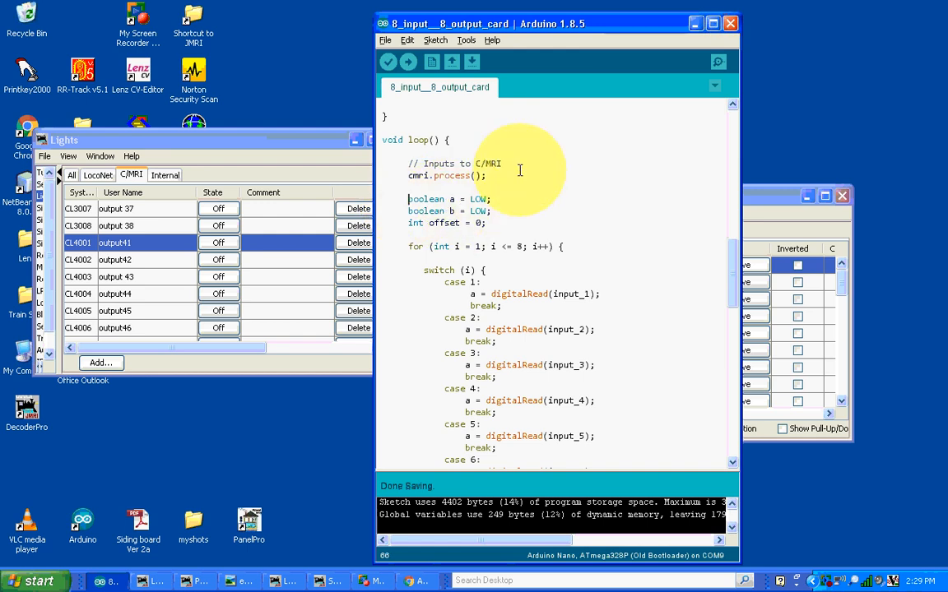
mouse_move(609, 179)
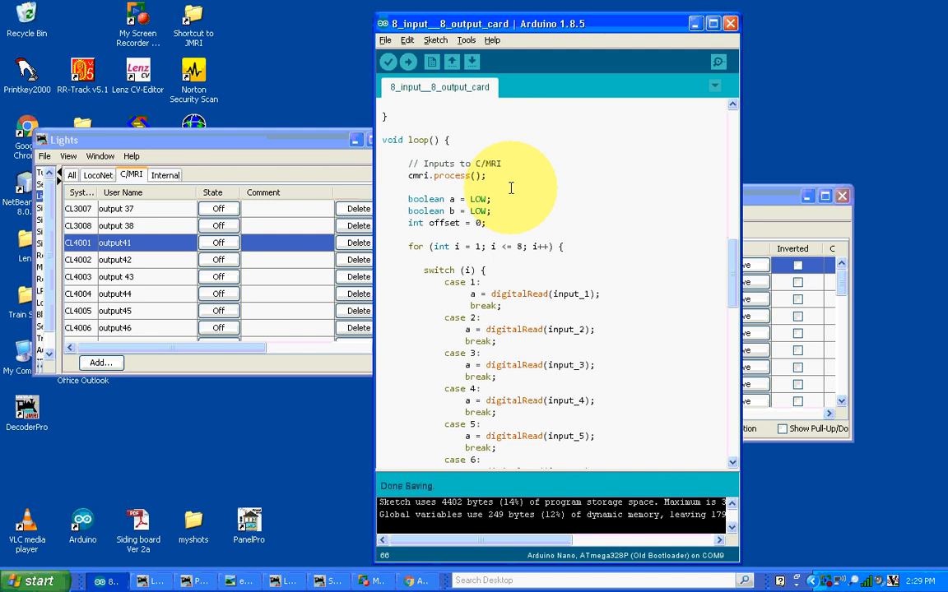
mouse_move(534, 197)
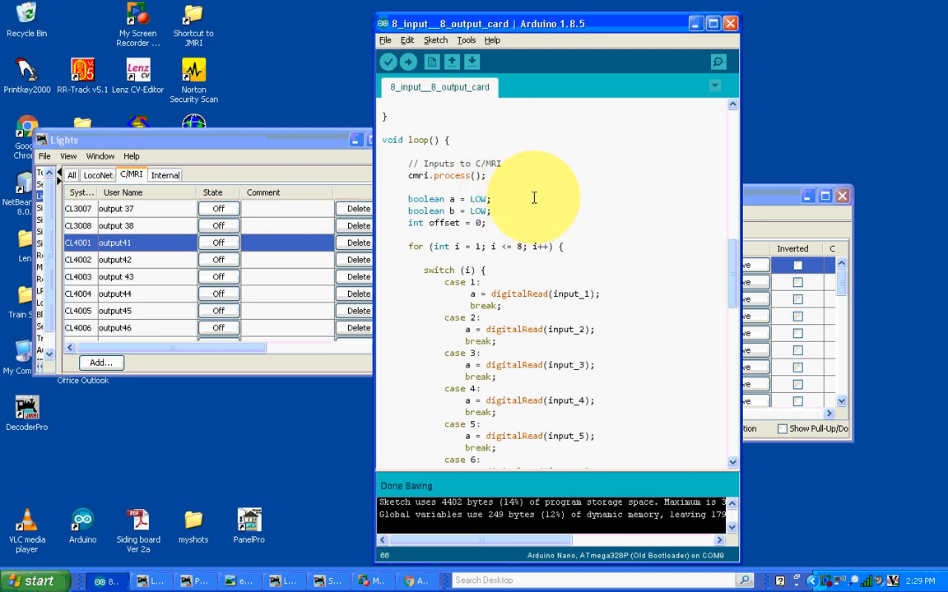
scroll(down, 3)
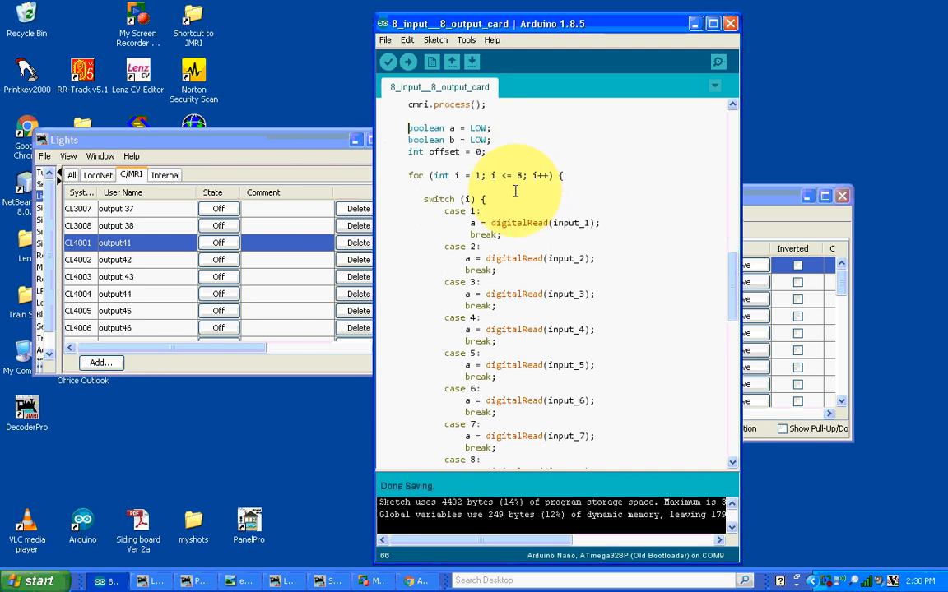
mouse_move(407, 206)
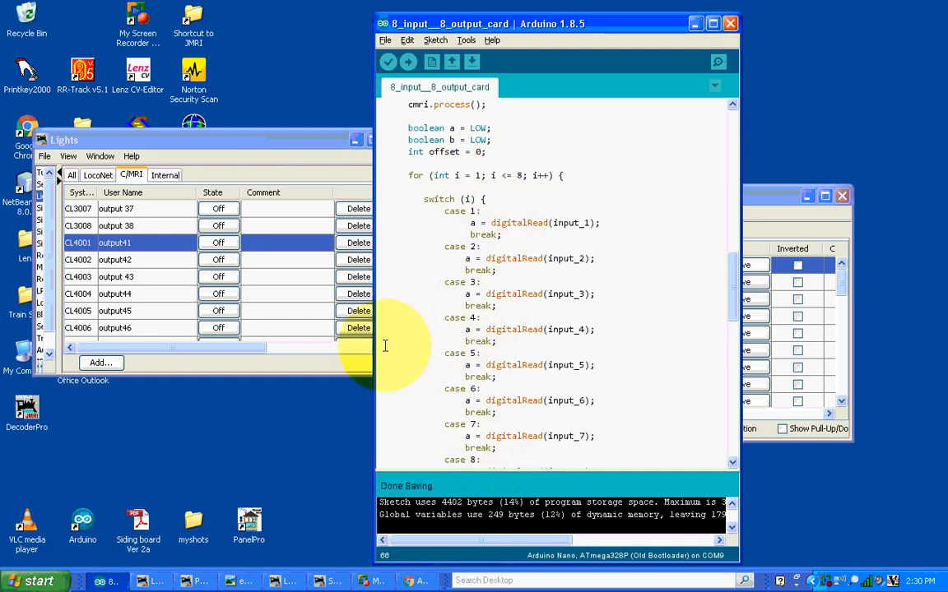
mouse_move(563, 173)
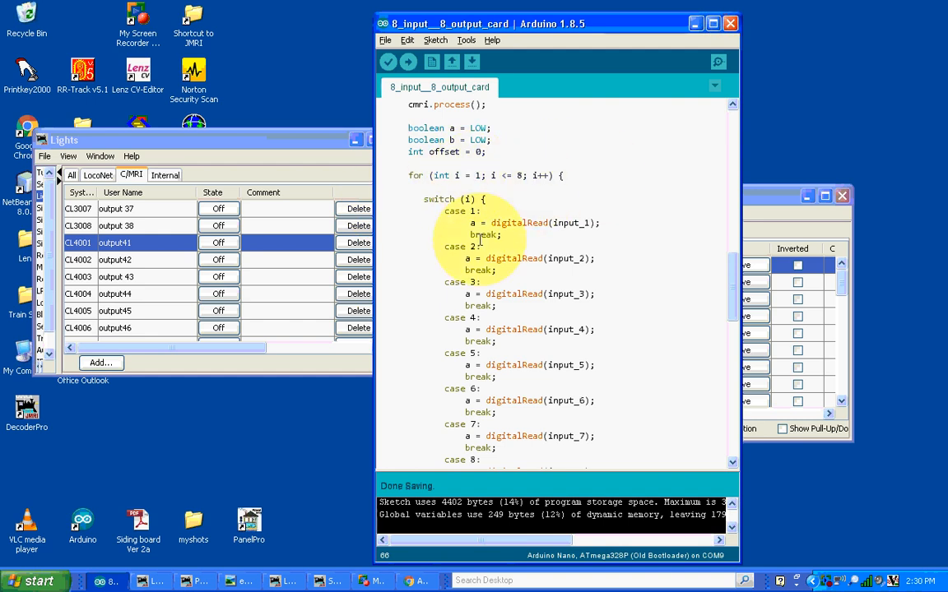
mouse_move(463, 472)
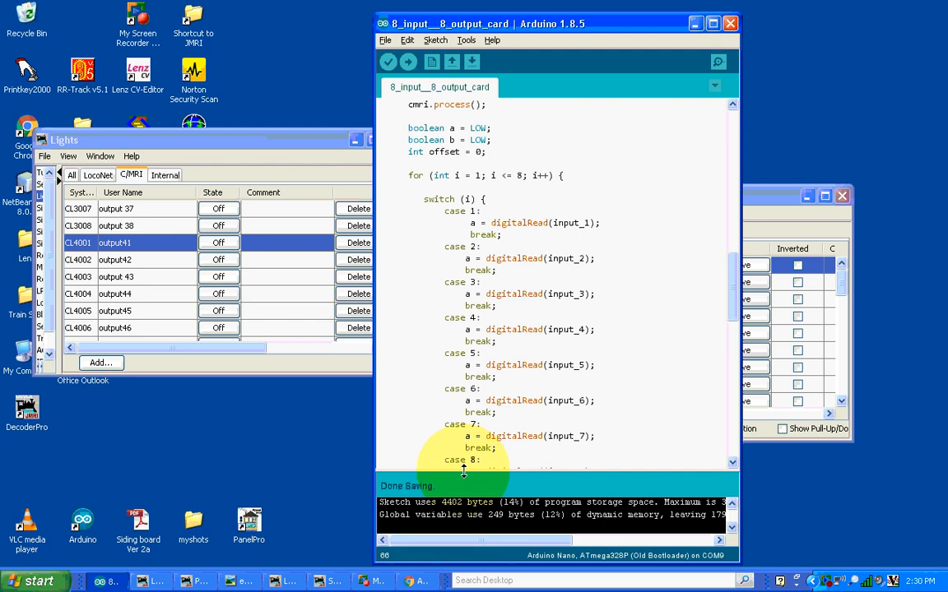
mouse_move(440, 227)
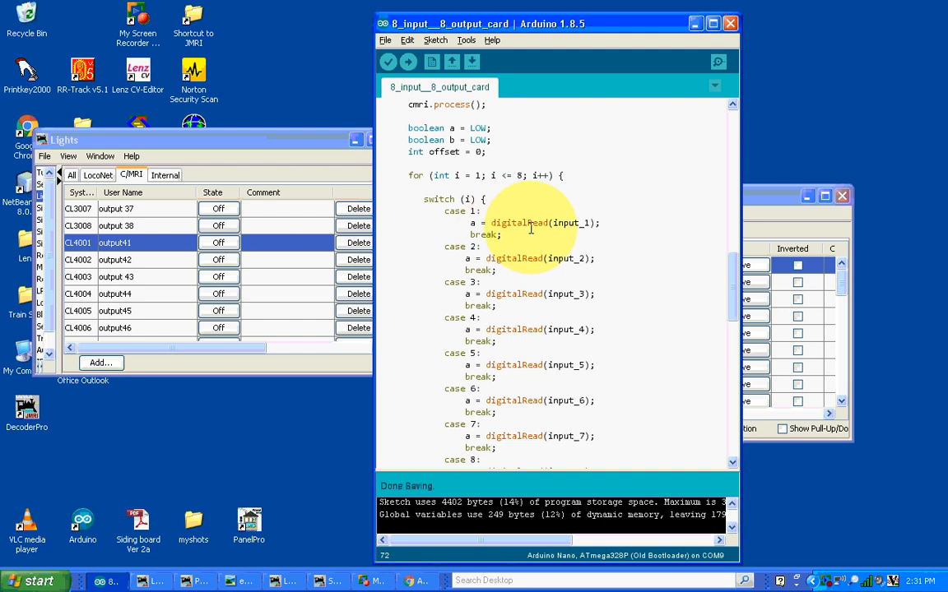
mouse_move(613, 208)
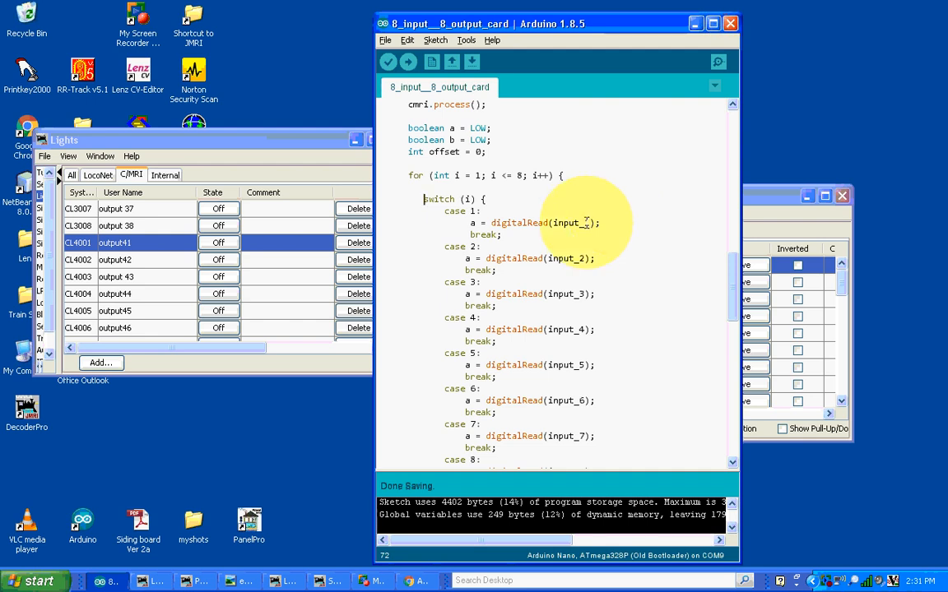
scroll(down, 3)
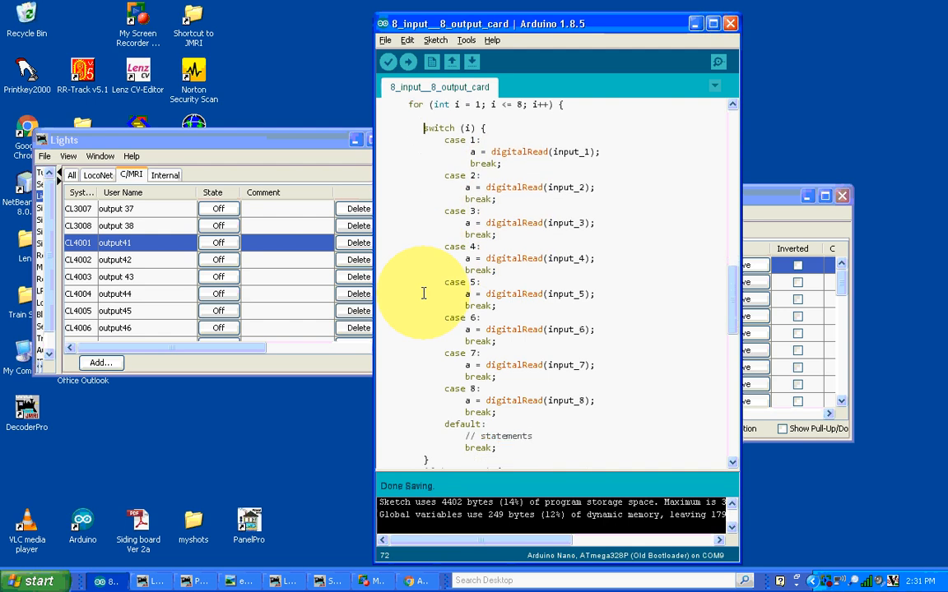
scroll(down, 3)
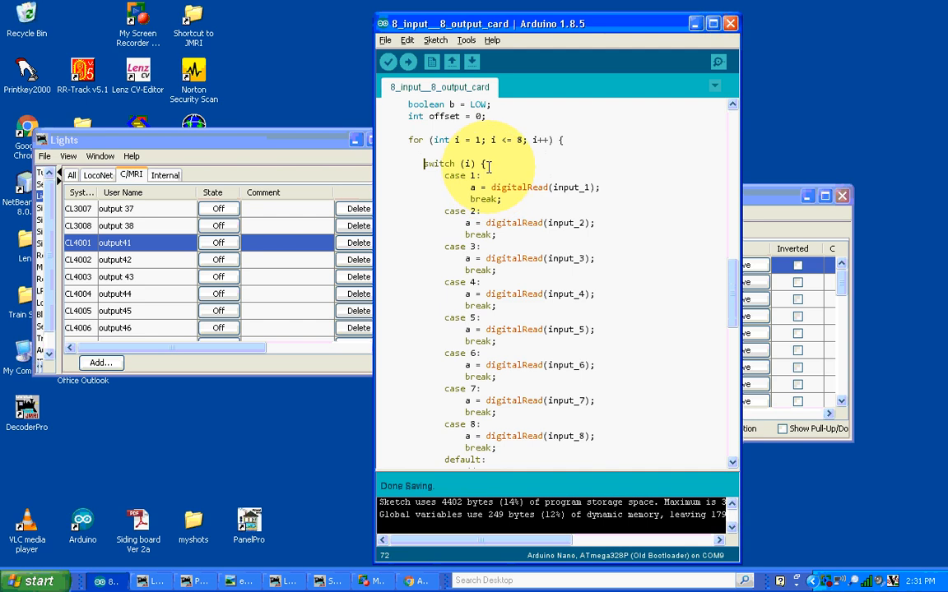
scroll(down, 3)
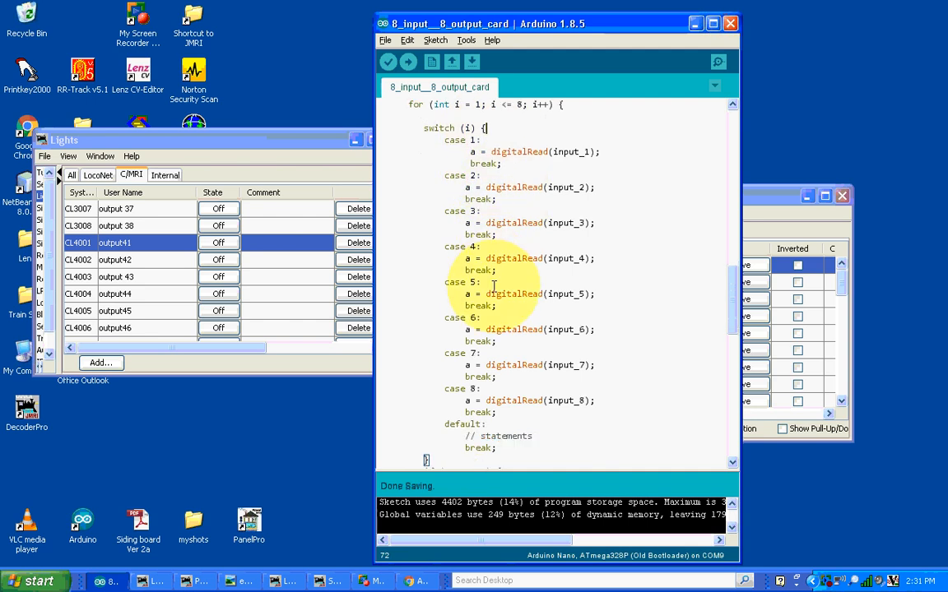
scroll(down, 3)
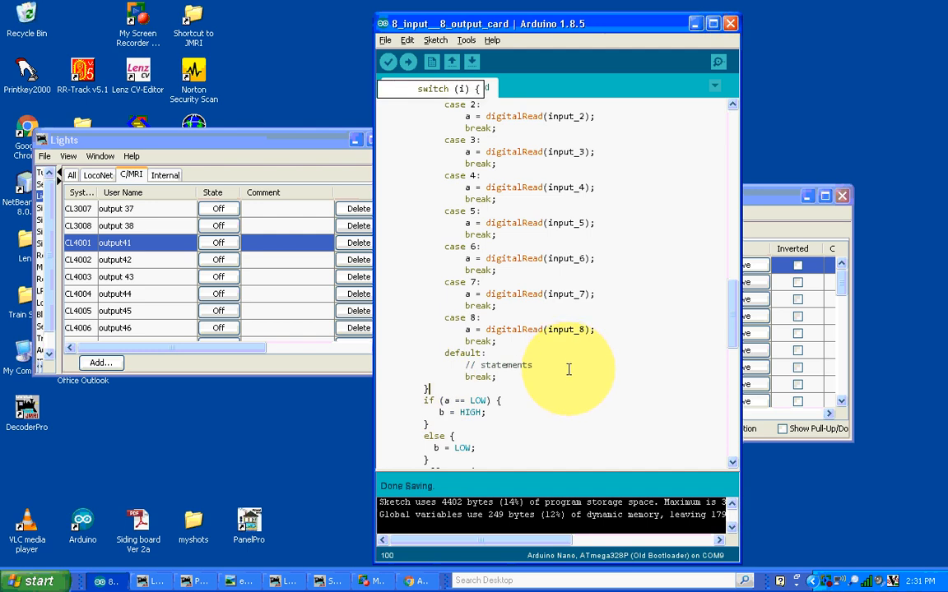
scroll(down, 3)
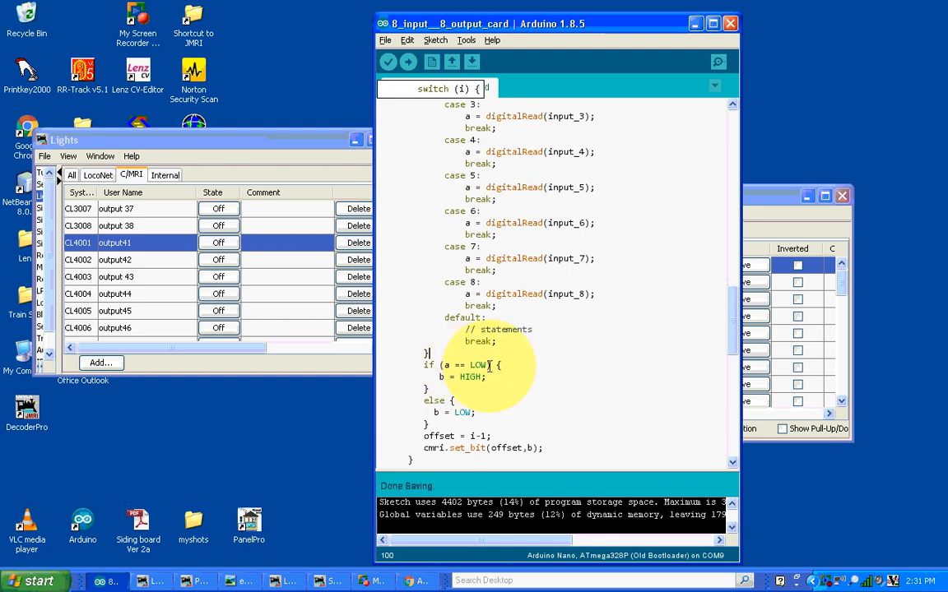
mouse_move(509, 365)
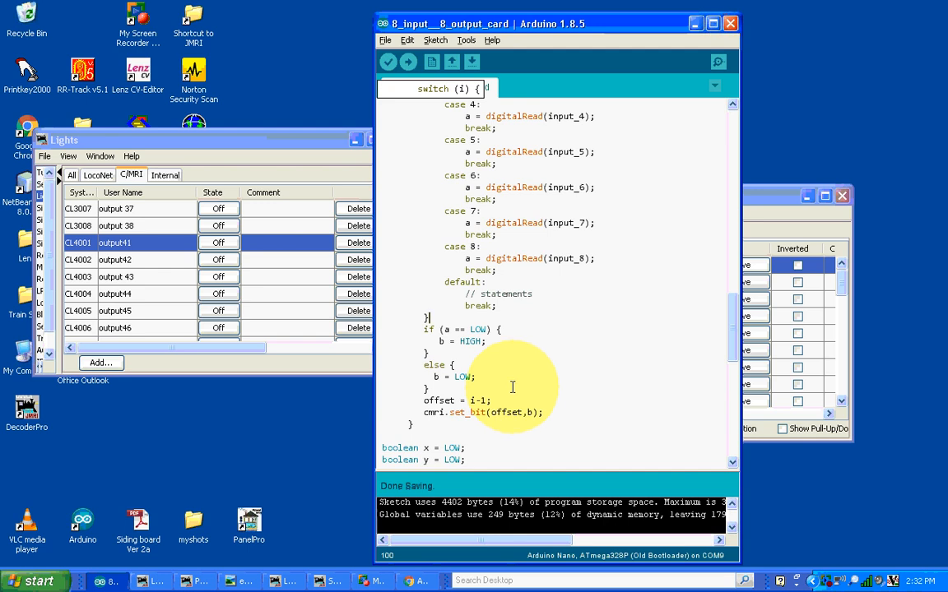
mouse_move(516, 385)
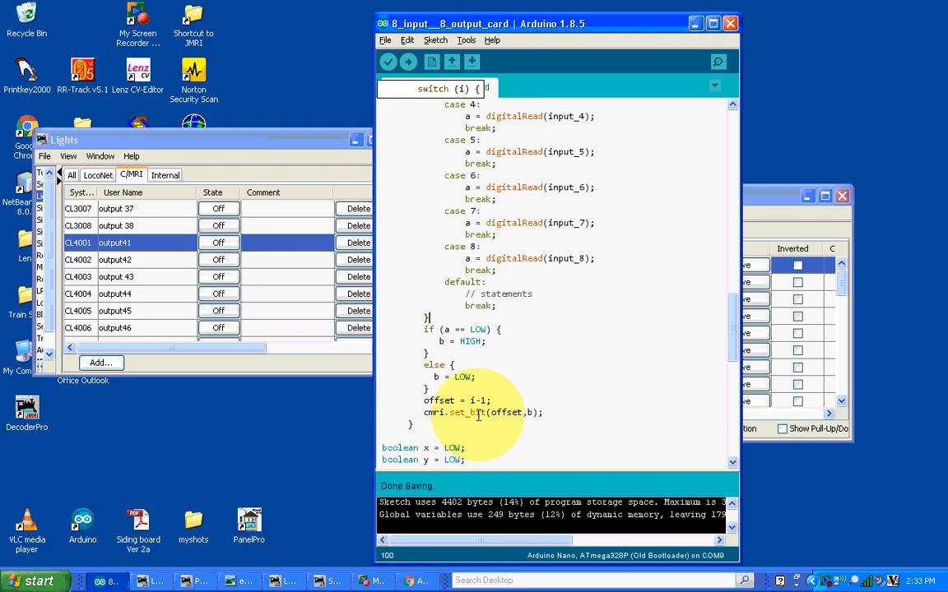
mouse_move(482, 417)
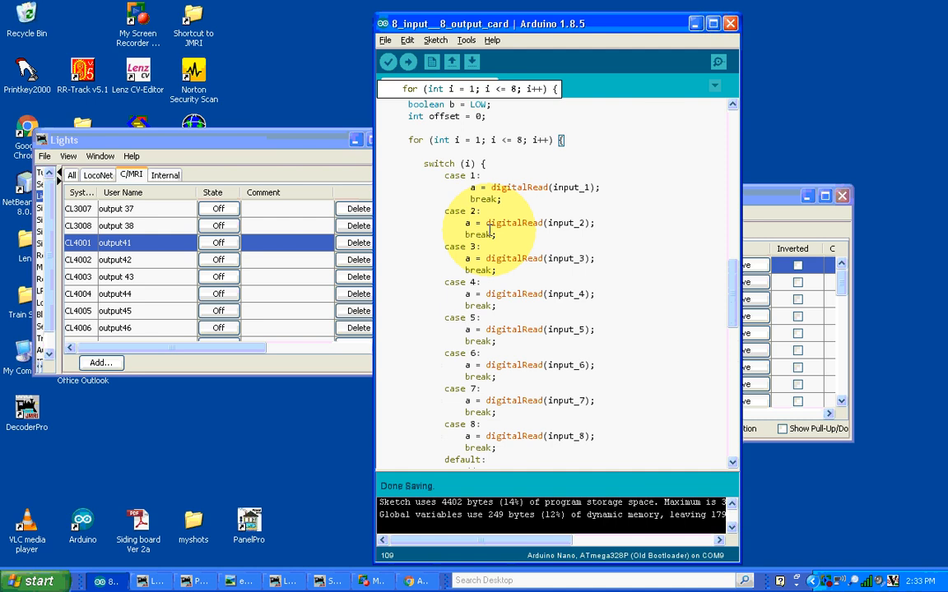
mouse_move(526, 481)
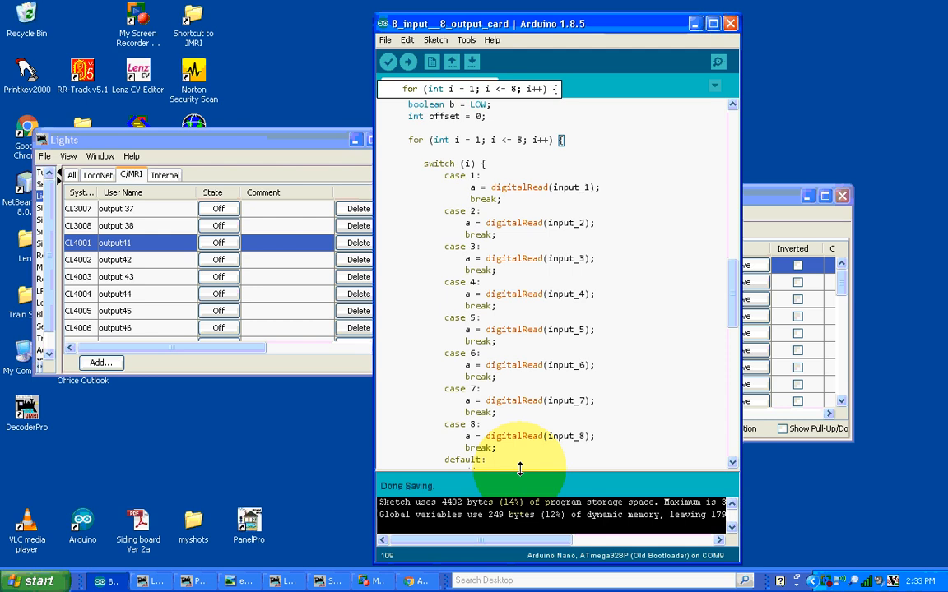
mouse_move(452, 176)
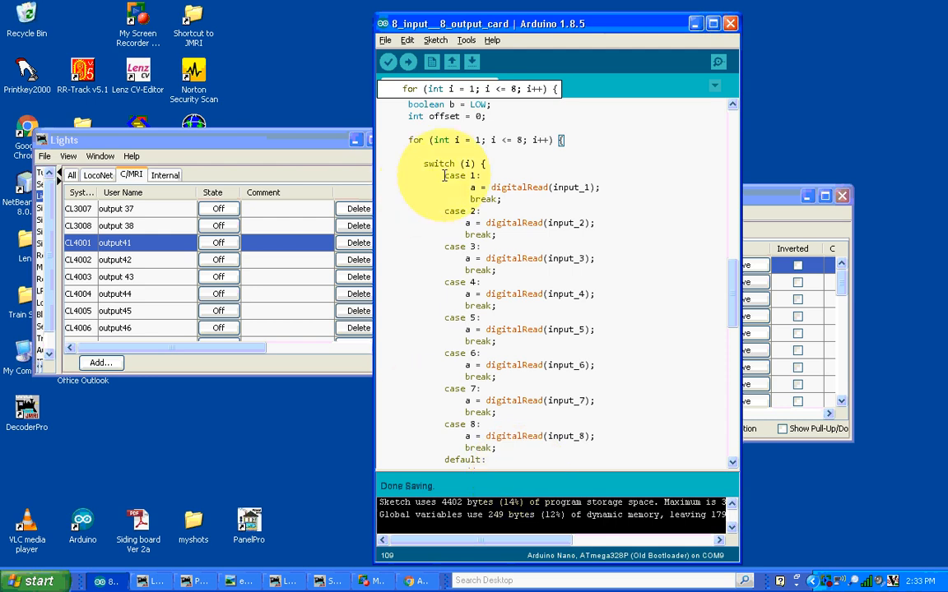
mouse_move(466, 293)
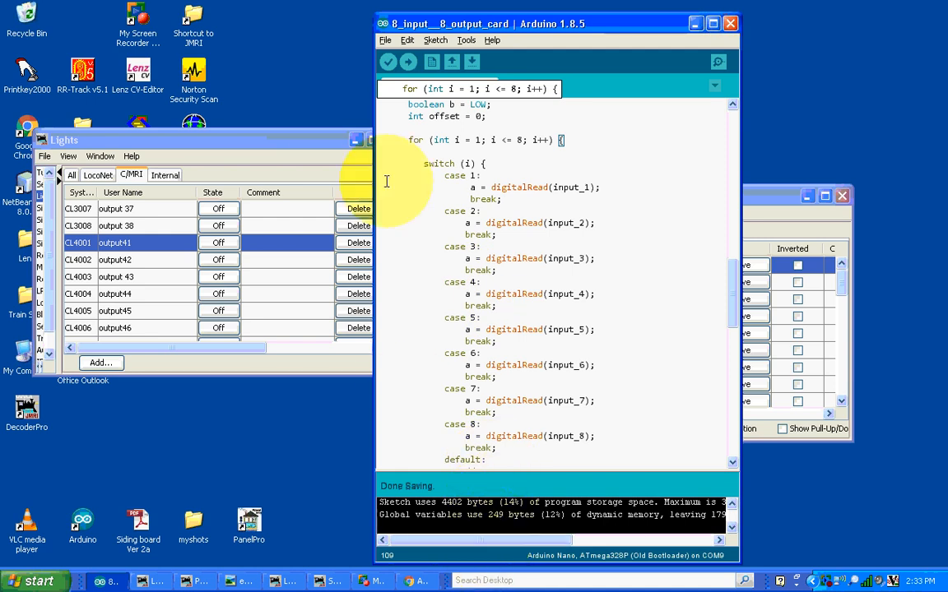
mouse_move(494, 330)
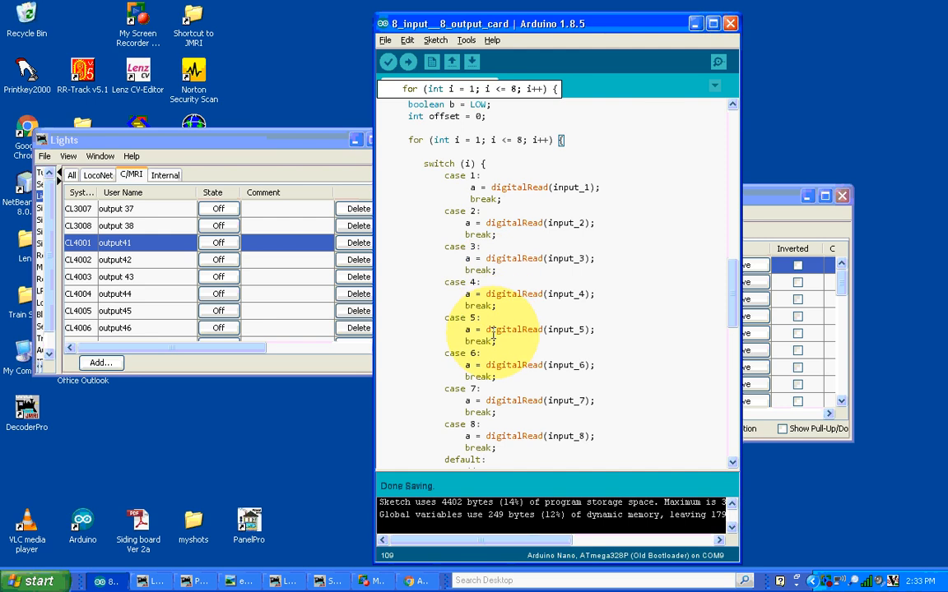
scroll(down, 3)
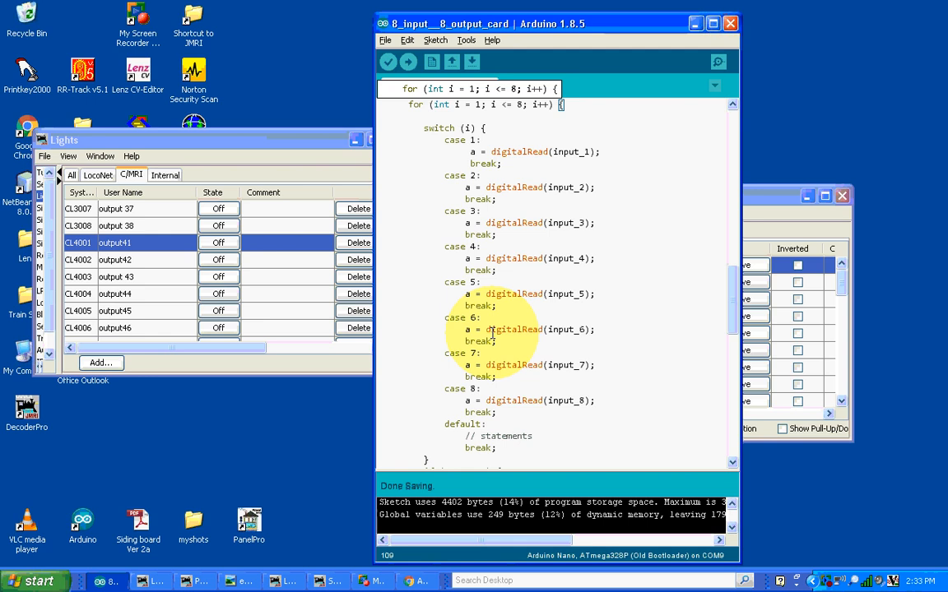
scroll(down, 3)
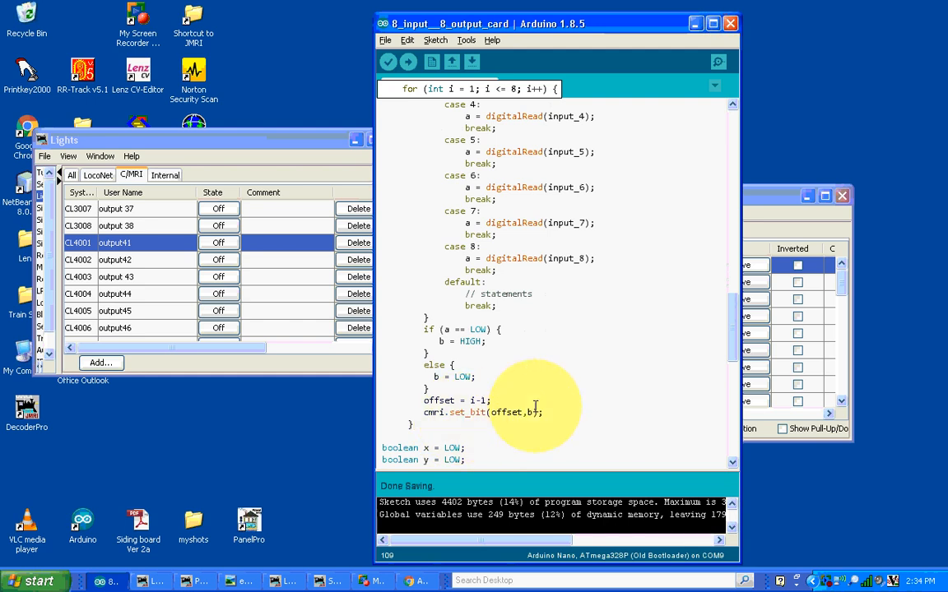
mouse_move(552, 407)
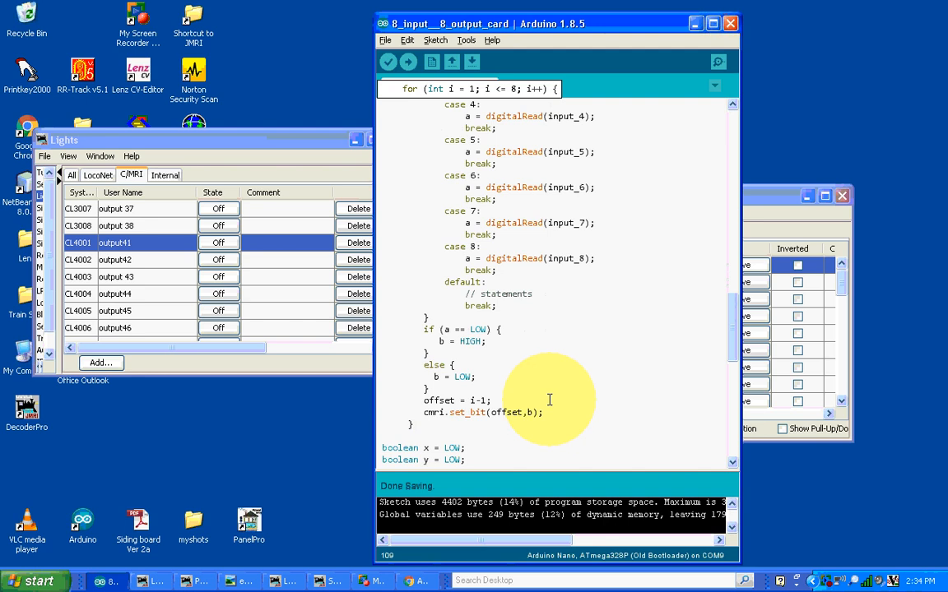
mouse_move(556, 400)
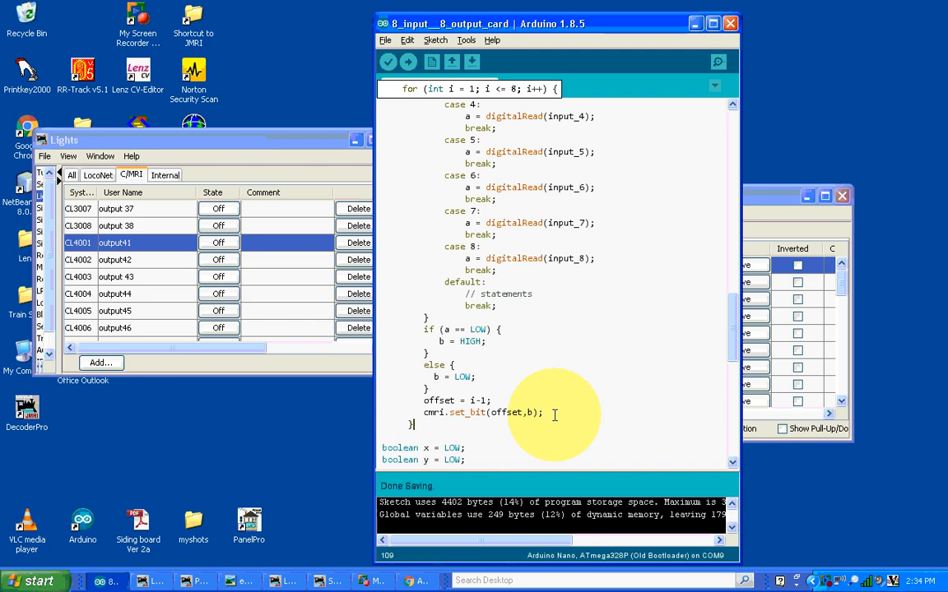
scroll(down, 3)
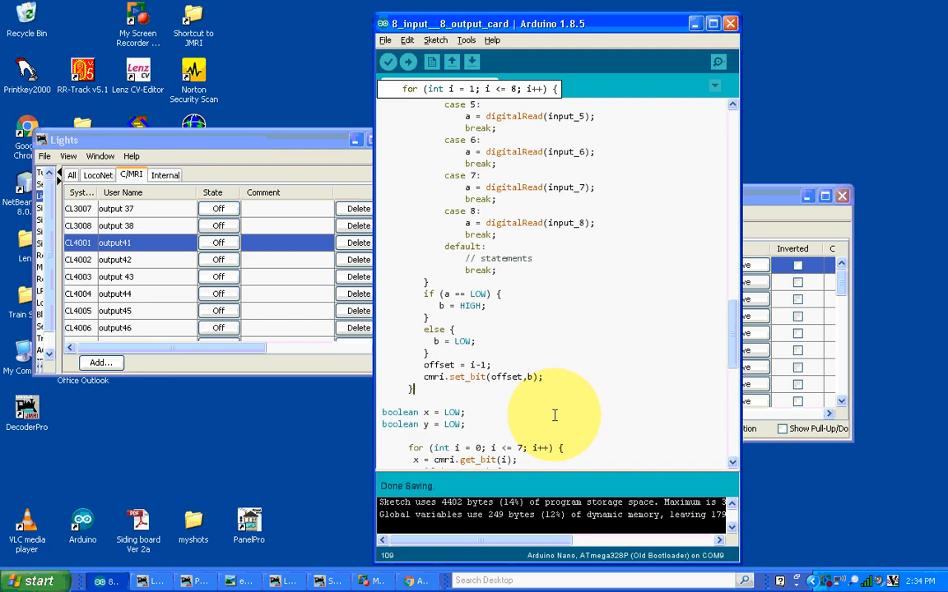
scroll(down, 3)
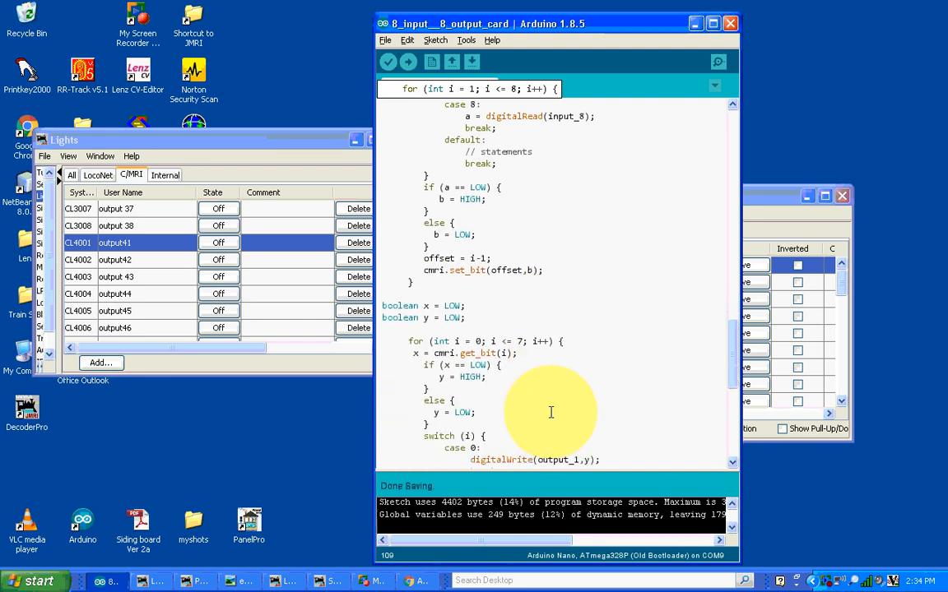
scroll(down, 3)
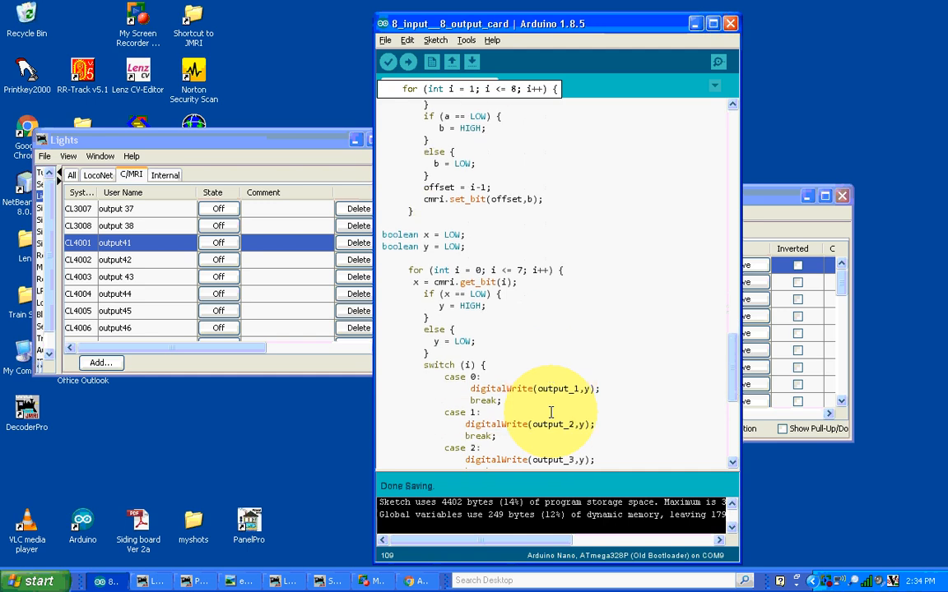
scroll(down, 3)
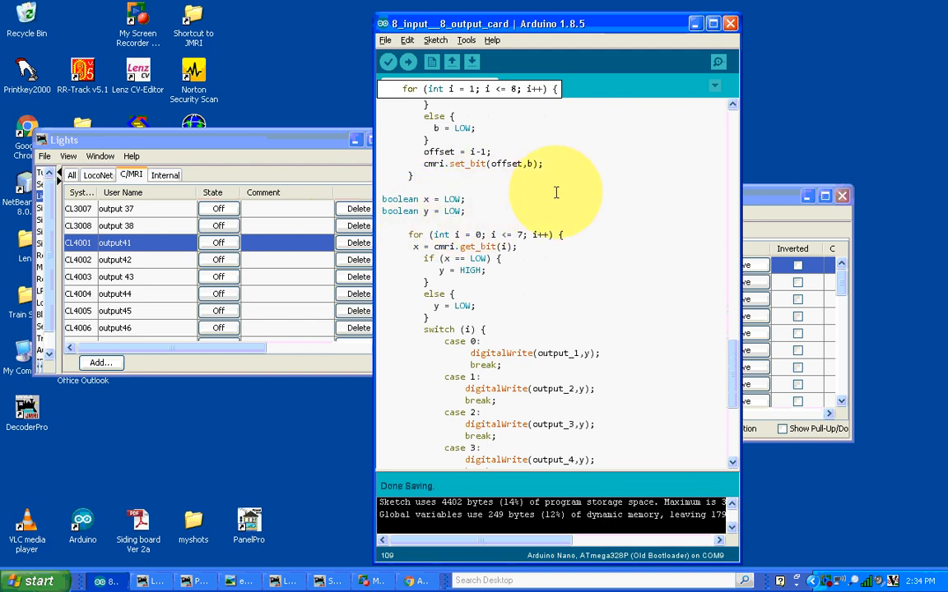
mouse_move(643, 255)
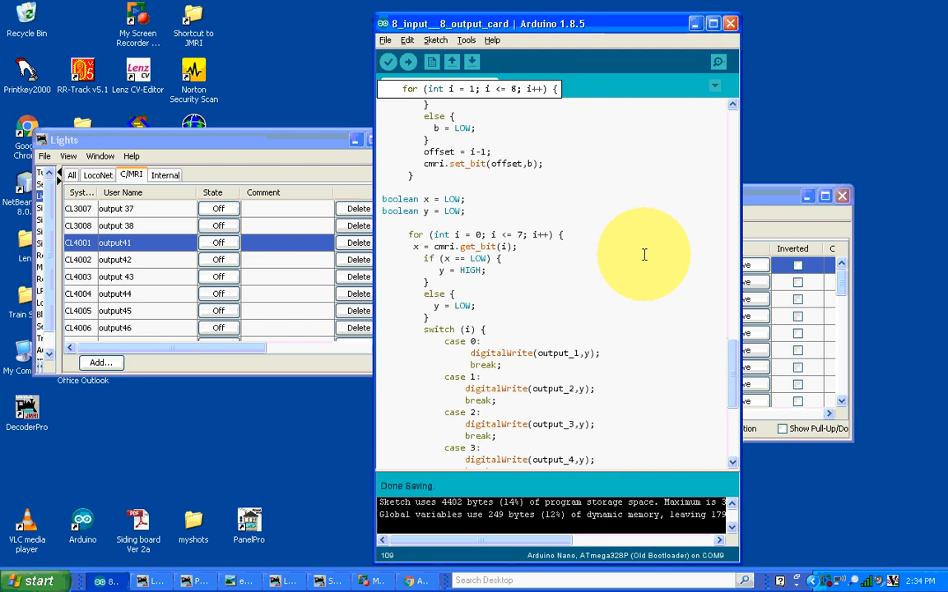
scroll(down, 3)
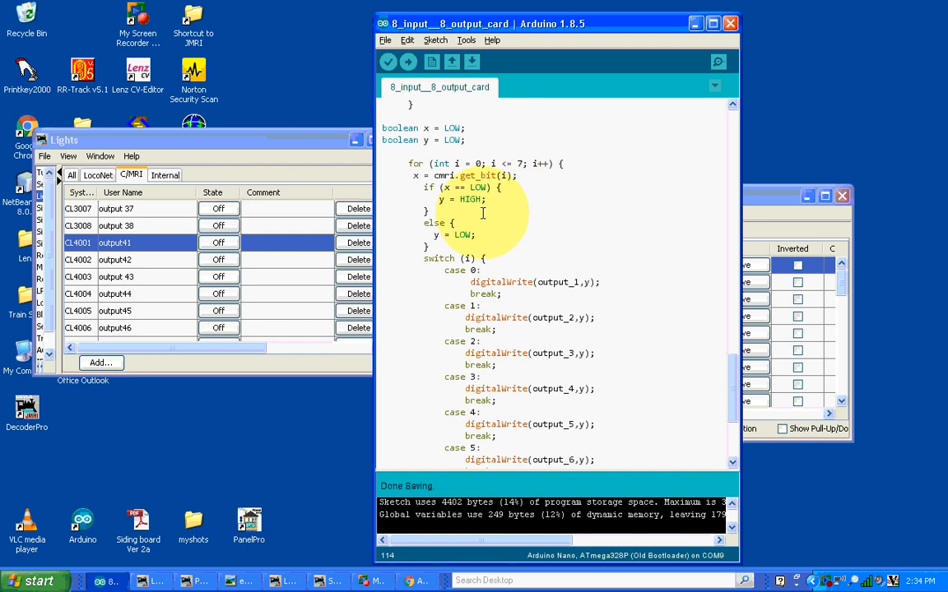
scroll(down, 3)
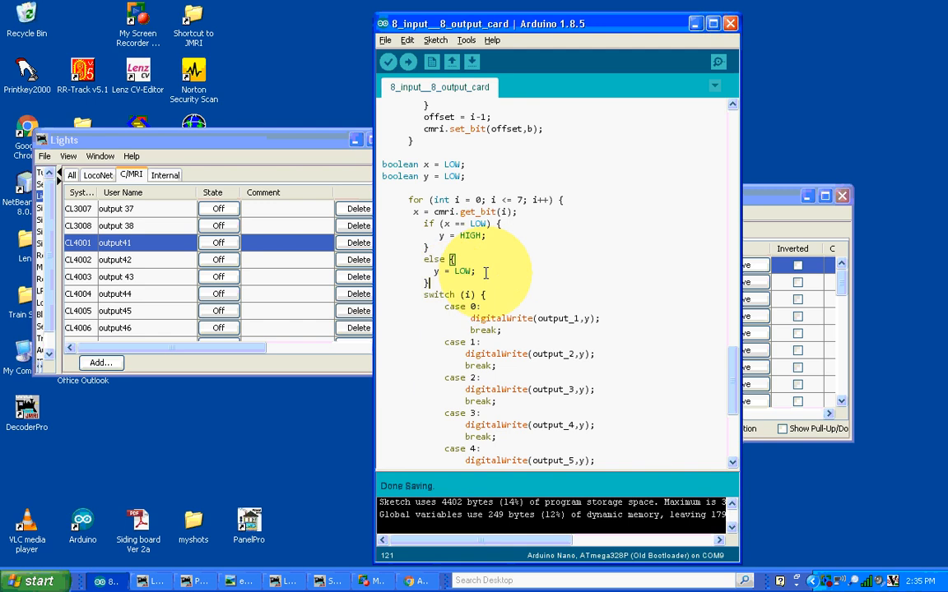
mouse_move(627, 259)
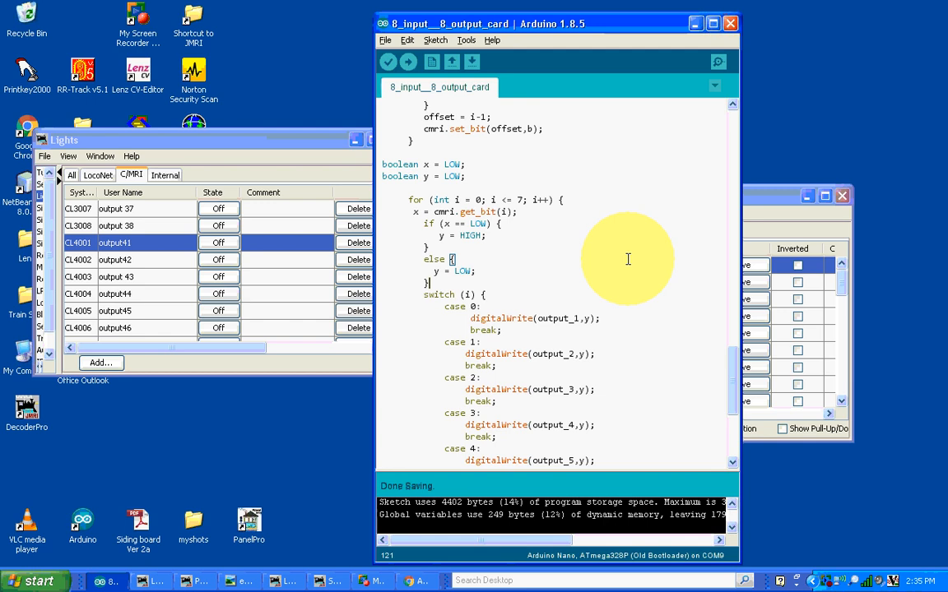
mouse_move(492, 305)
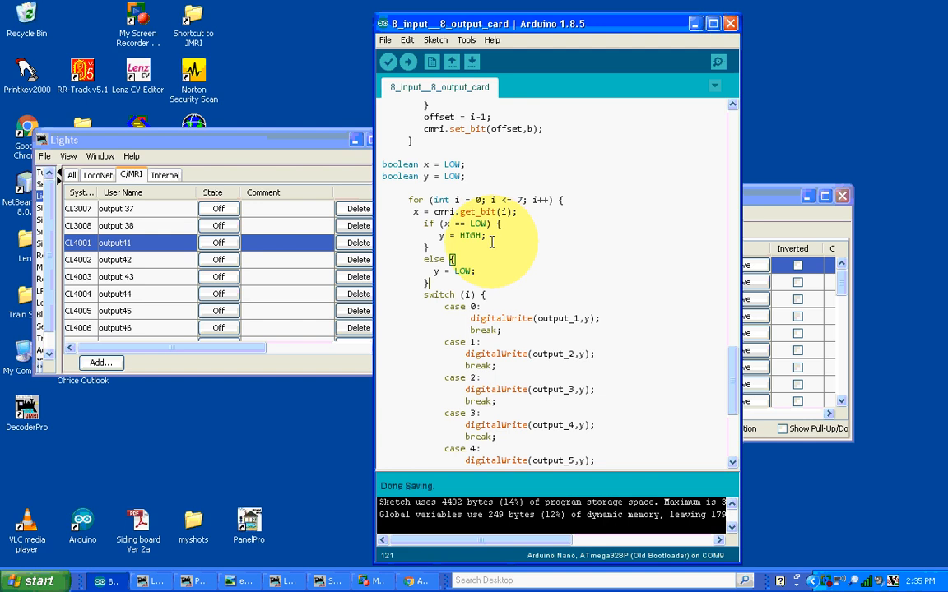
mouse_move(518, 275)
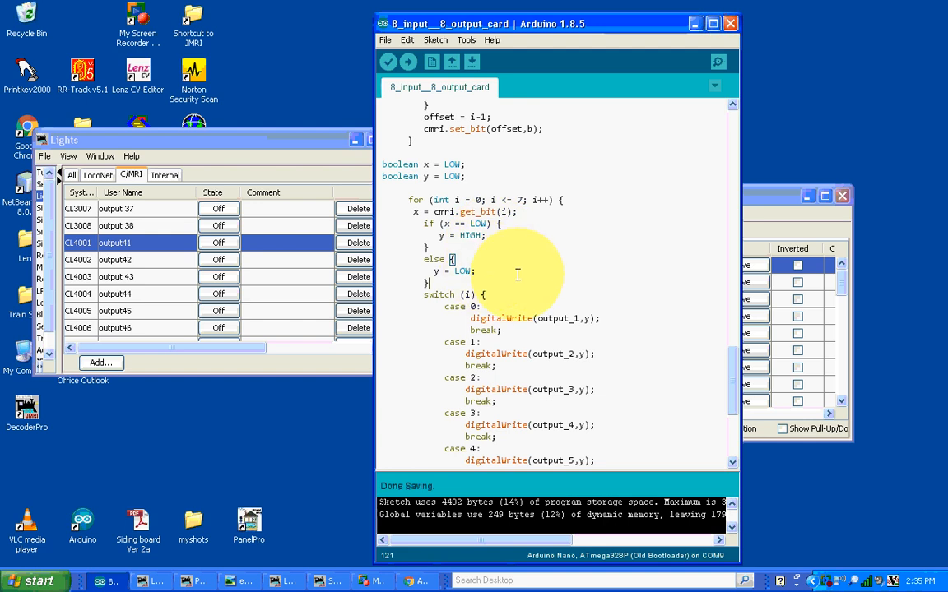
scroll(down, 3)
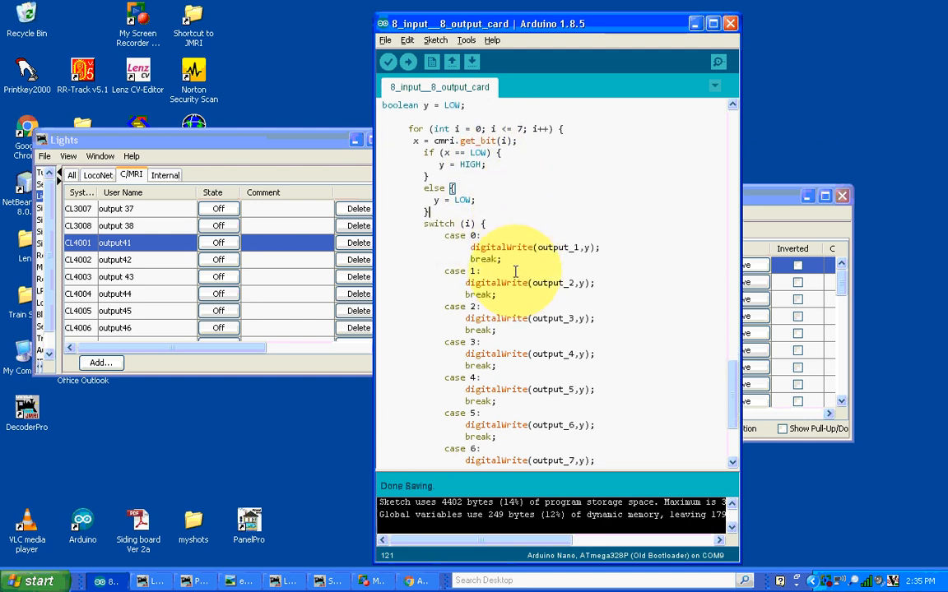
scroll(down, 3)
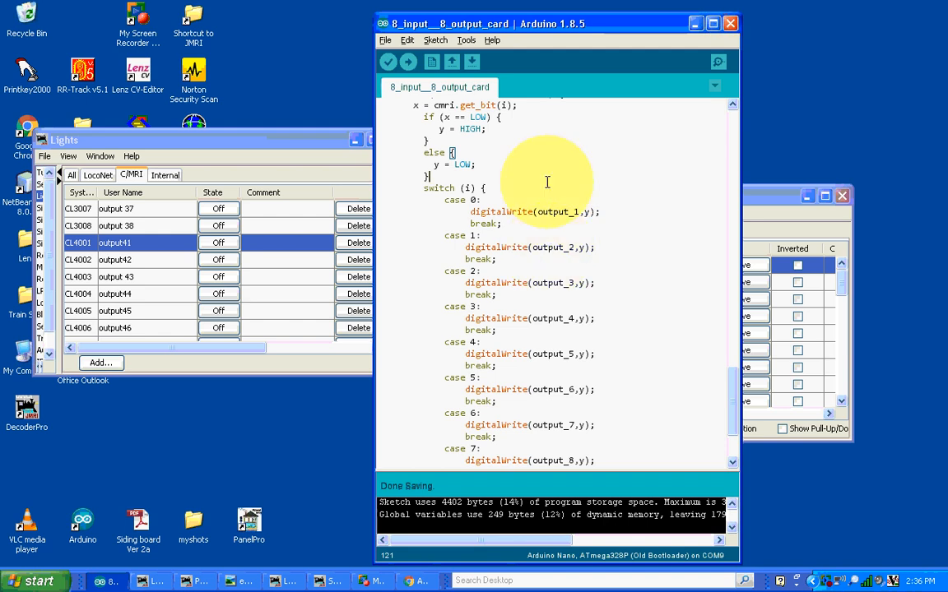
scroll(down, 3)
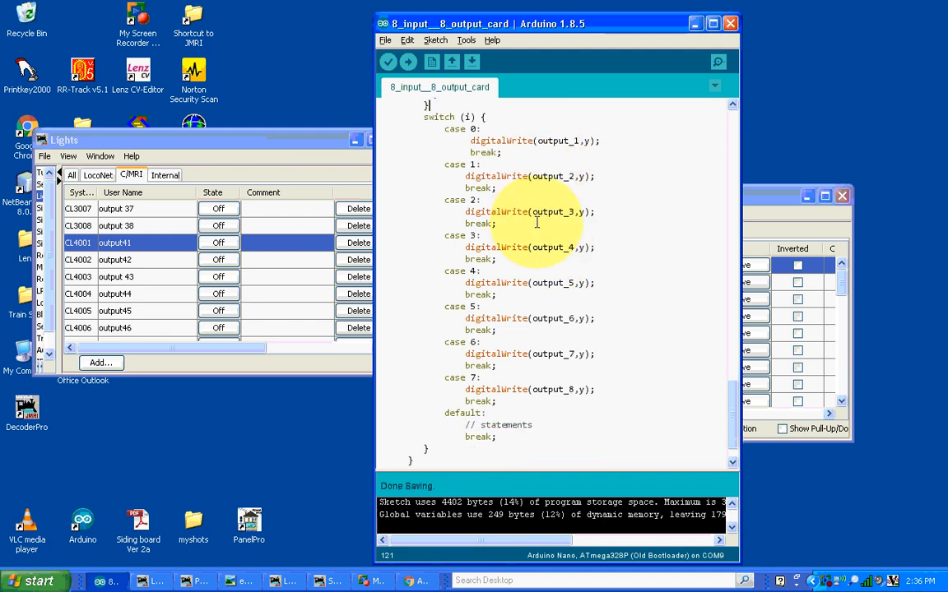
scroll(down, 3)
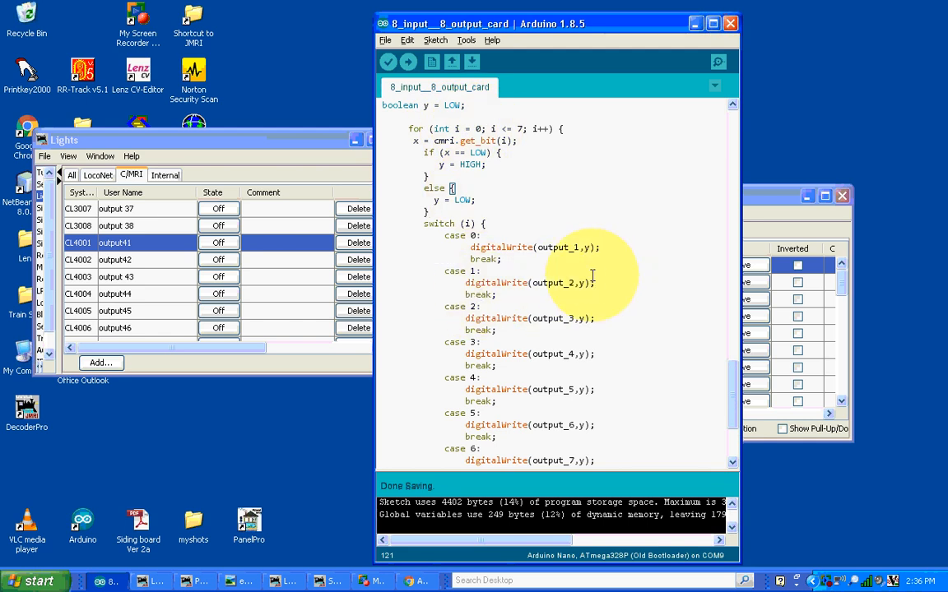
mouse_move(493, 514)
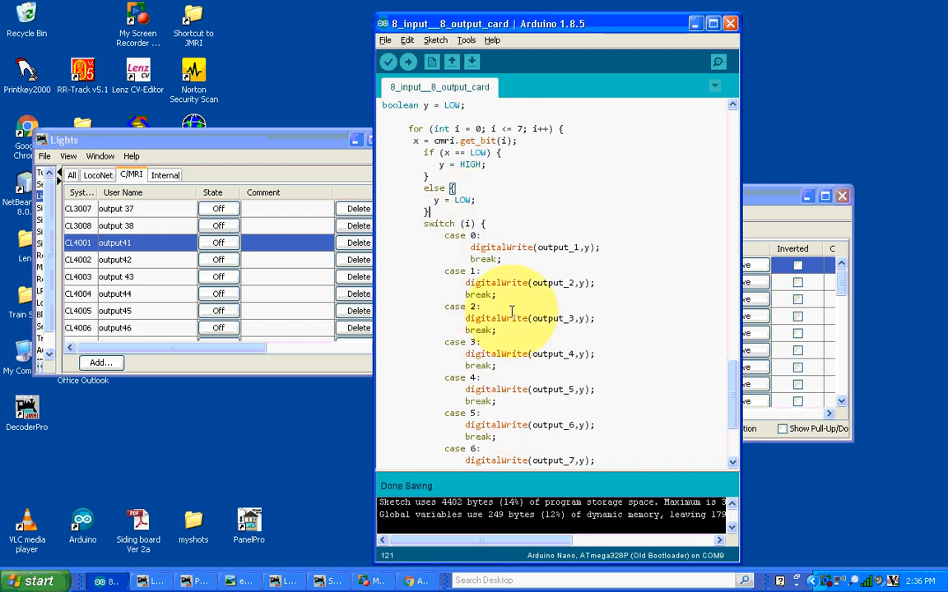
scroll(down, 3)
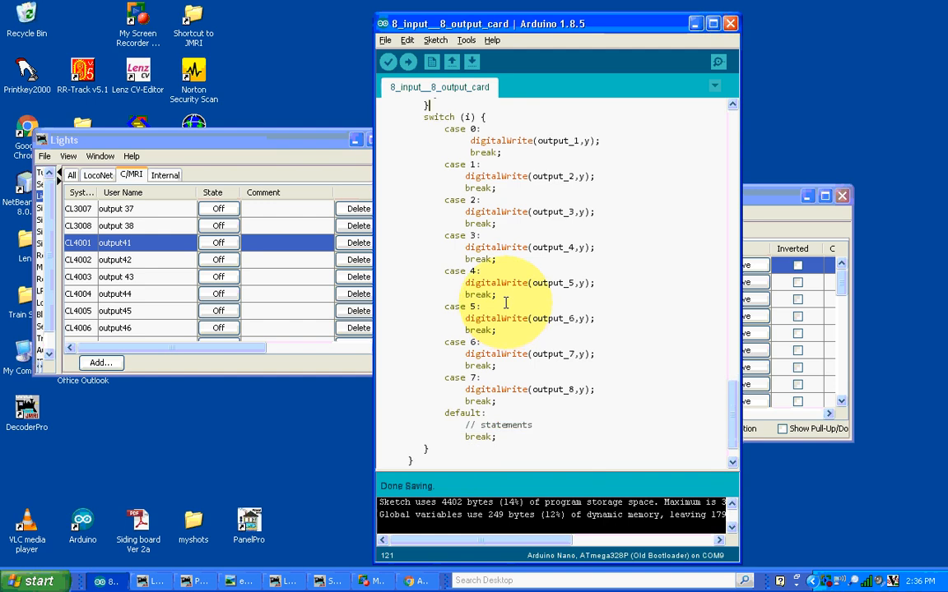
scroll(down, 3)
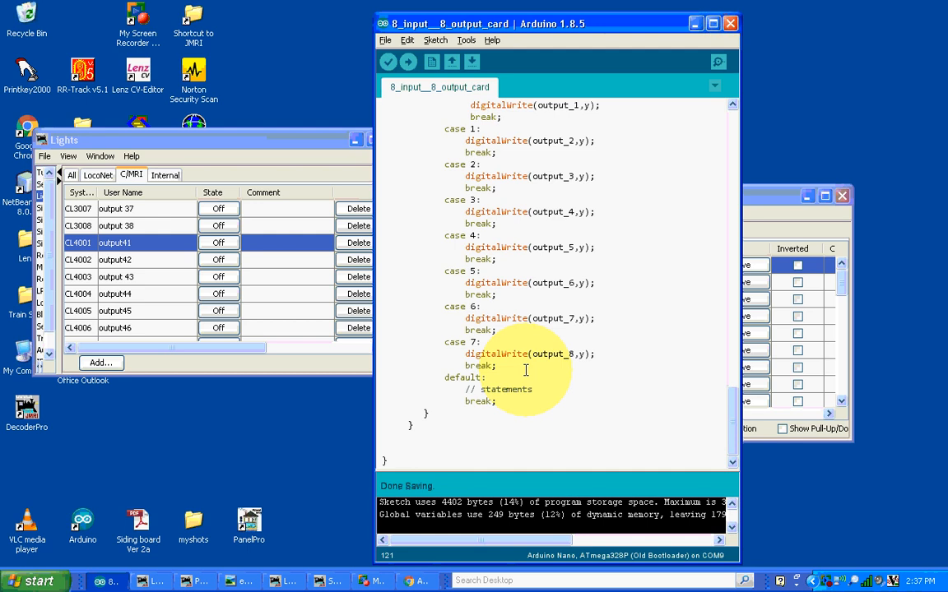
mouse_move(594, 402)
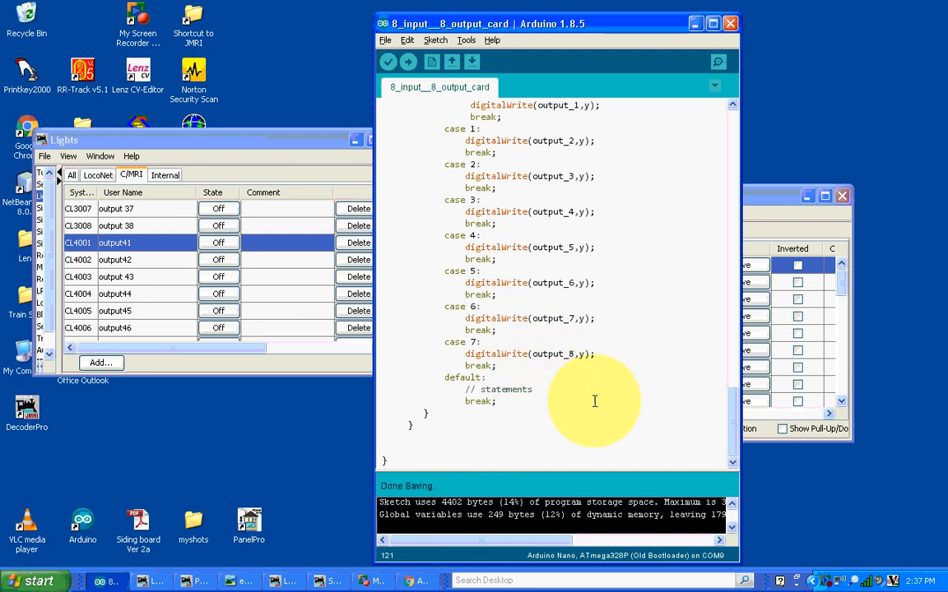
mouse_move(614, 418)
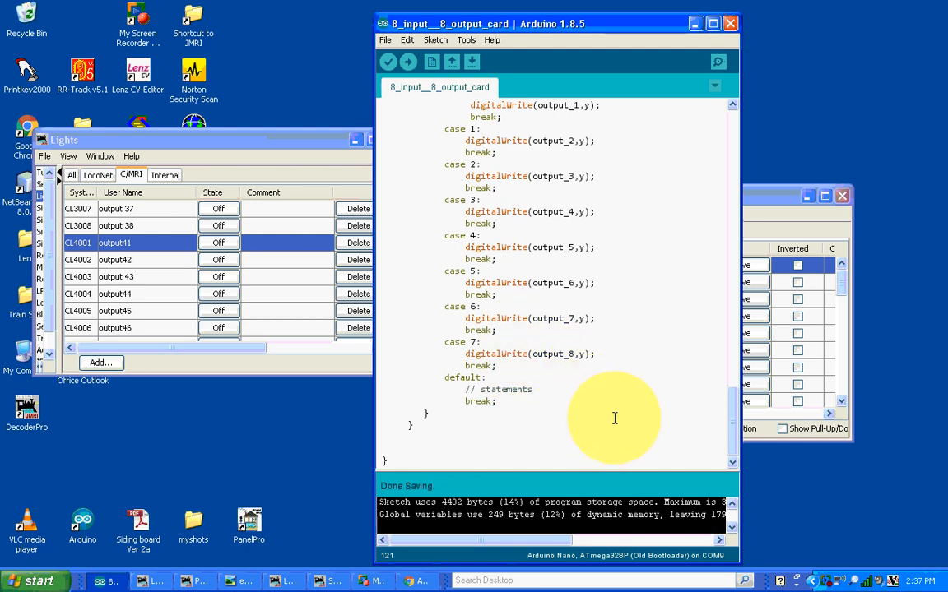
mouse_move(618, 418)
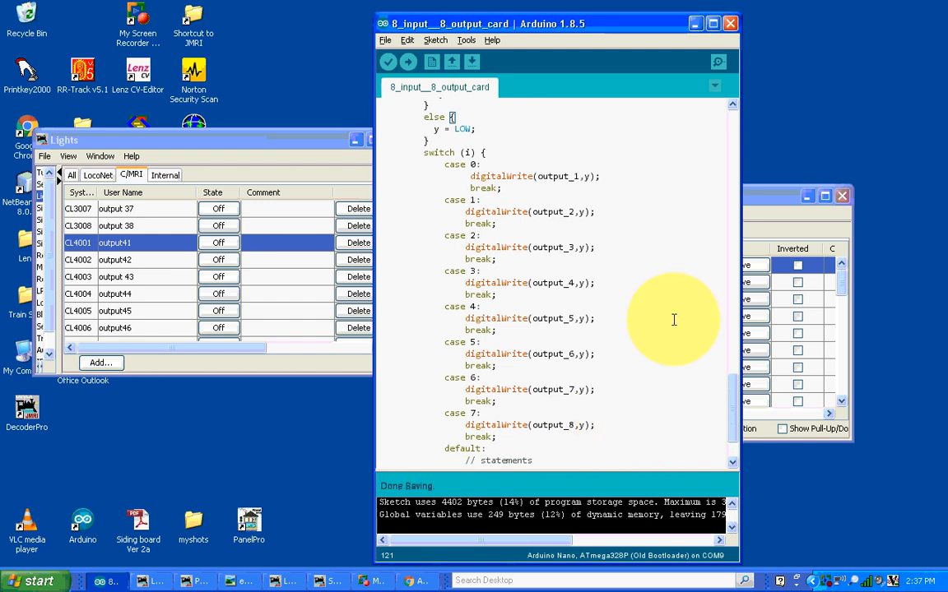
mouse_move(670, 318)
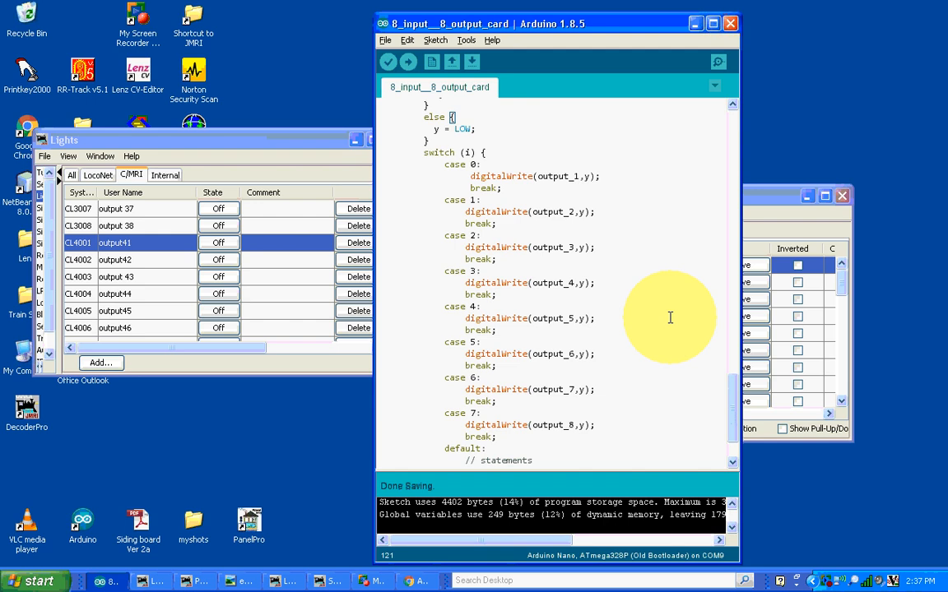
mouse_move(598, 247)
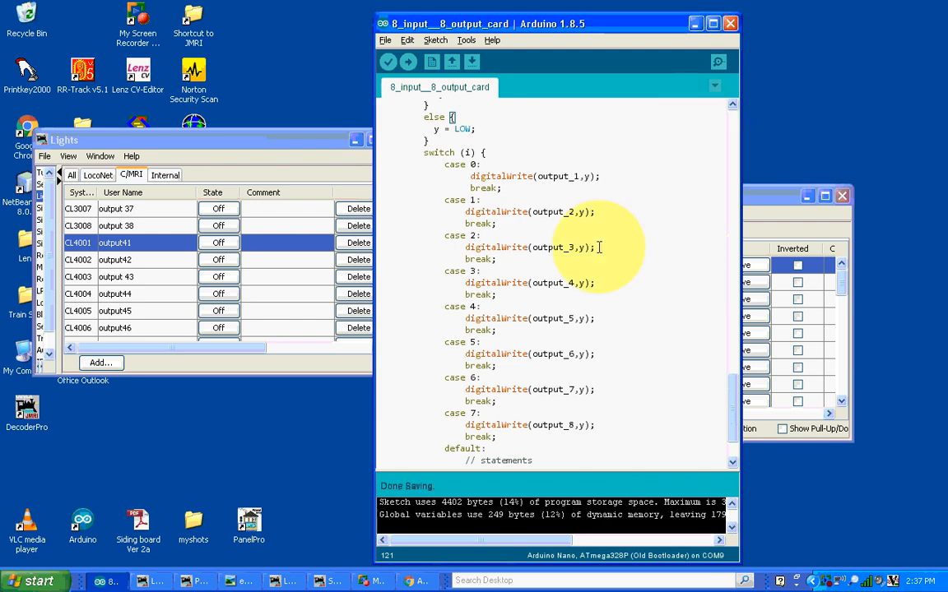